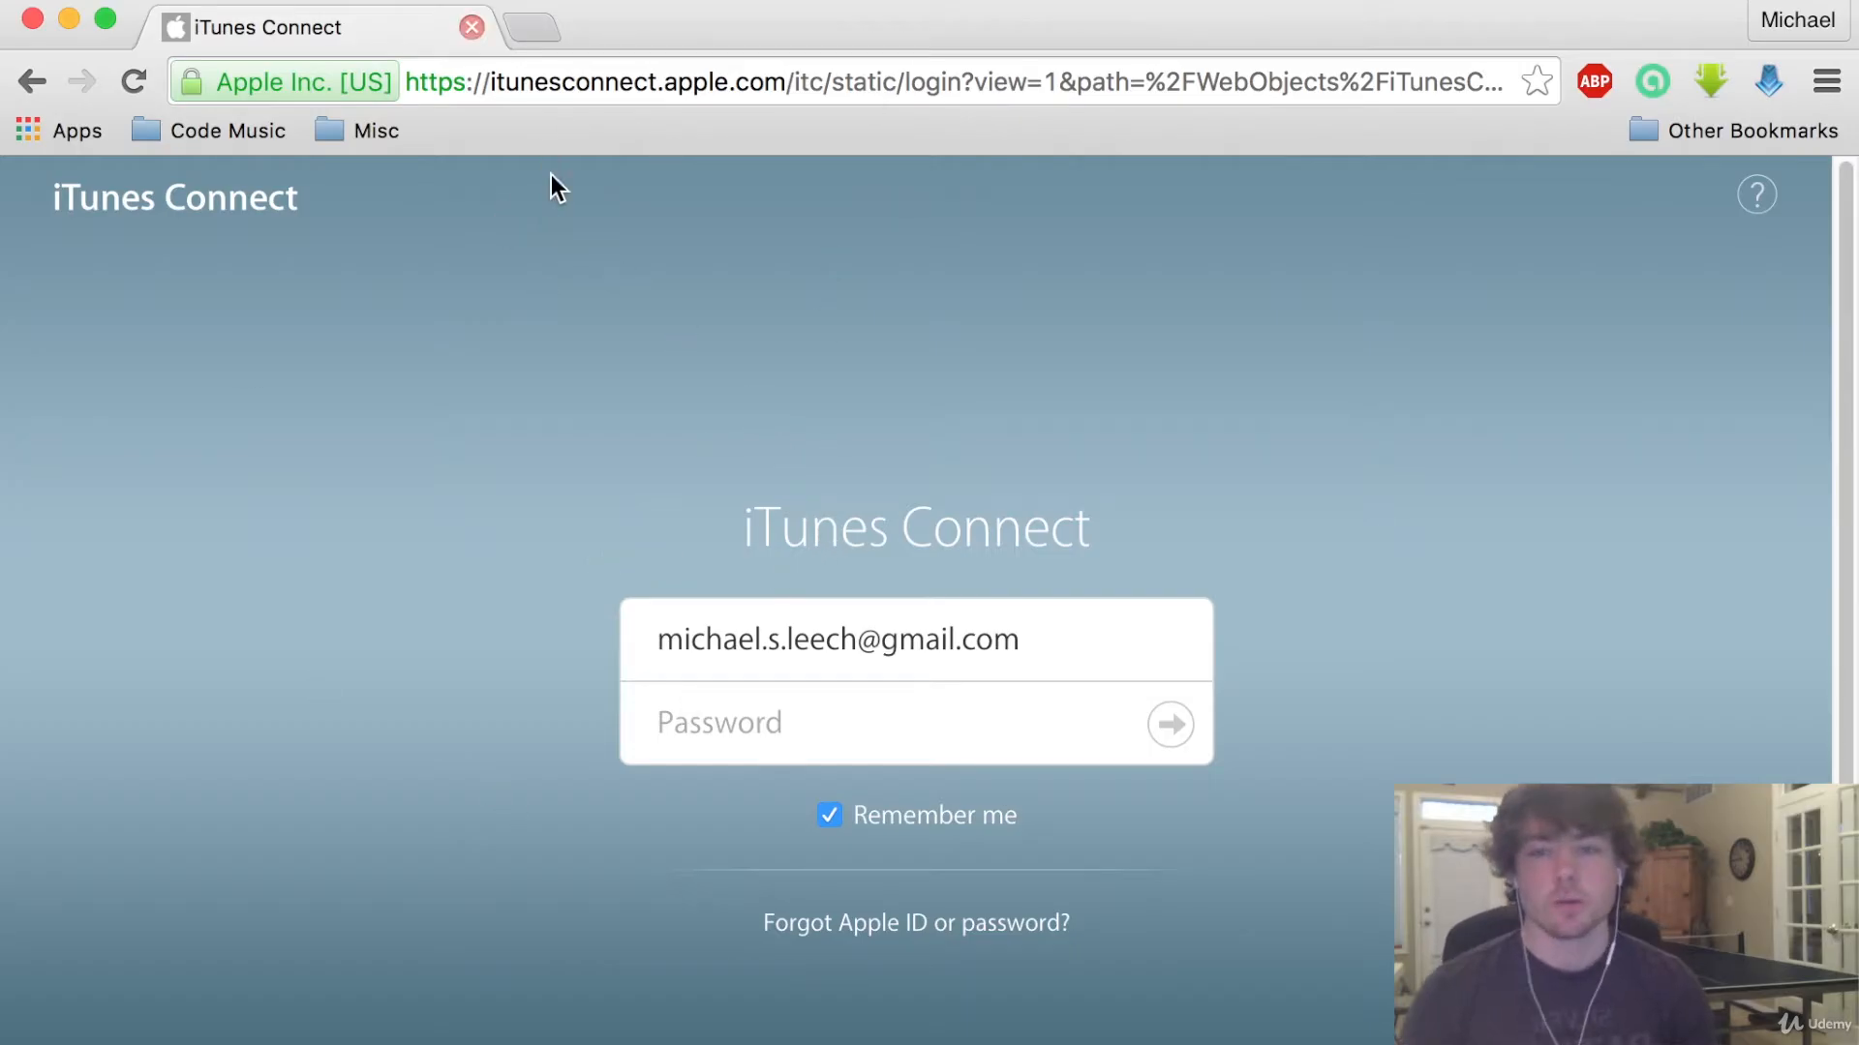
{"action": "mouse_move", "coordinate": [757, 190]}
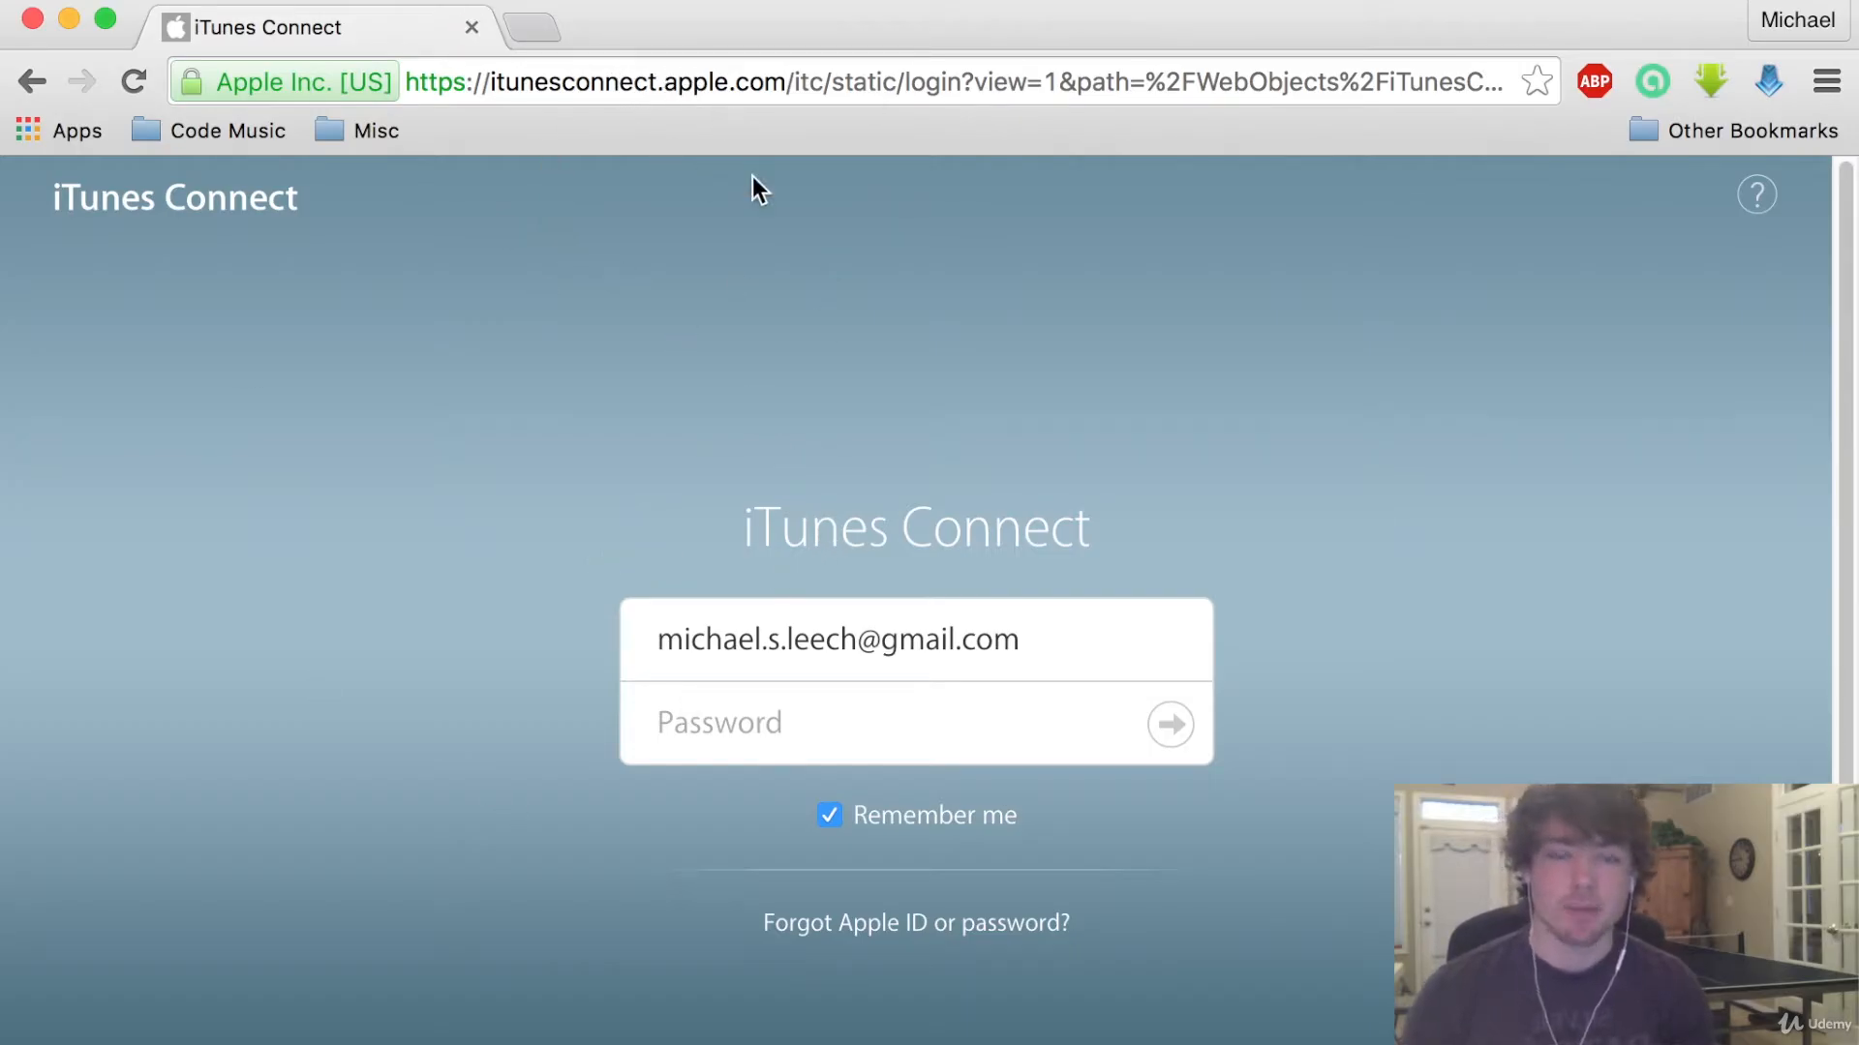
Enter the account password, correcting a mistyped character, and submit the sign-in
{"action": "left_click", "coordinate": [913, 723]}
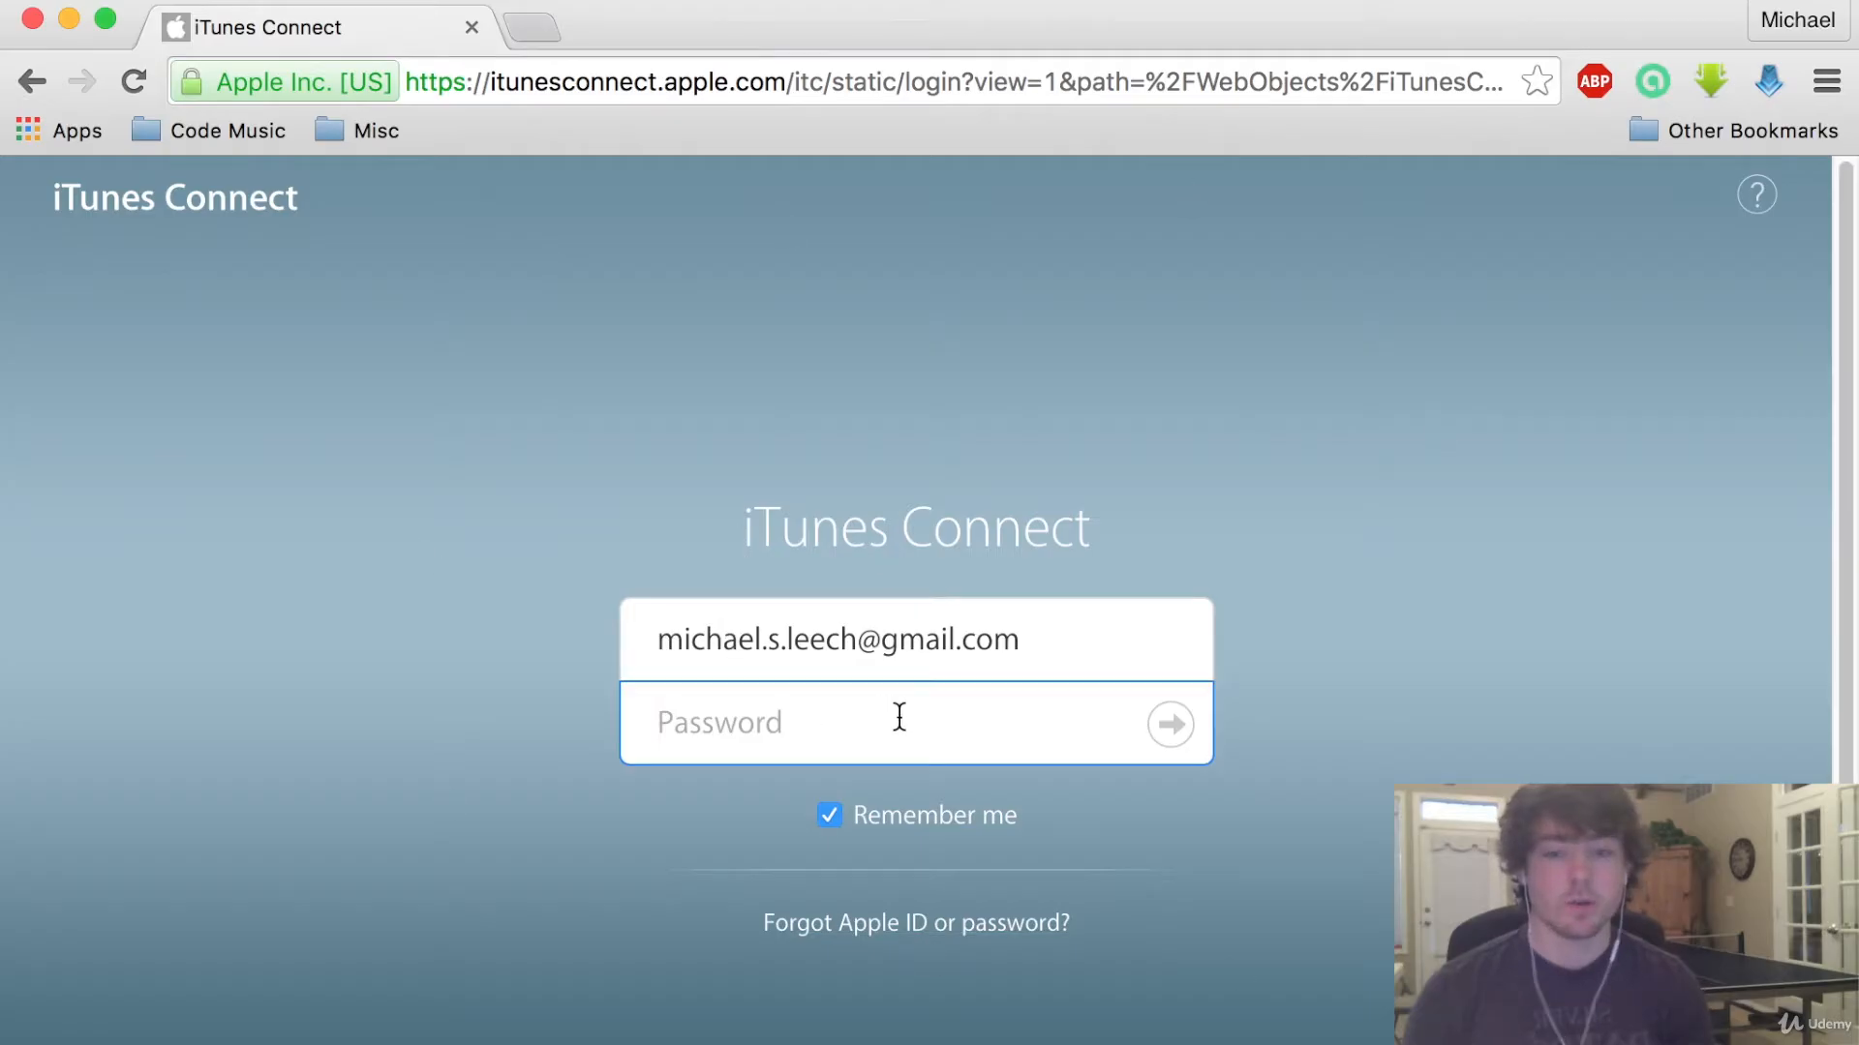
{"action": "type", "text": "•••"}
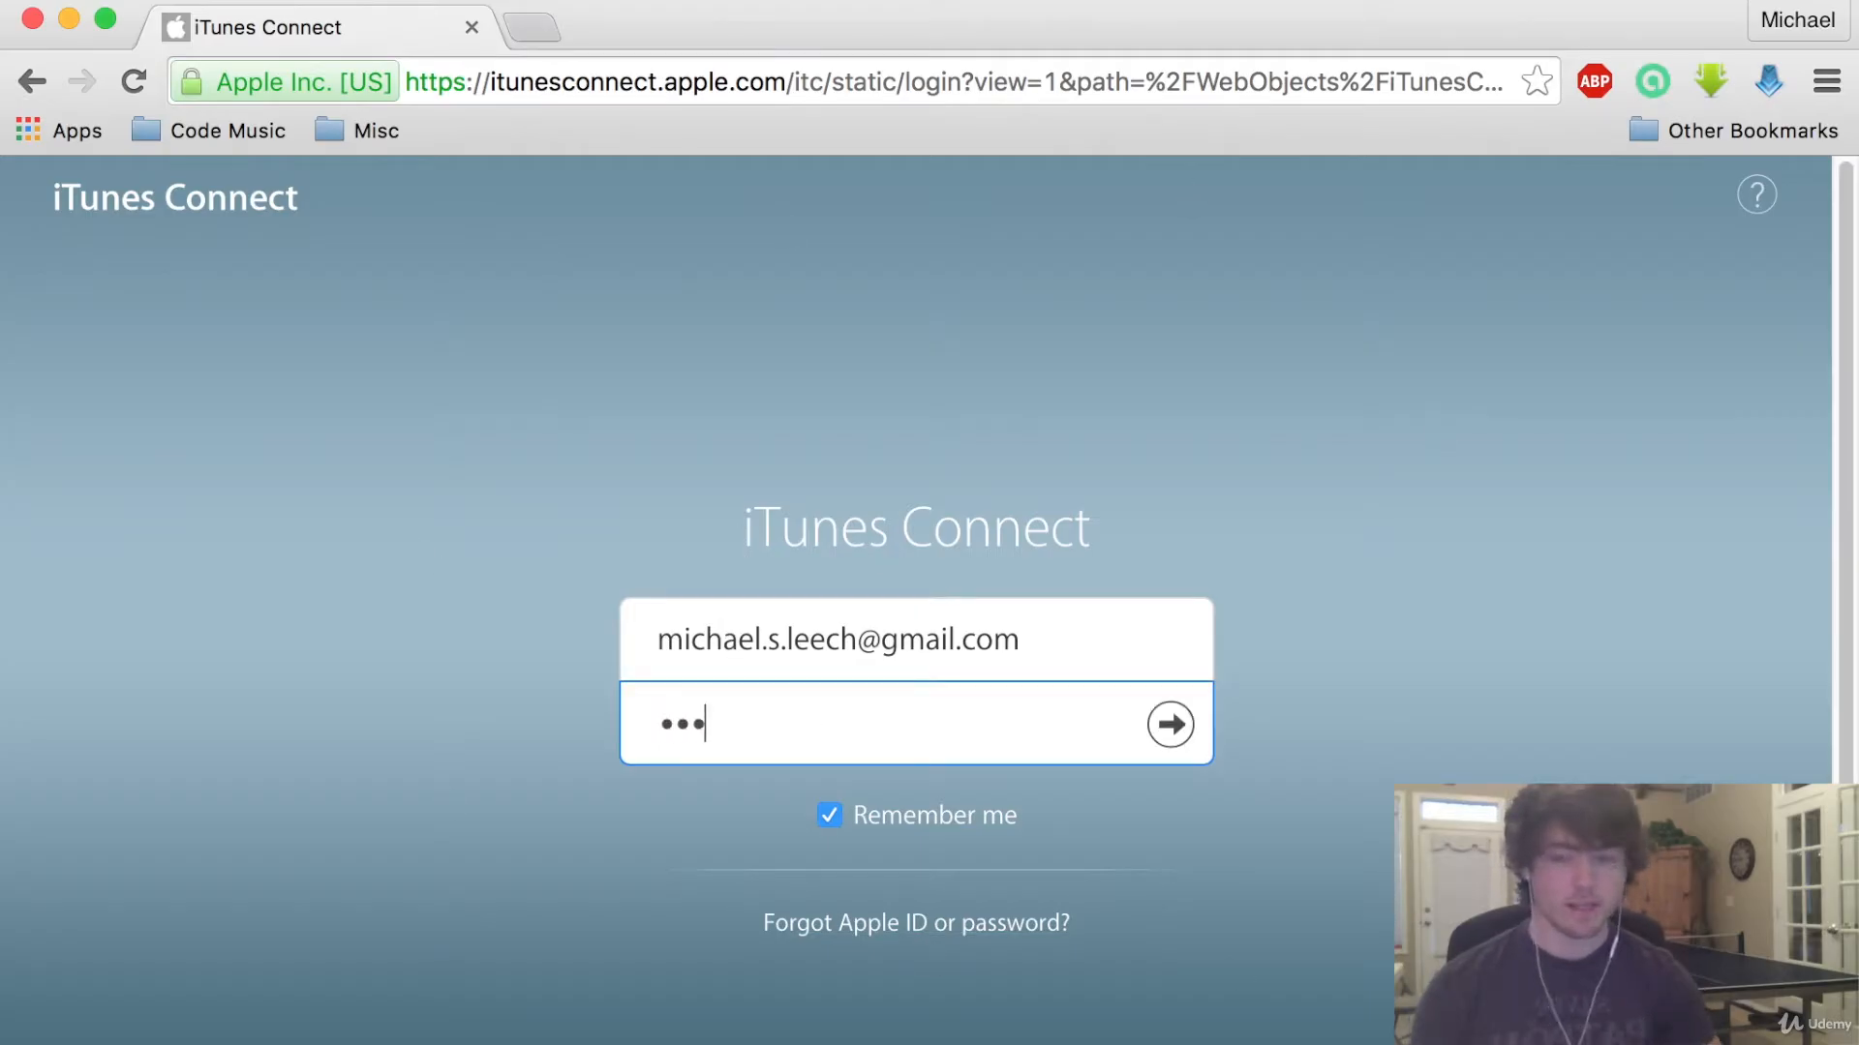
{"action": "key", "text": "Backspace"}
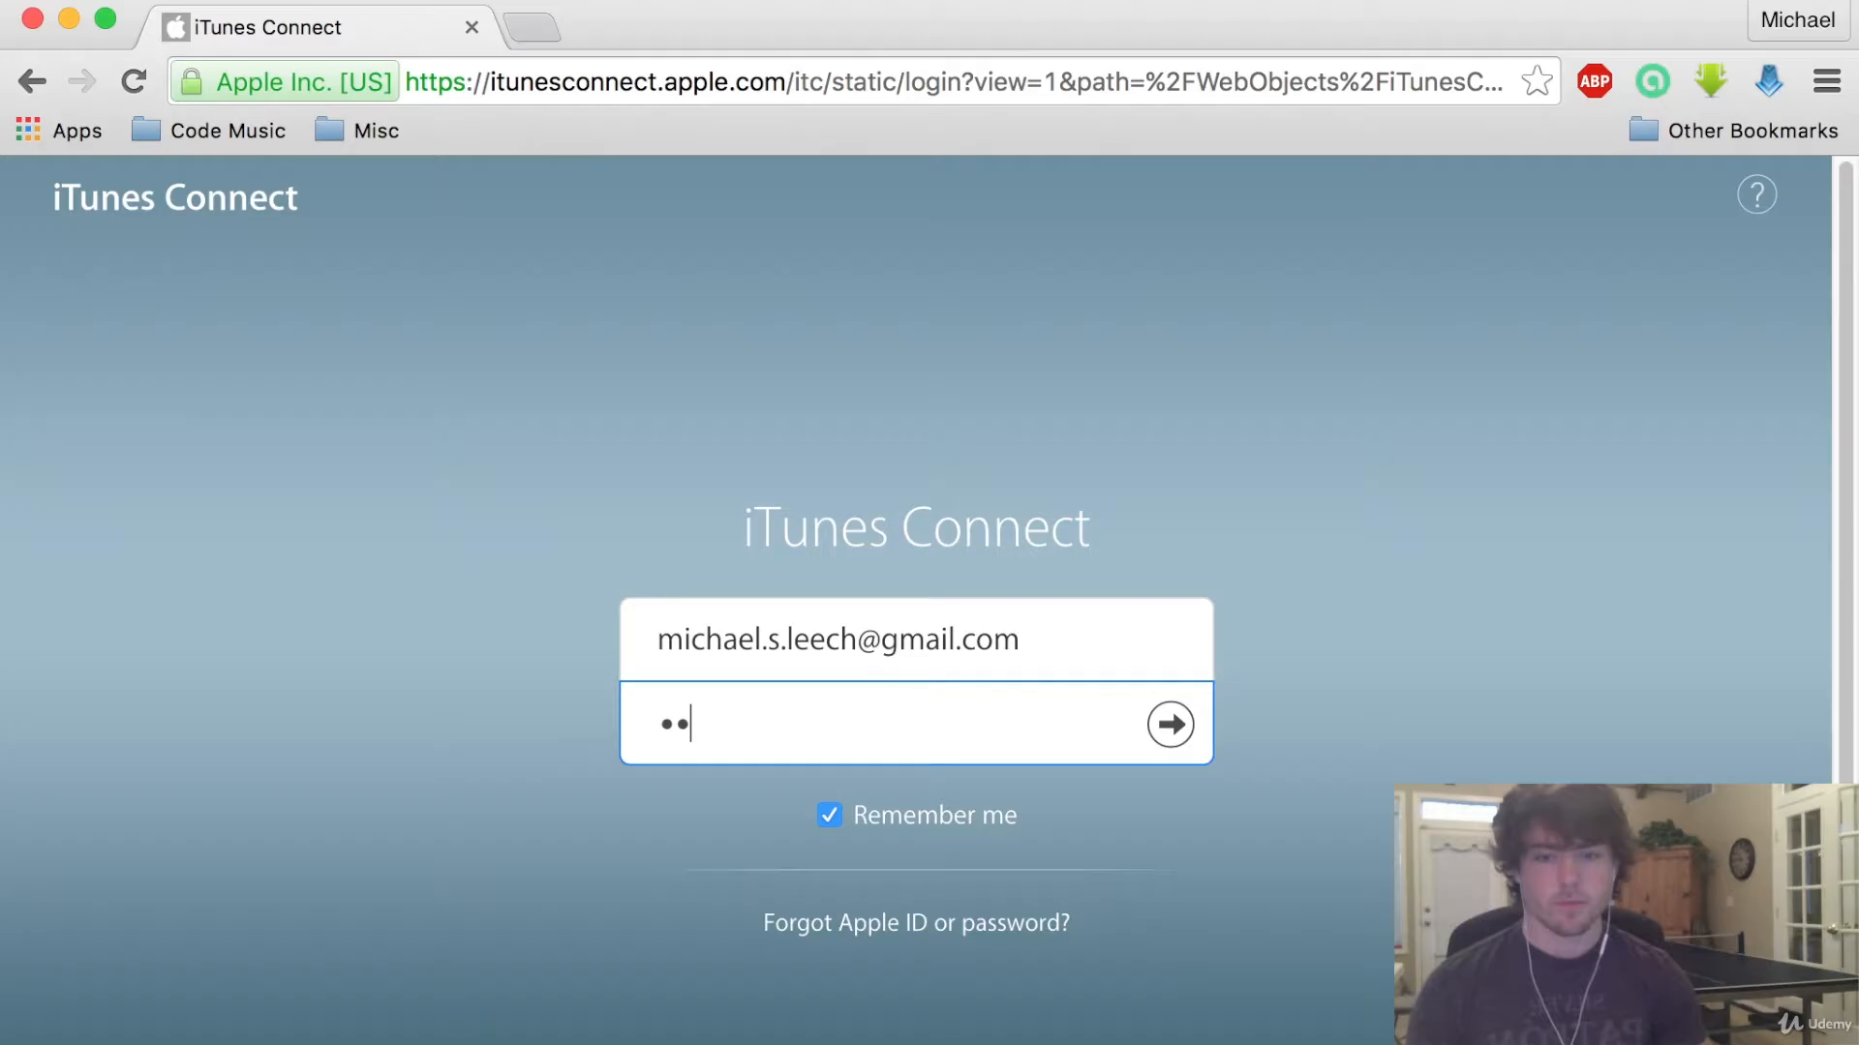
{"action": "left_click", "coordinate": [1167, 724]}
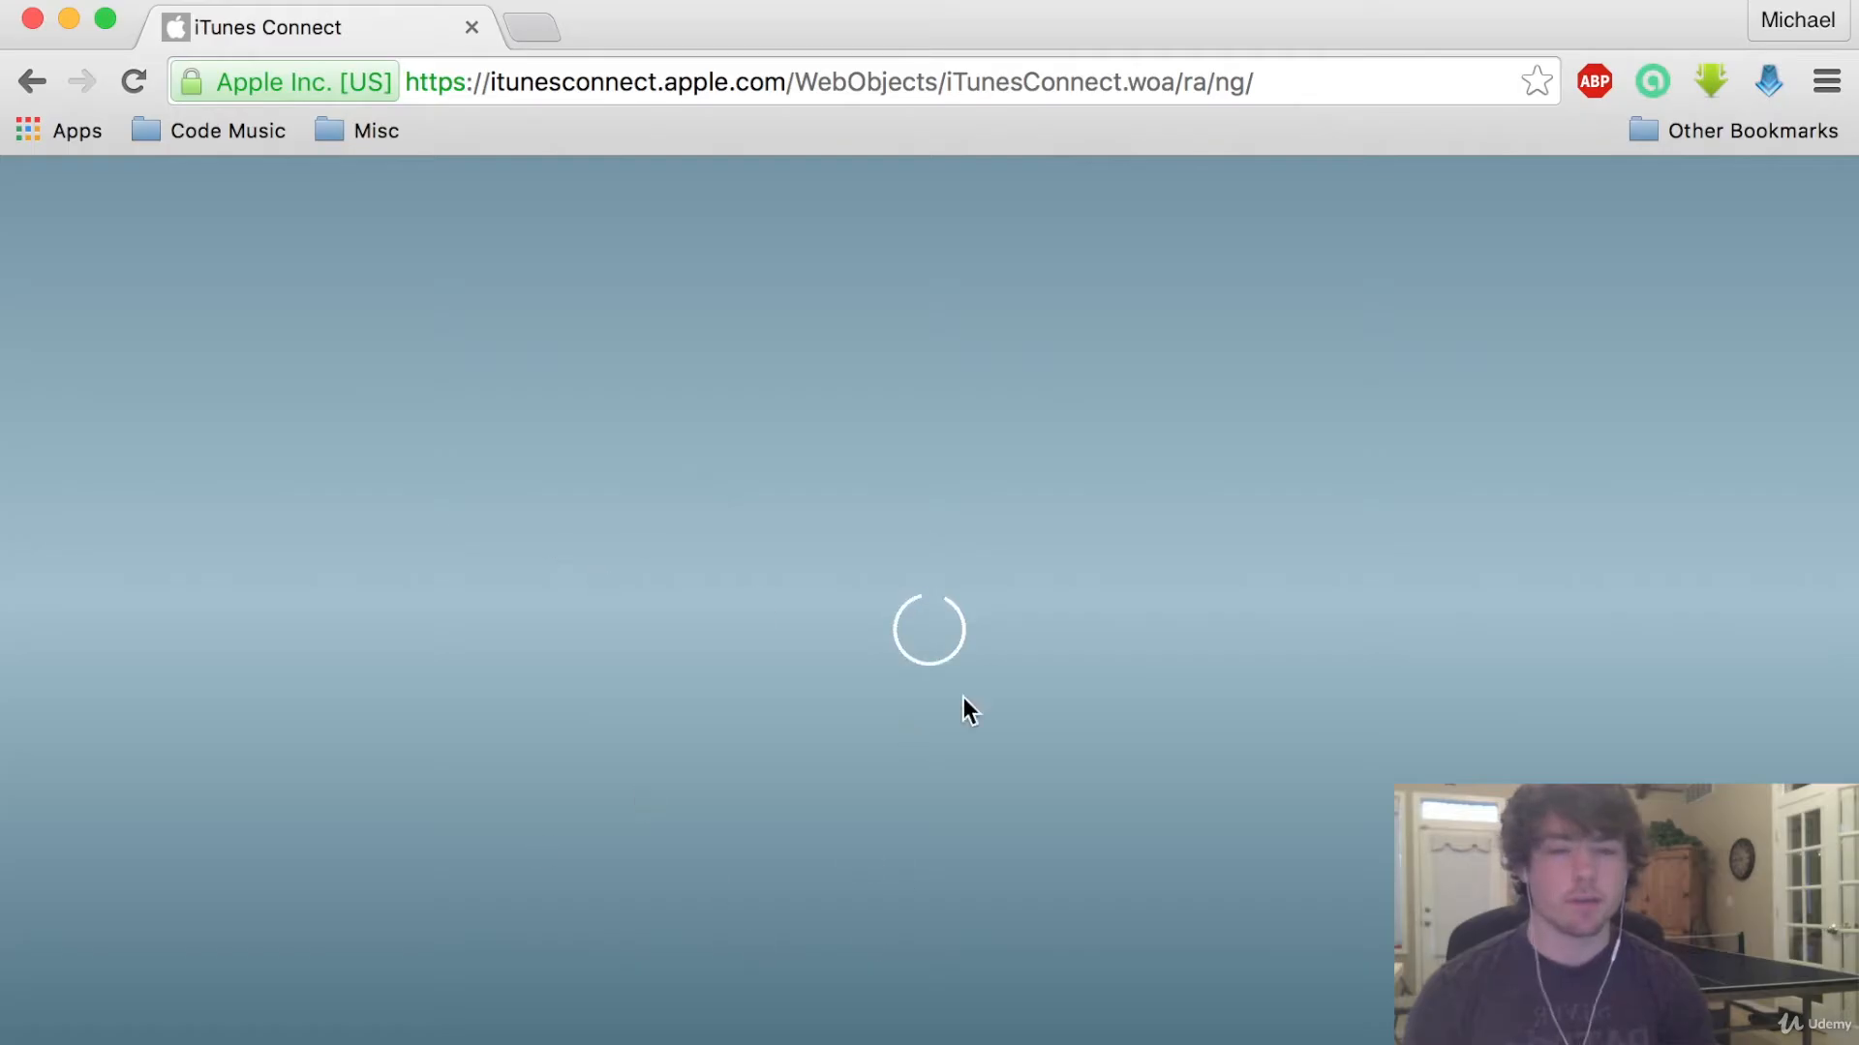
{"action": "mouse_move", "coordinate": [993, 664]}
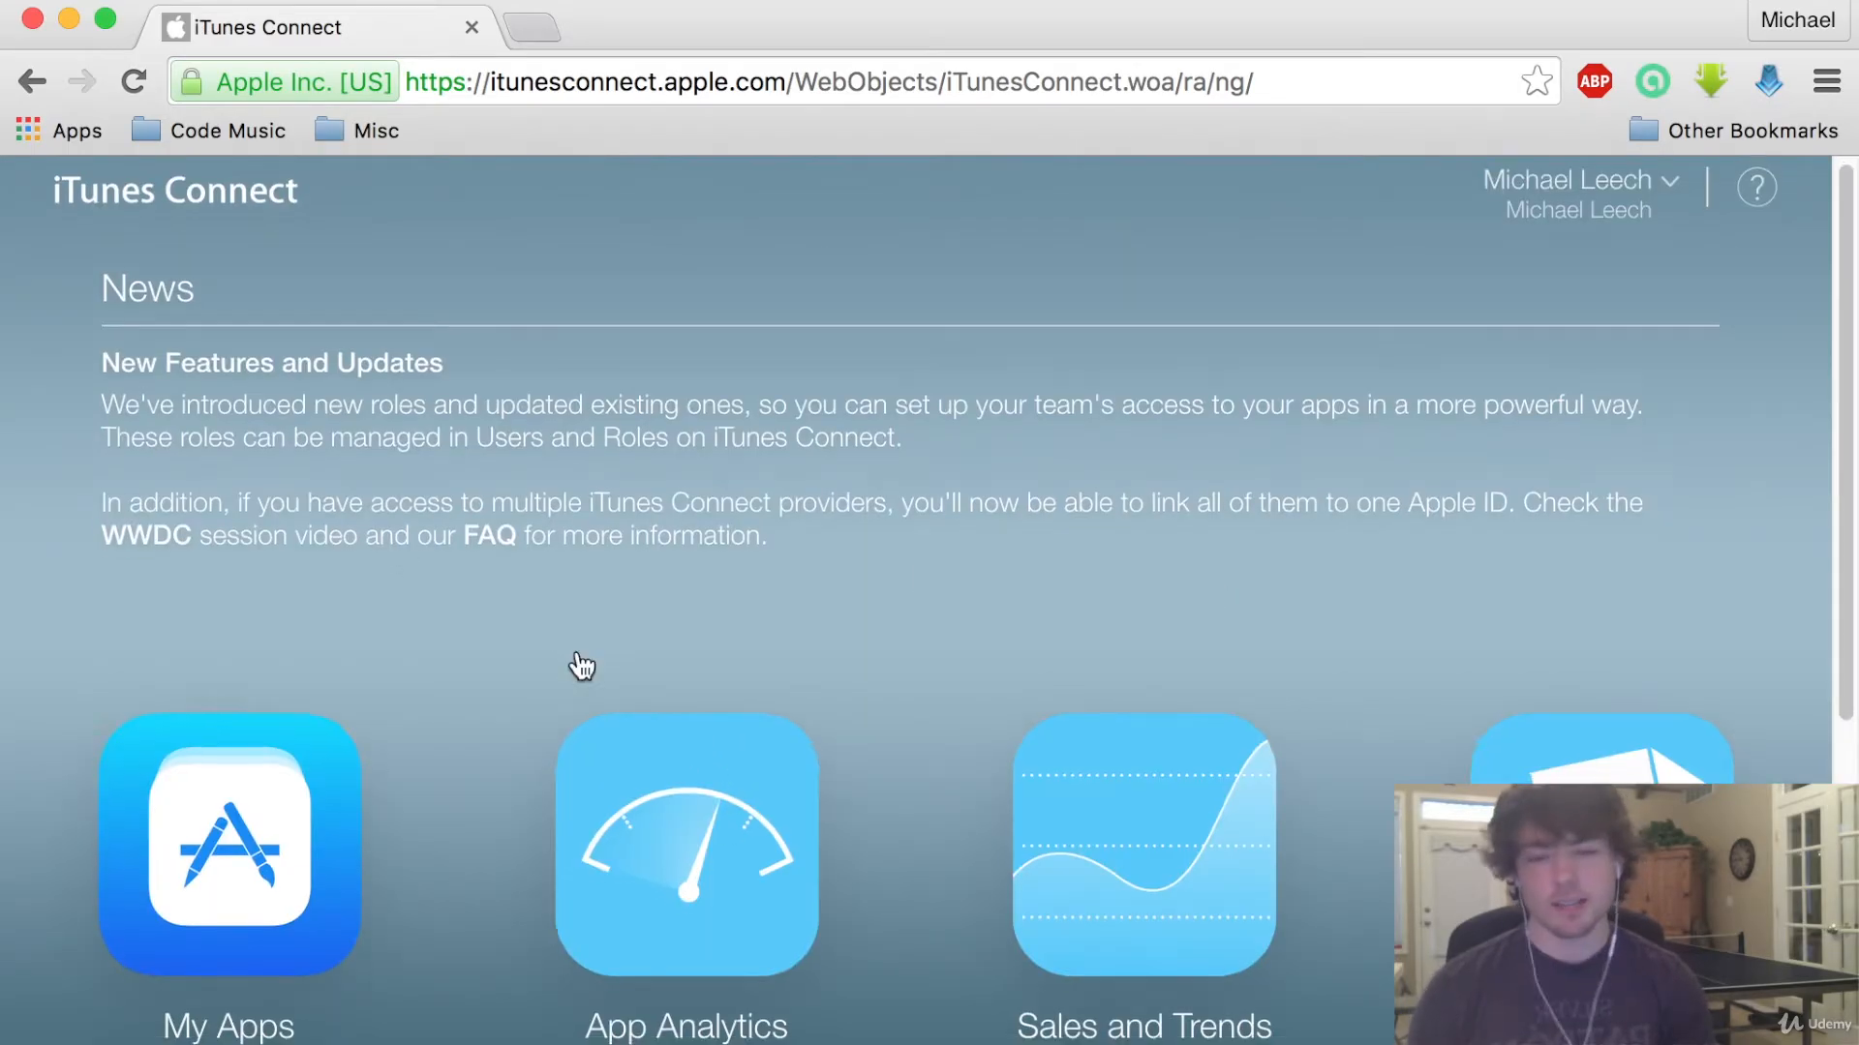
Open My Apps from the dashboard and reveal the + new-app menu
{"action": "scroll", "scroll_direction": "down", "scroll_amount": 3}
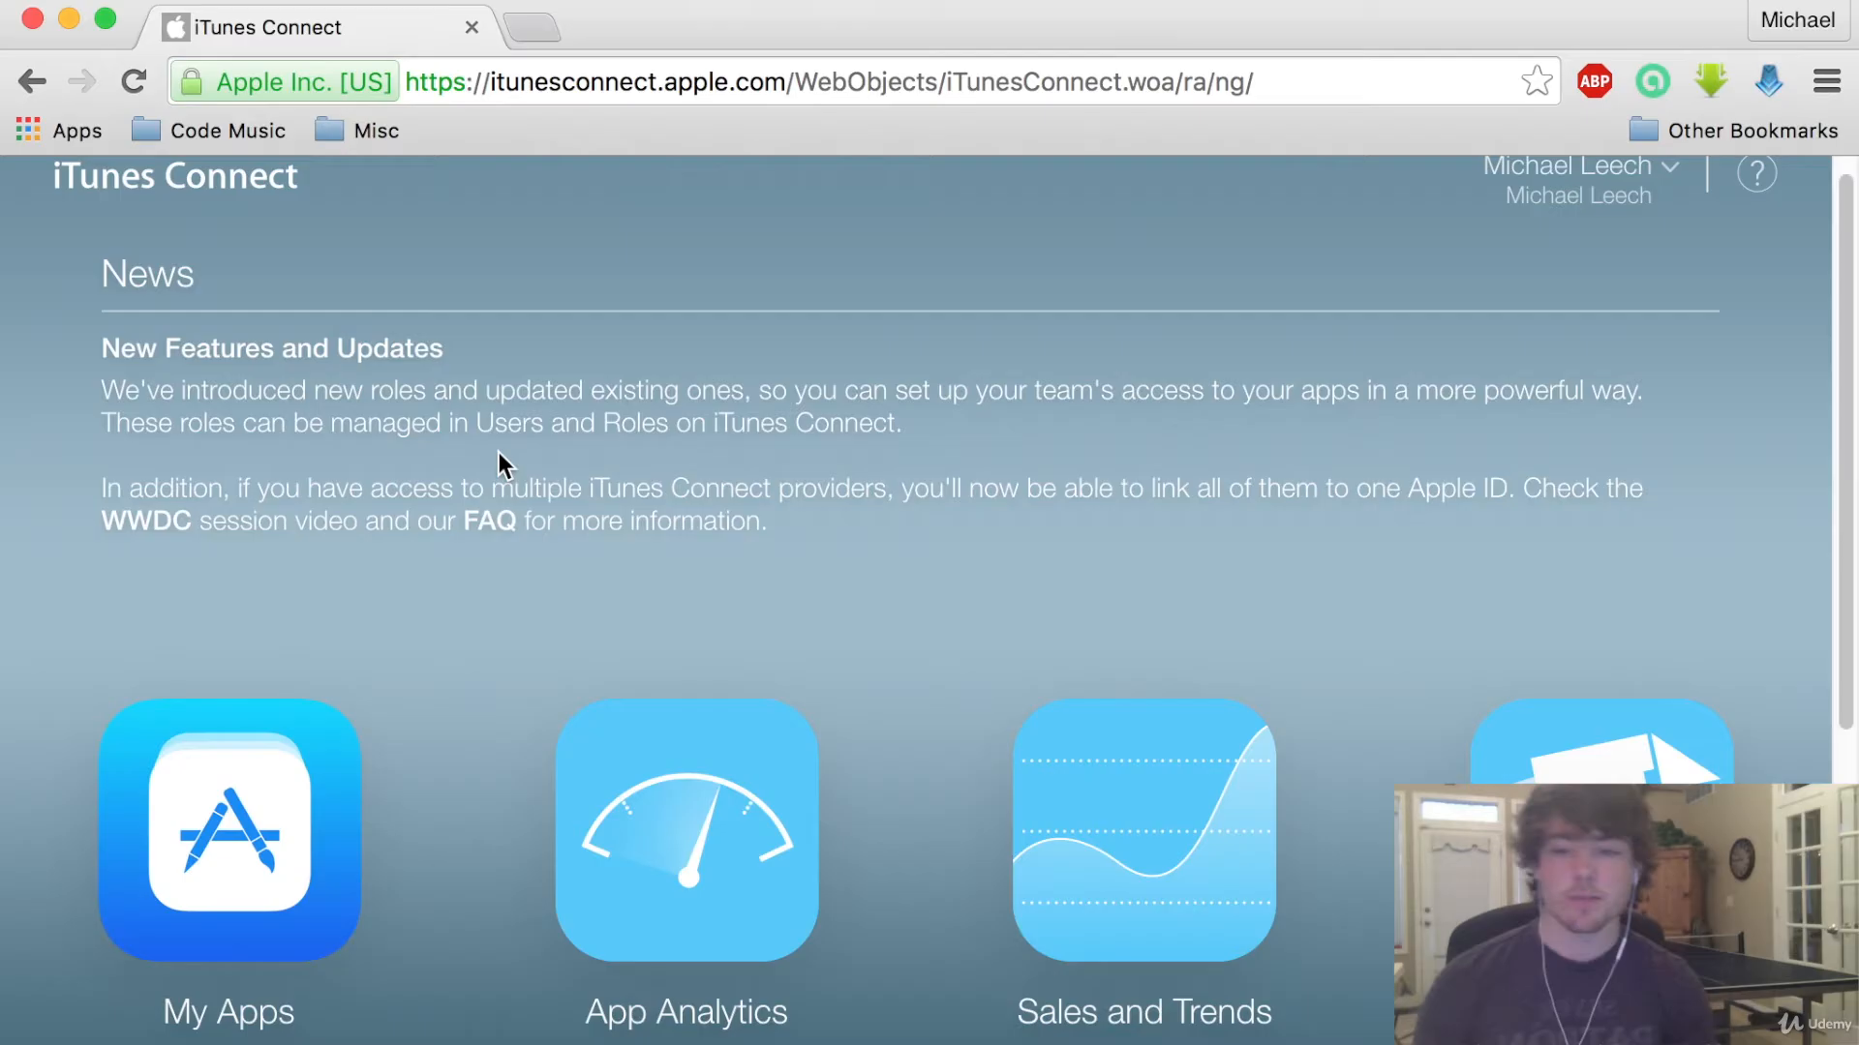
{"action": "left_click", "coordinate": [228, 833]}
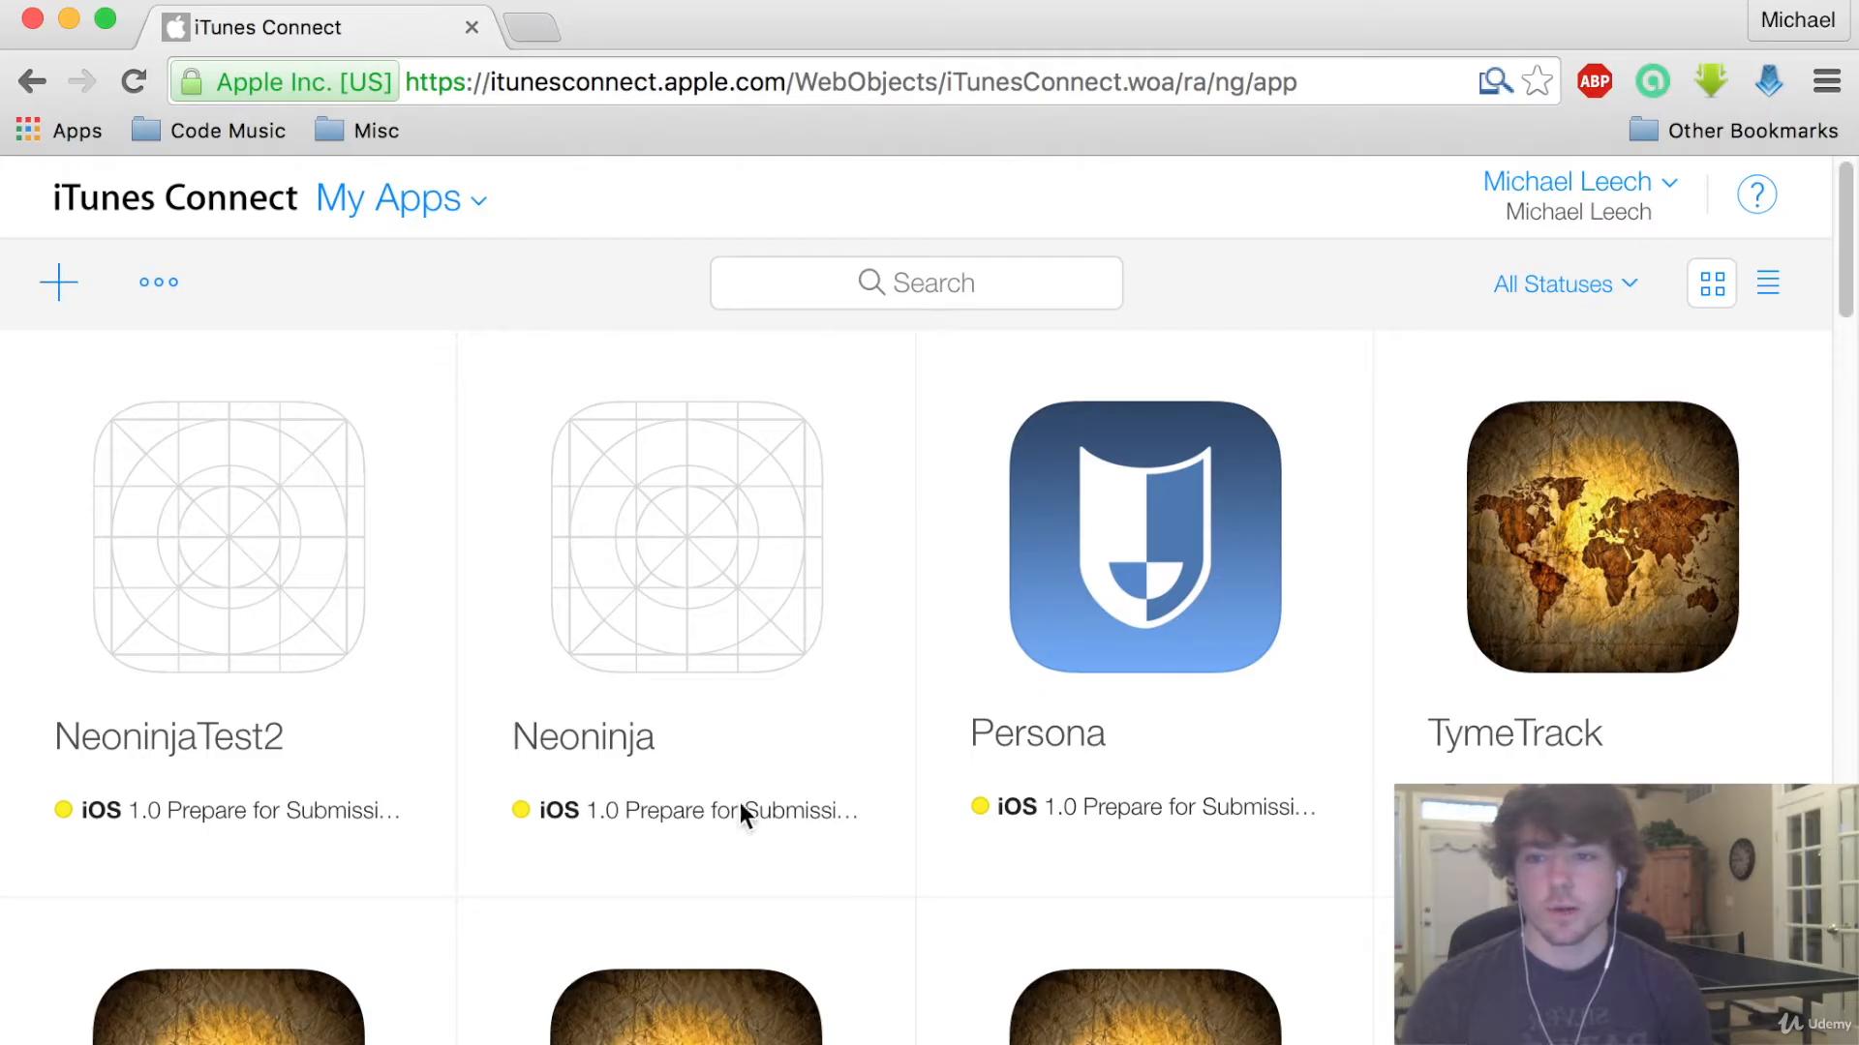
{"action": "mouse_move", "coordinate": [730, 701]}
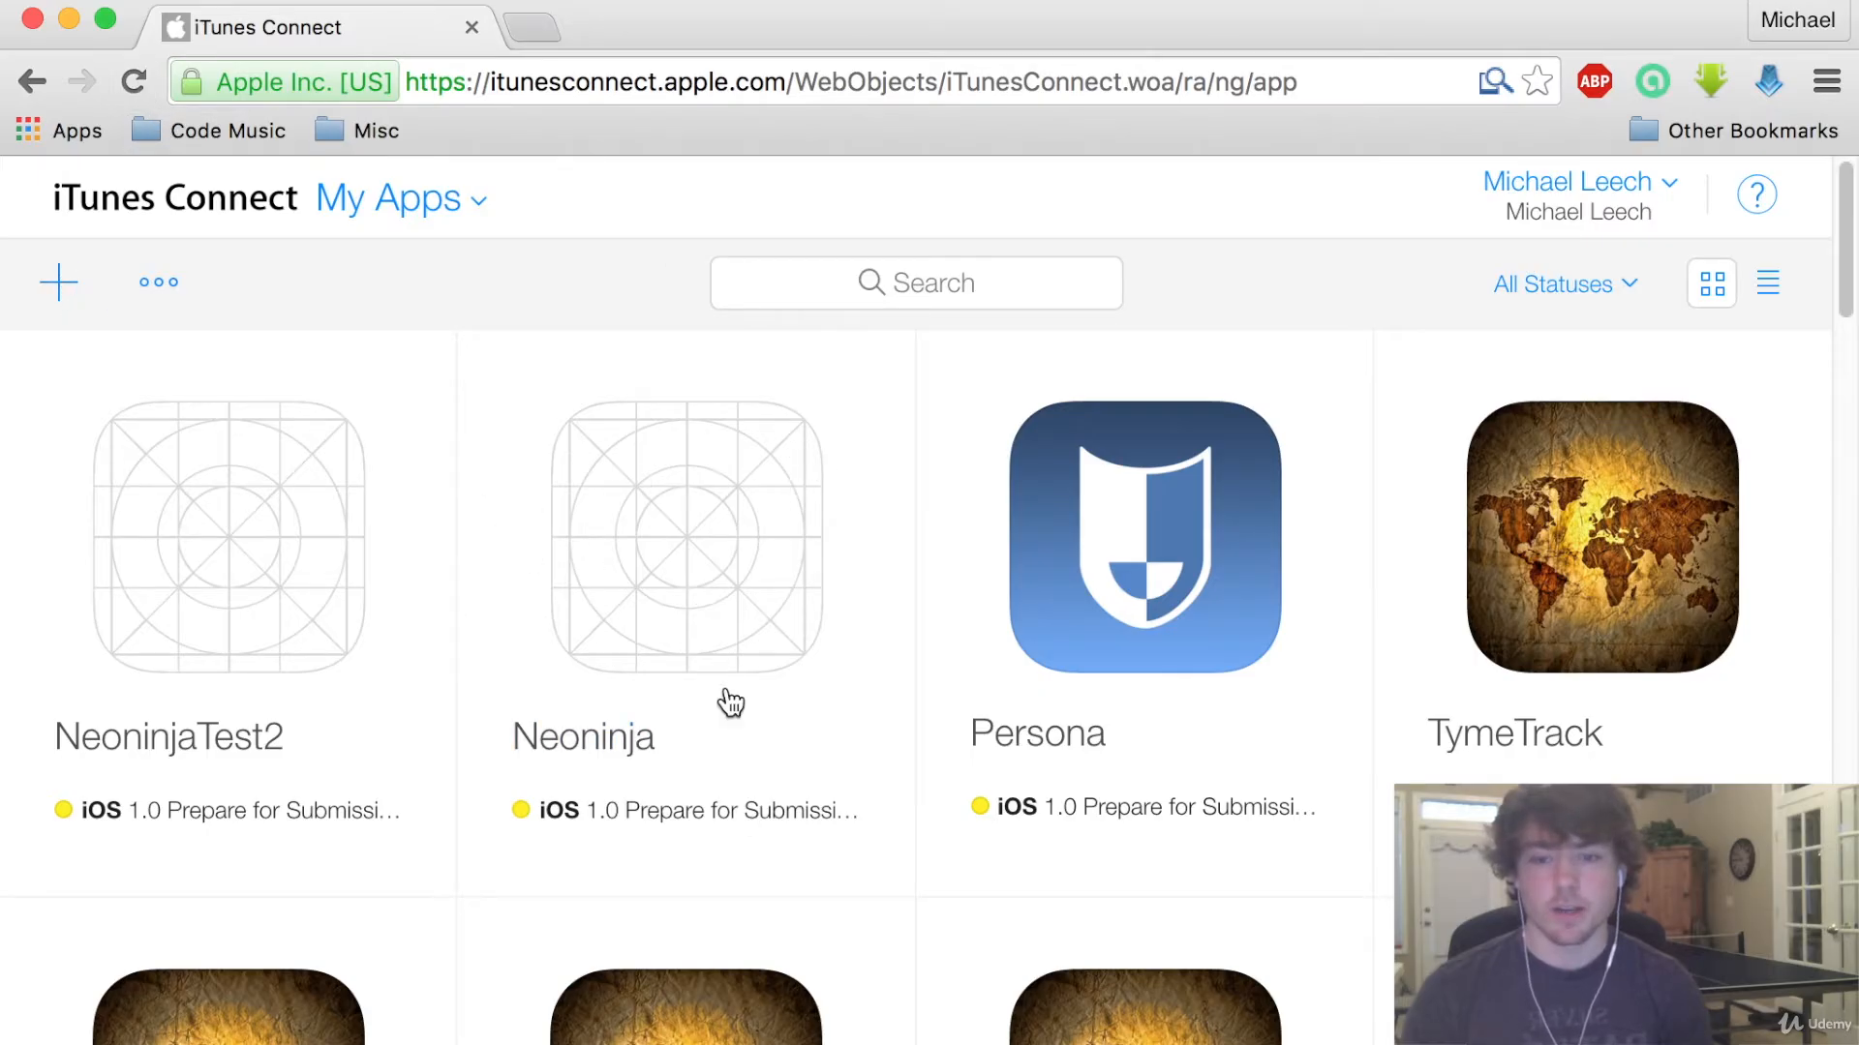
{"action": "left_click", "coordinate": [58, 281]}
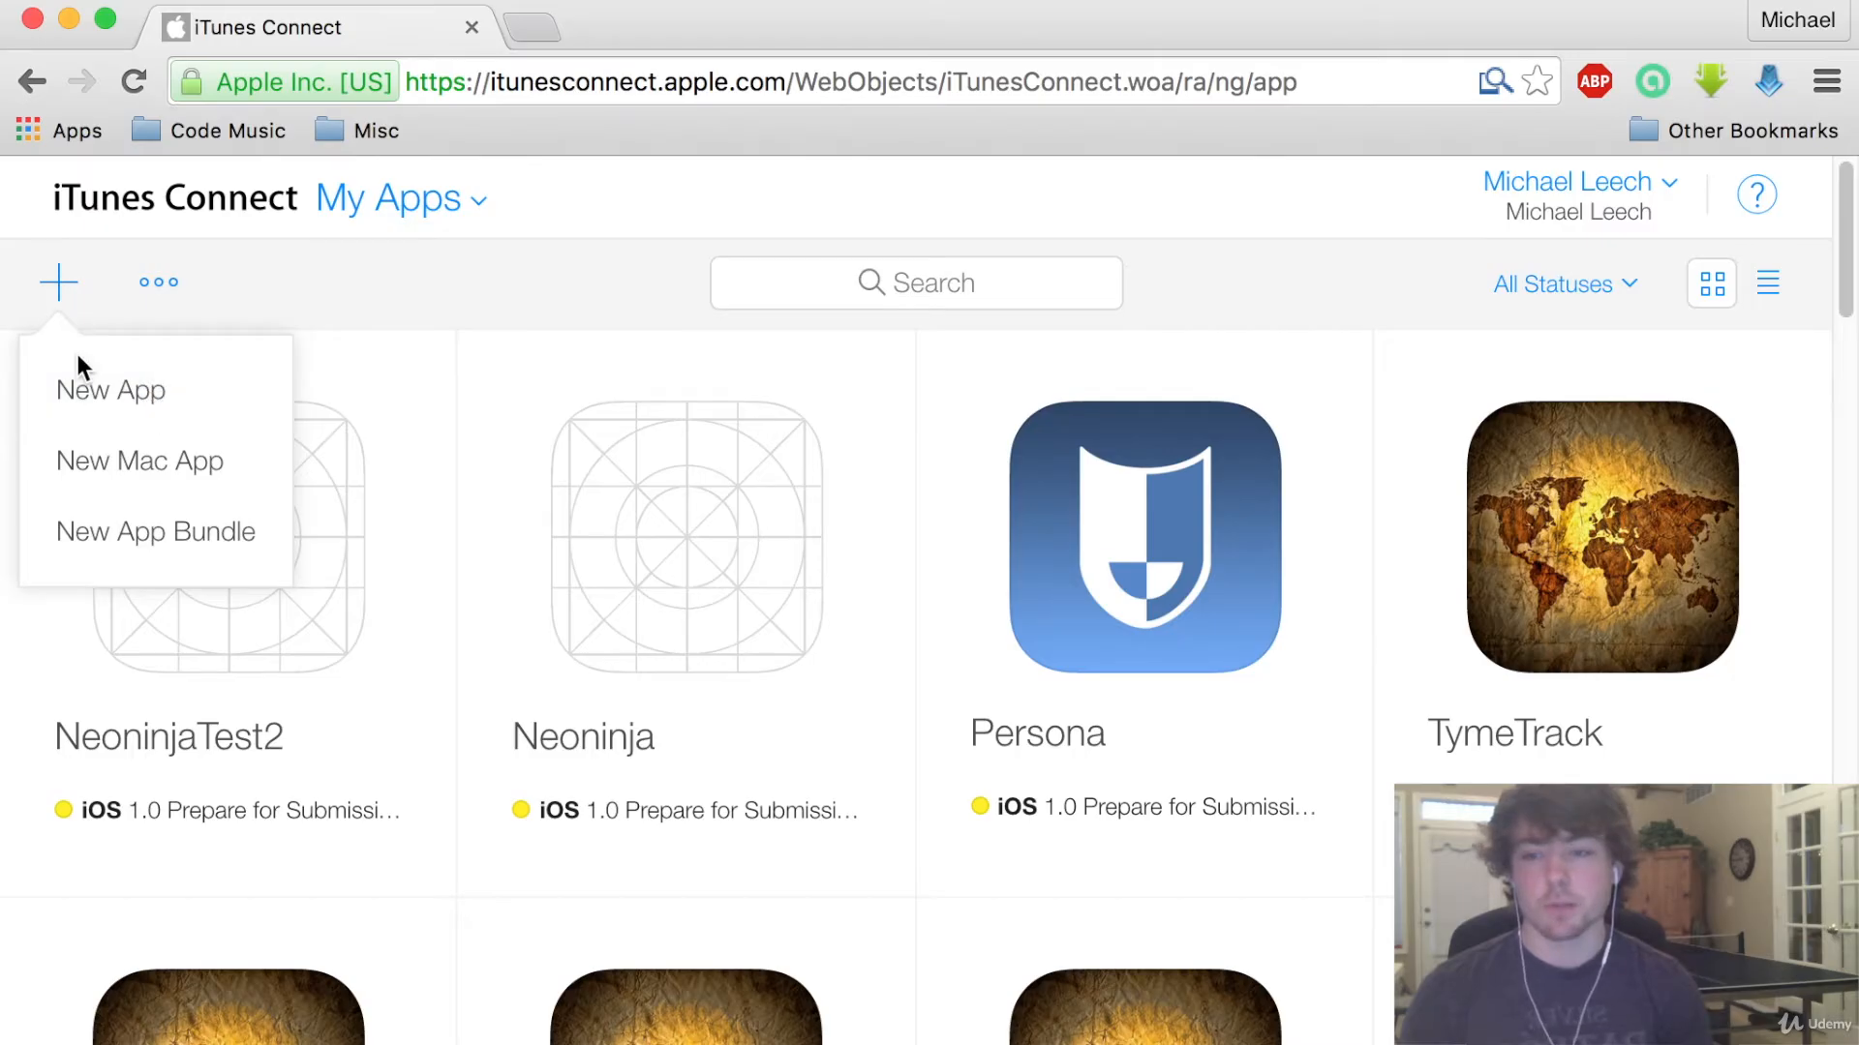
Start a New App record marked iOS and name it NeoninjaTest3
{"action": "left_click", "coordinate": [110, 389]}
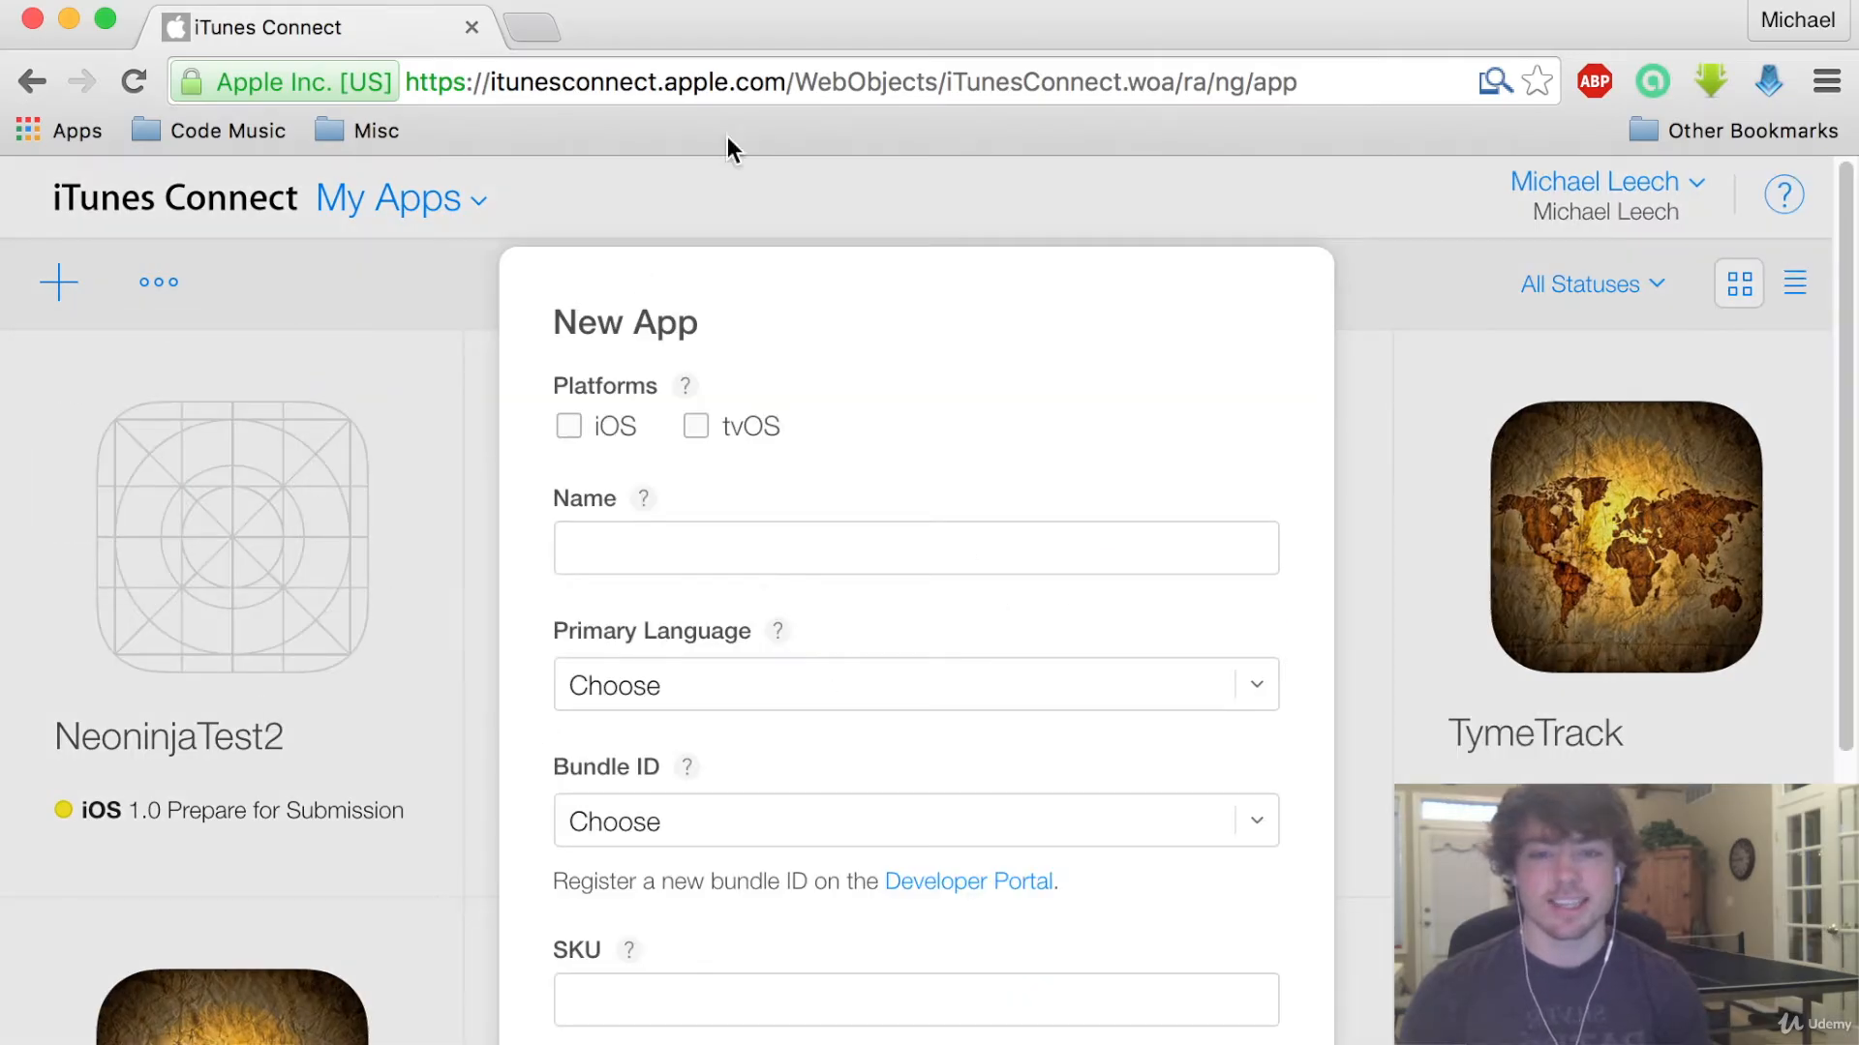
{"action": "left_click", "coordinate": [568, 426]}
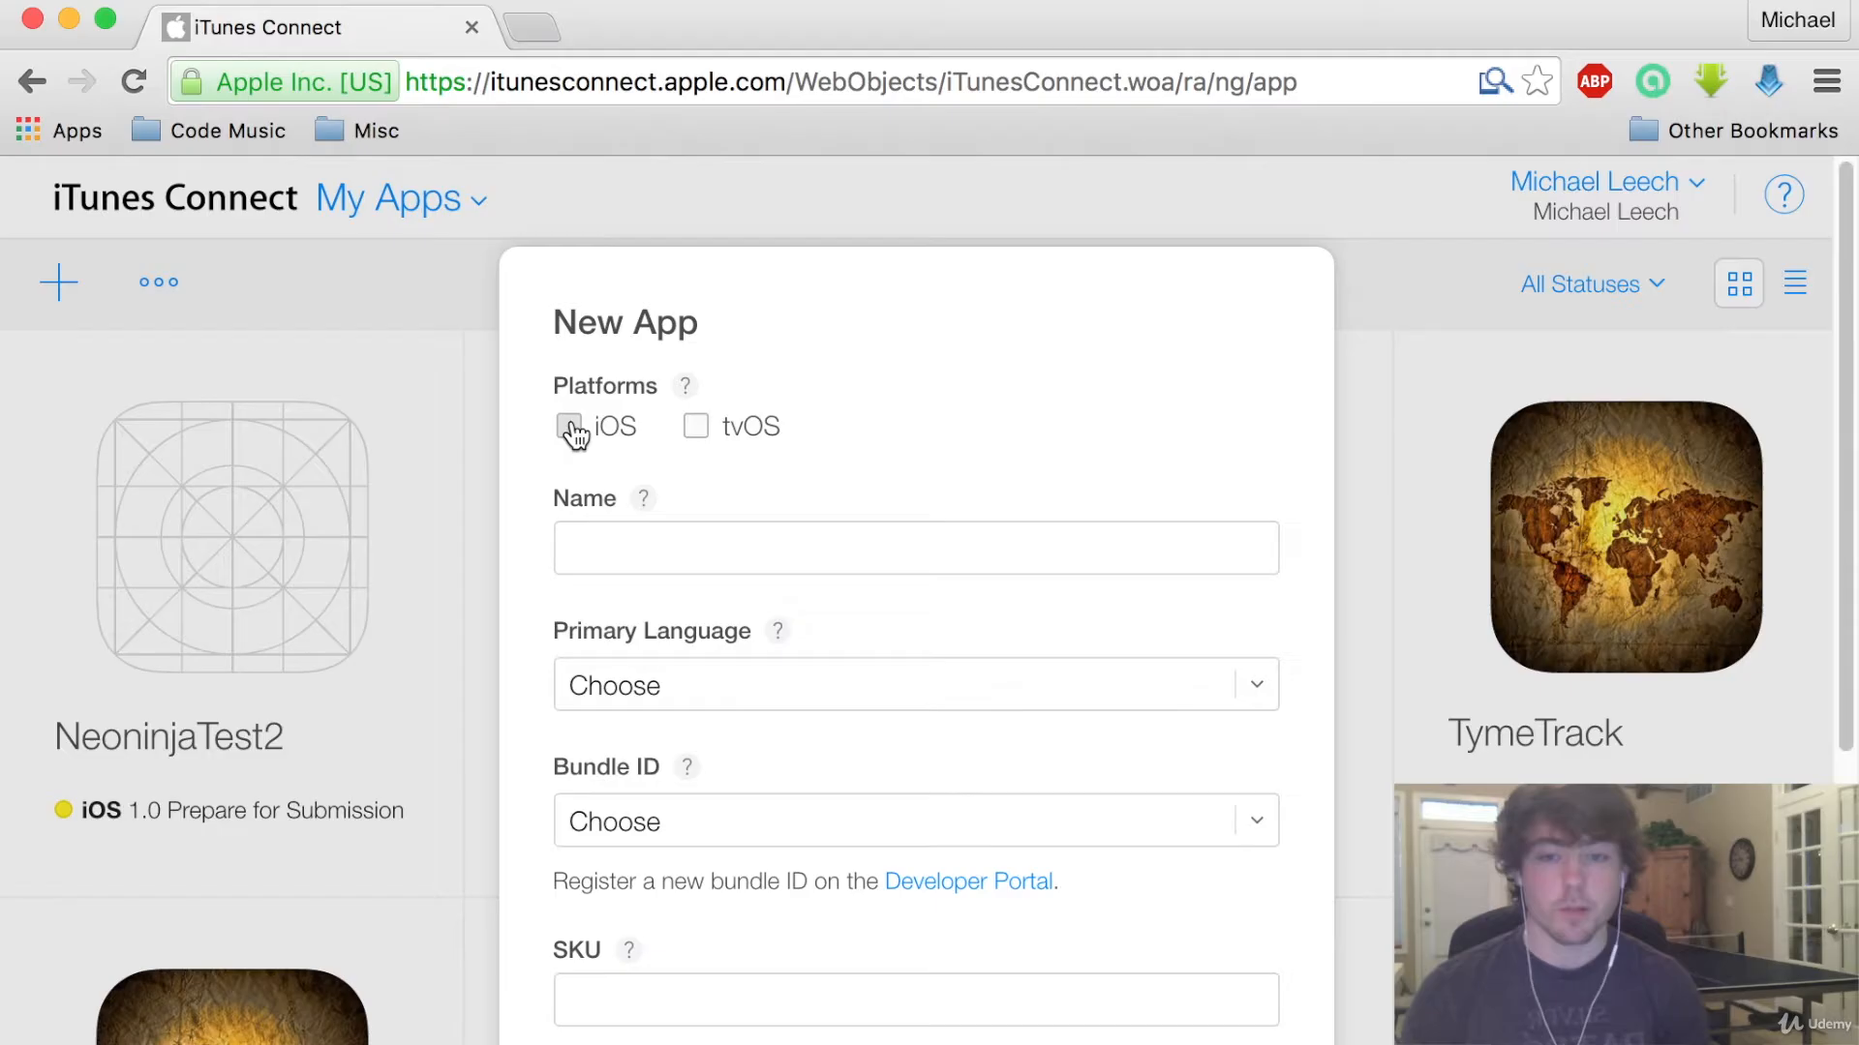
{"action": "left_click", "coordinate": [569, 426]}
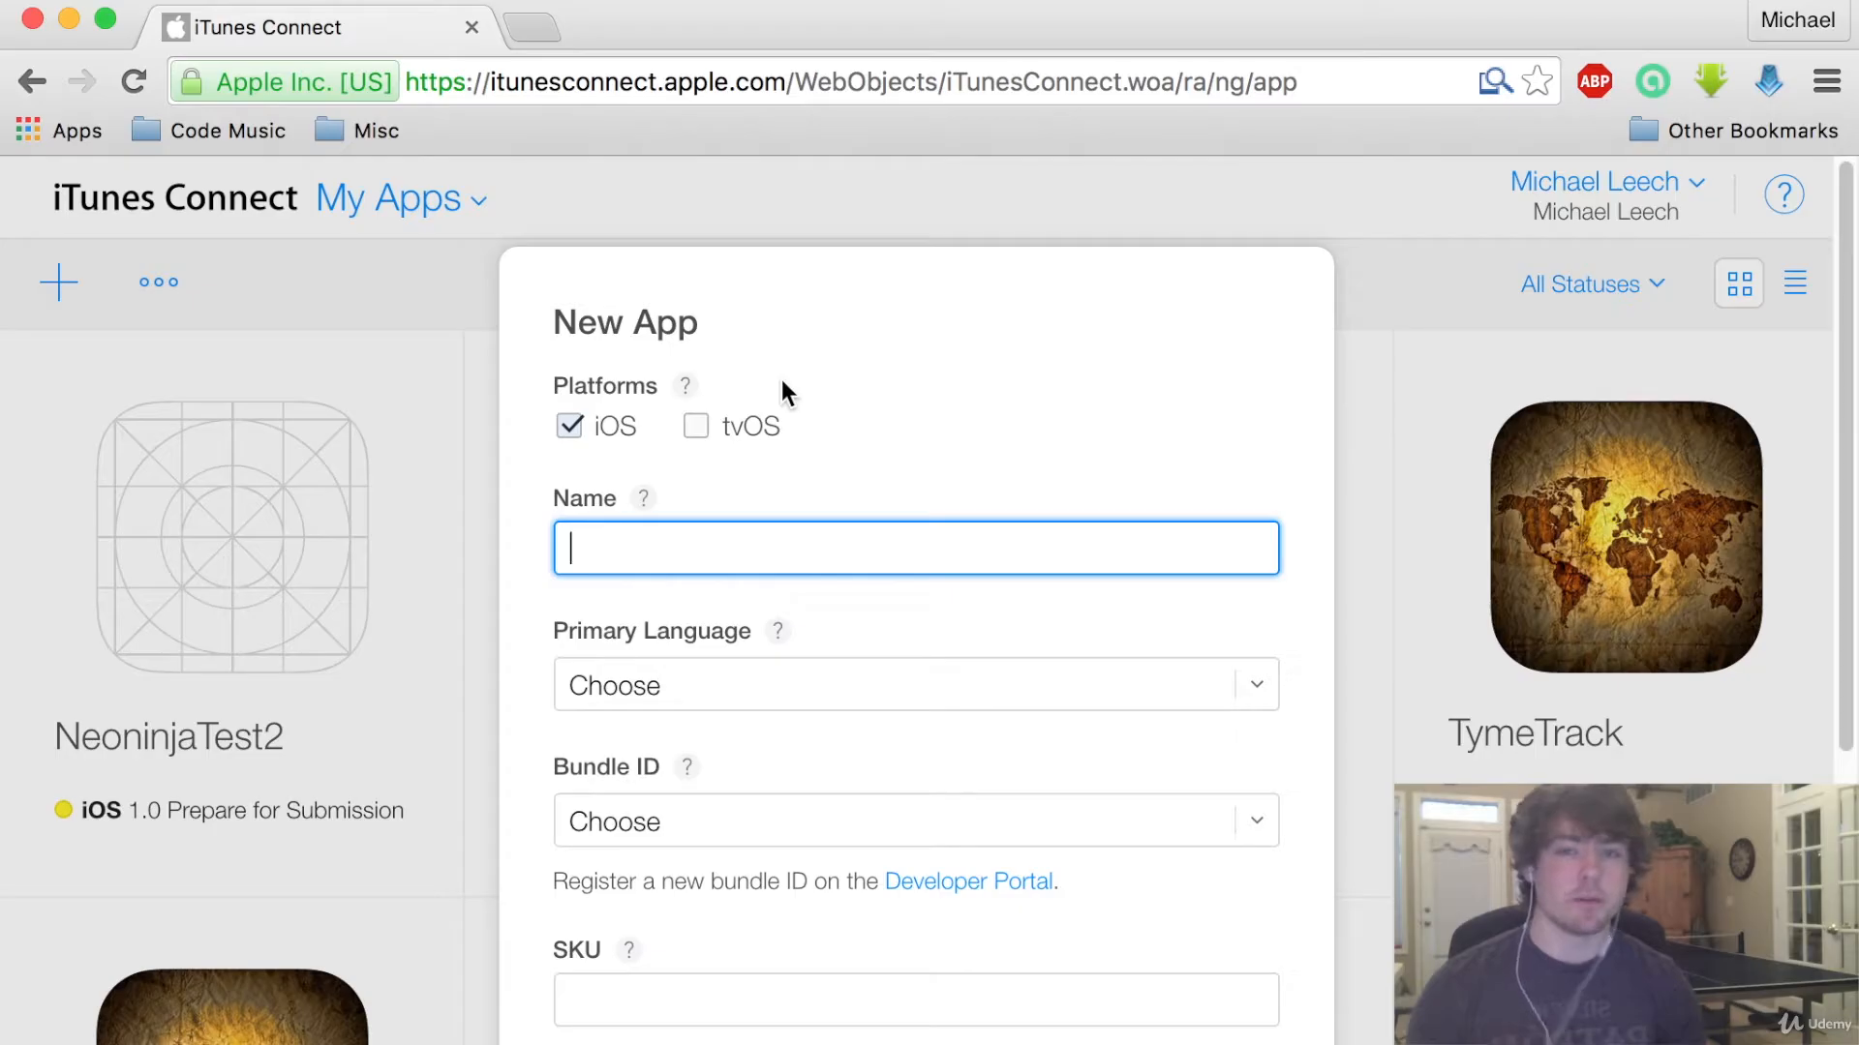
{"action": "type", "text": "NeoninjaTest3"}
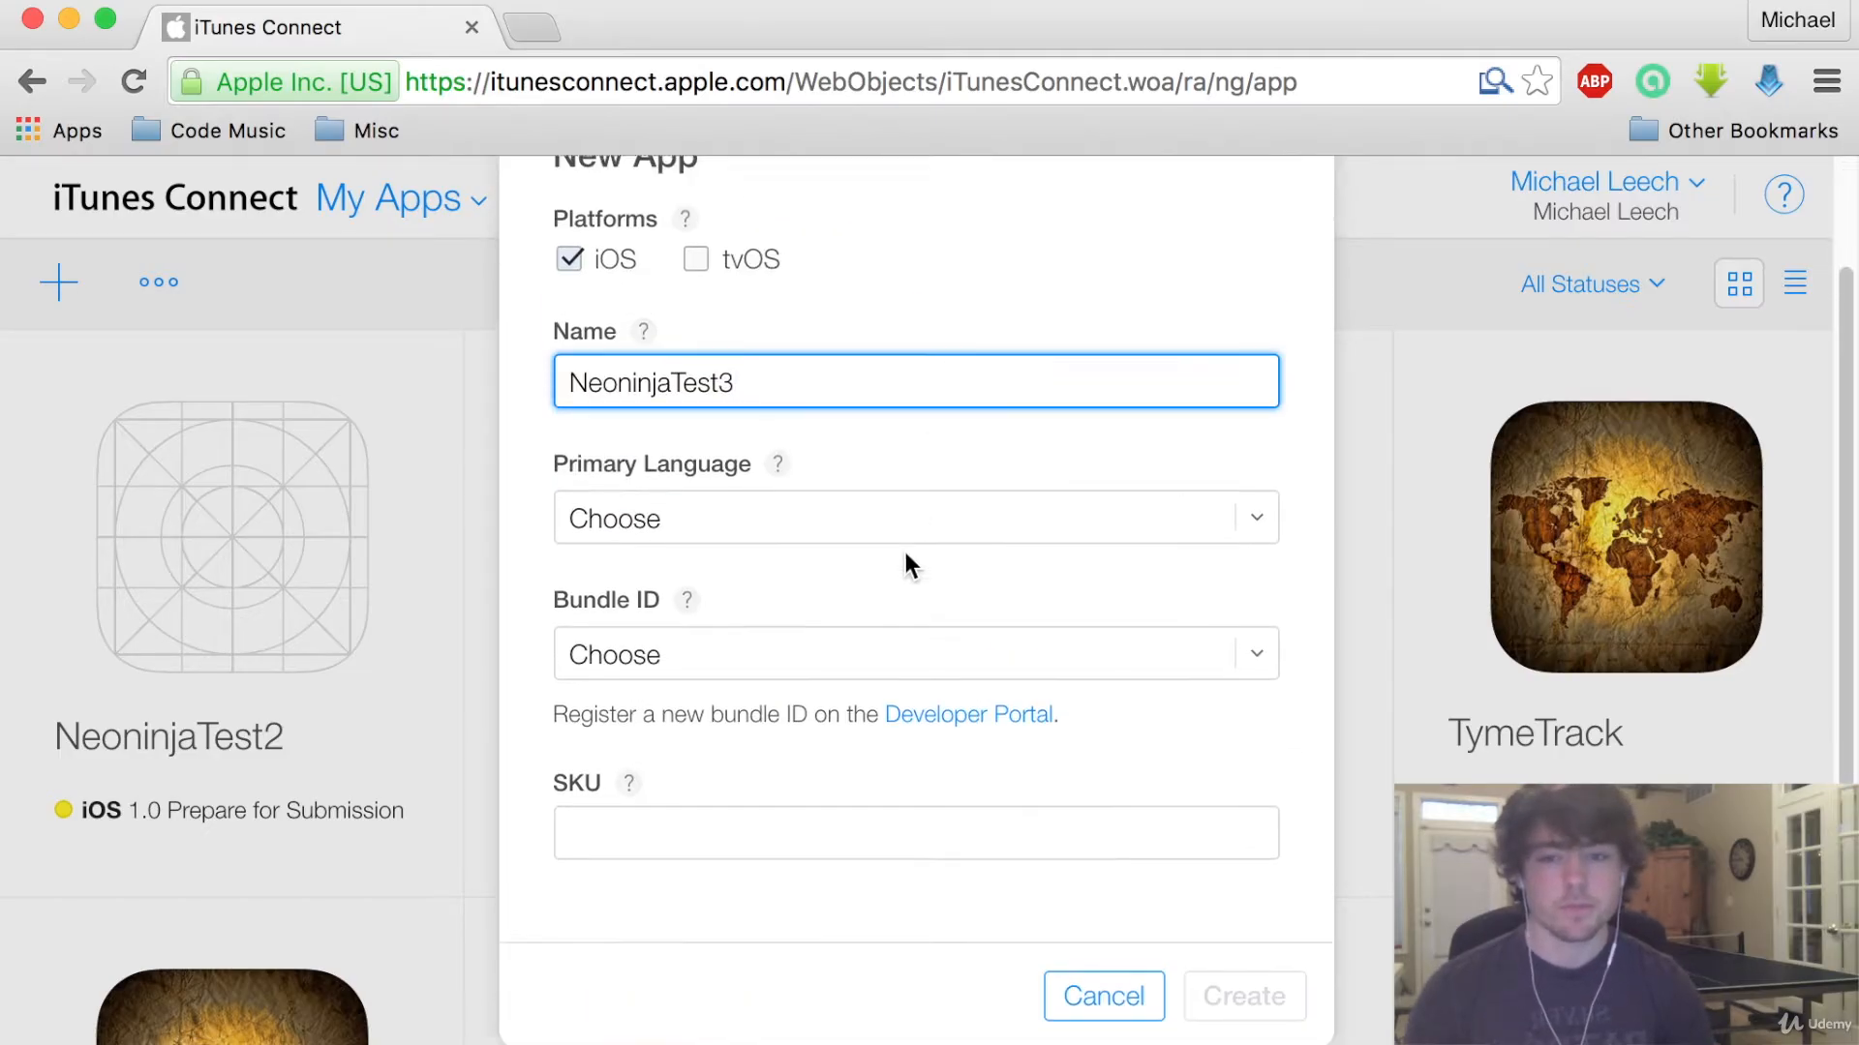
Set primary language to English and bundle ID to Xcode iOS Wildcard App ID
{"action": "left_click", "coordinate": [915, 517]}
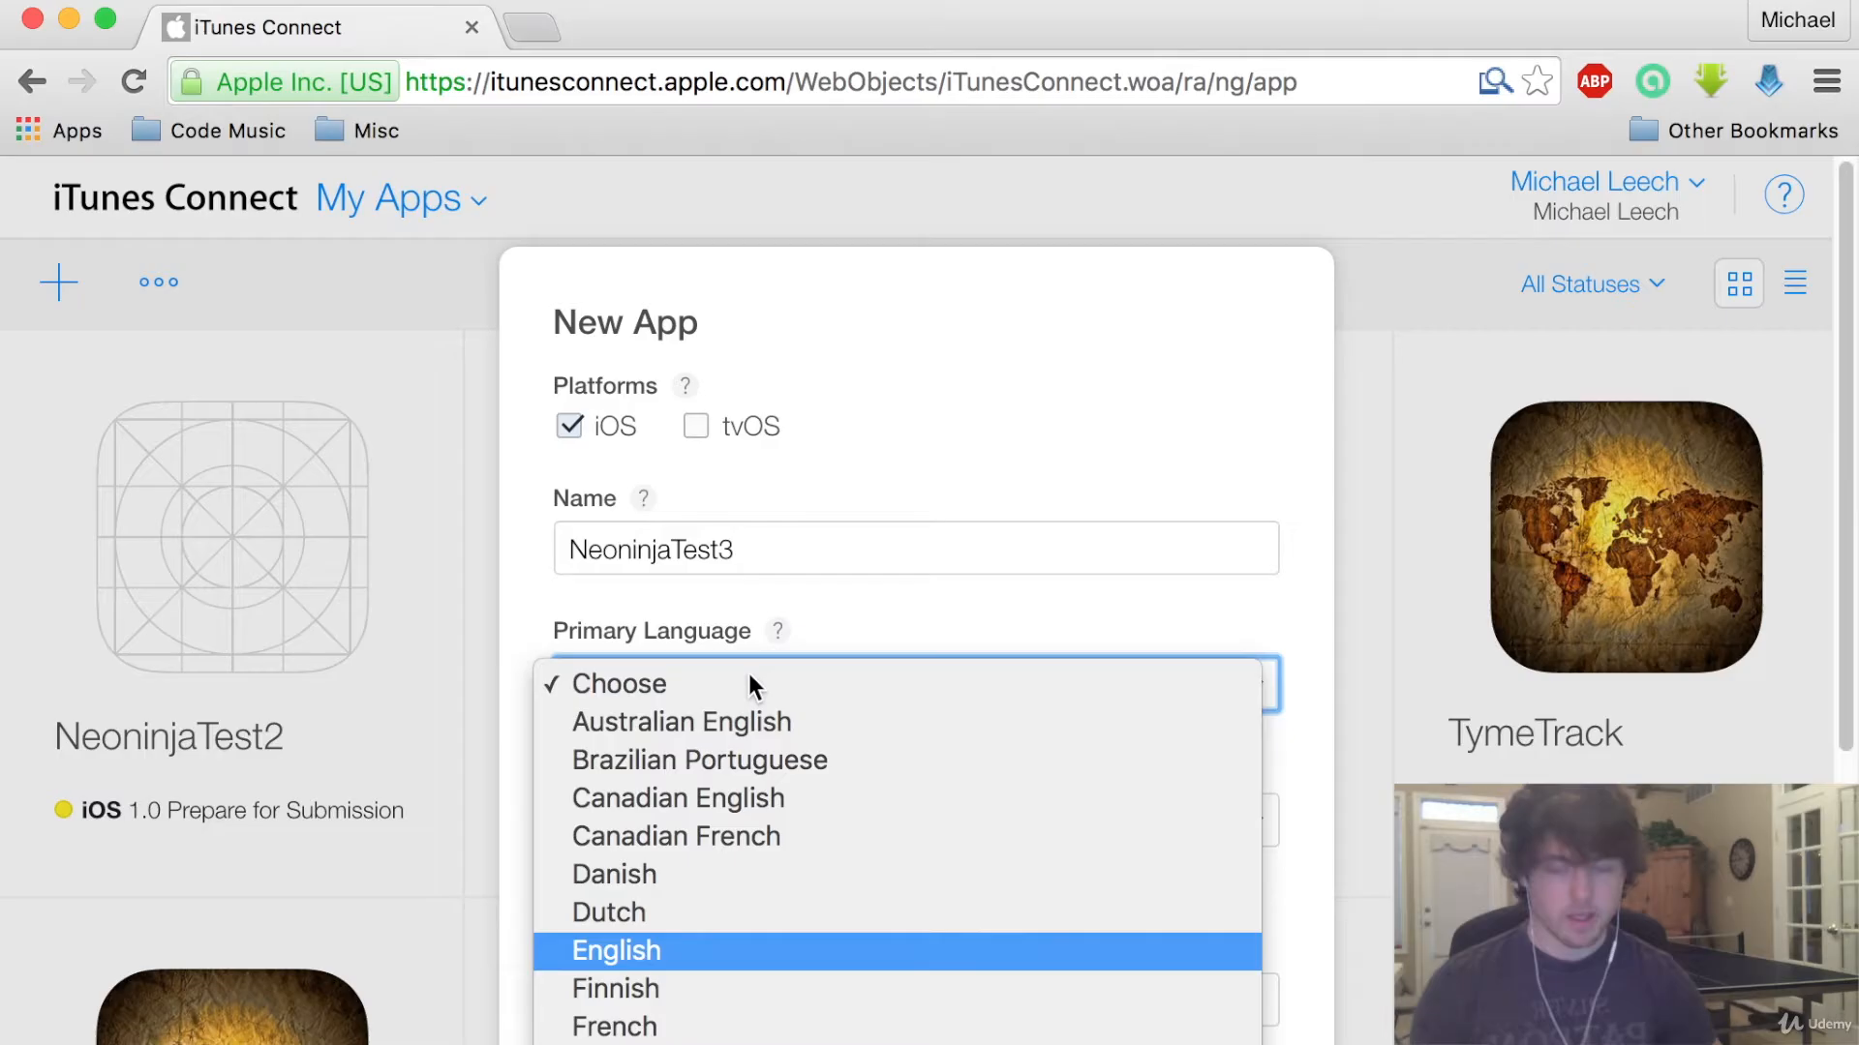
{"action": "left_click", "coordinate": [616, 949]}
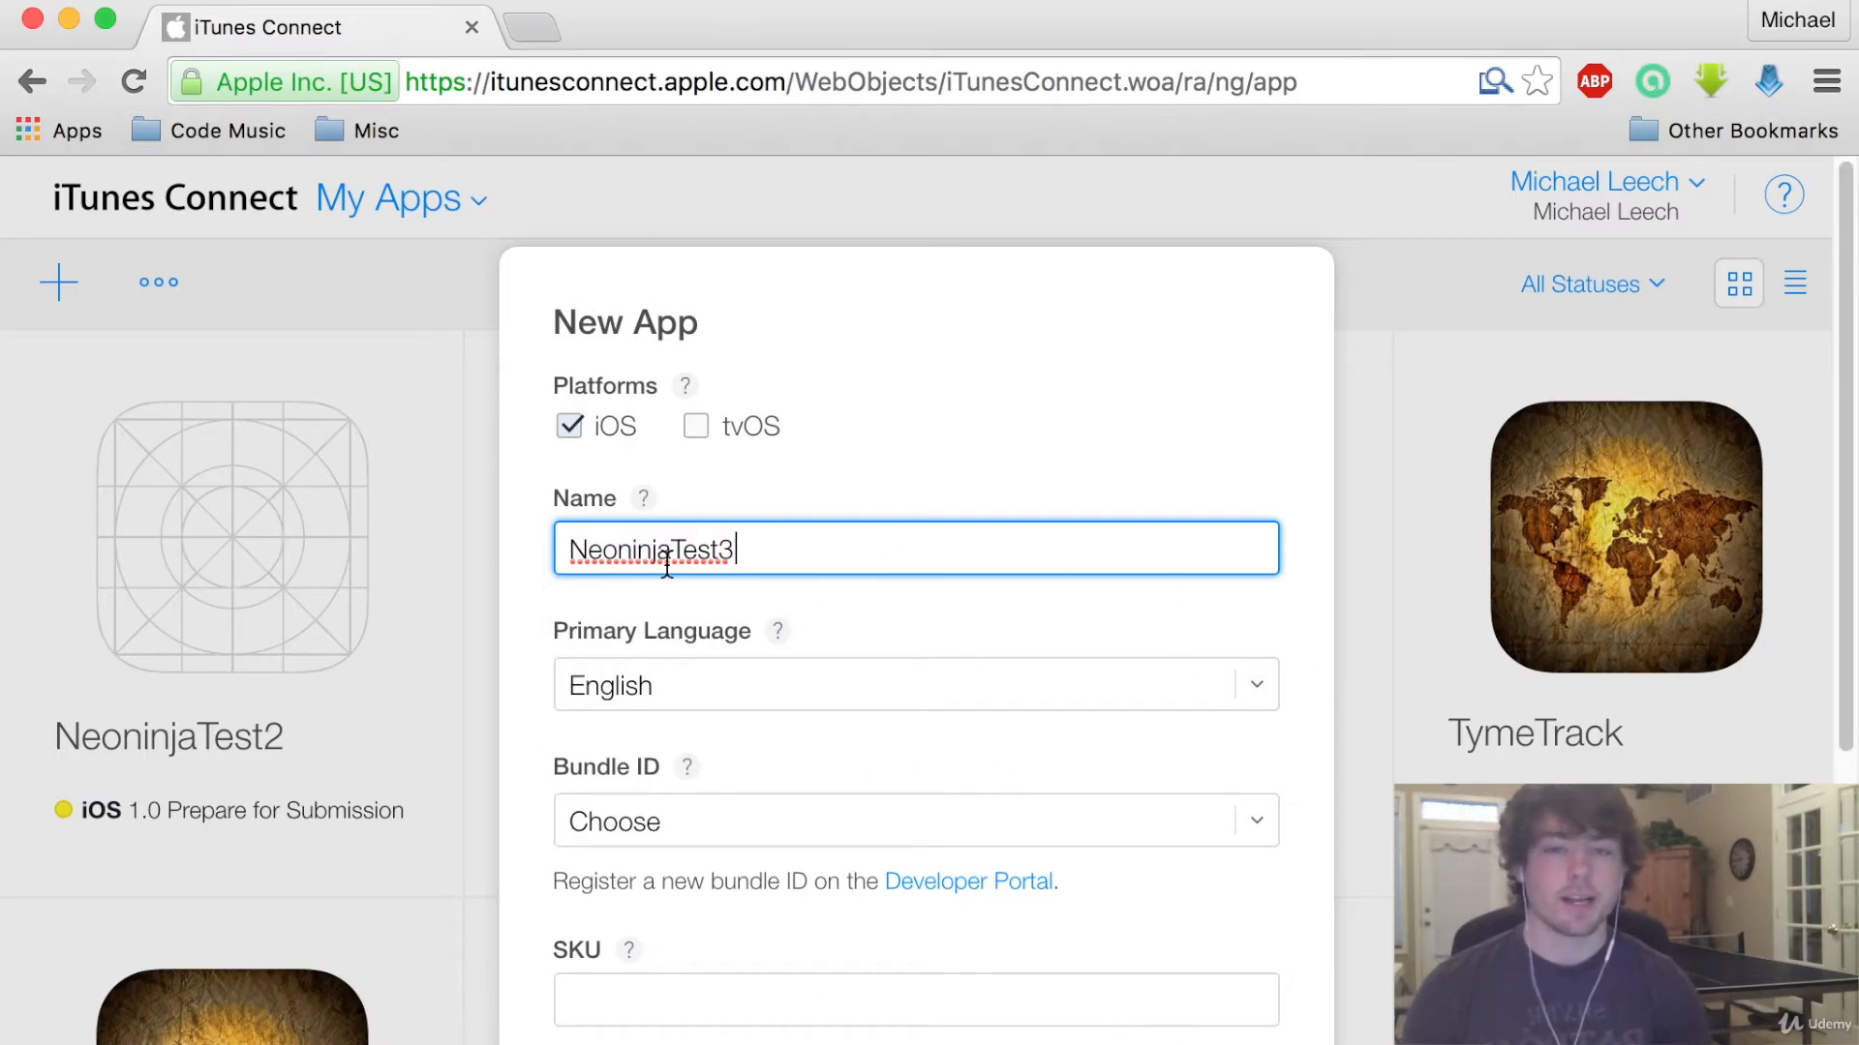
{"action": "mouse_move", "coordinate": [825, 680]}
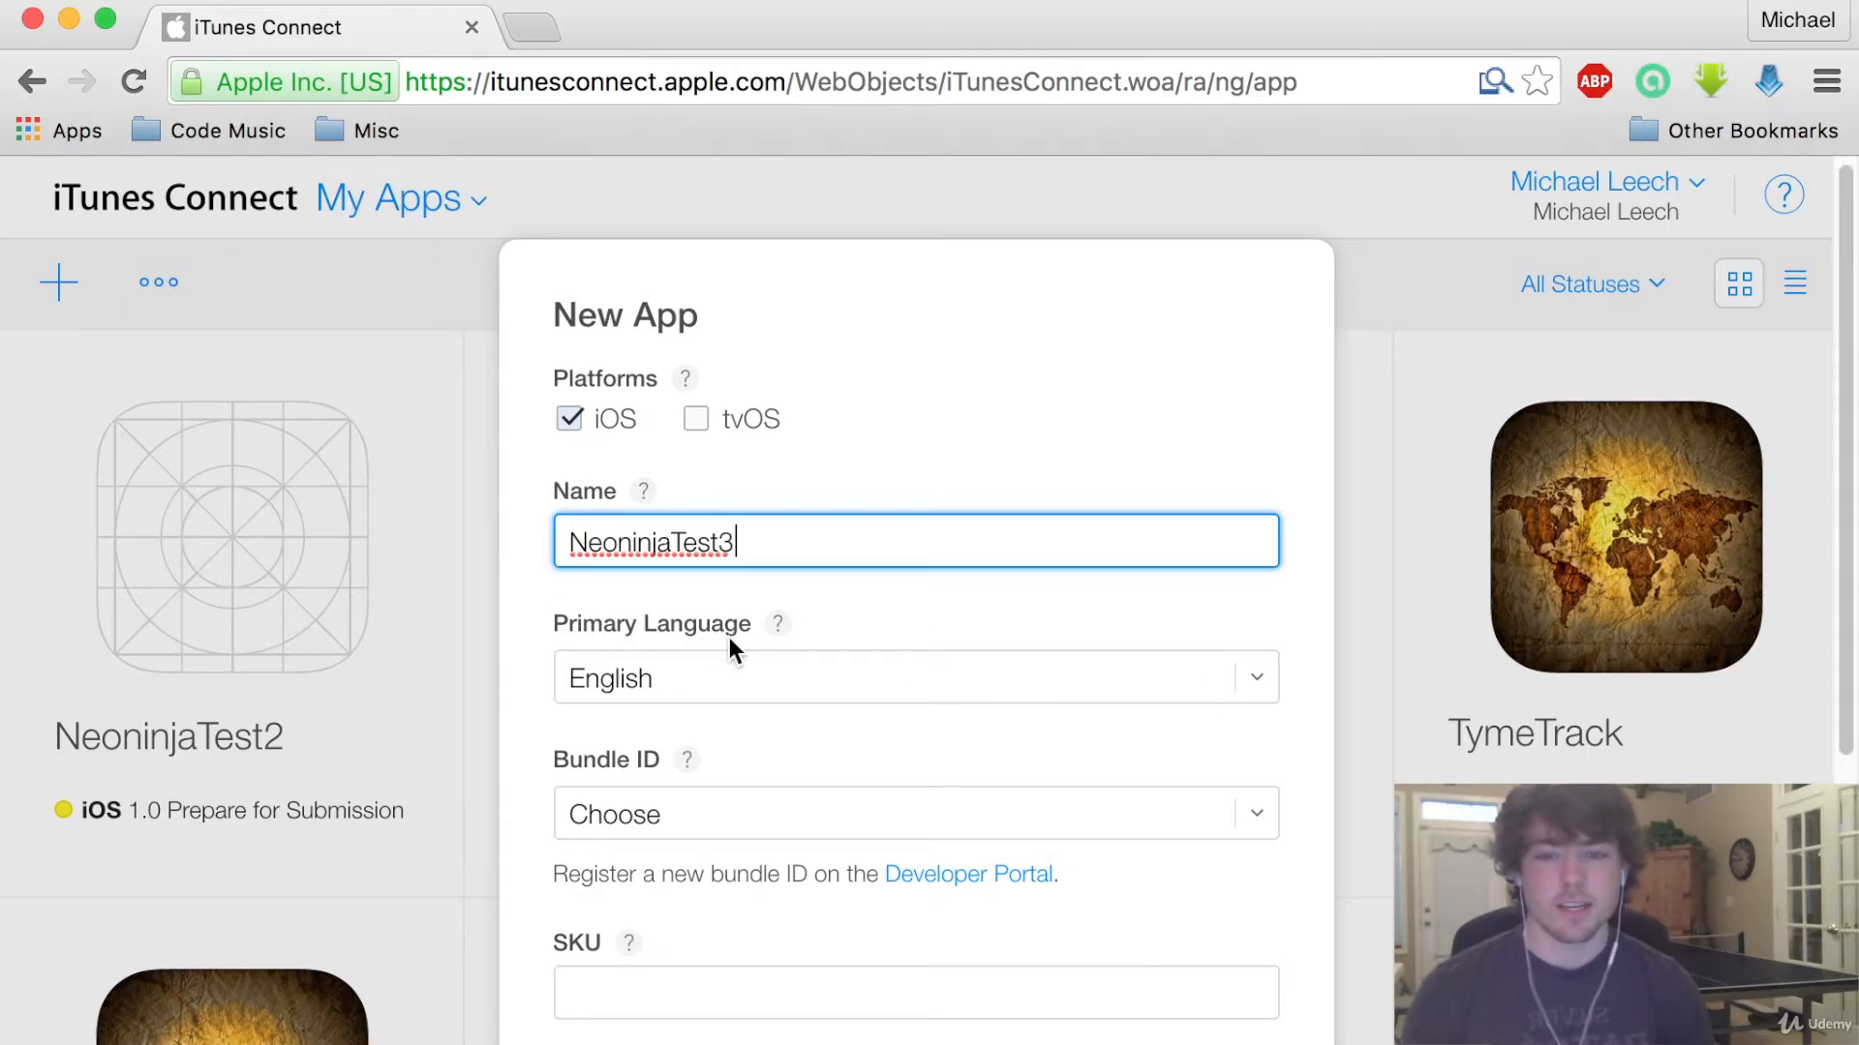
{"action": "left_click", "coordinate": [912, 814]}
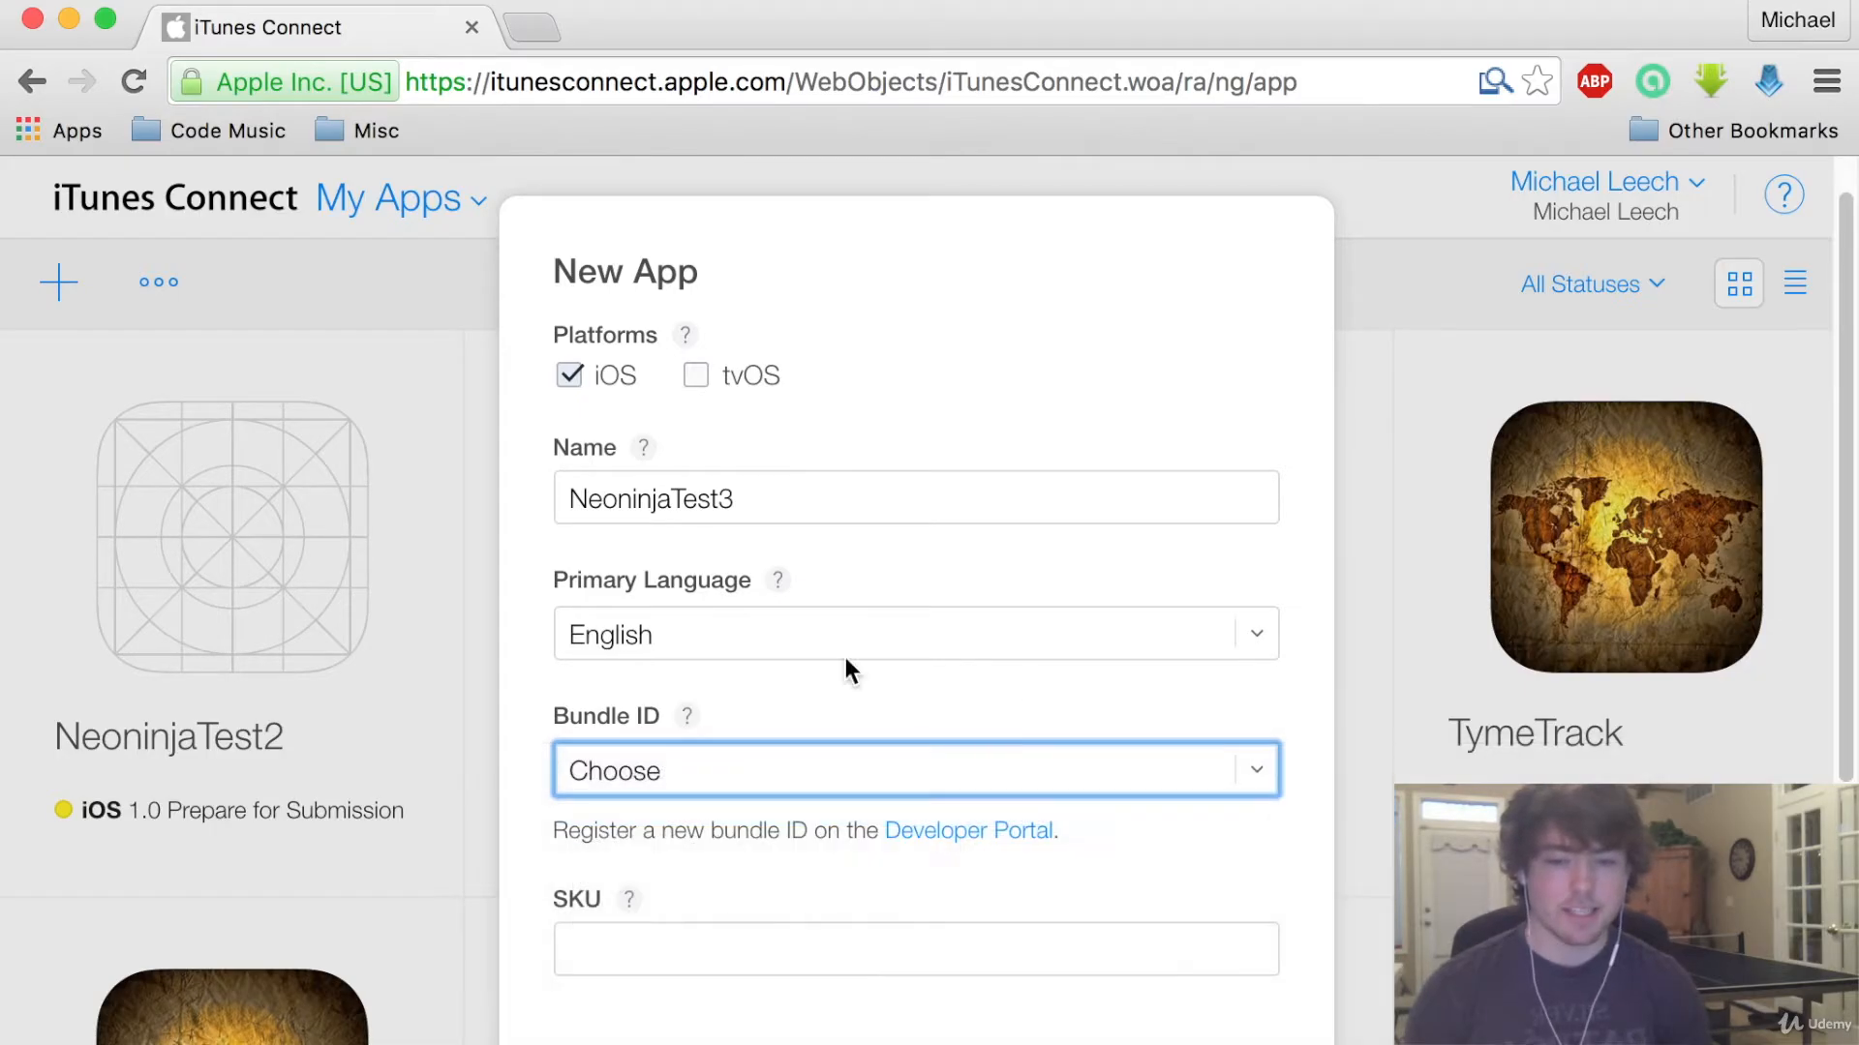
{"action": "left_click", "coordinate": [917, 769]}
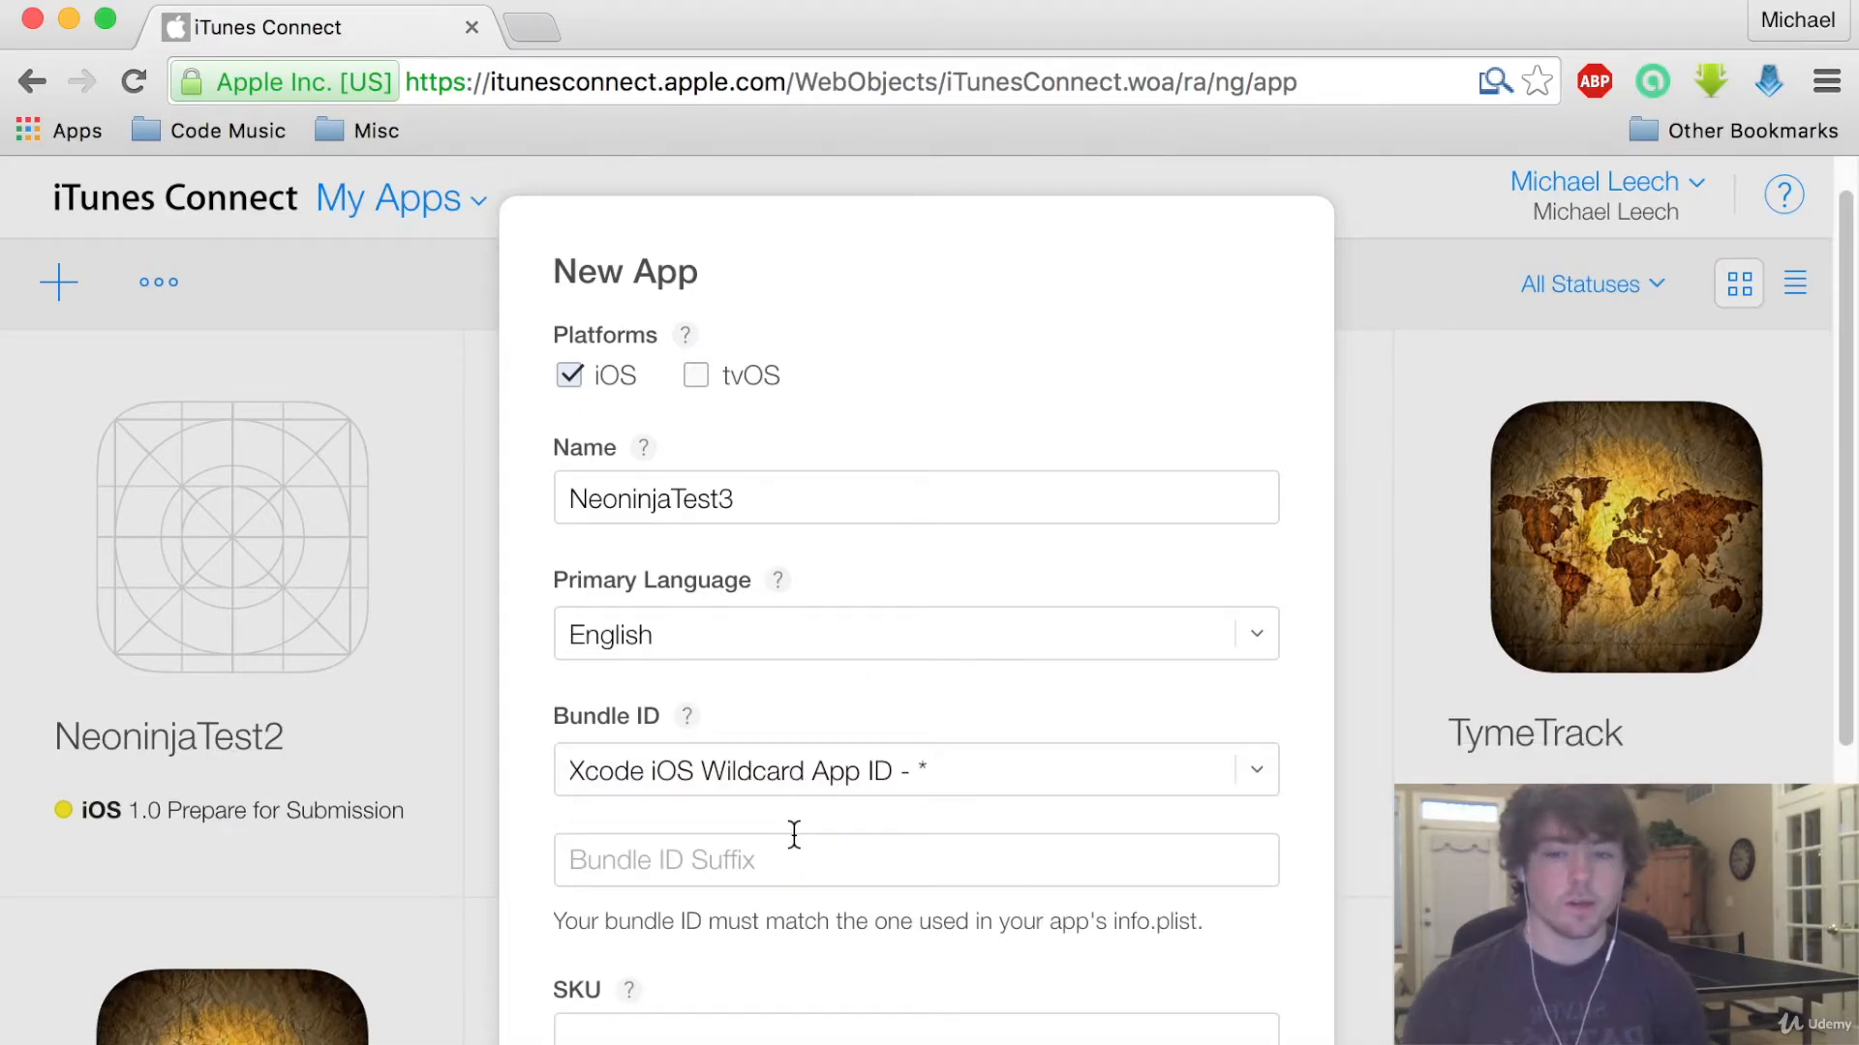
{"action": "left_click", "coordinate": [913, 859]}
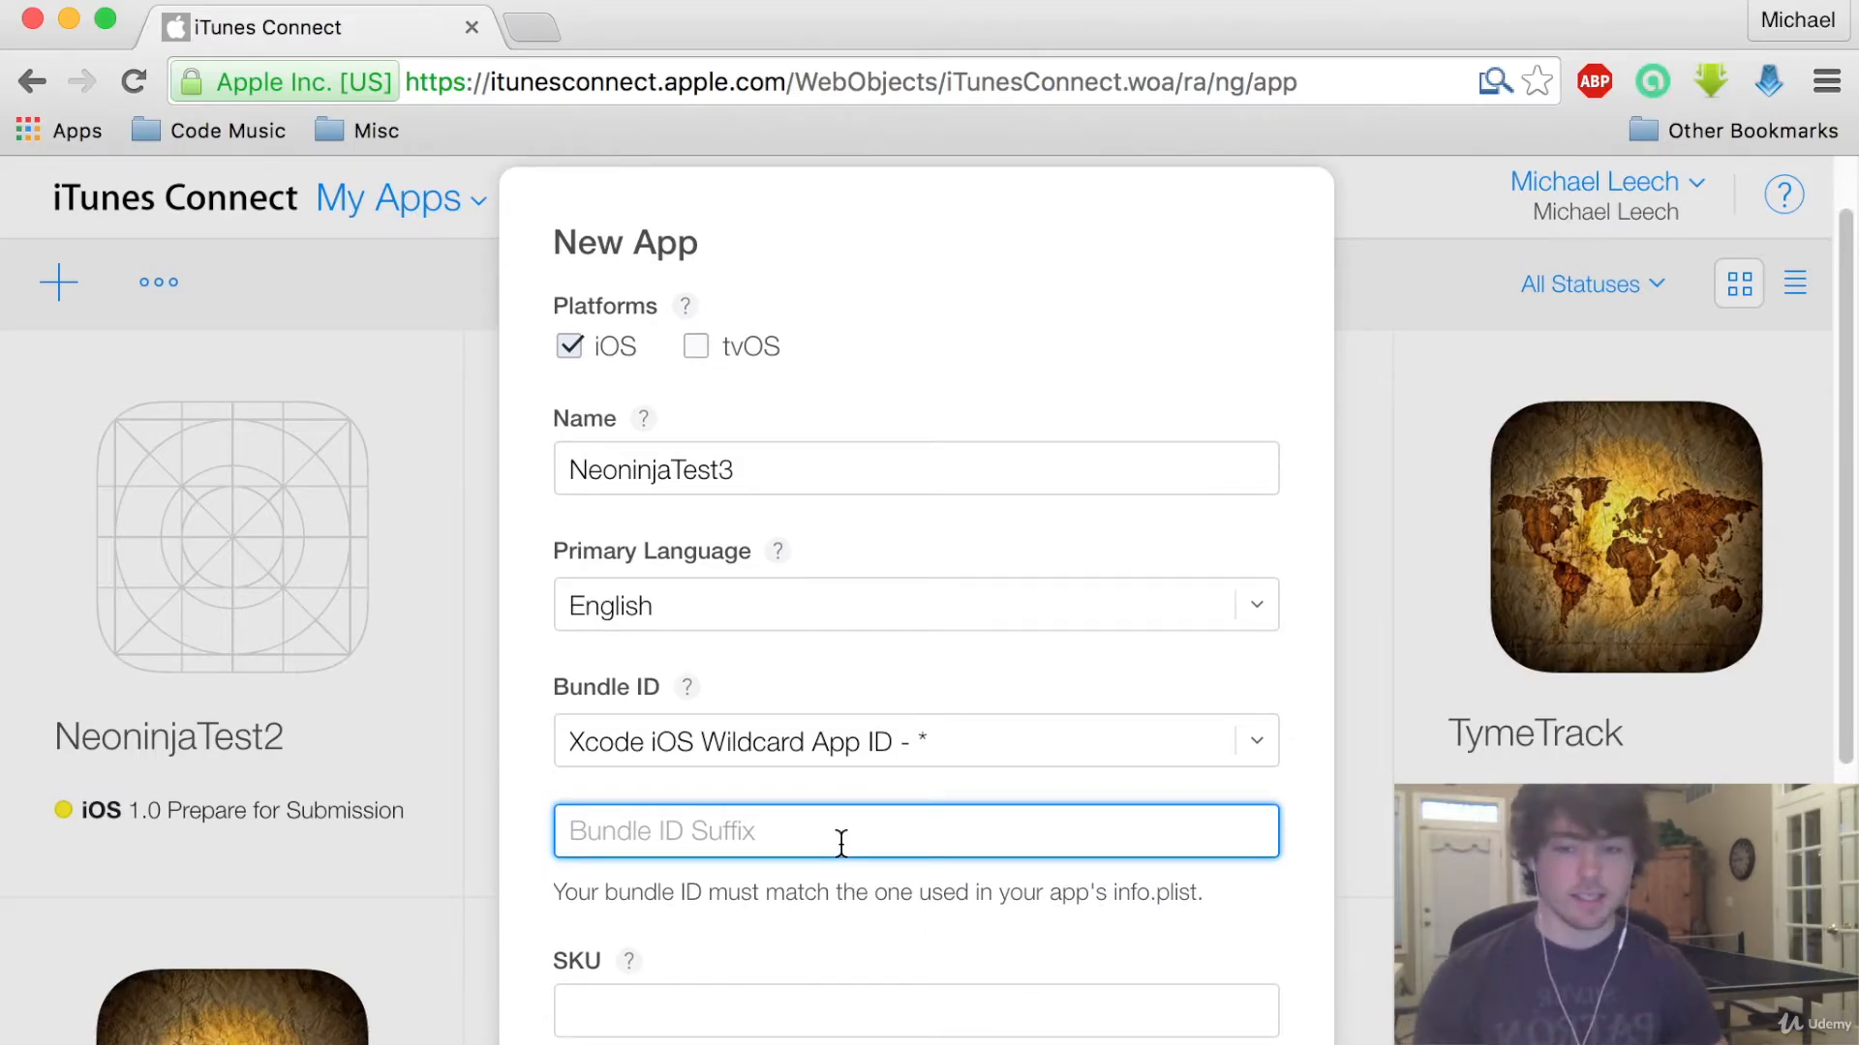
{"action": "mouse_move", "coordinate": [1252, 597]}
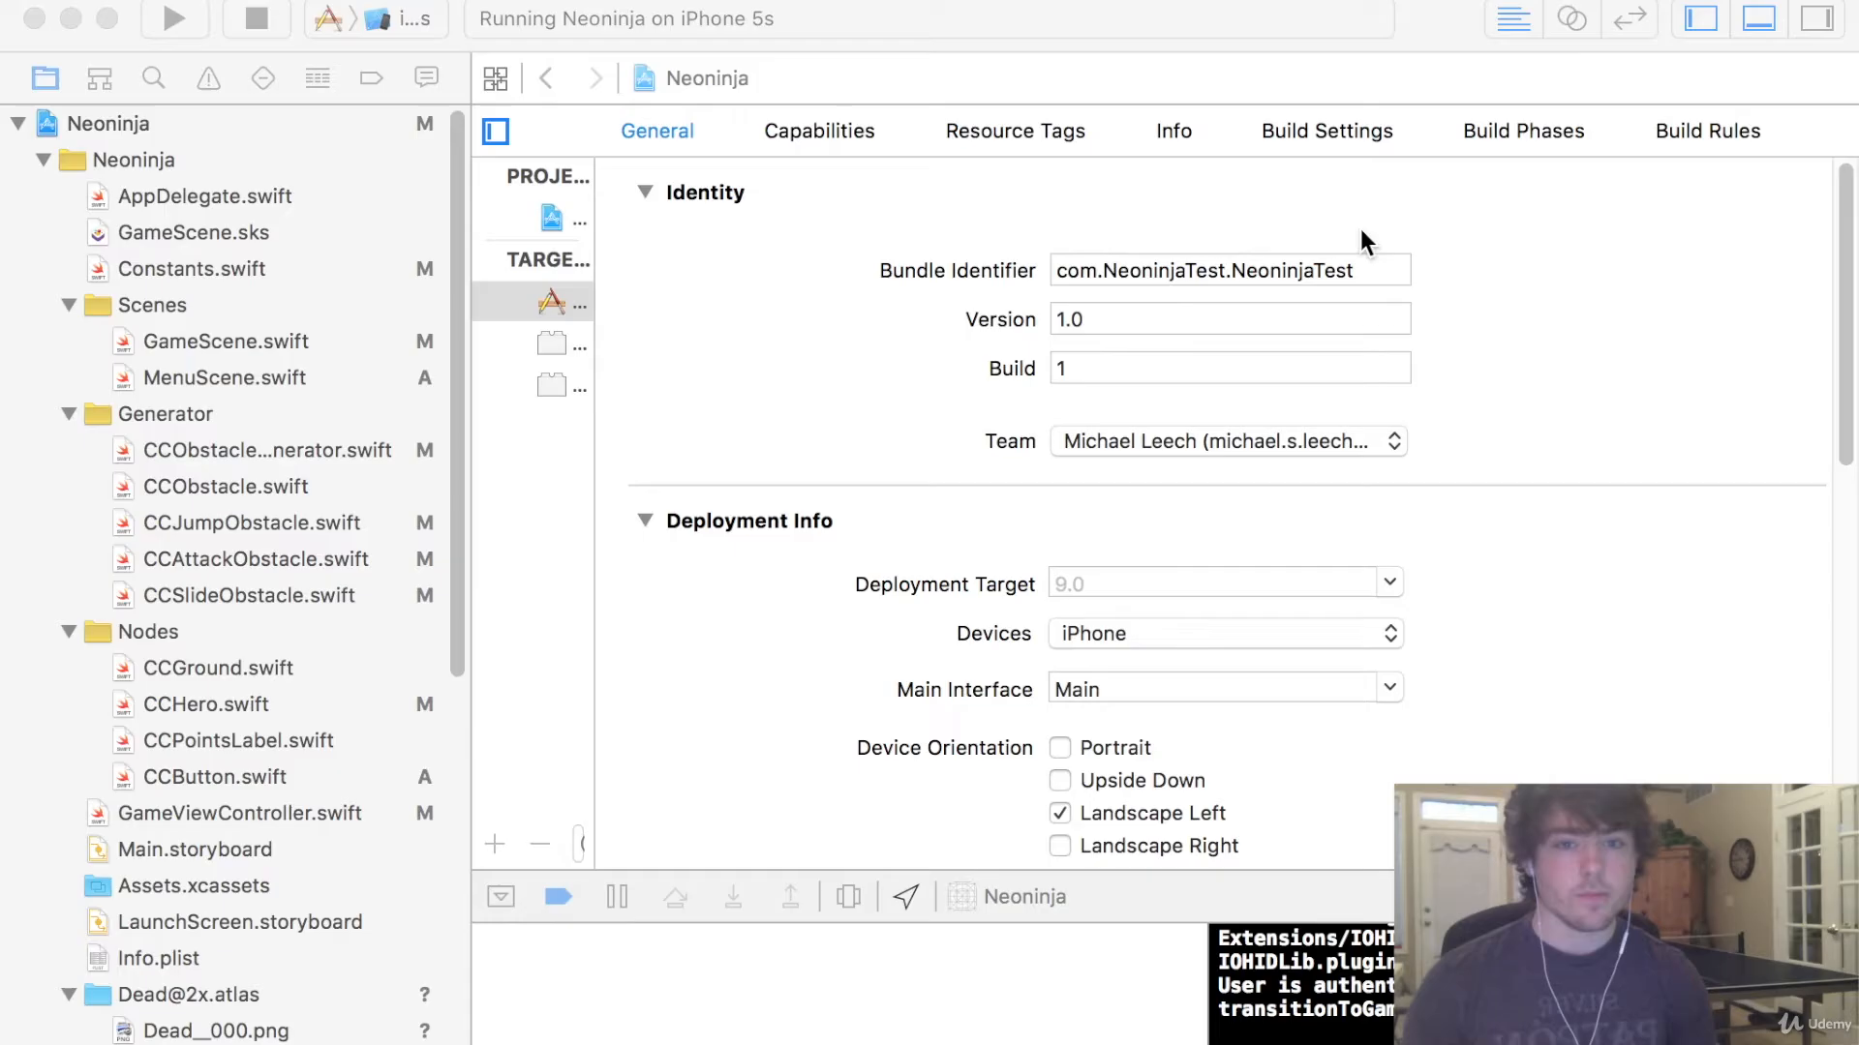
Copy the Xcode target's bundle identifier com.NeoninjaTest.NeoninjaTest
{"action": "left_click", "coordinate": [1227, 269]}
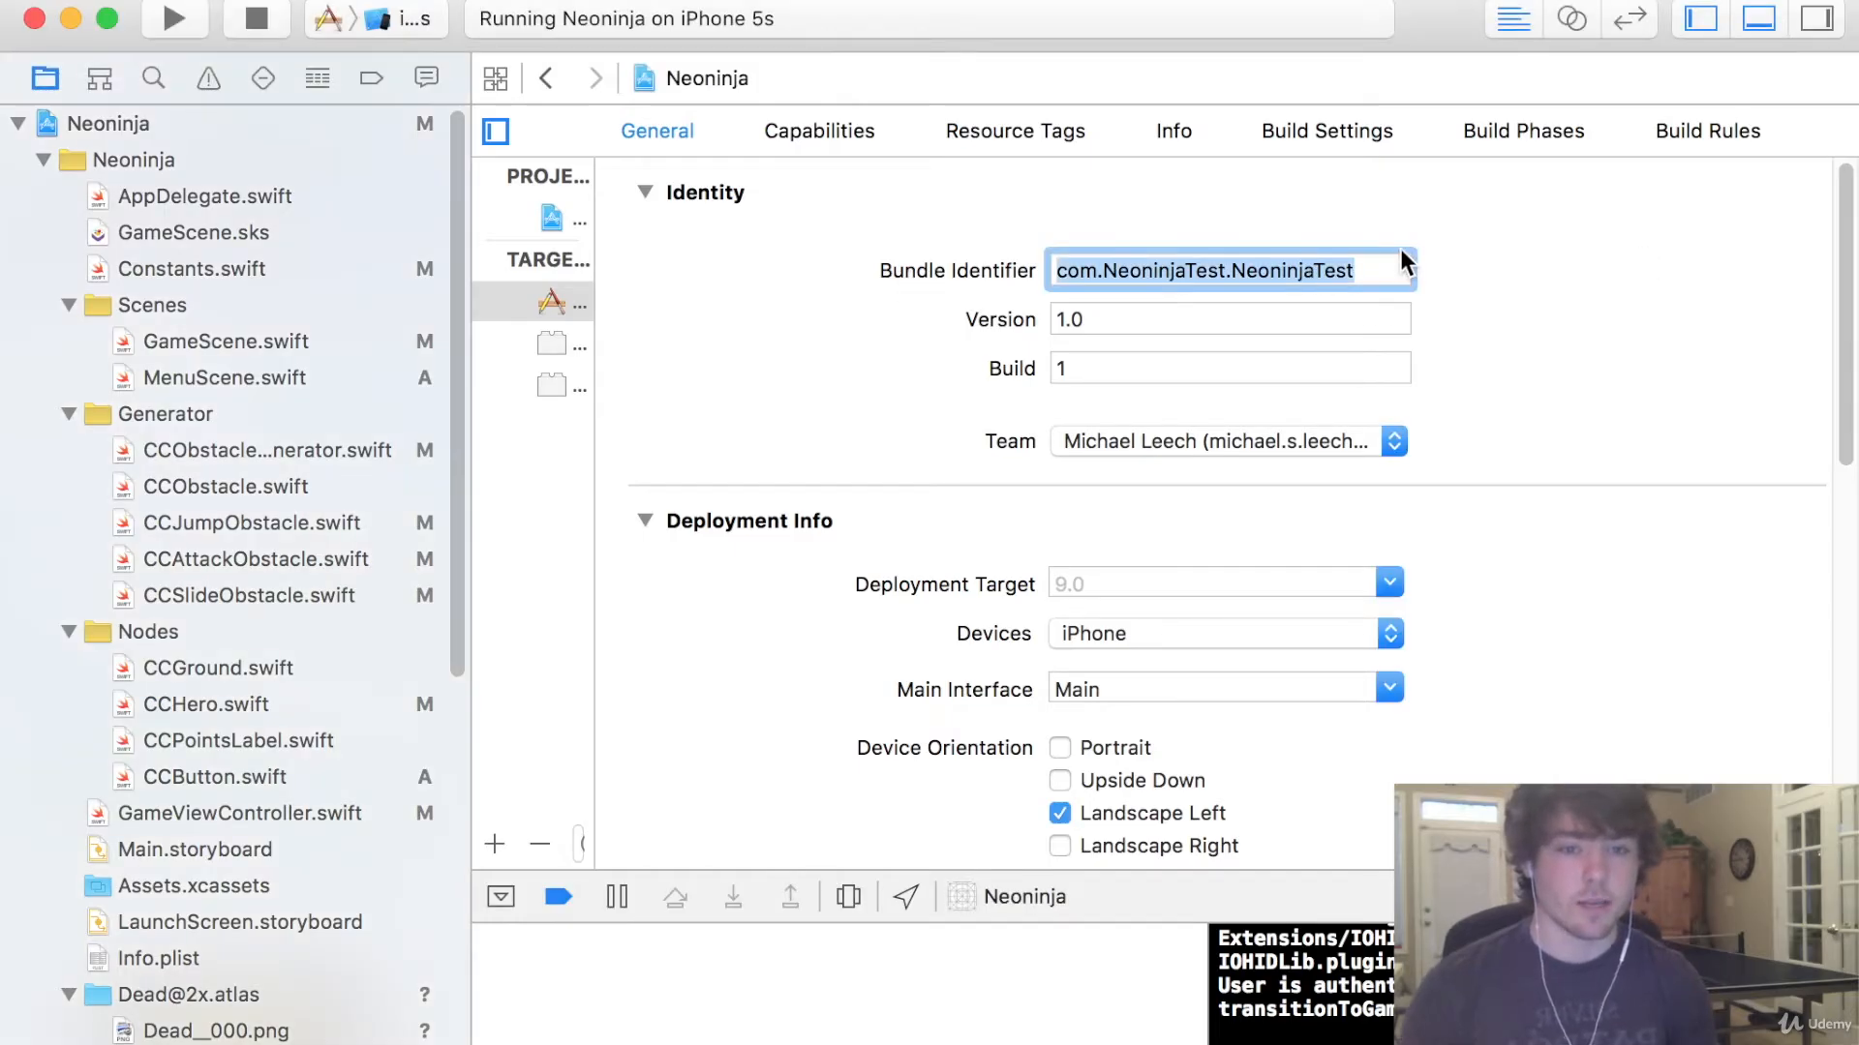
{"action": "type", "text": "3"}
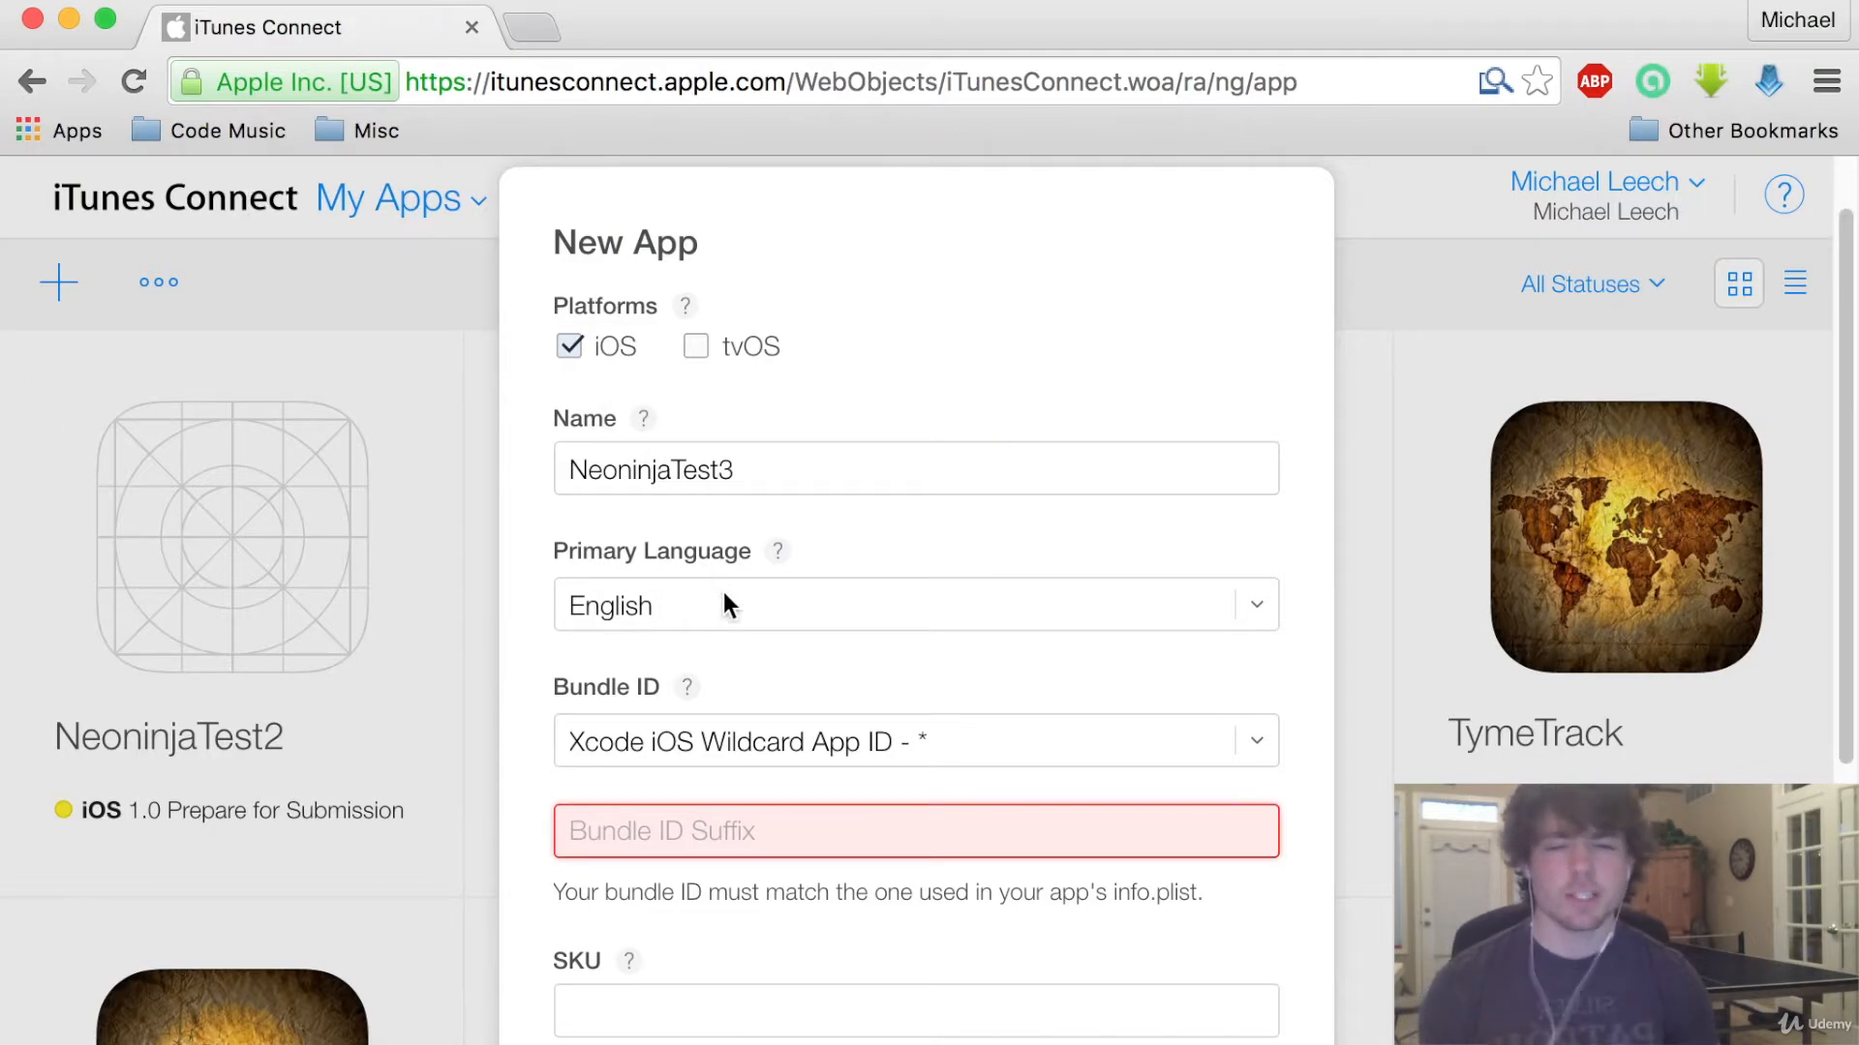
Enter bundle ID suffix com.NeoninjaTest.NeoninjaTest3 and SKU neoninjatest3yes, then create the app
{"action": "type", "text": "com.NeoninjaTest.NeoninjaTest3"}
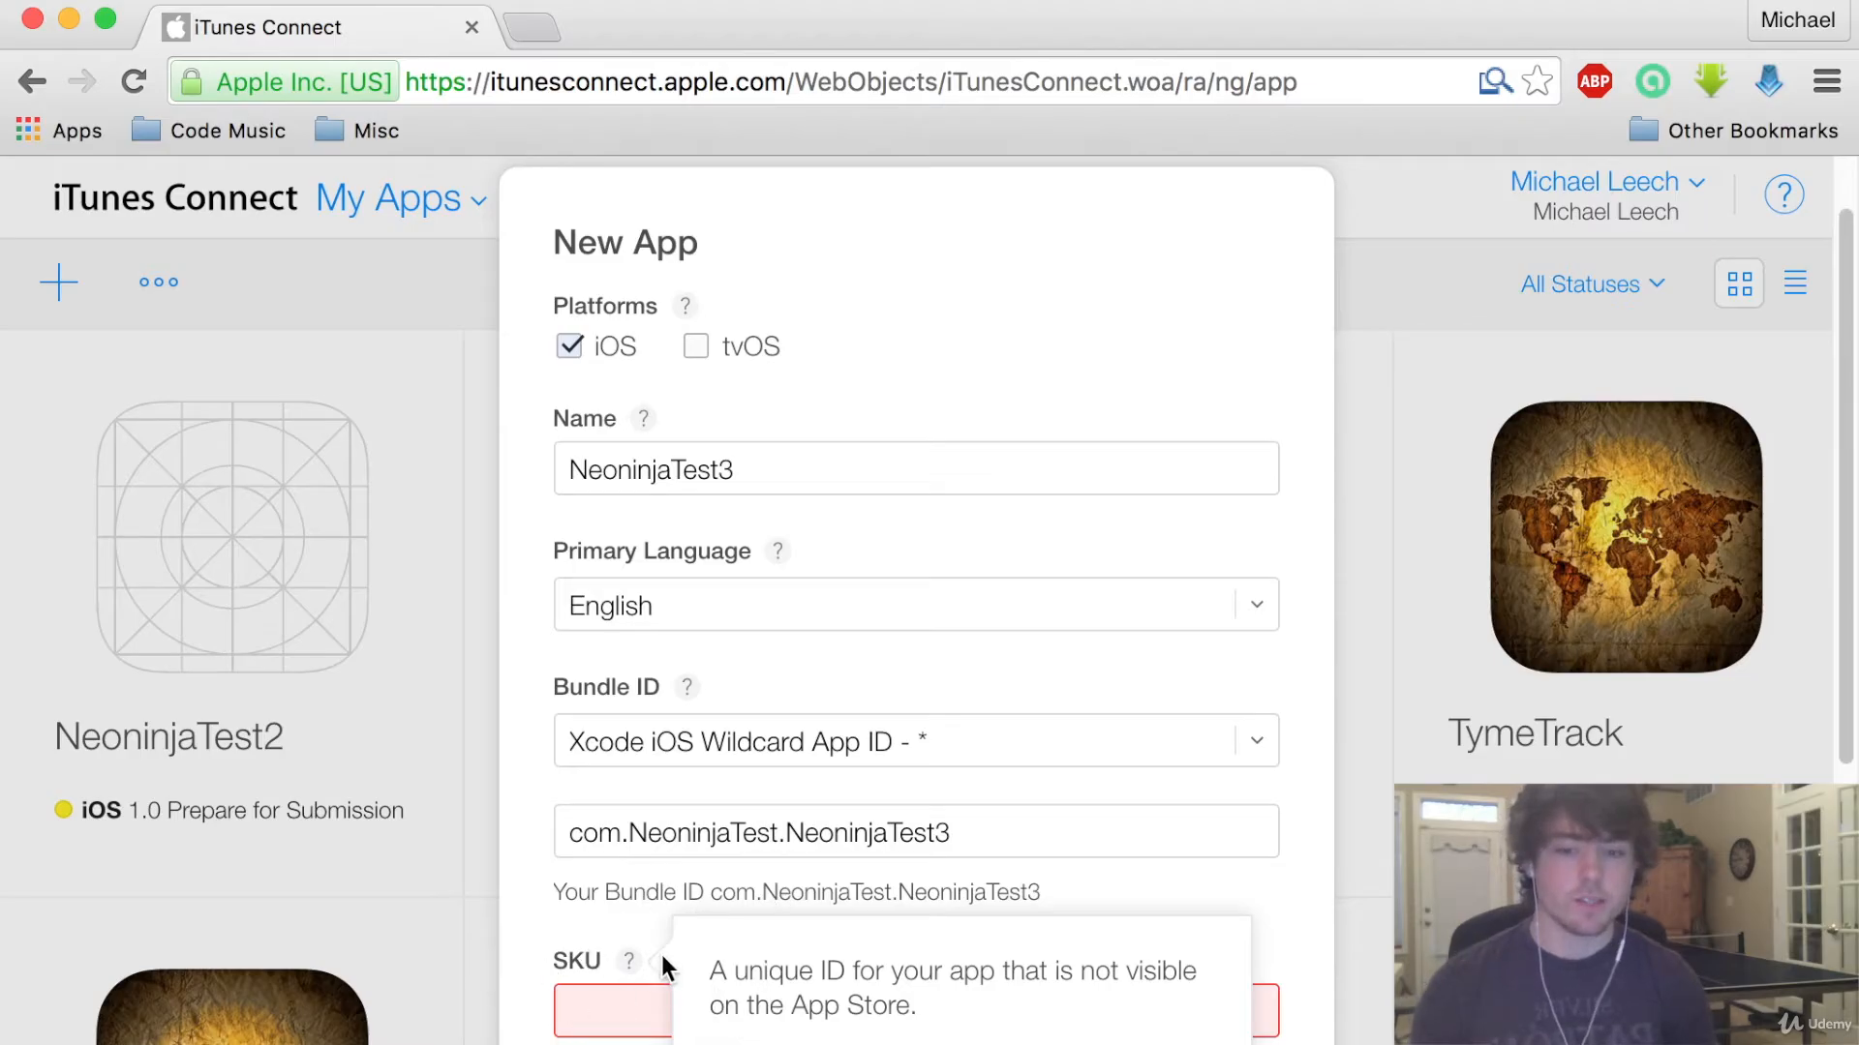
{"action": "mouse_move", "coordinate": [1037, 993]}
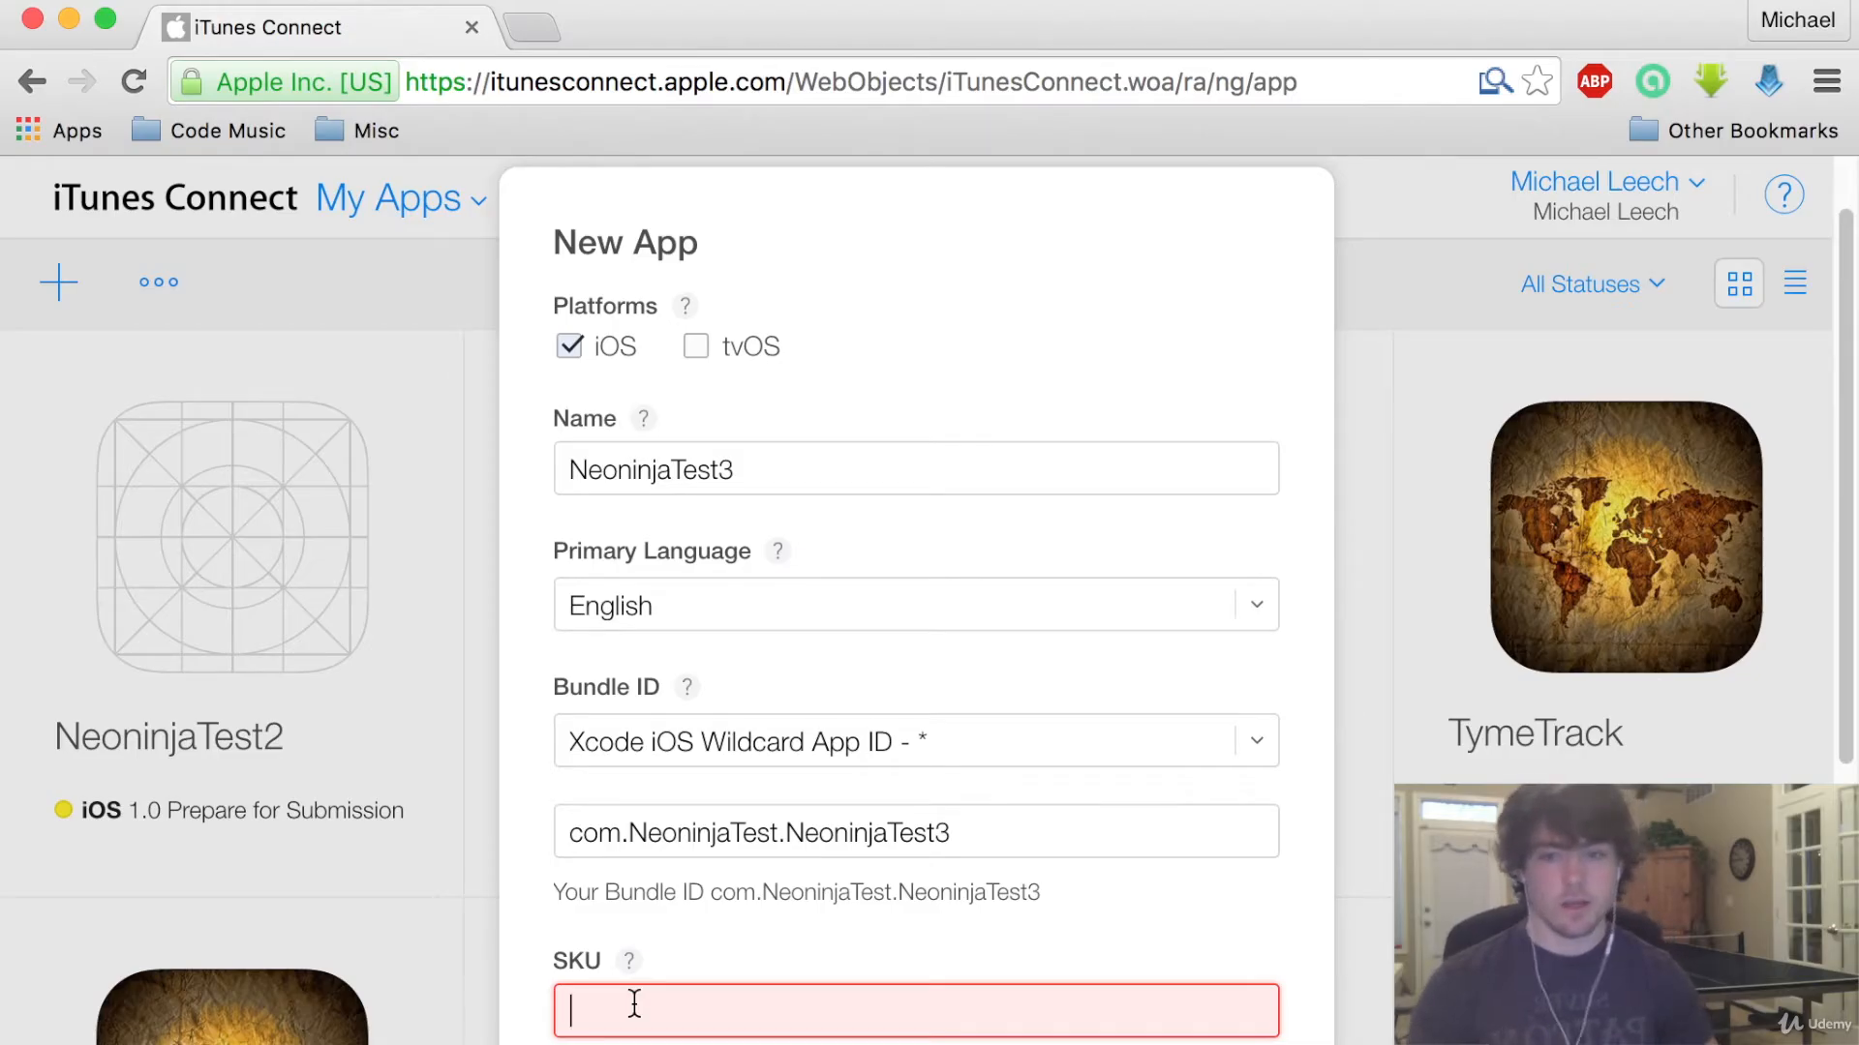
{"action": "type", "text": "neoninjatest3"}
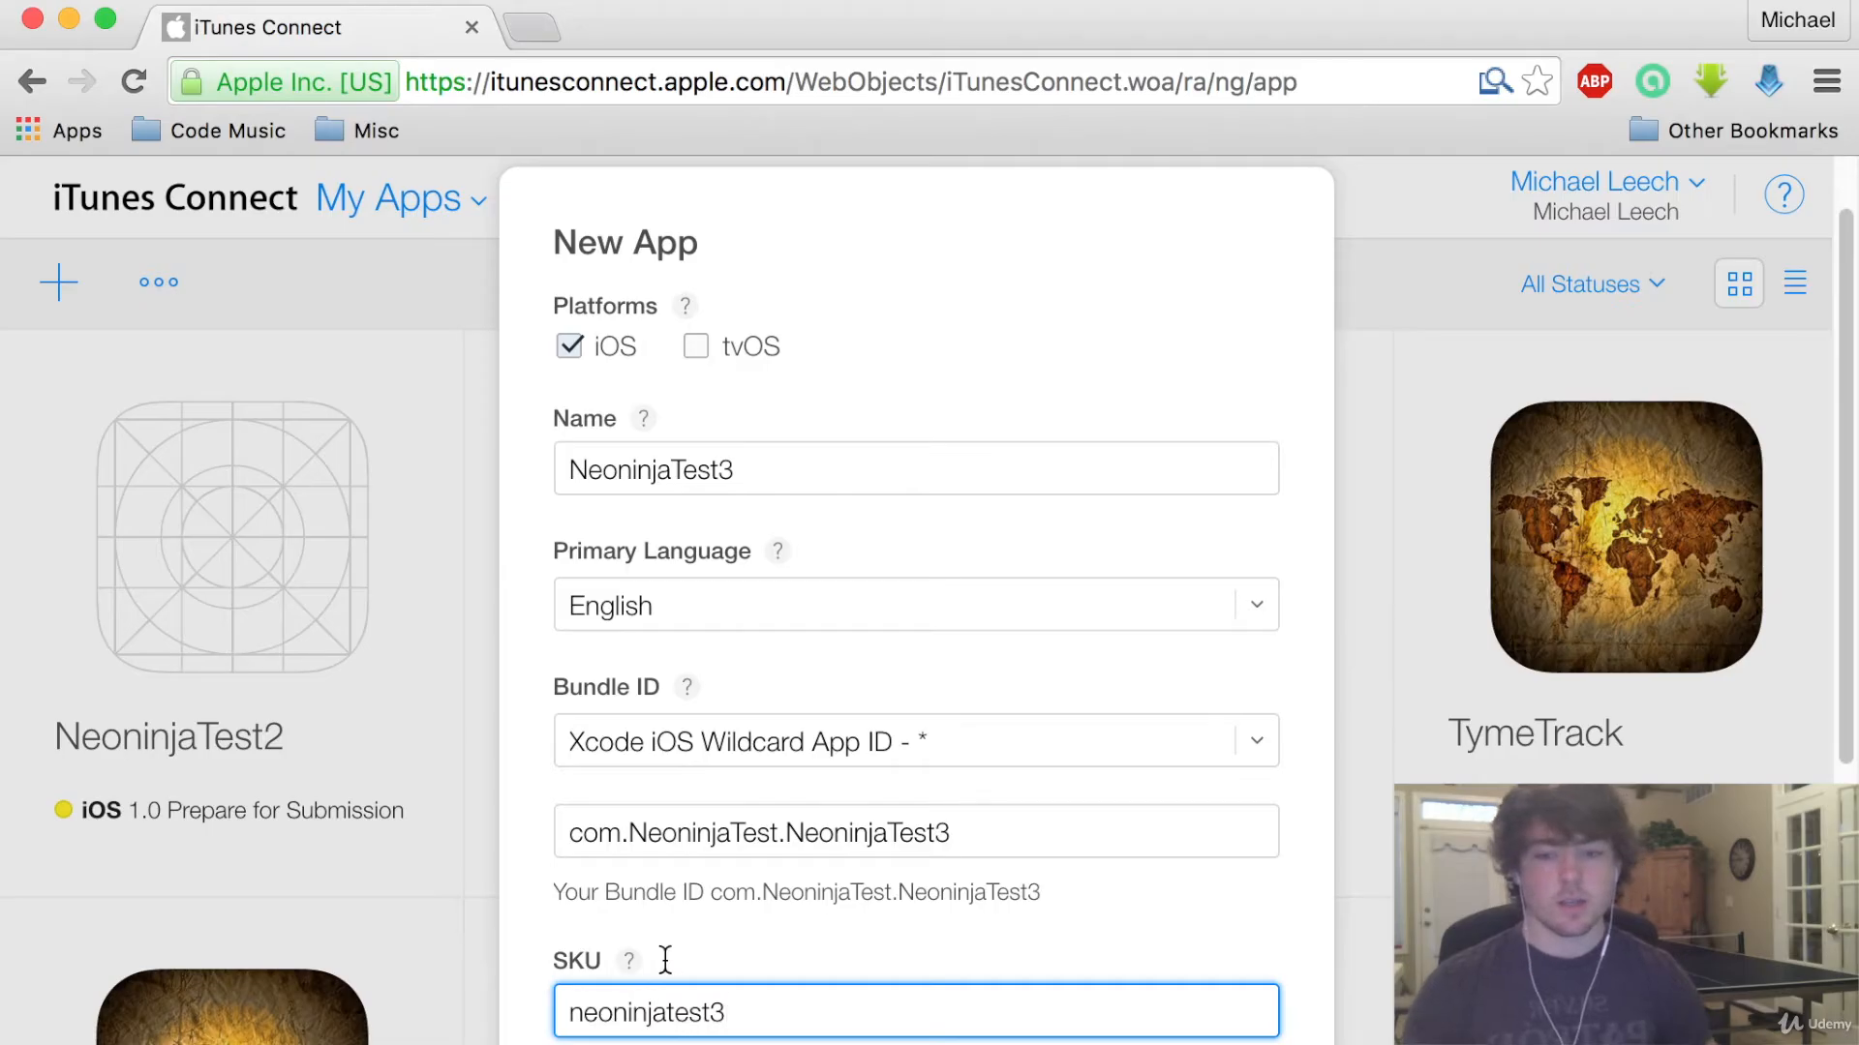
{"action": "type", "text": "yes"}
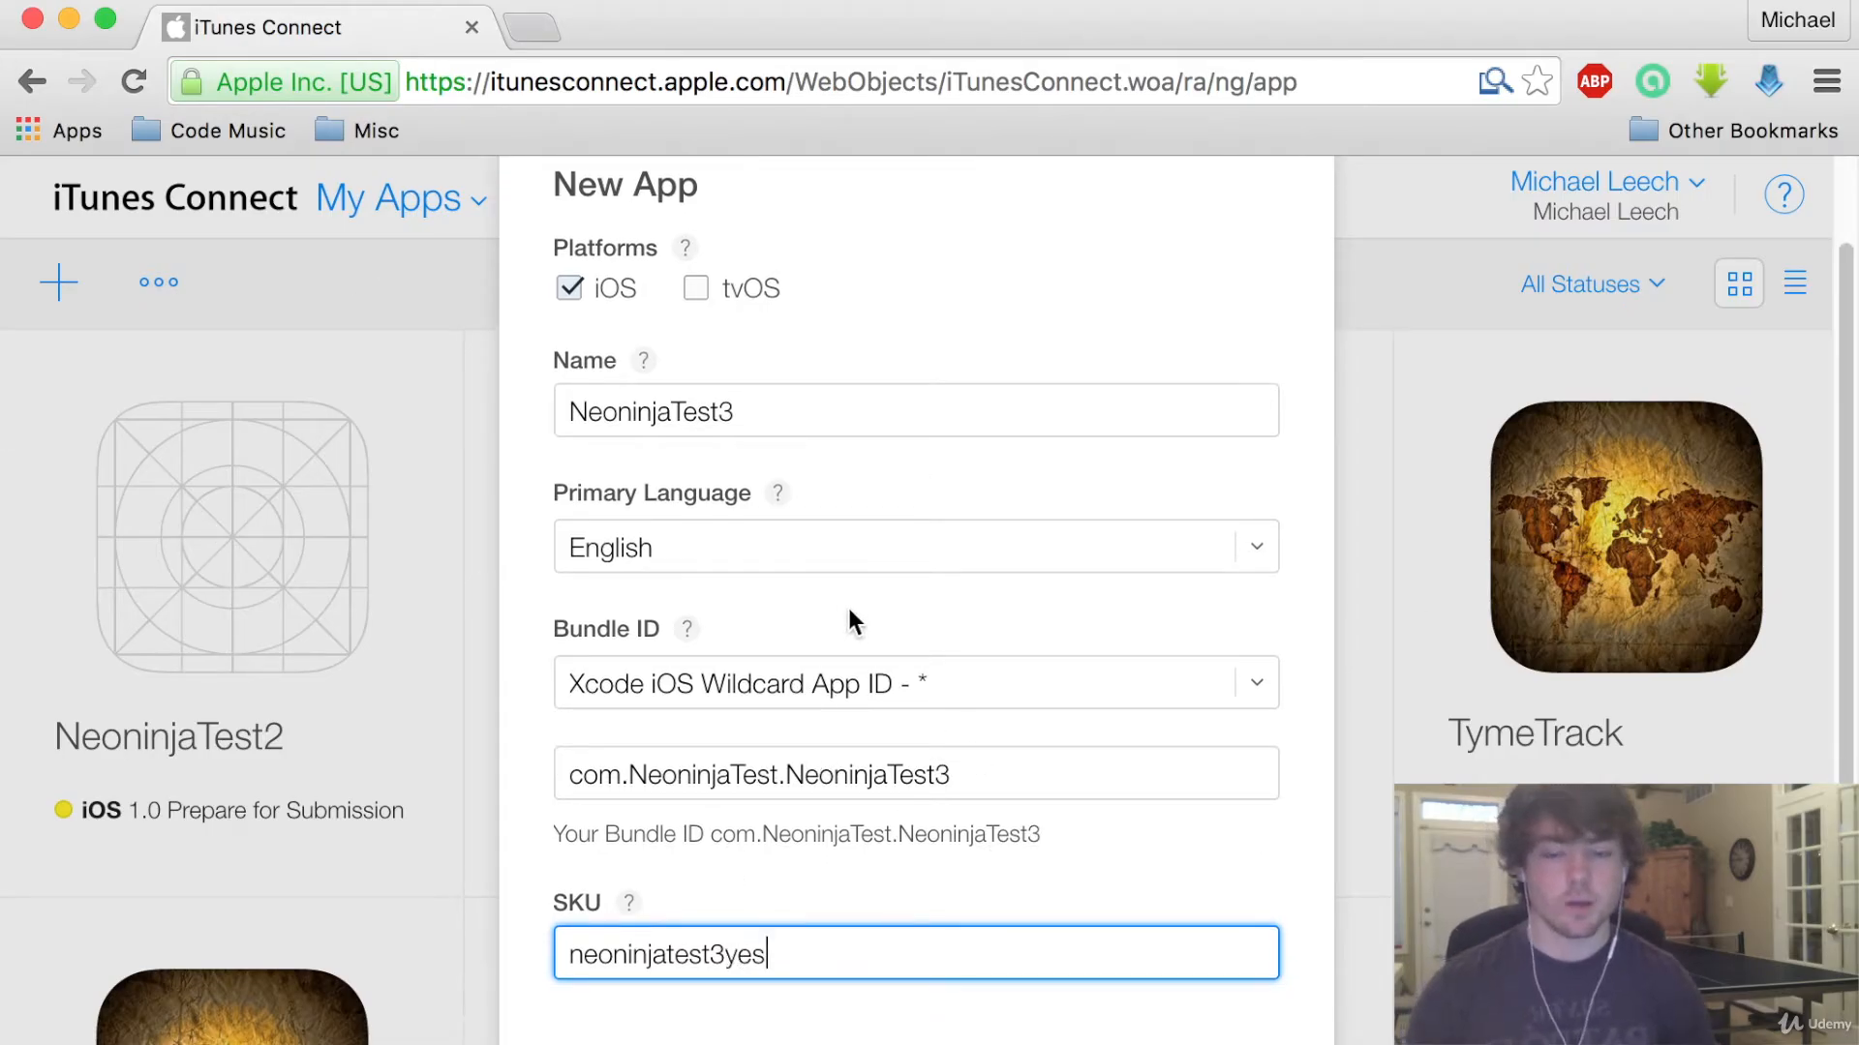
{"action": "scroll", "scroll_direction": "down", "scroll_amount": 3}
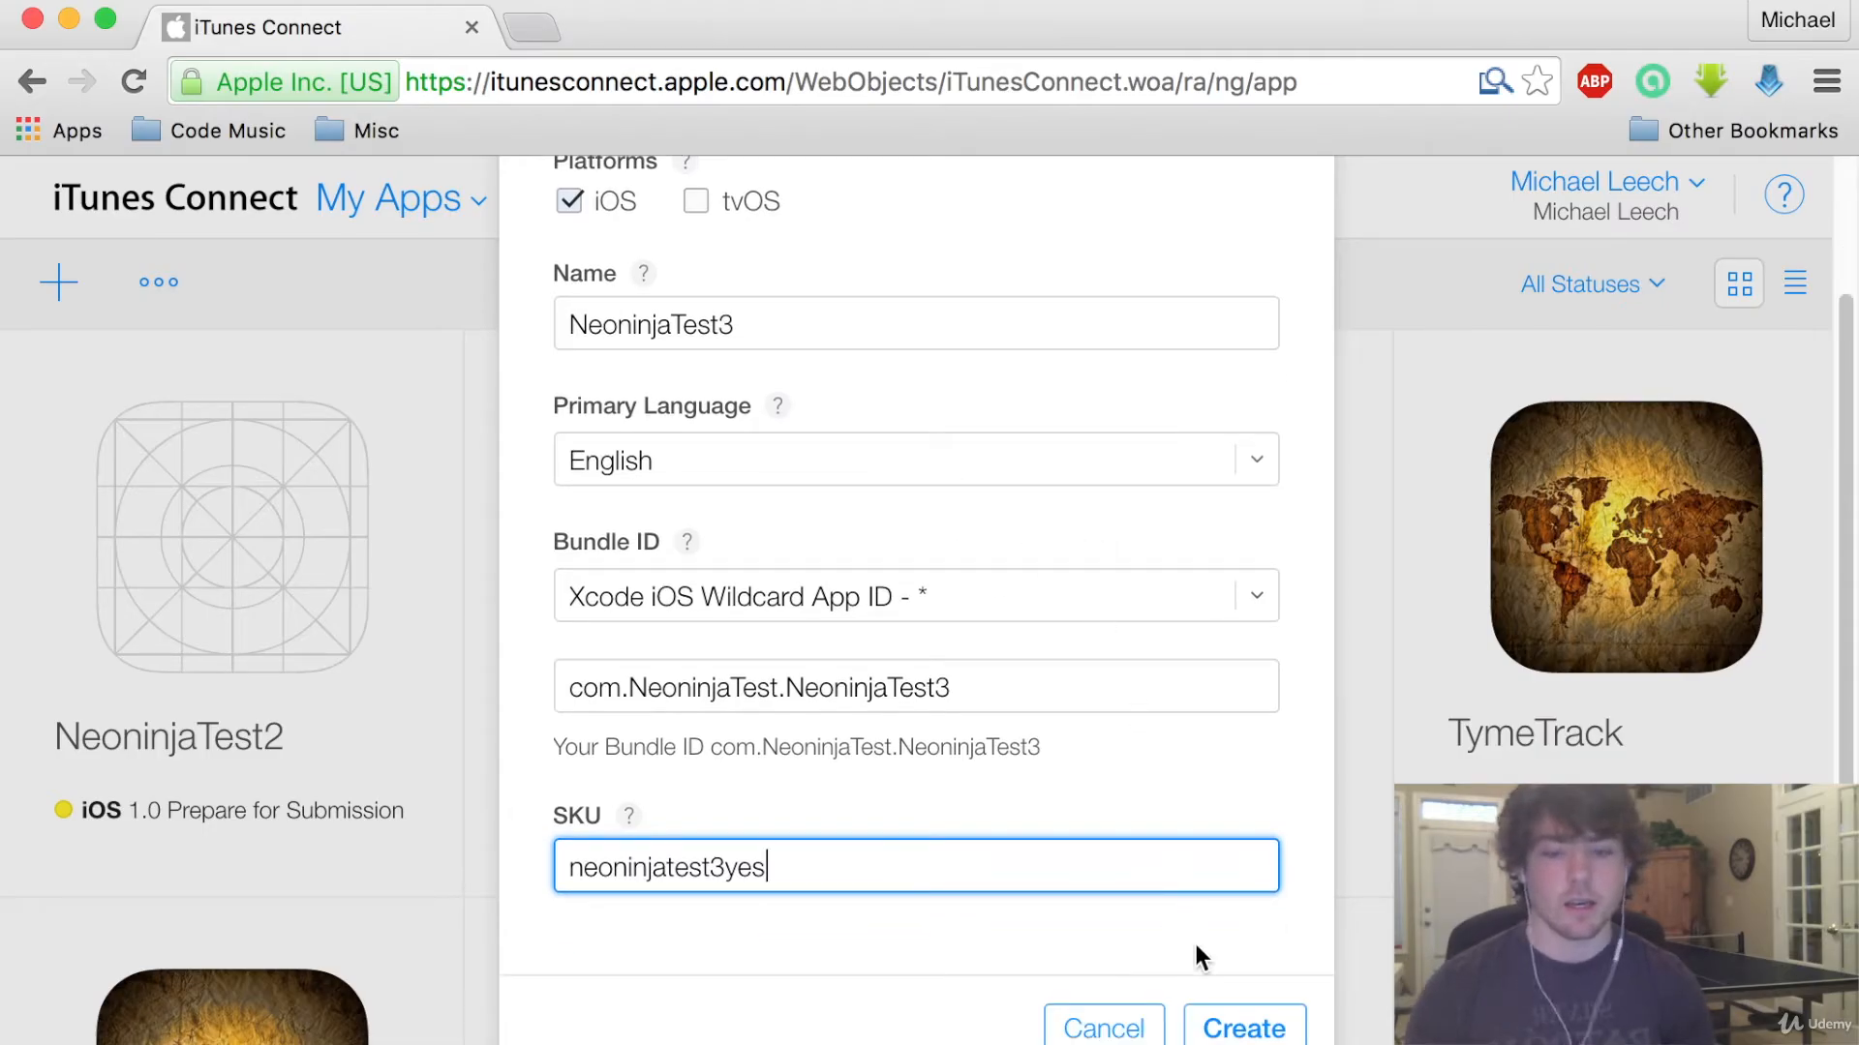
{"action": "mouse_move", "coordinate": [1243, 1026]}
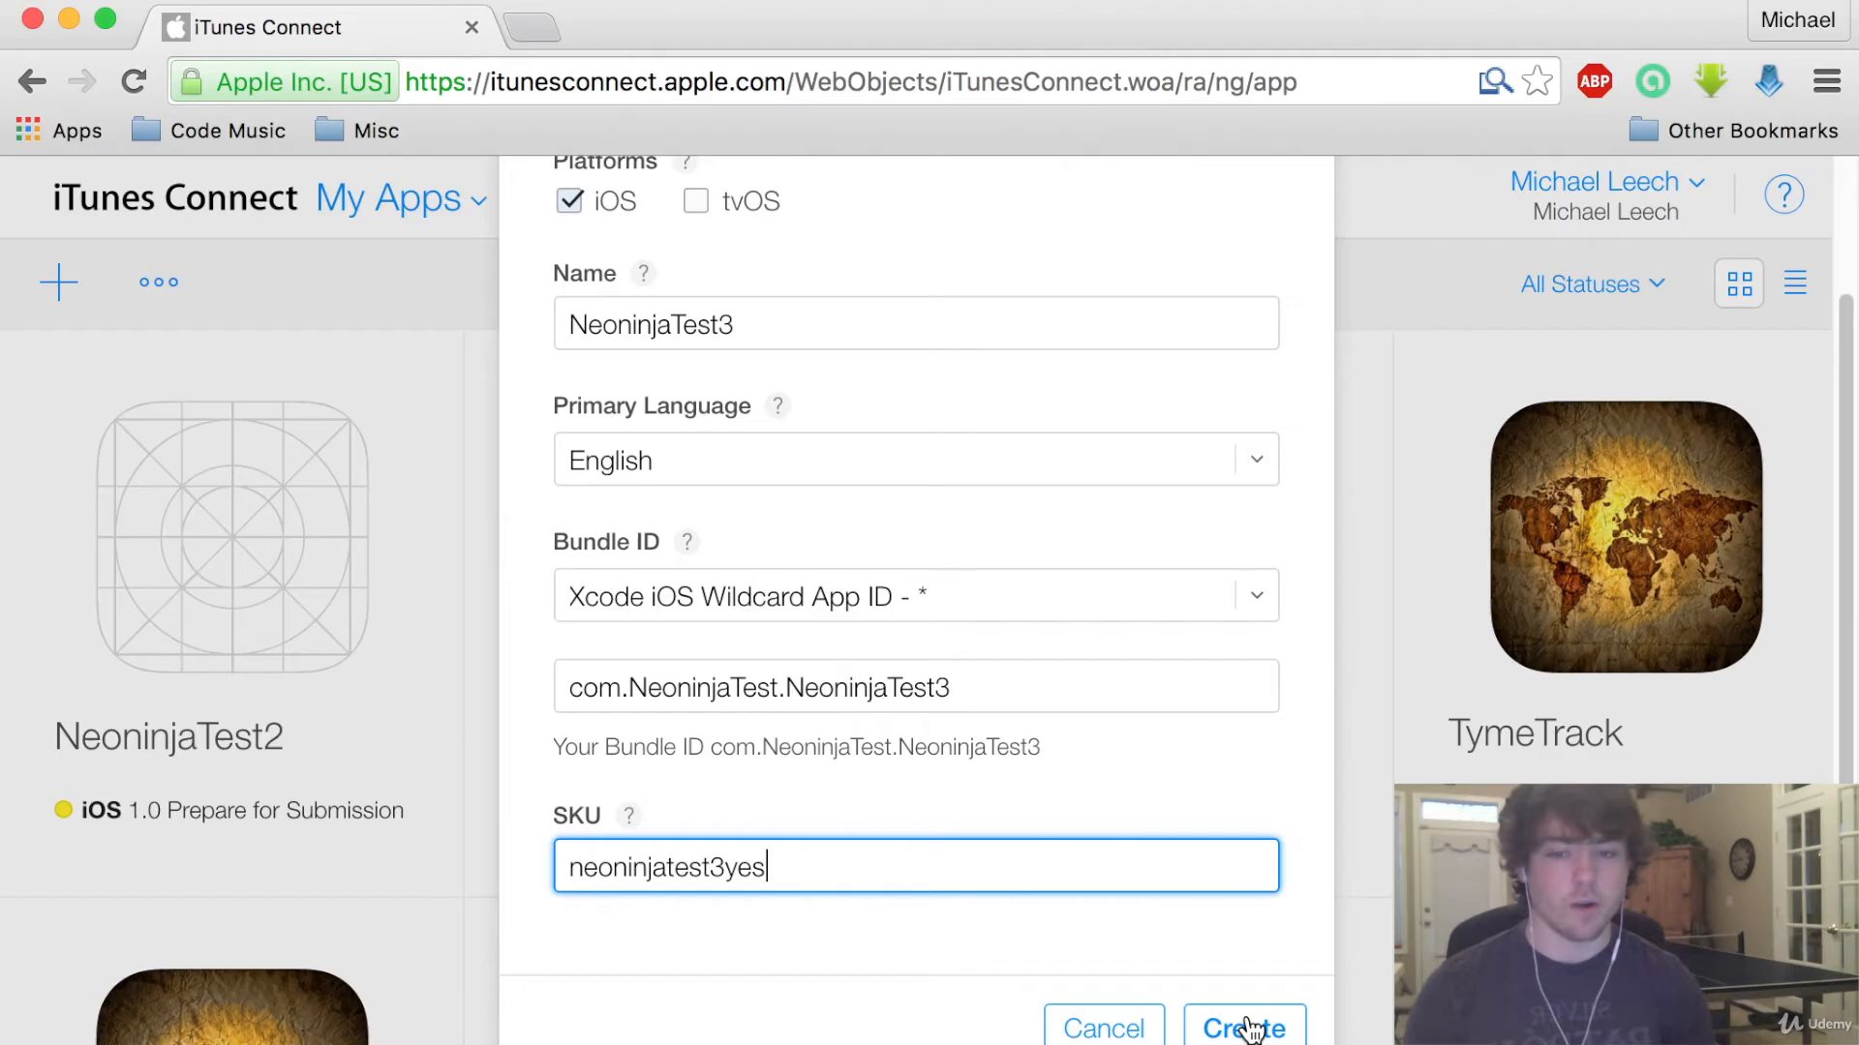
{"action": "left_click", "coordinate": [1241, 1026]}
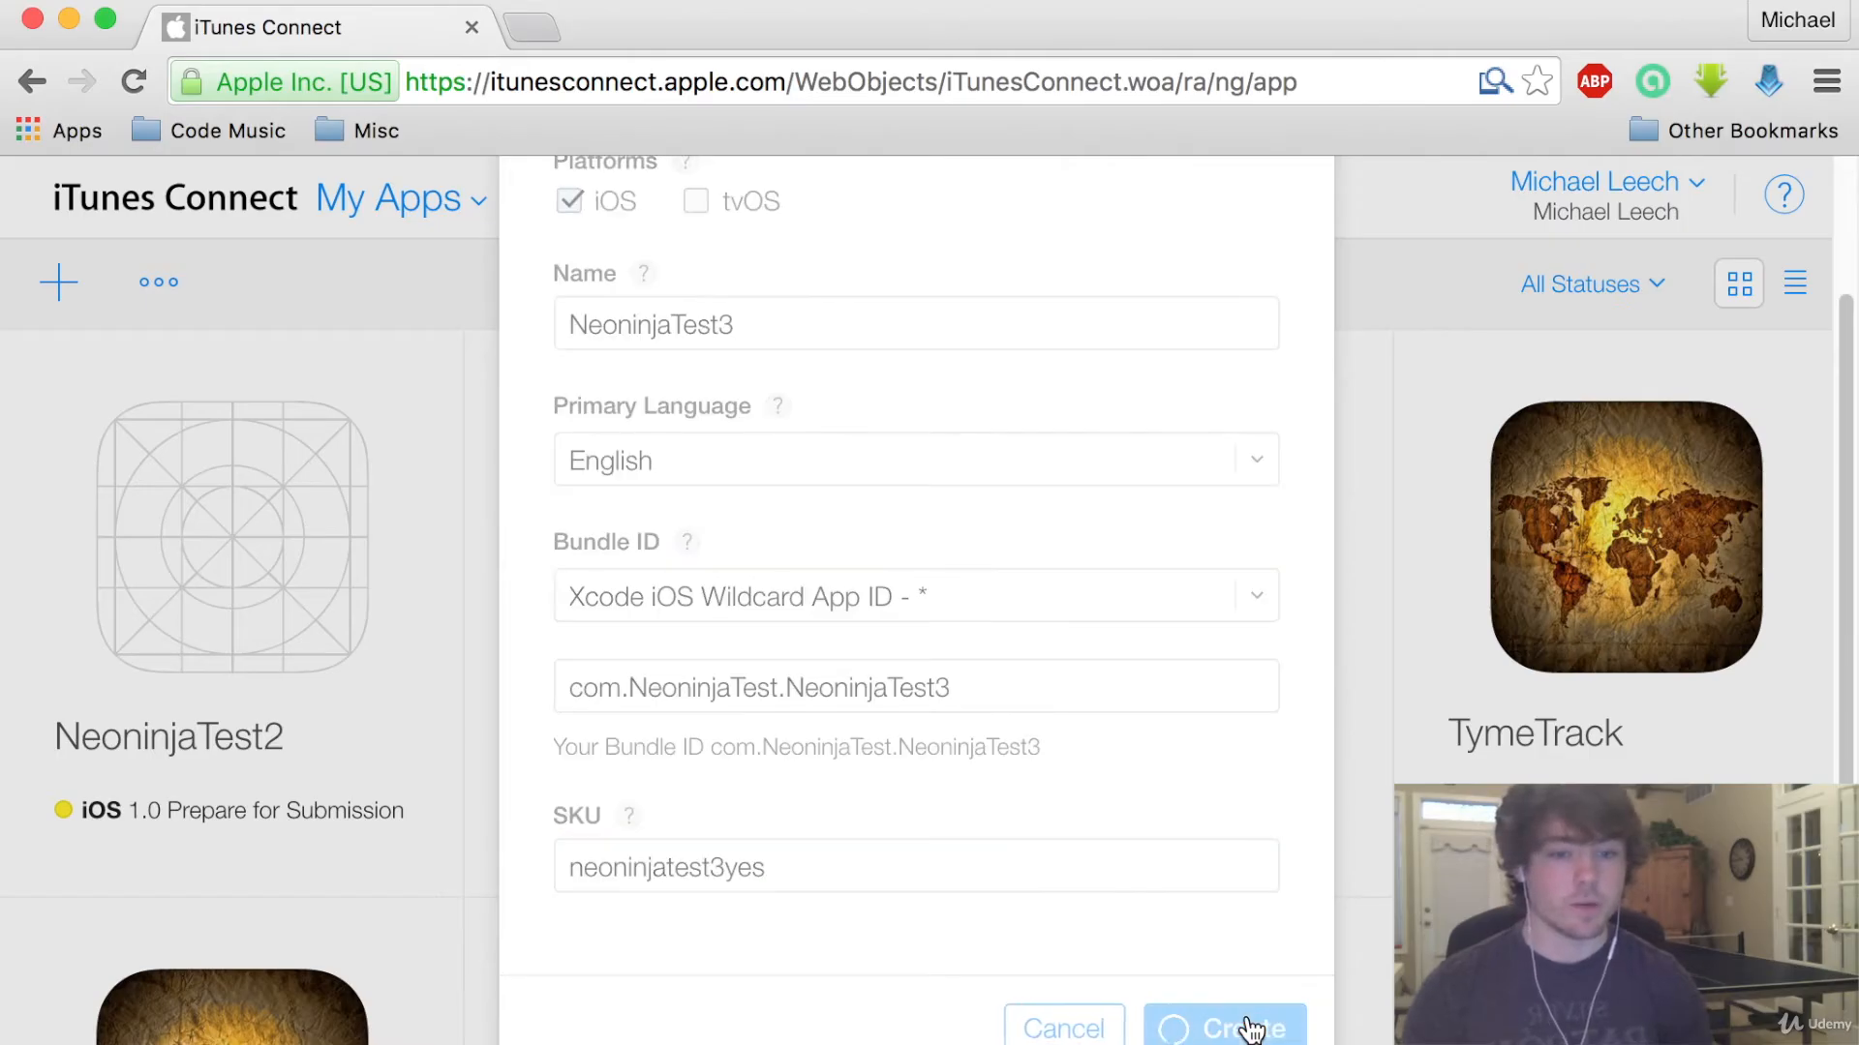
{"action": "left_click", "coordinate": [1225, 1026]}
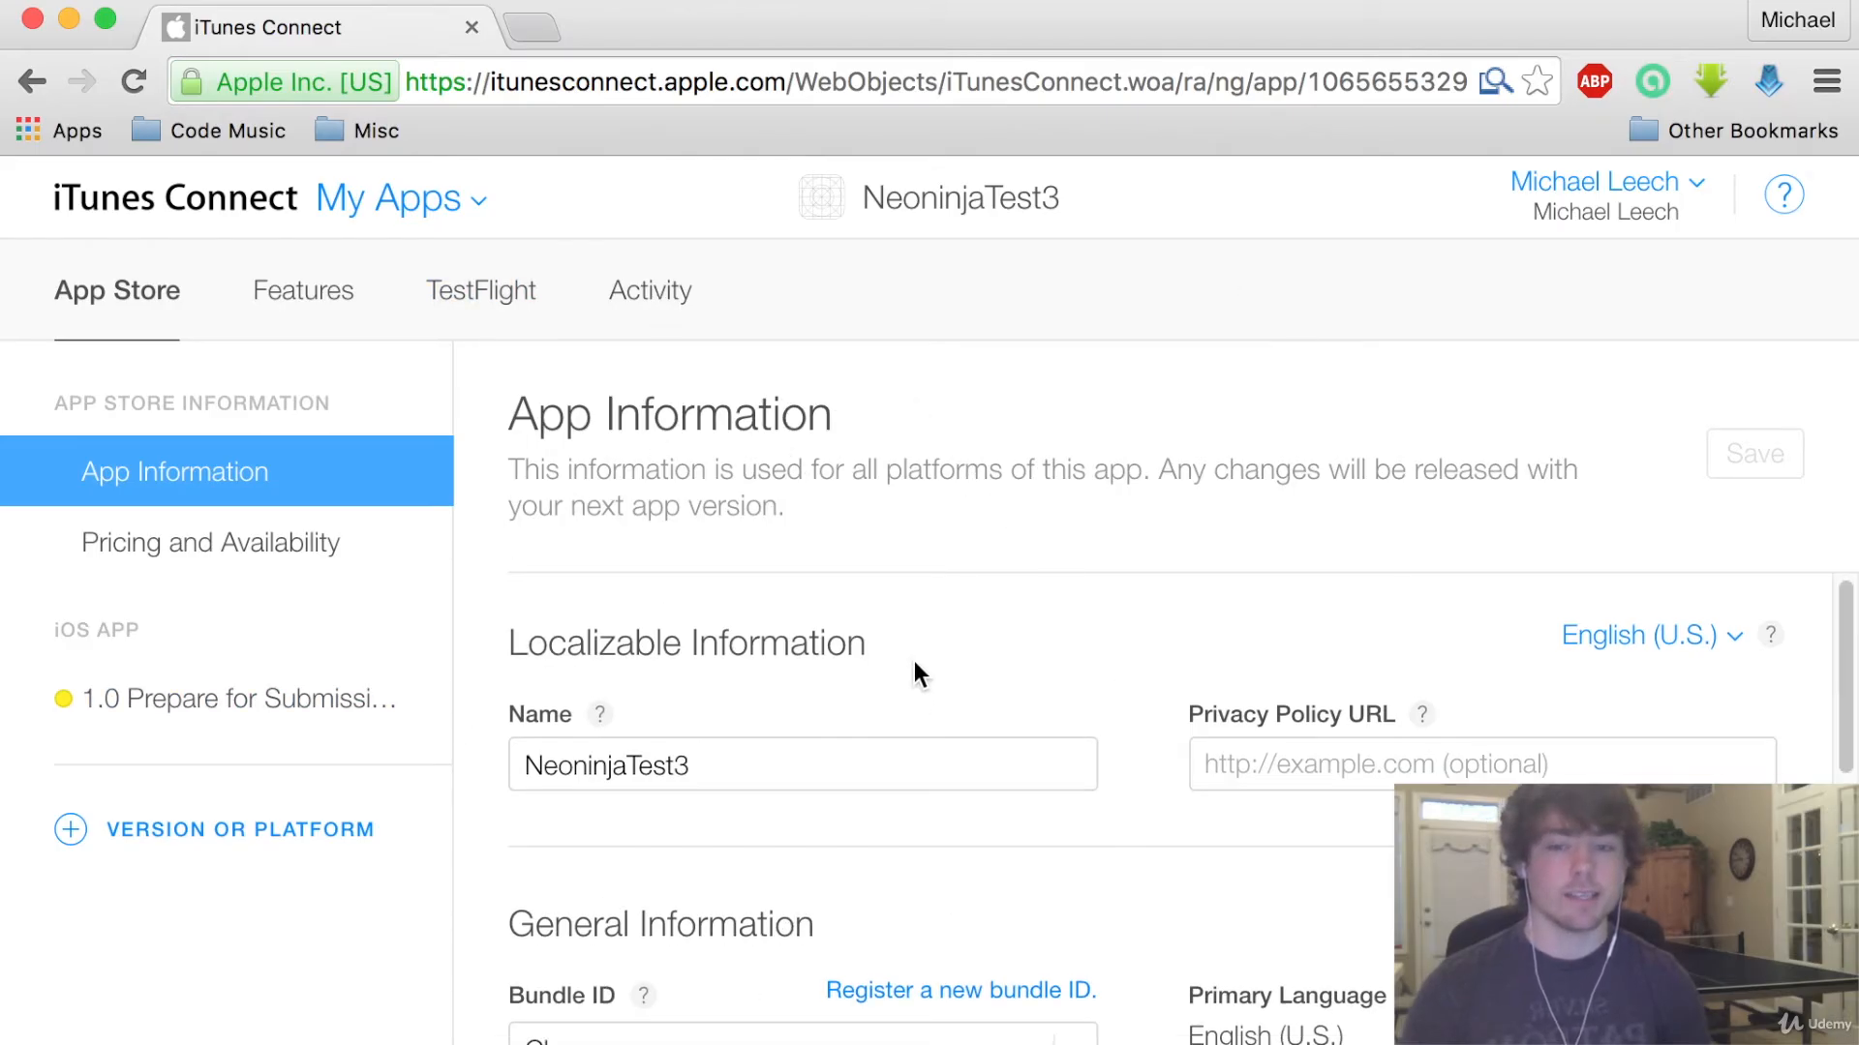
{"action": "scroll", "scroll_direction": "down", "scroll_amount": 3}
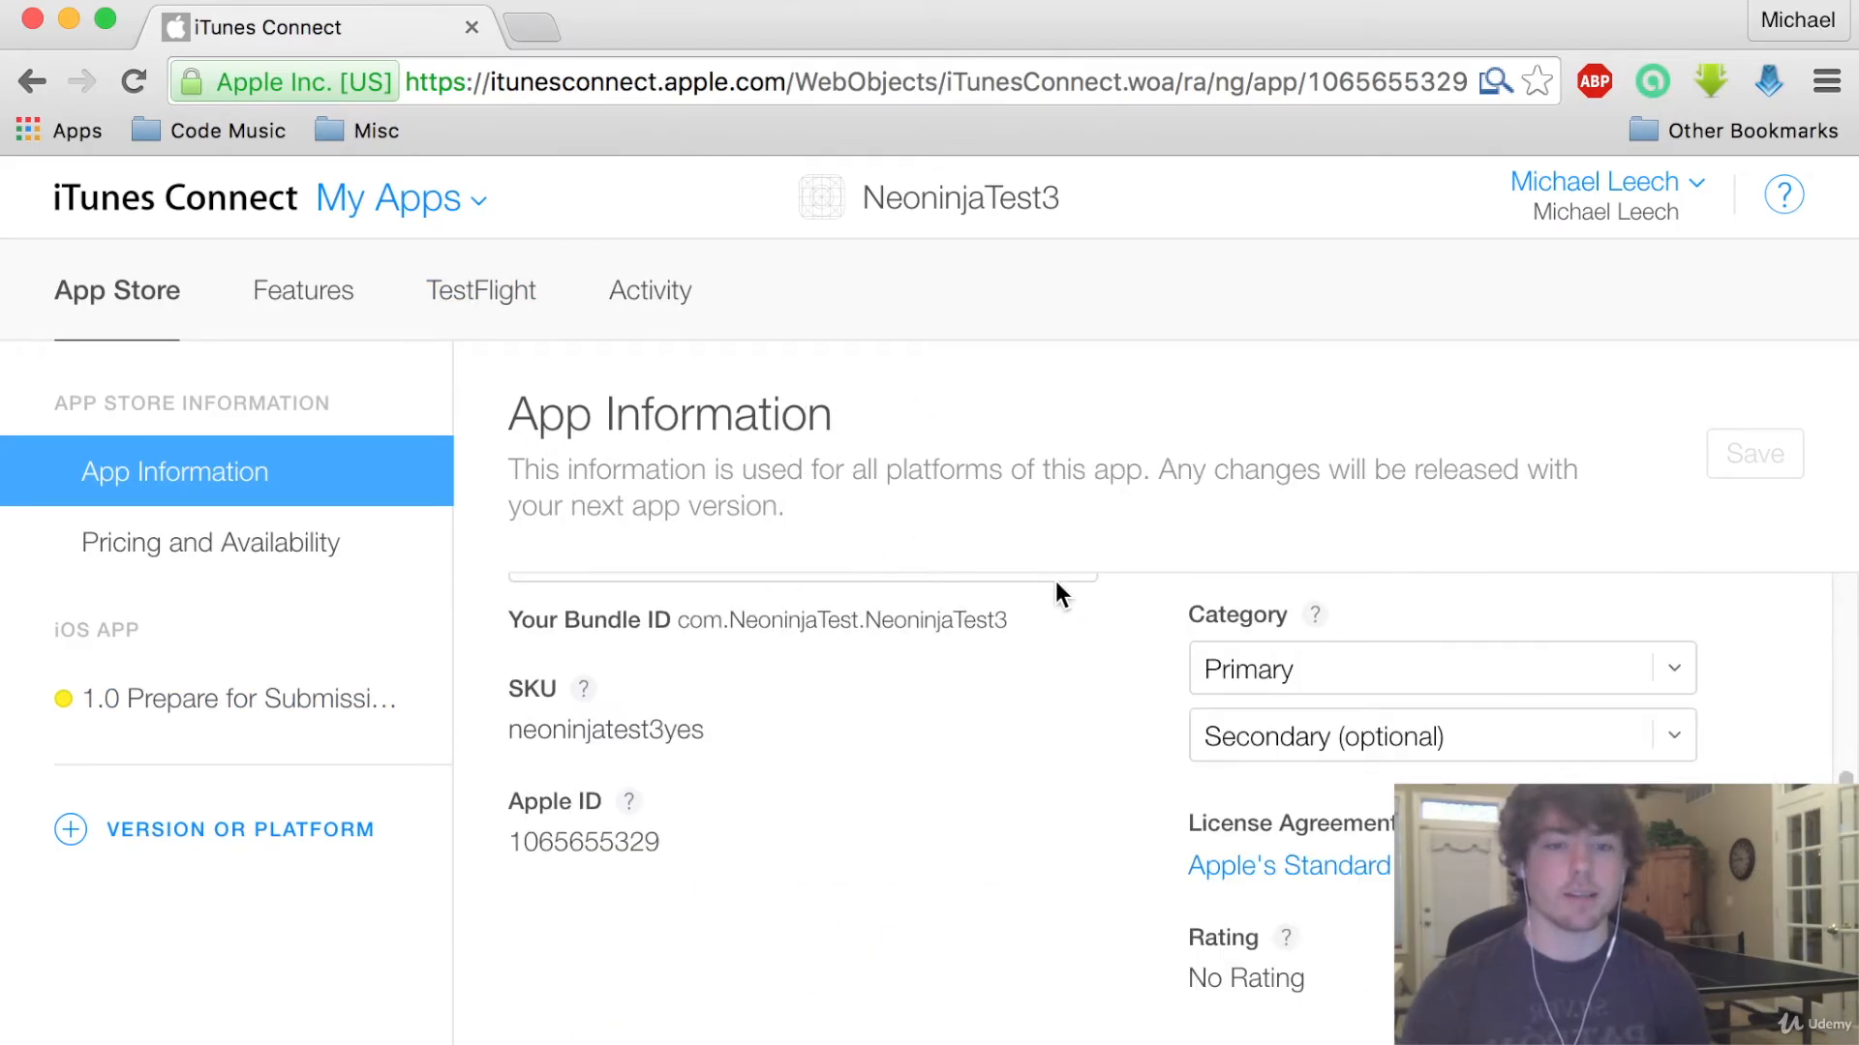
{"action": "scroll", "scroll_direction": "down", "scroll_amount": 3}
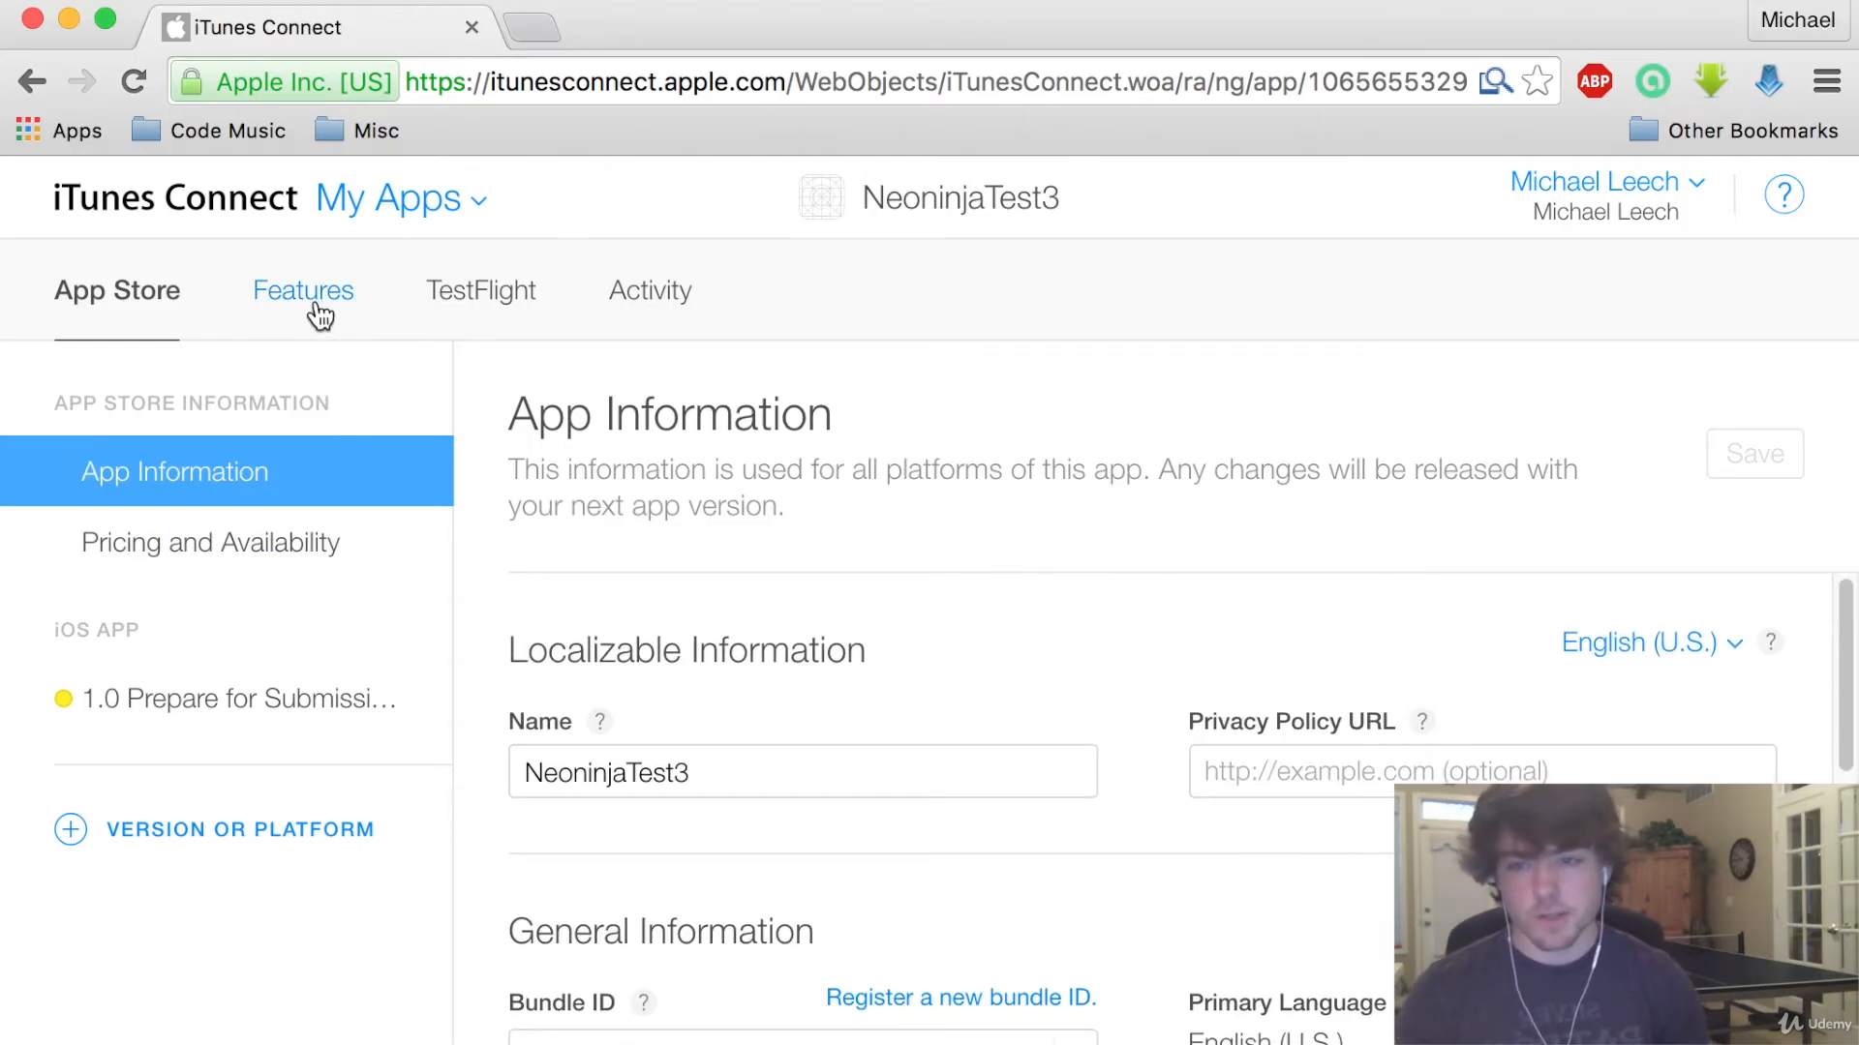
Go to Features > Game Center and add a new Single Leaderboard
{"action": "left_click", "coordinate": [301, 291]}
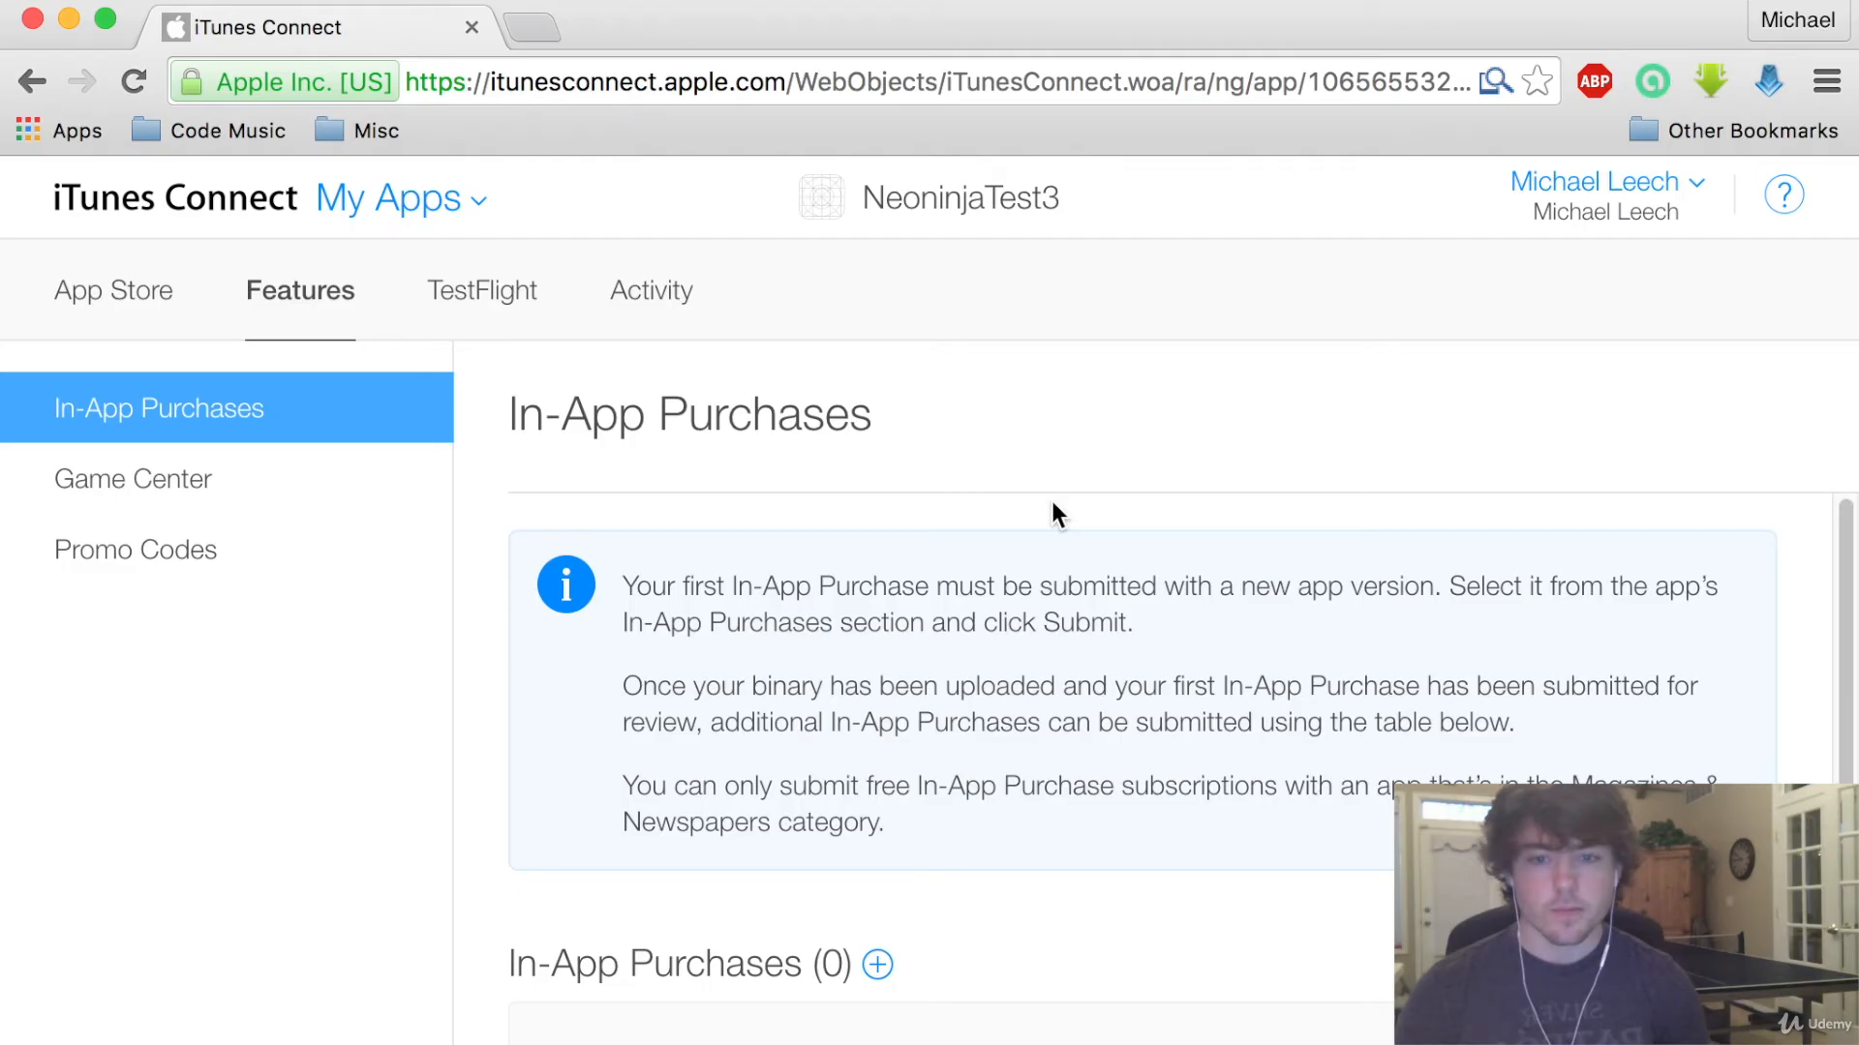
{"action": "mouse_move", "coordinate": [693, 516]}
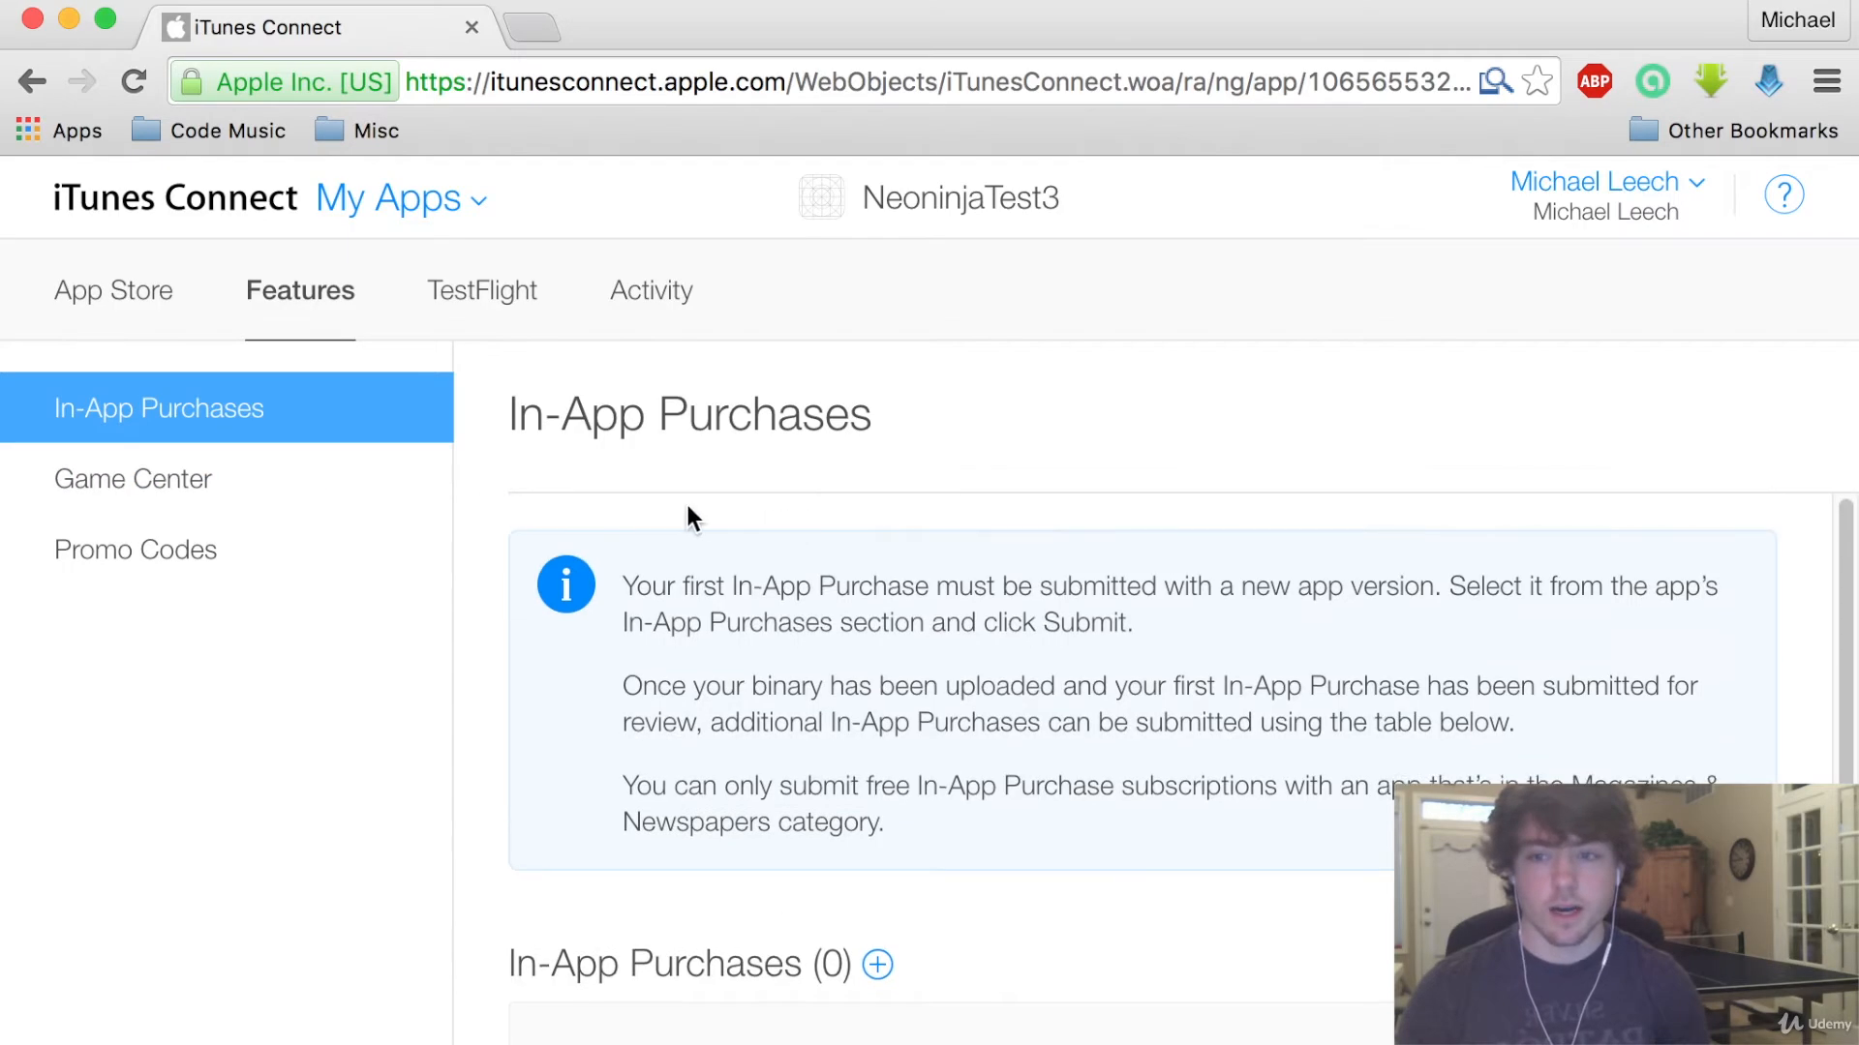
{"action": "left_click", "coordinate": [132, 477]}
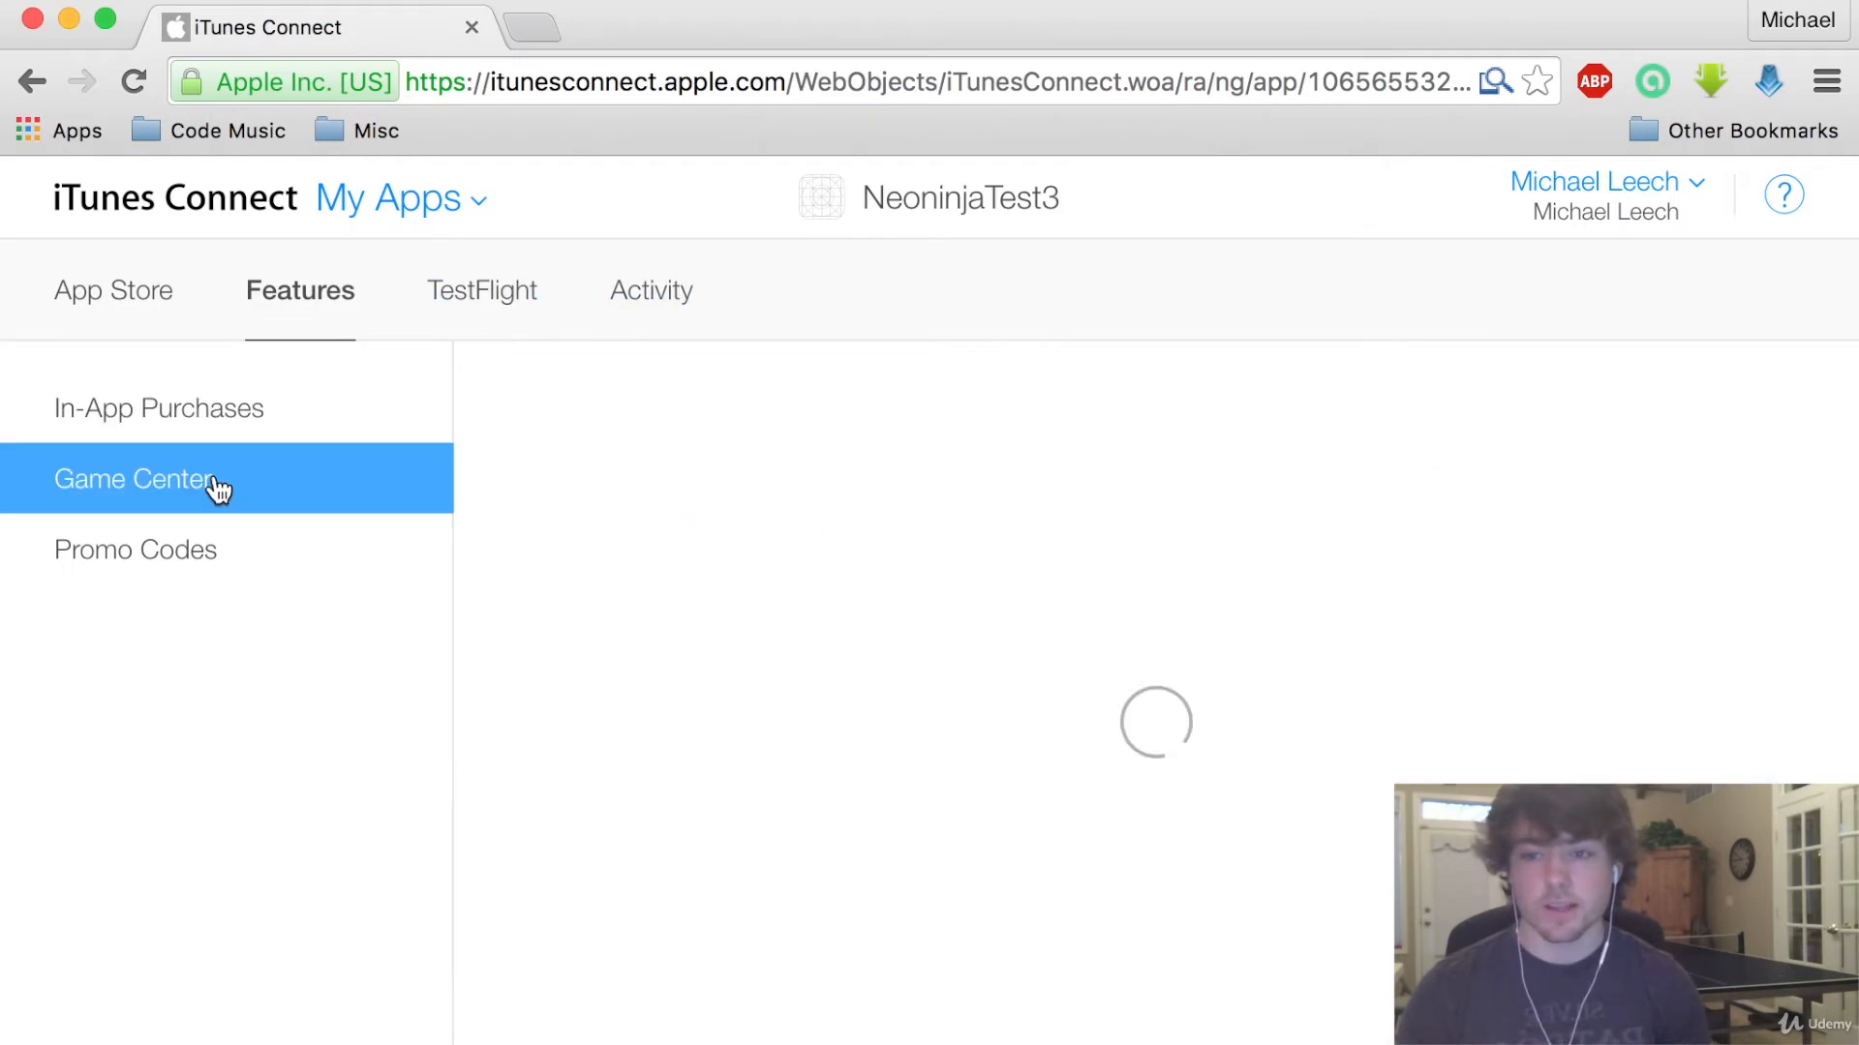
{"action": "left_click", "coordinate": [132, 477]}
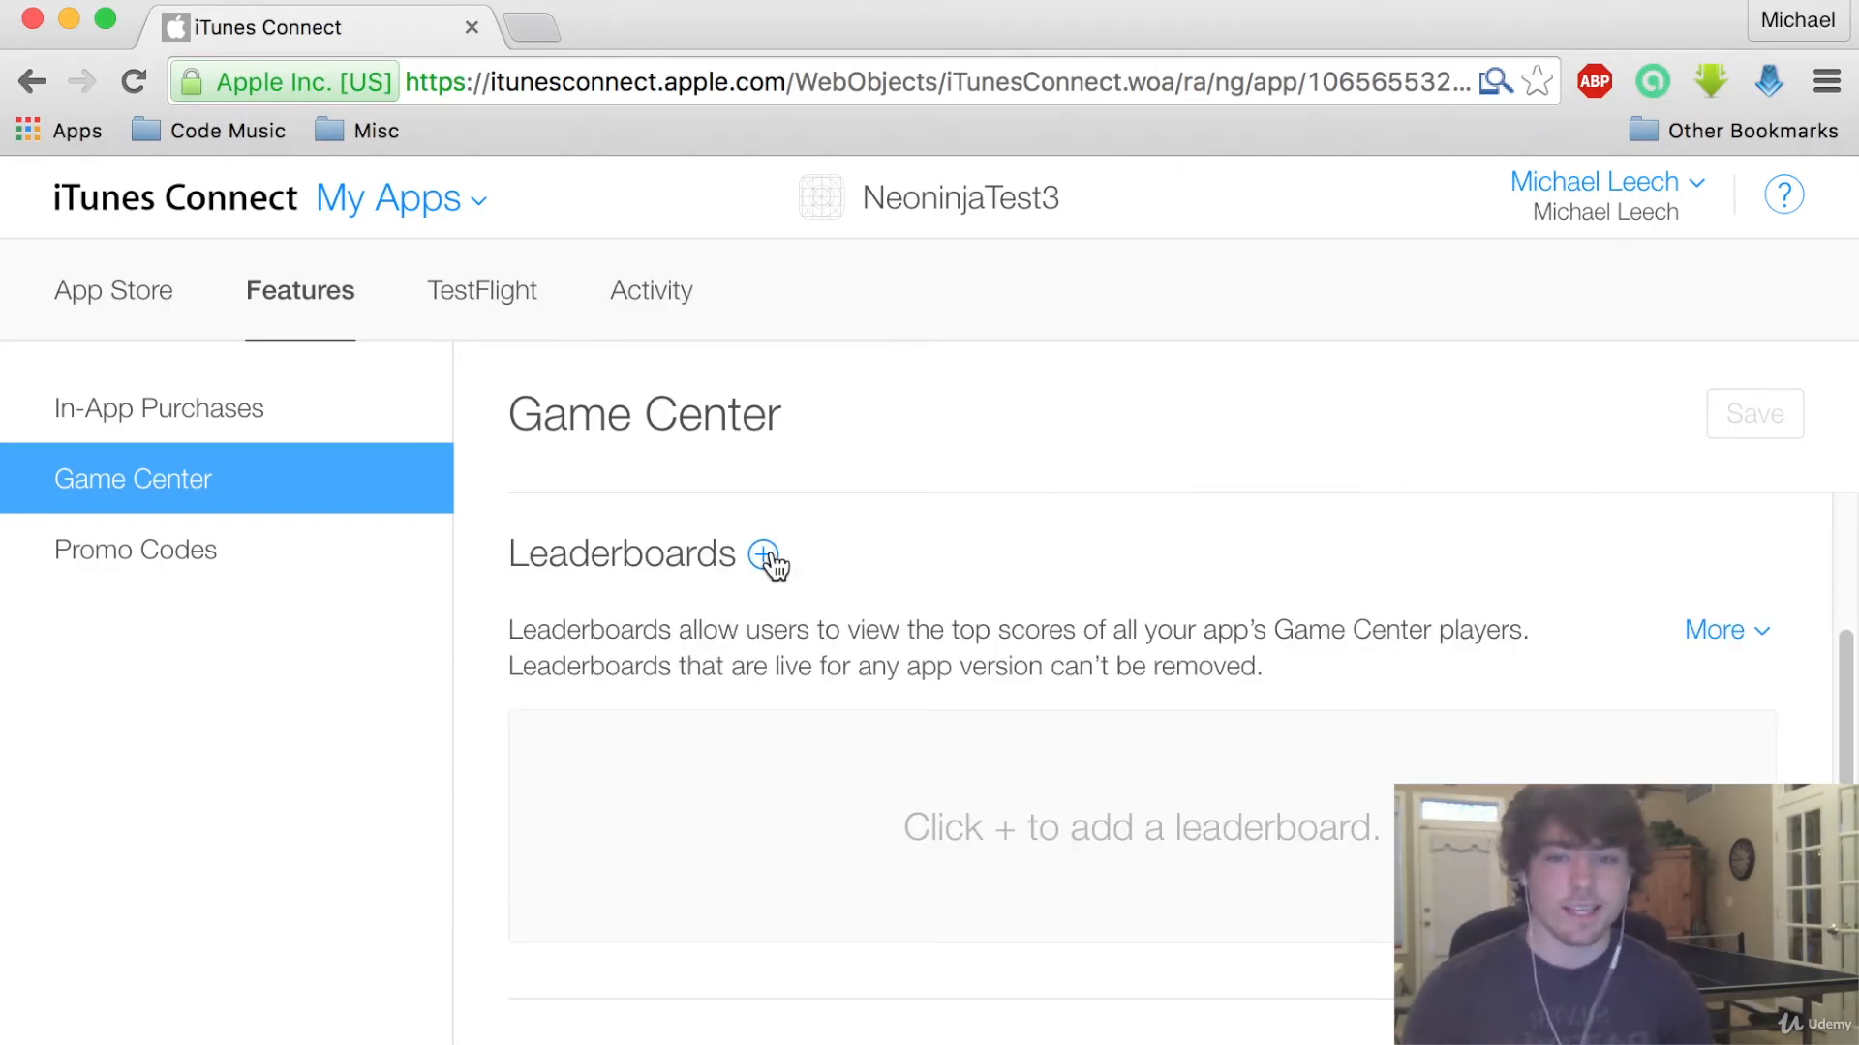
{"action": "left_click", "coordinate": [764, 554]}
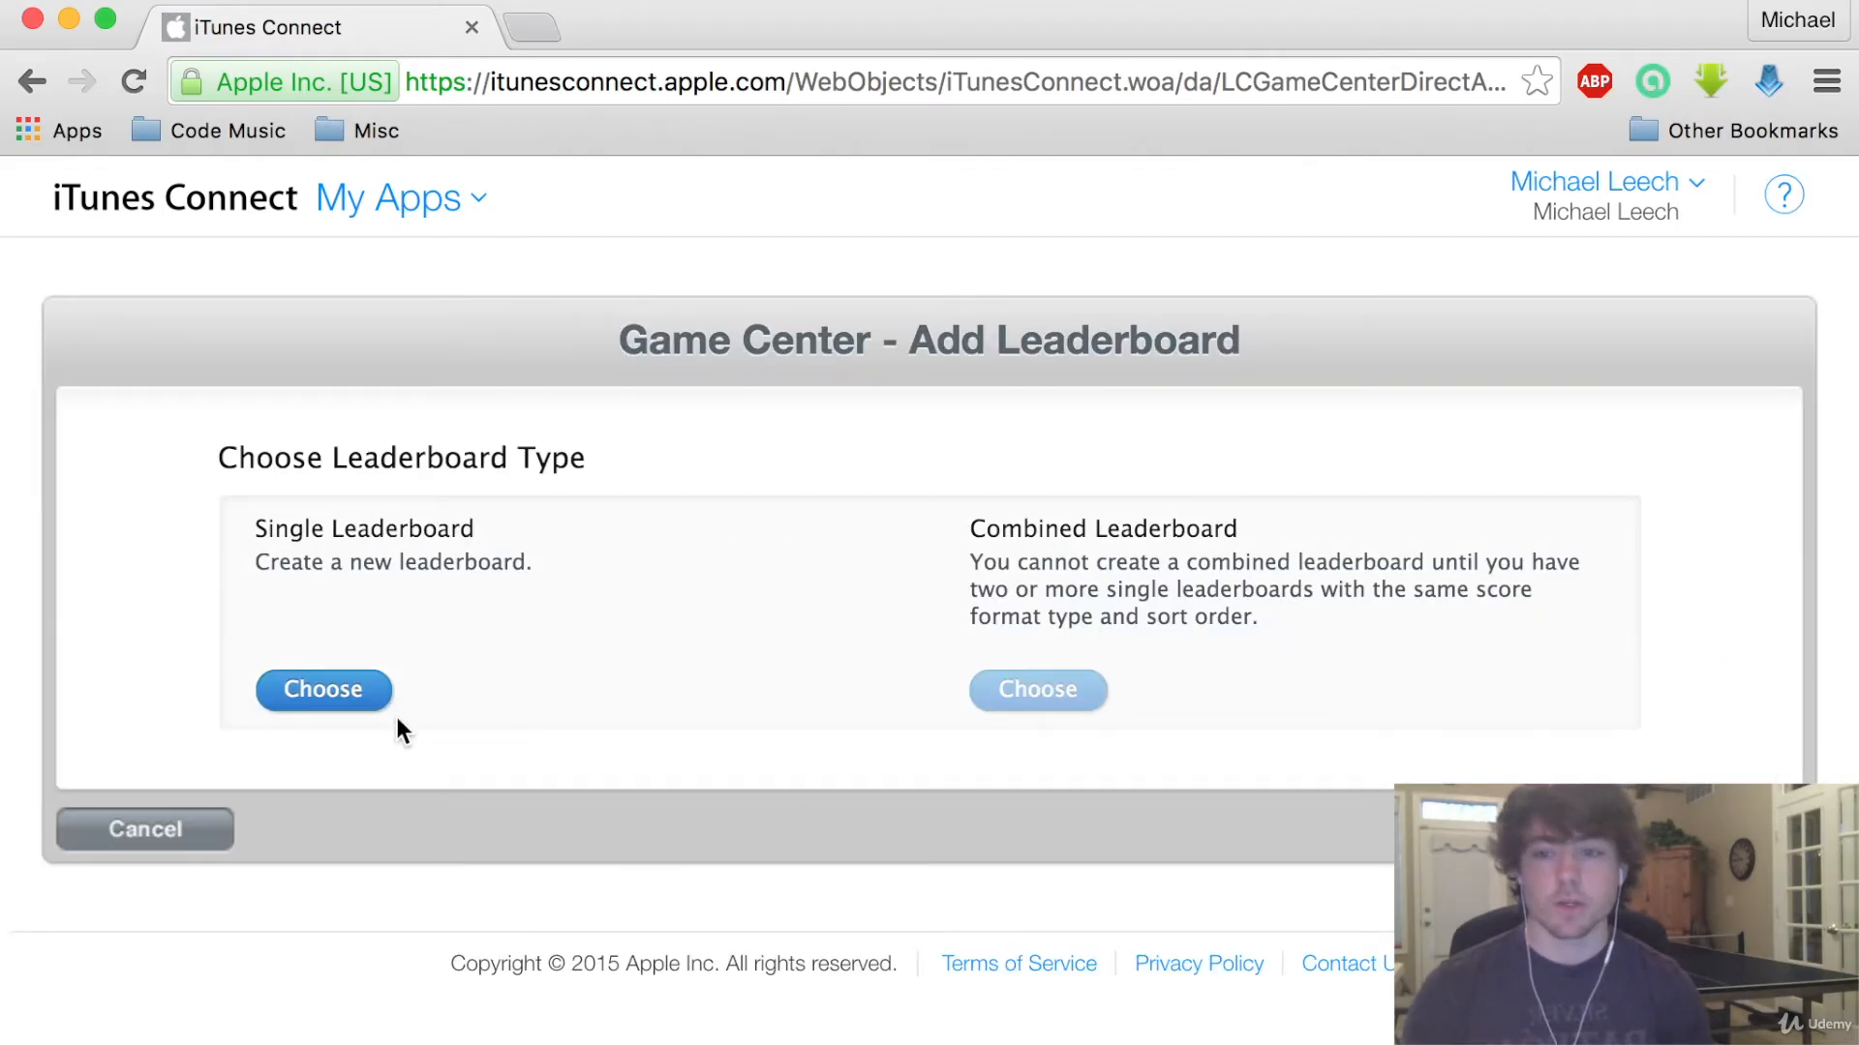
{"action": "left_click", "coordinate": [322, 690]}
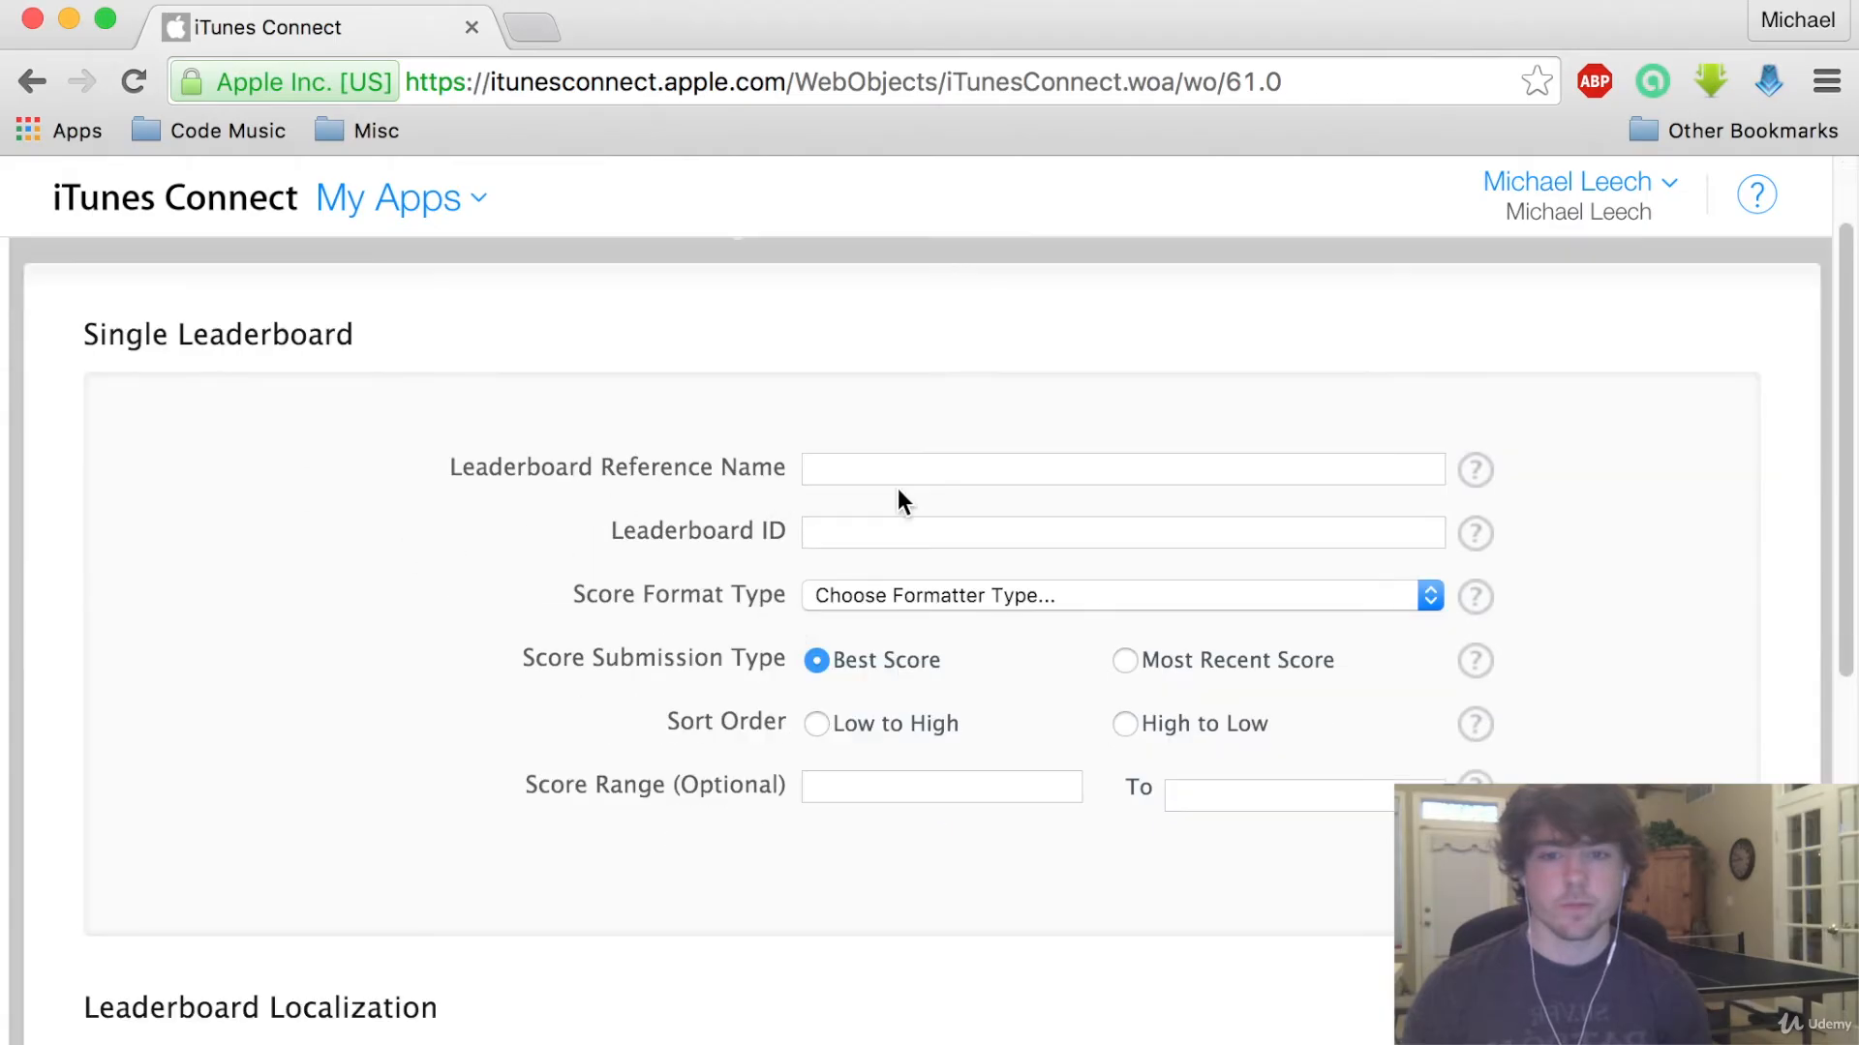
Enter reference name Neoninja Leaderboard and leaderboard ID neoninjatestleaderboard3
{"action": "left_click", "coordinate": [1120, 467]}
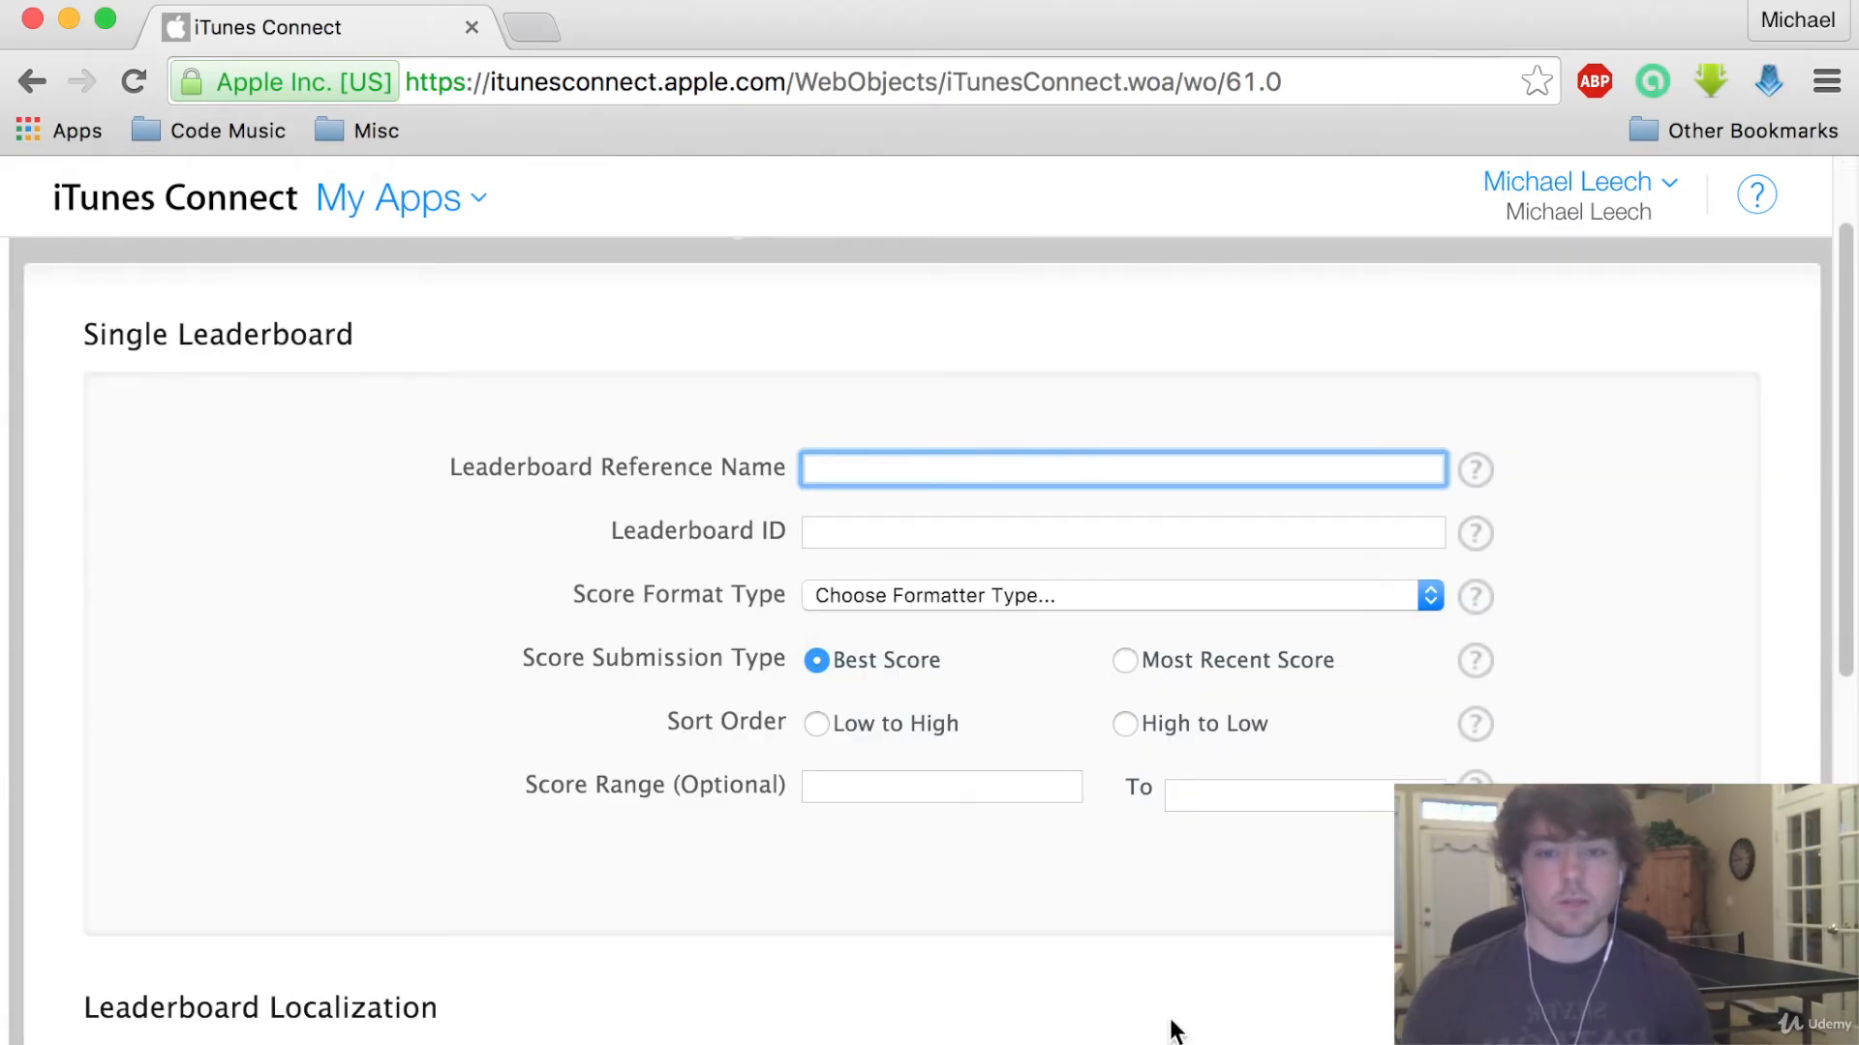
{"action": "mouse_move", "coordinate": [926, 514]}
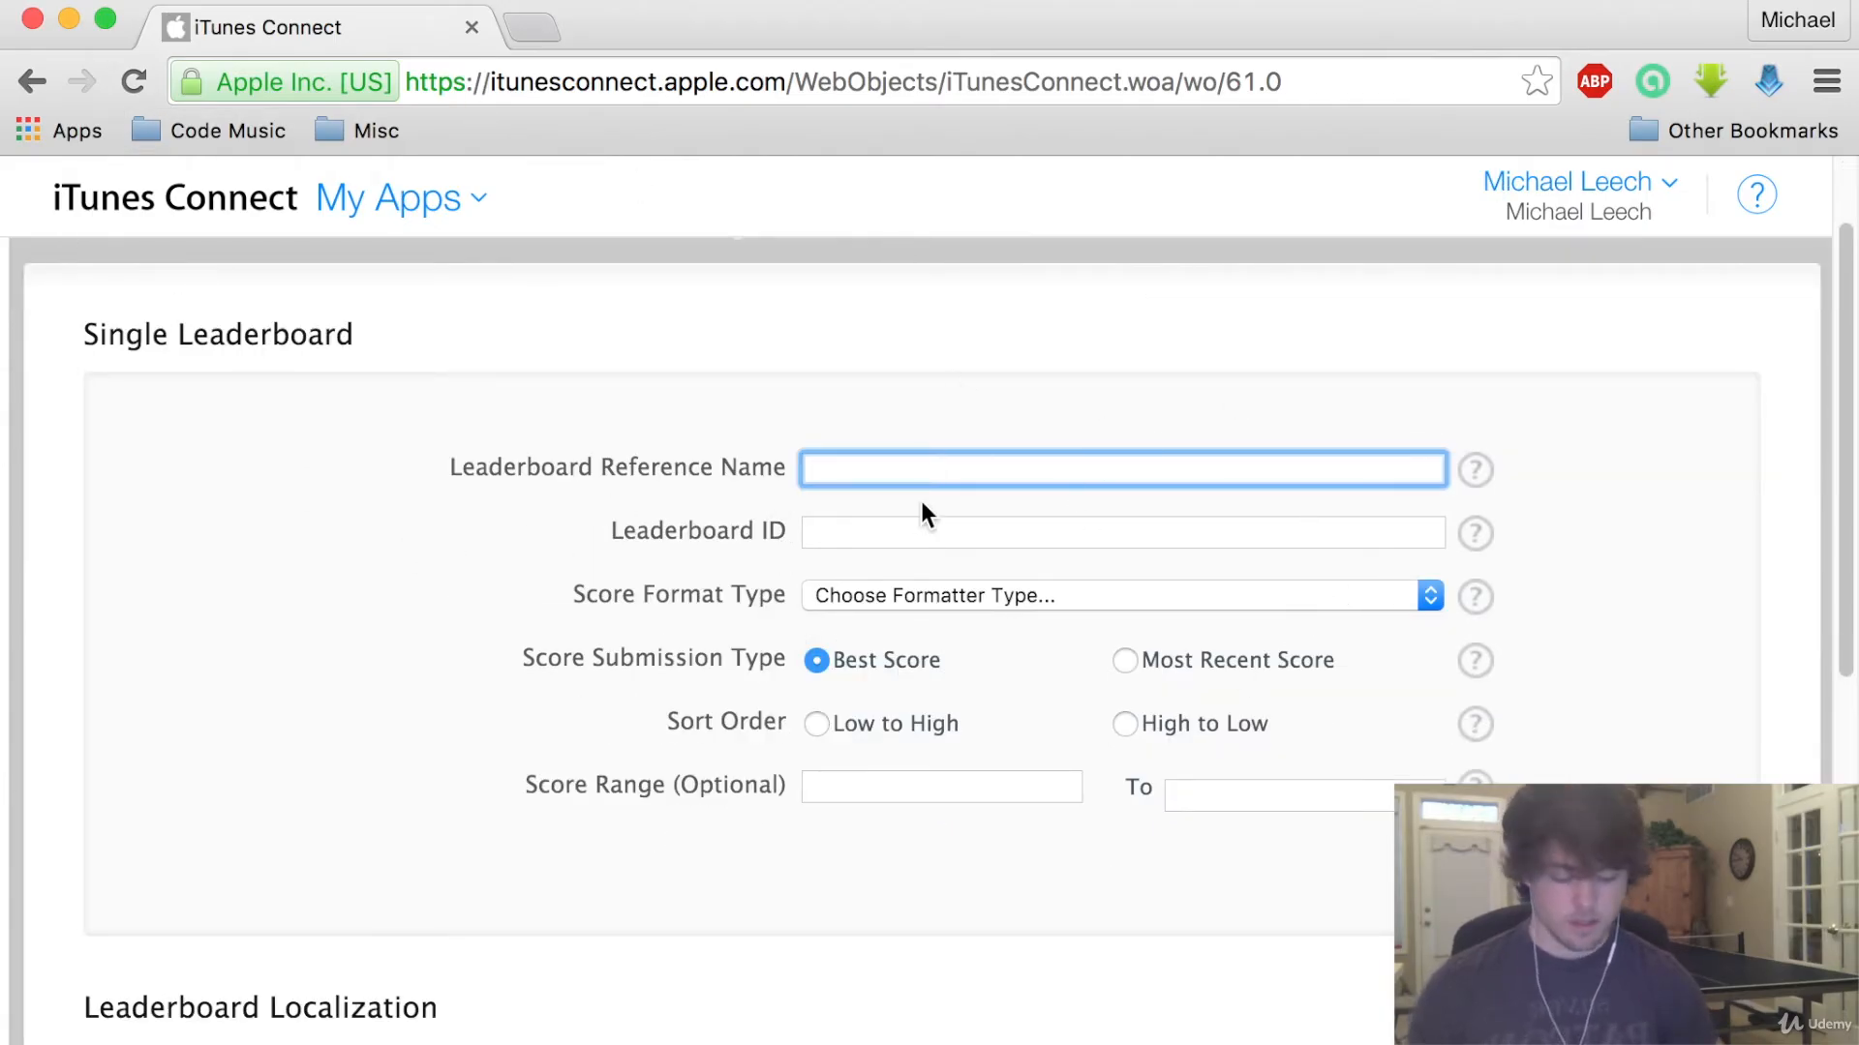
{"action": "type", "text": "Neon"}
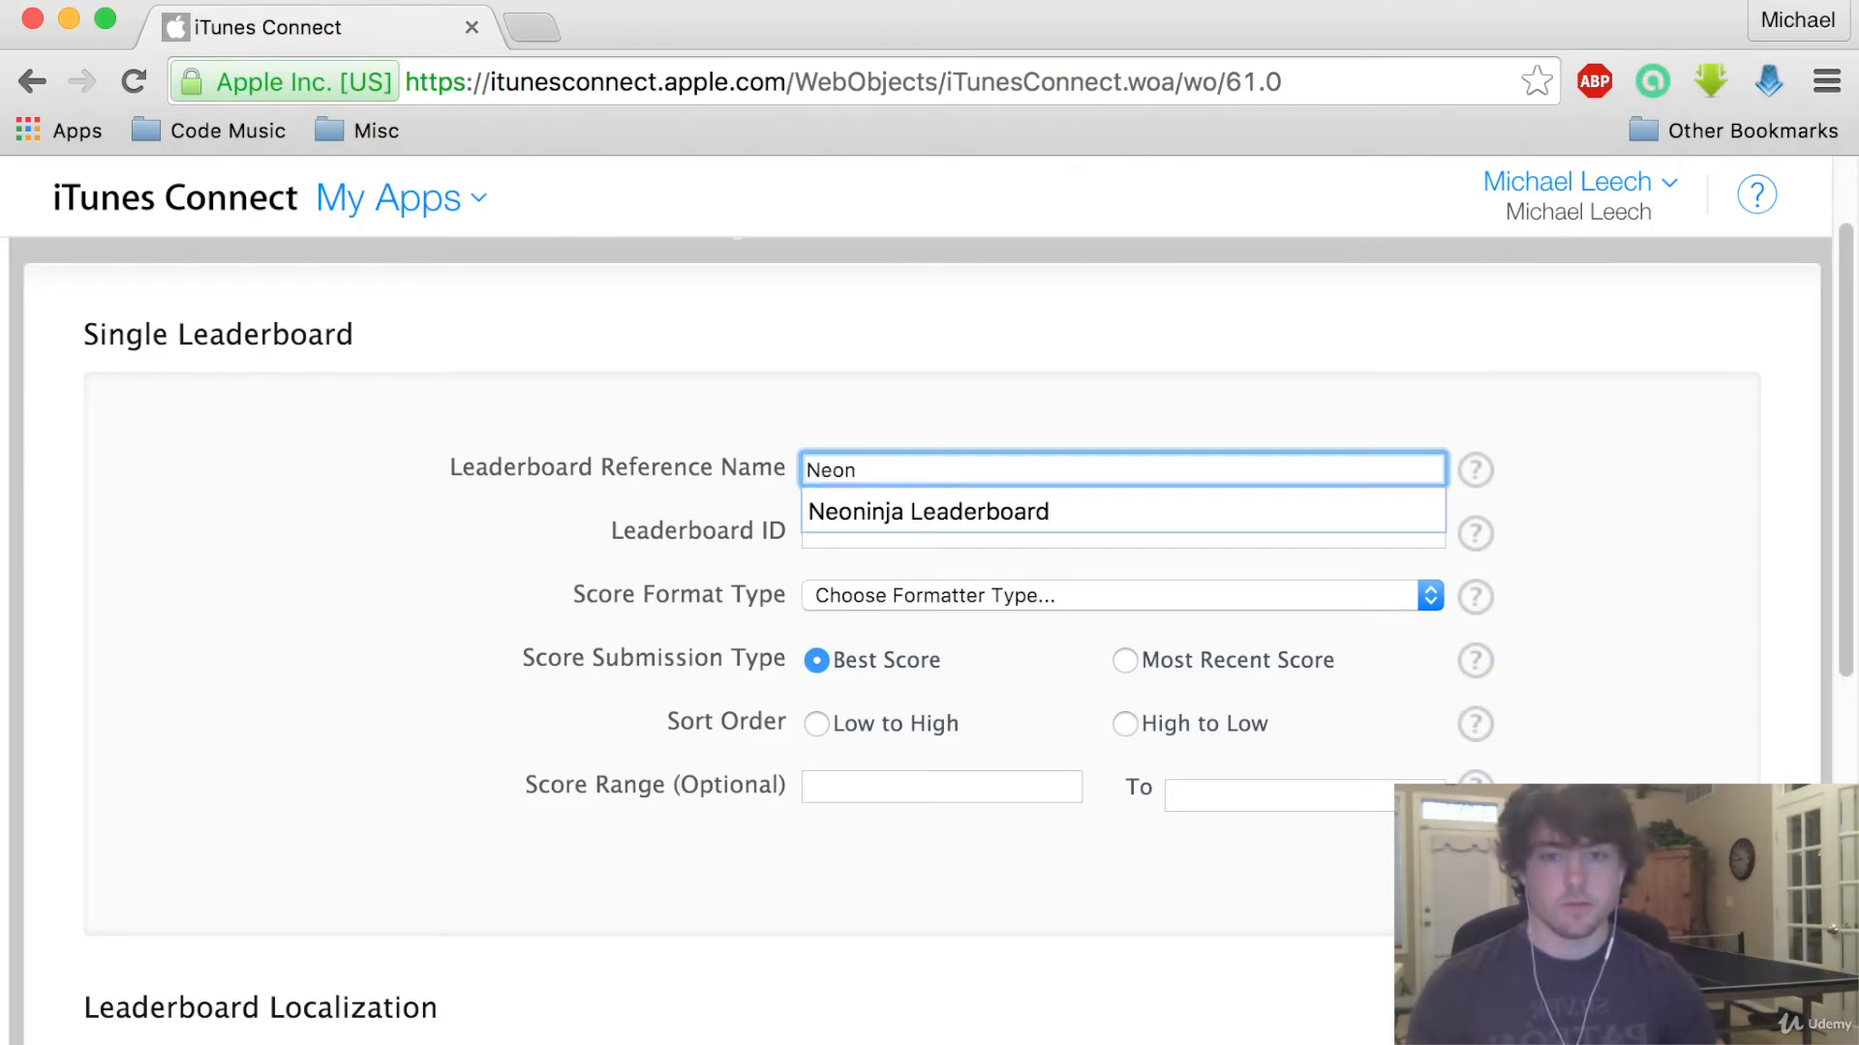
{"action": "key", "text": "Backspace"}
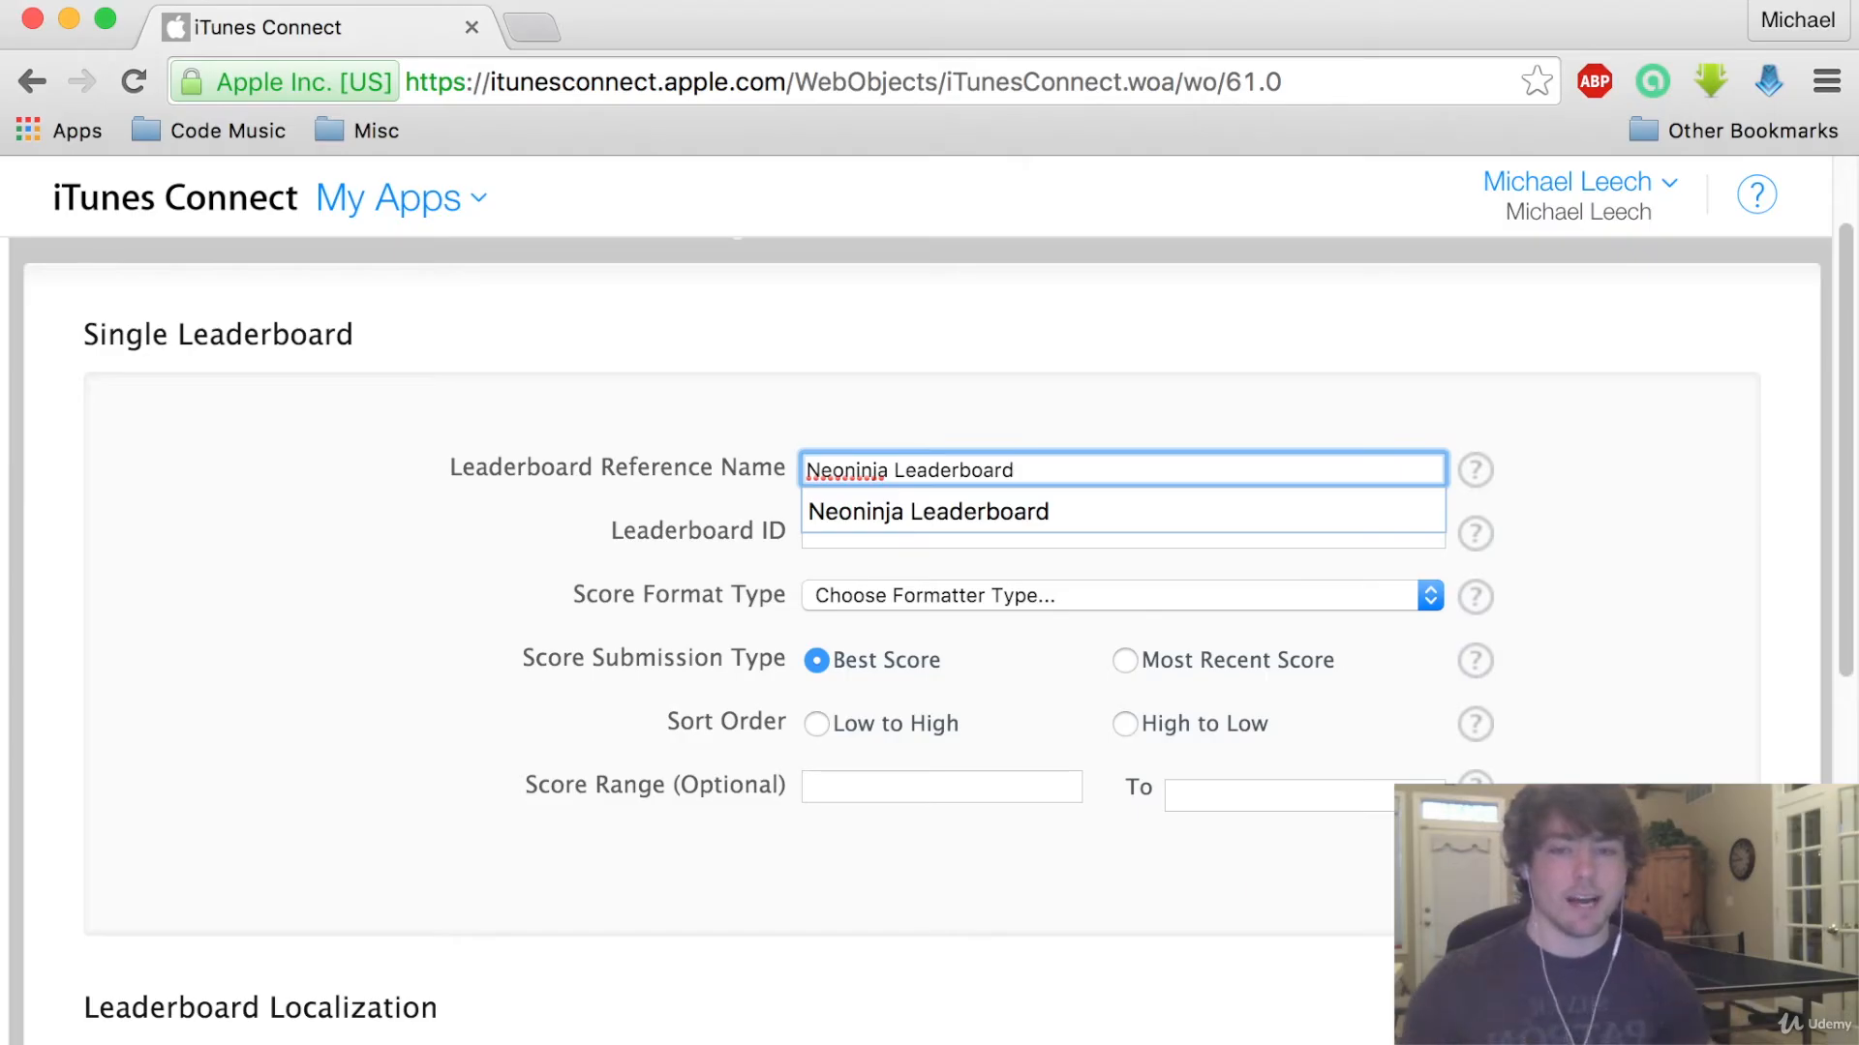
{"action": "left_click", "coordinate": [1120, 531]}
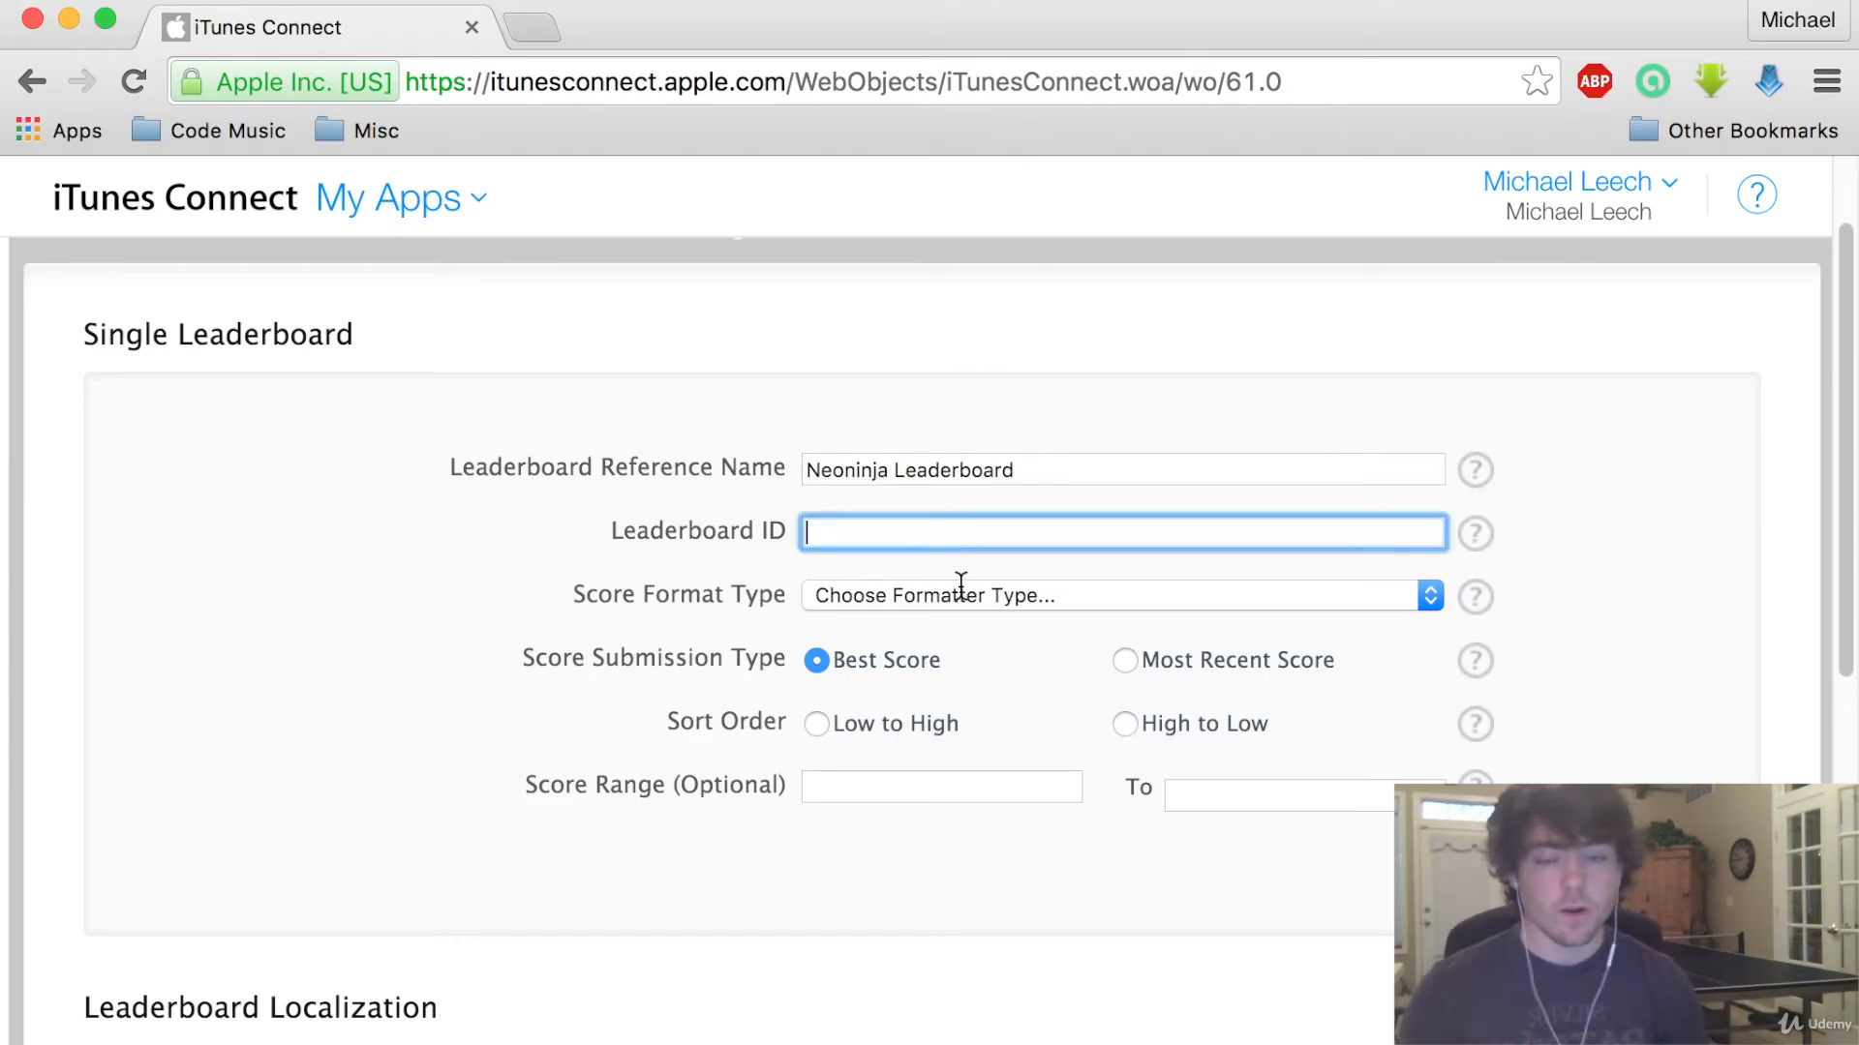
{"action": "mouse_move", "coordinate": [954, 618]}
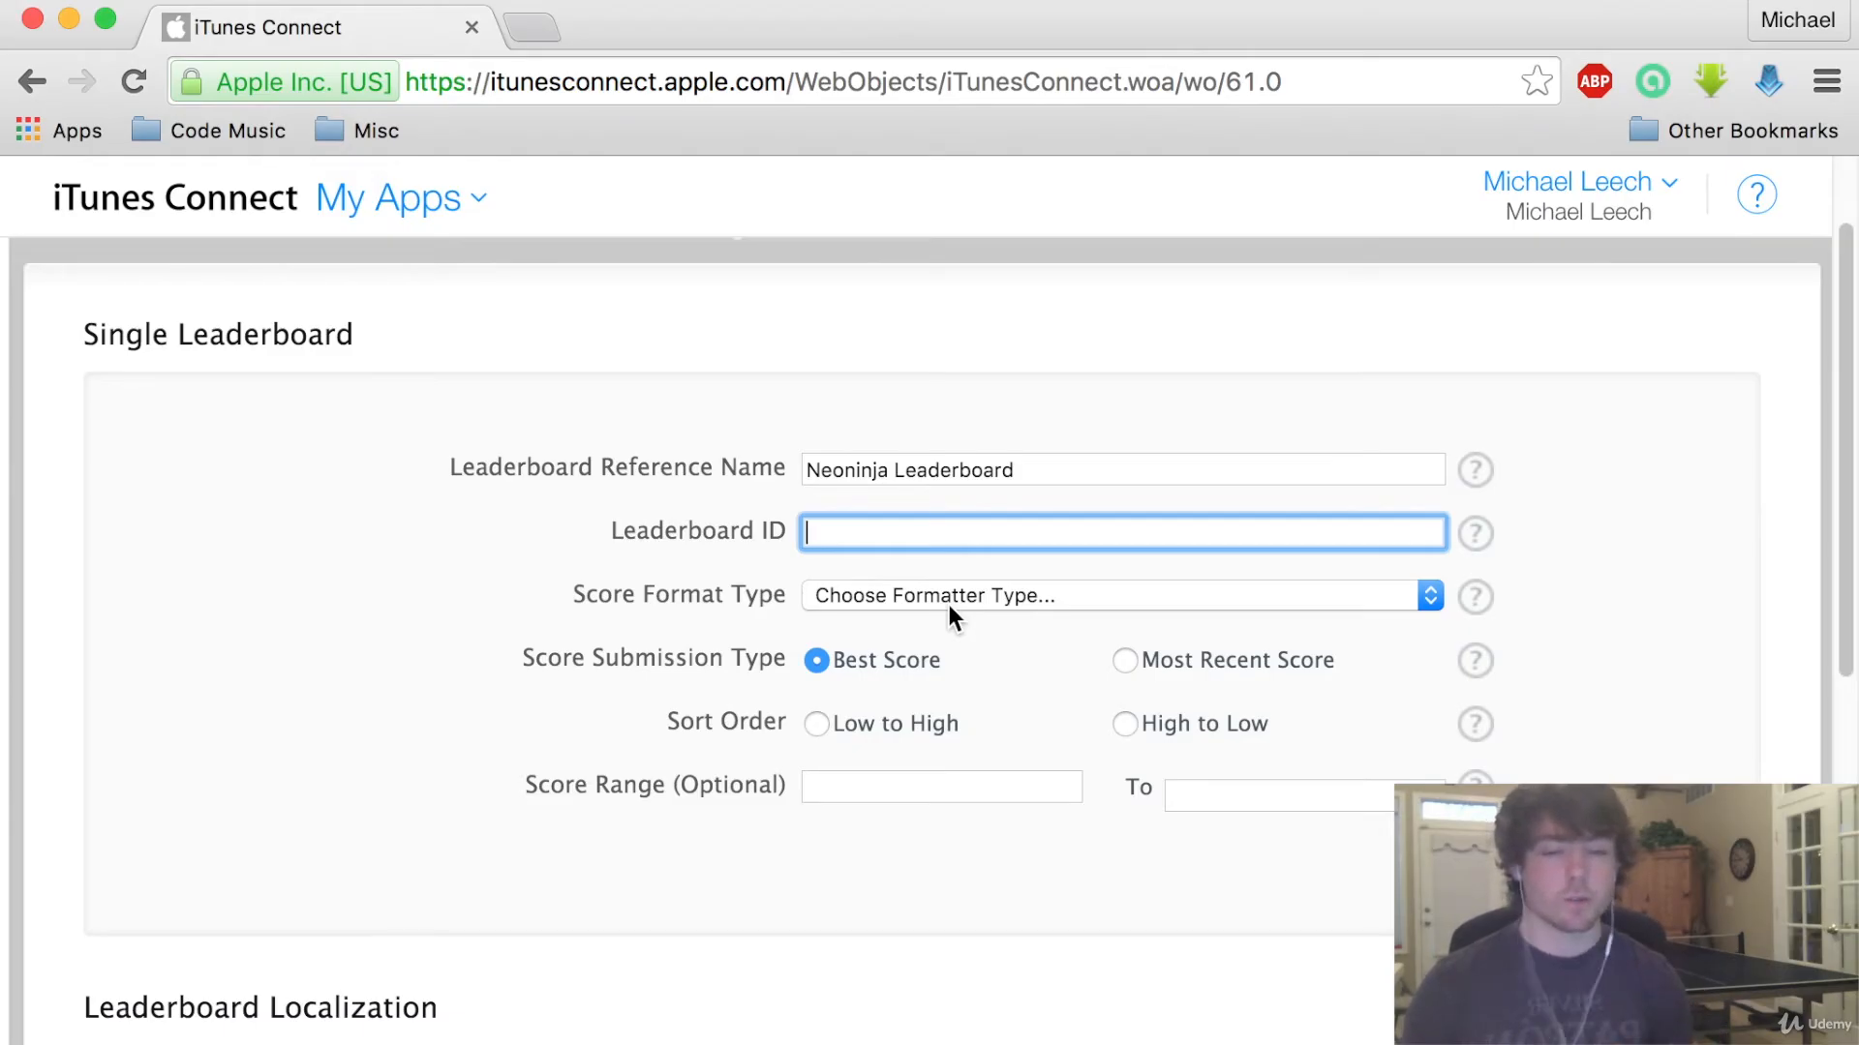
{"action": "type", "text": "neoninjatest"}
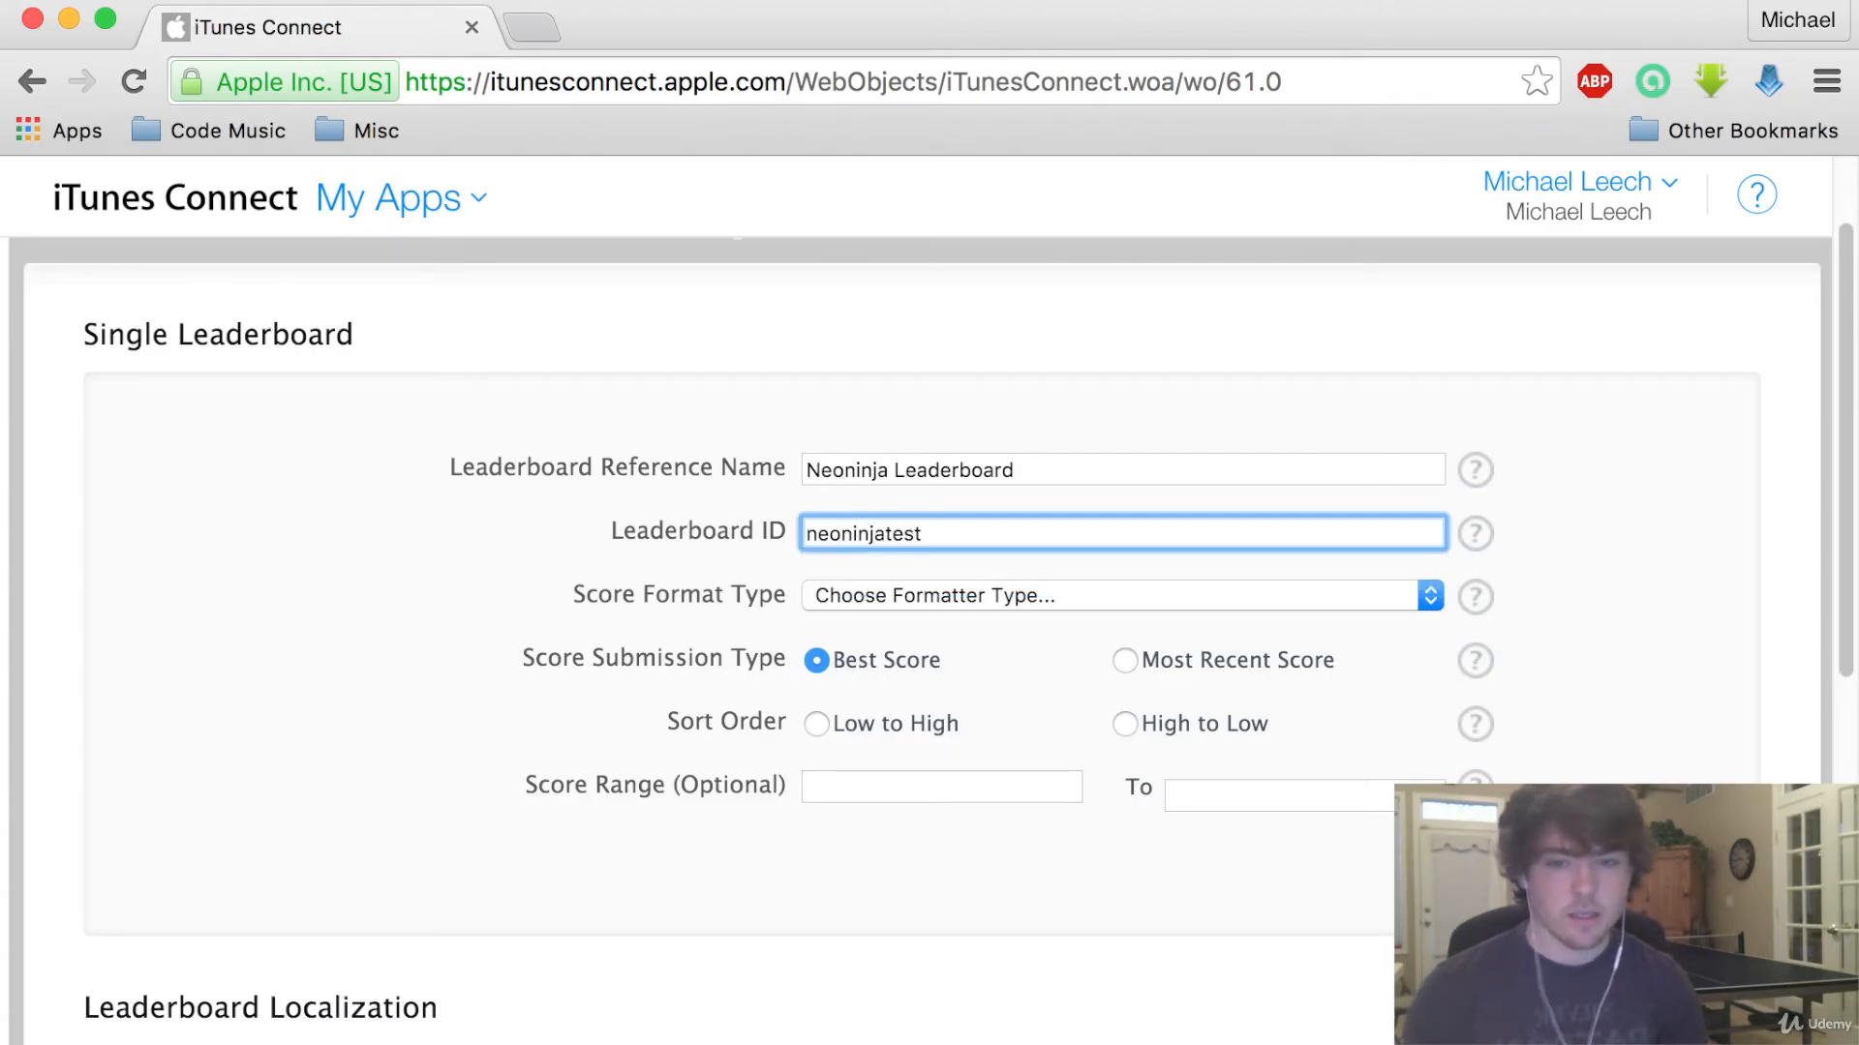
{"action": "type", "text": "leaderboard3"}
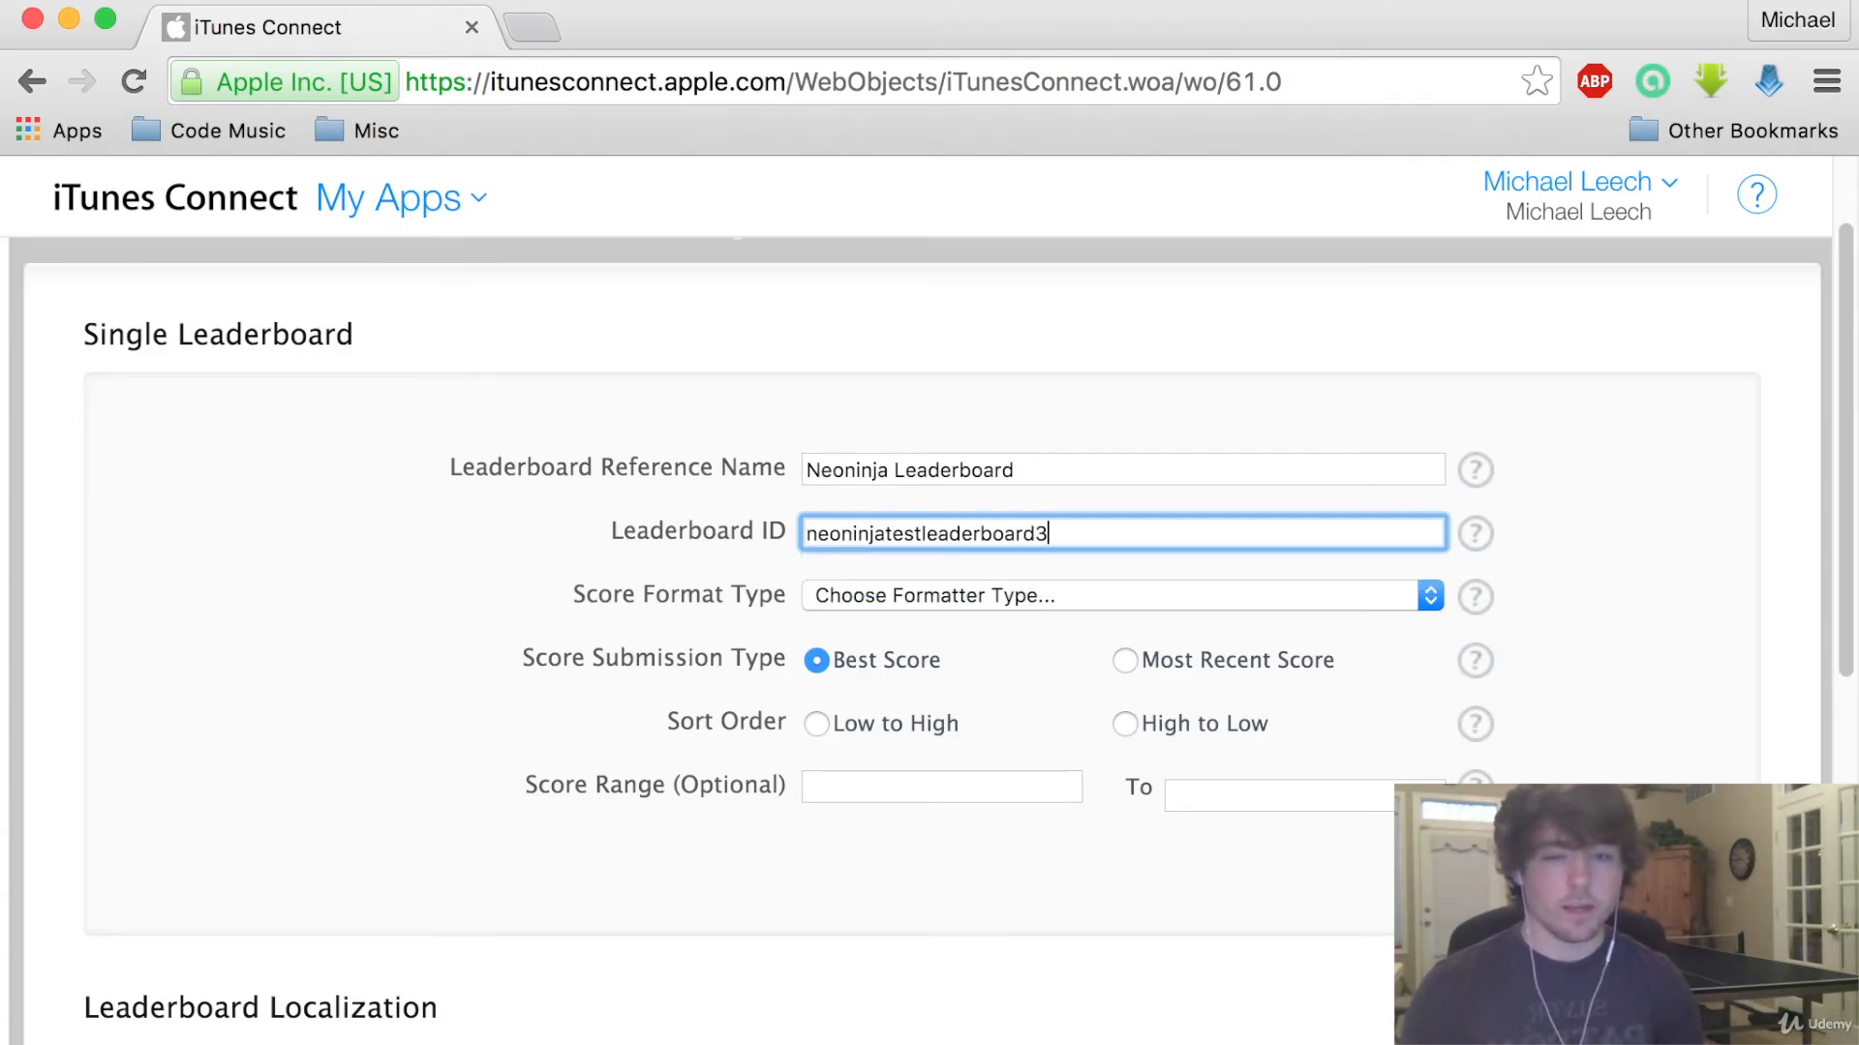
{"action": "left_click", "coordinate": [1114, 596]}
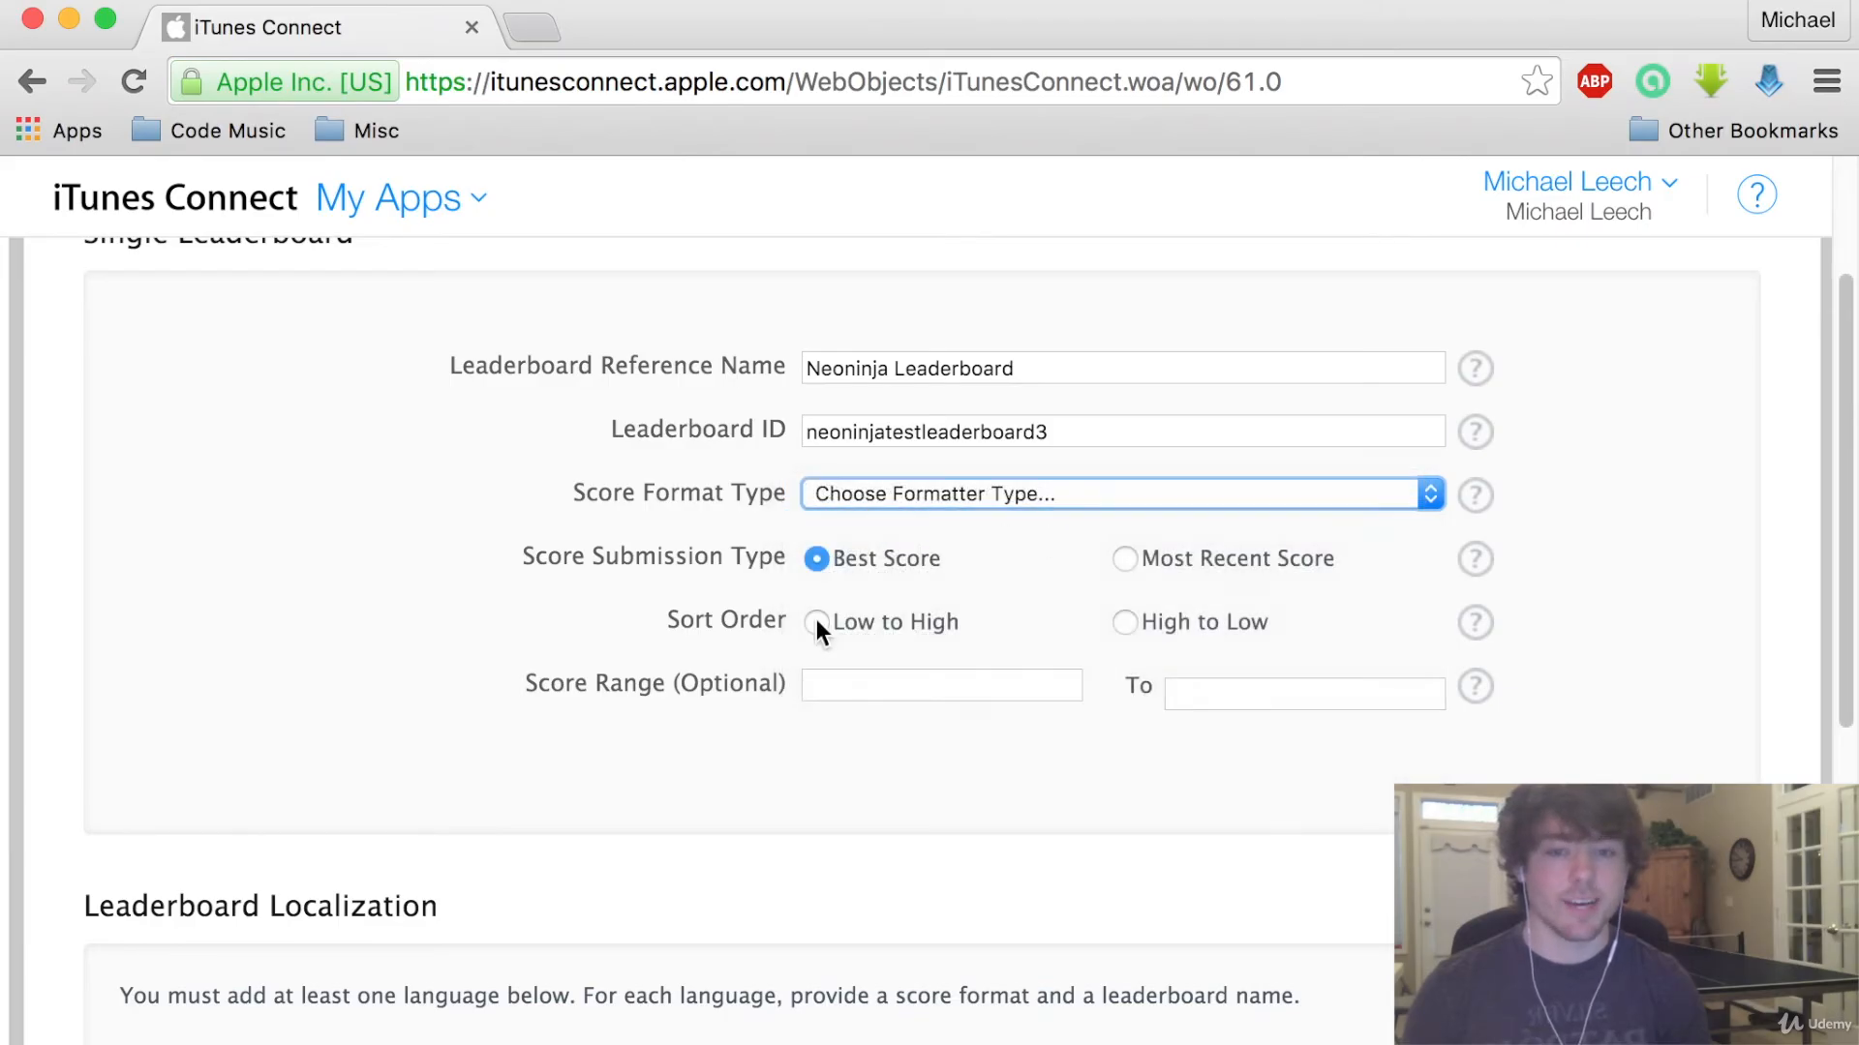
Set Integer score format and High to Low sort, then scroll to Leaderboard Localization
{"action": "left_click", "coordinate": [1114, 493]}
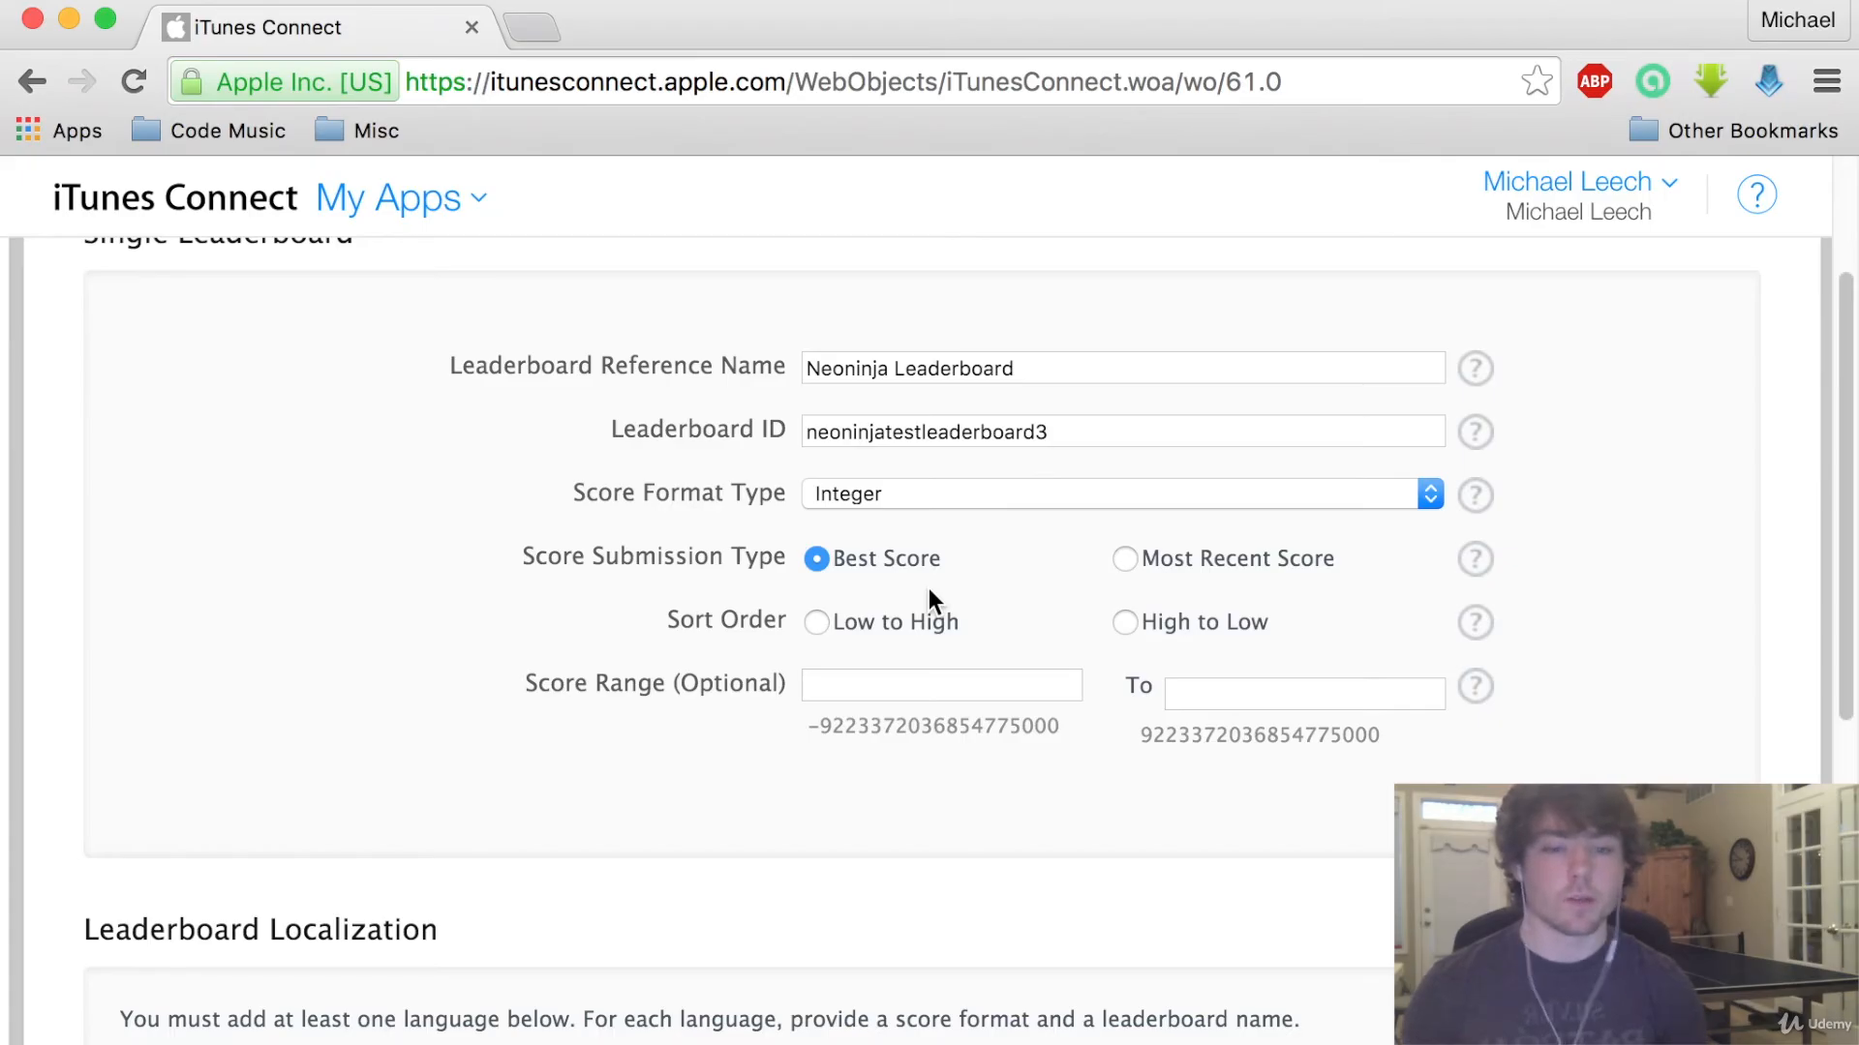
{"action": "mouse_move", "coordinate": [883, 604]}
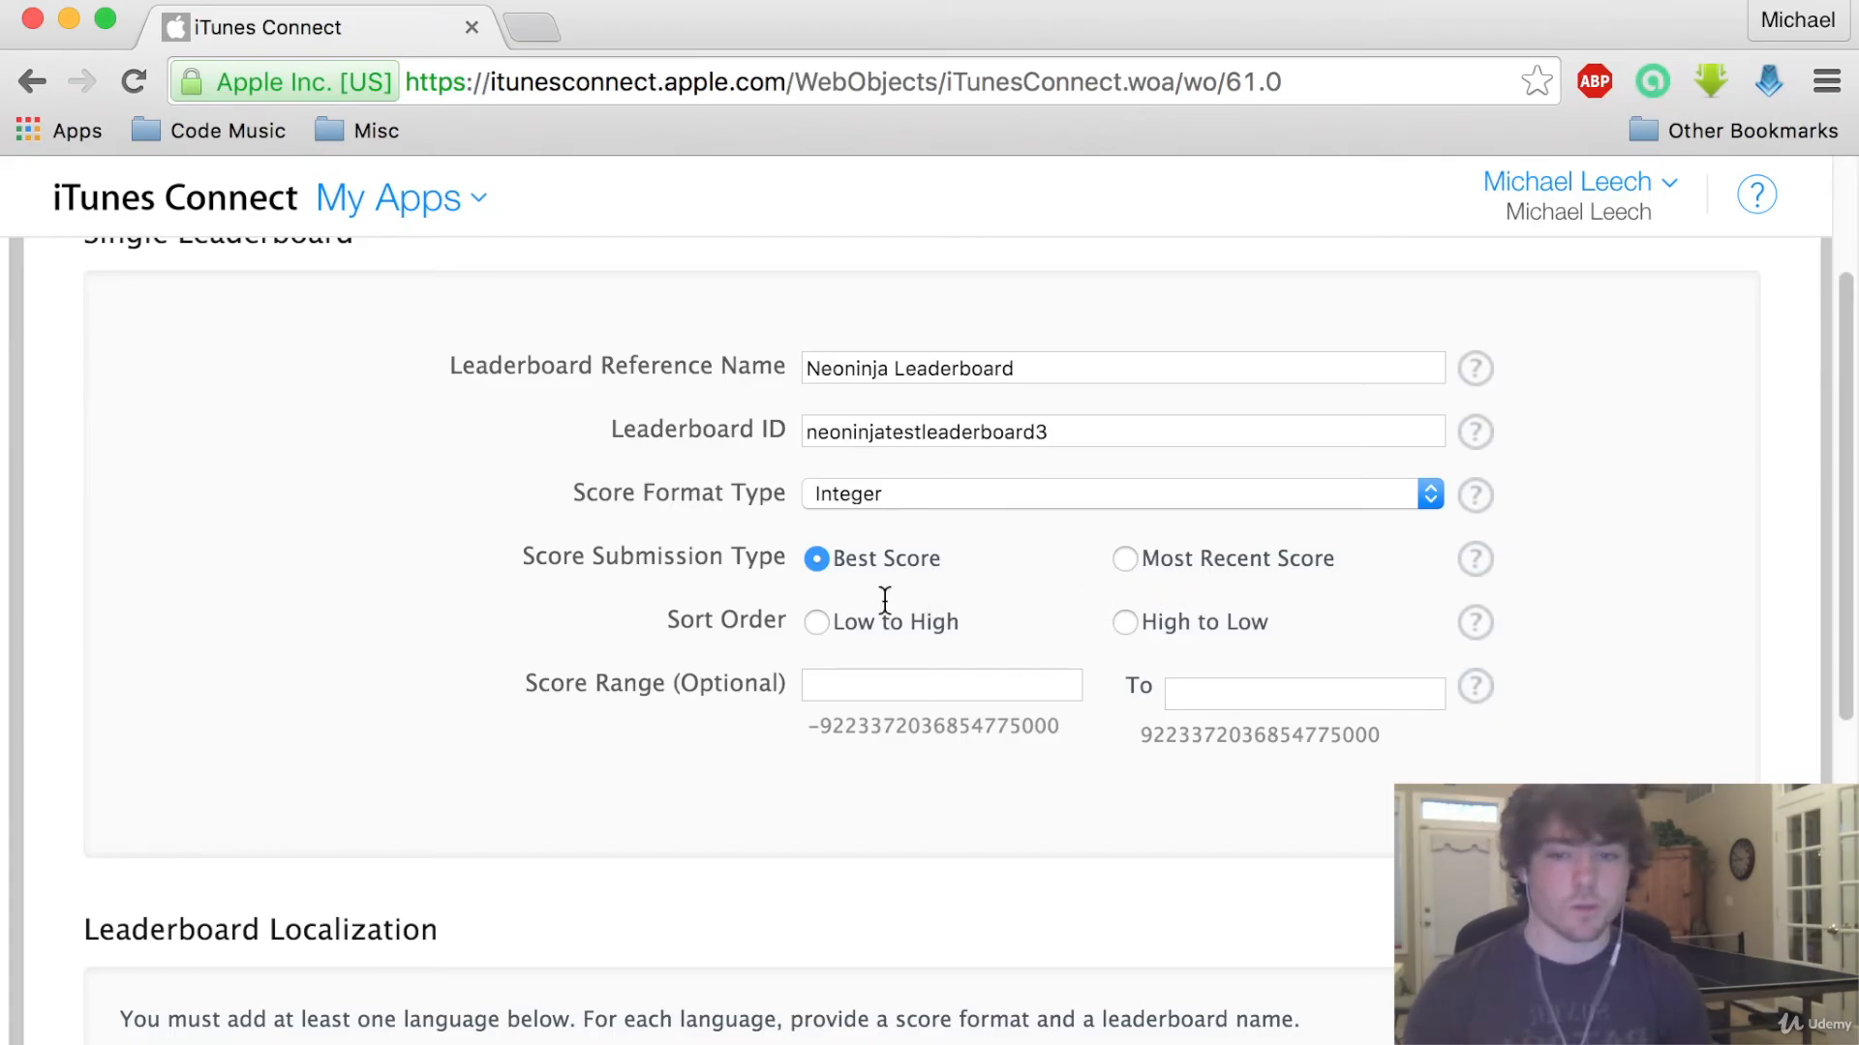
{"action": "left_click", "coordinate": [1124, 622]}
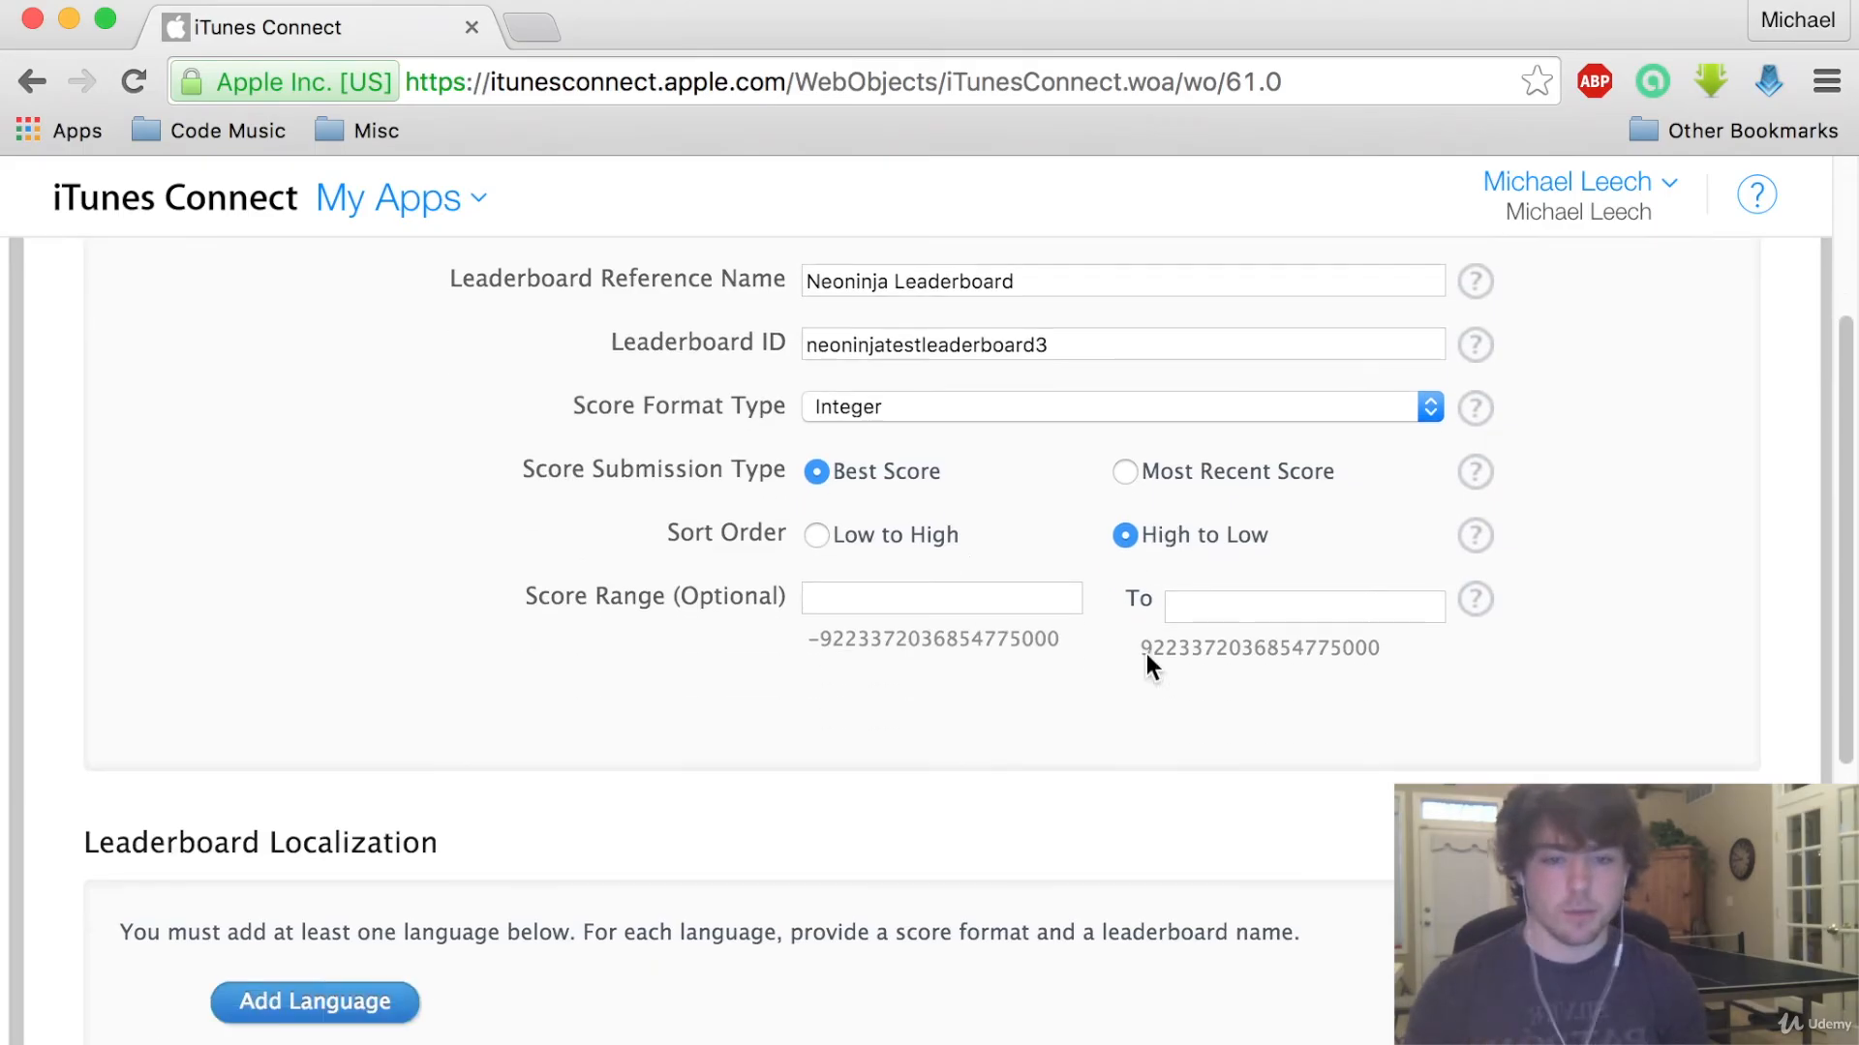
{"action": "left_click", "coordinate": [940, 545]}
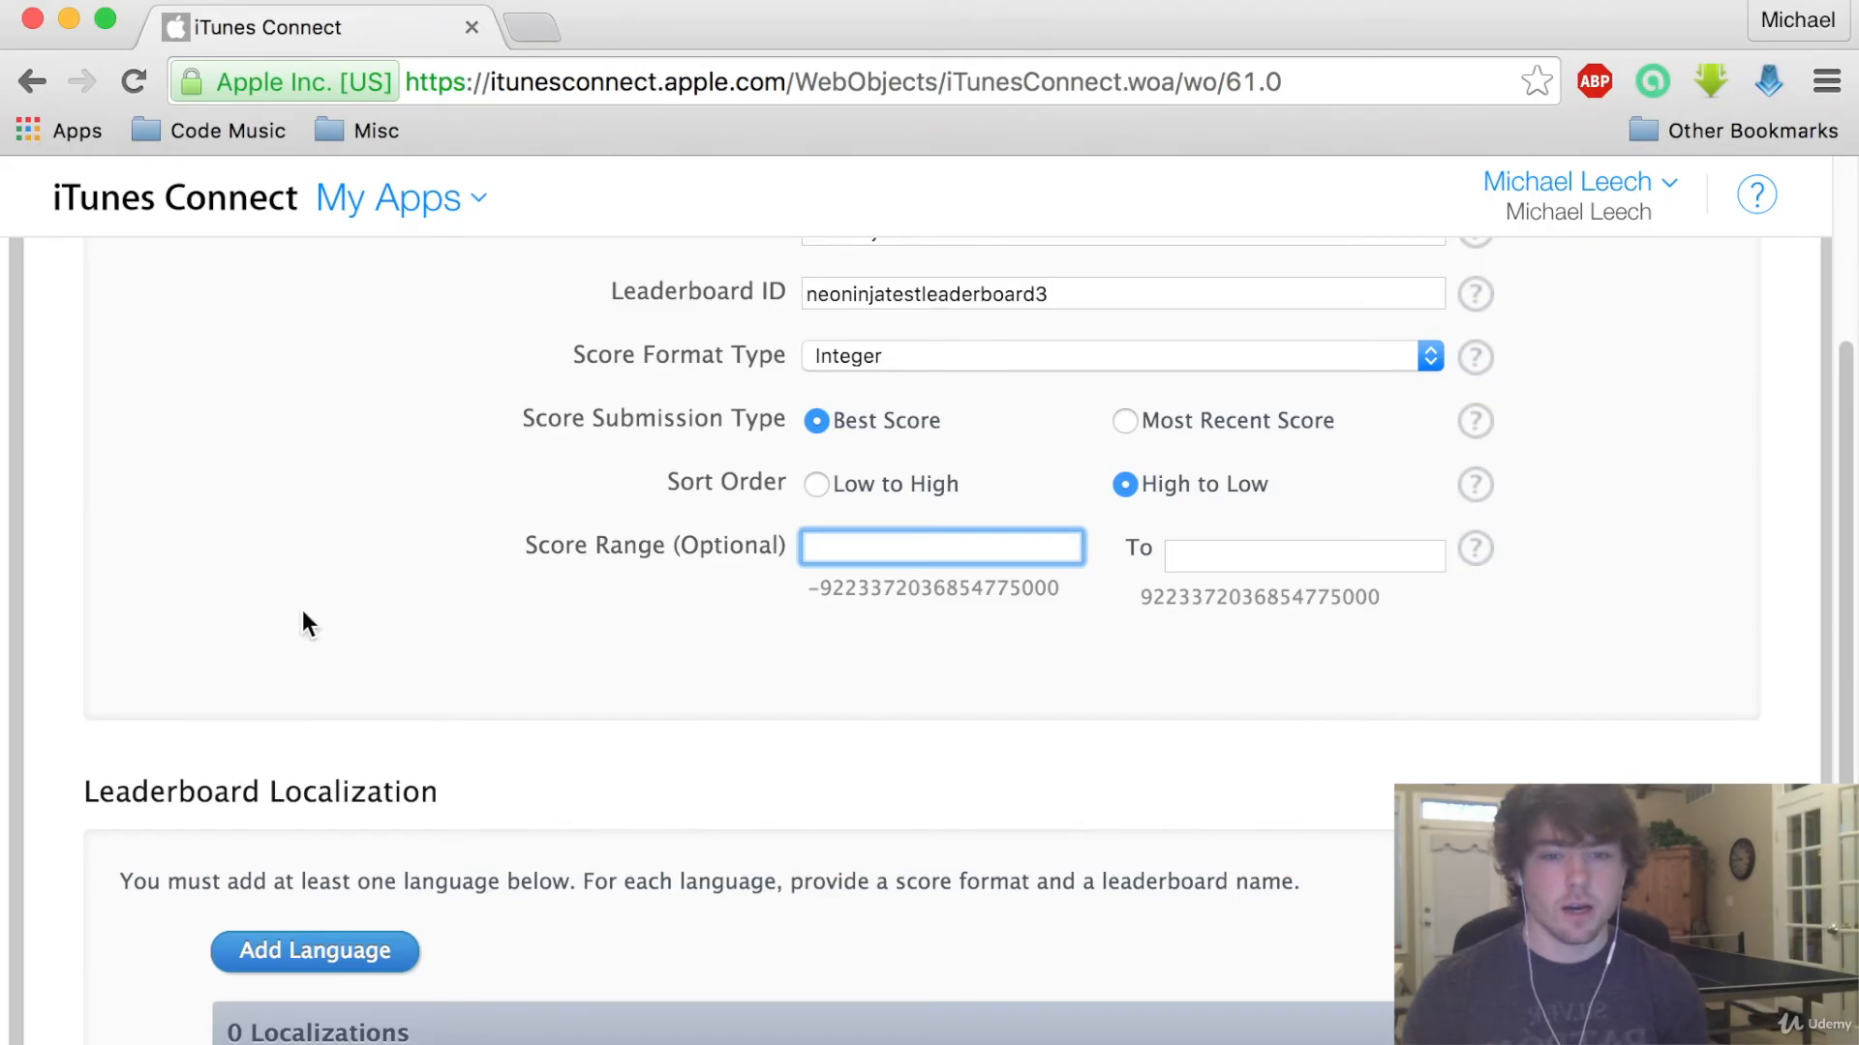
{"action": "scroll", "scroll_direction": "down", "scroll_amount": 3}
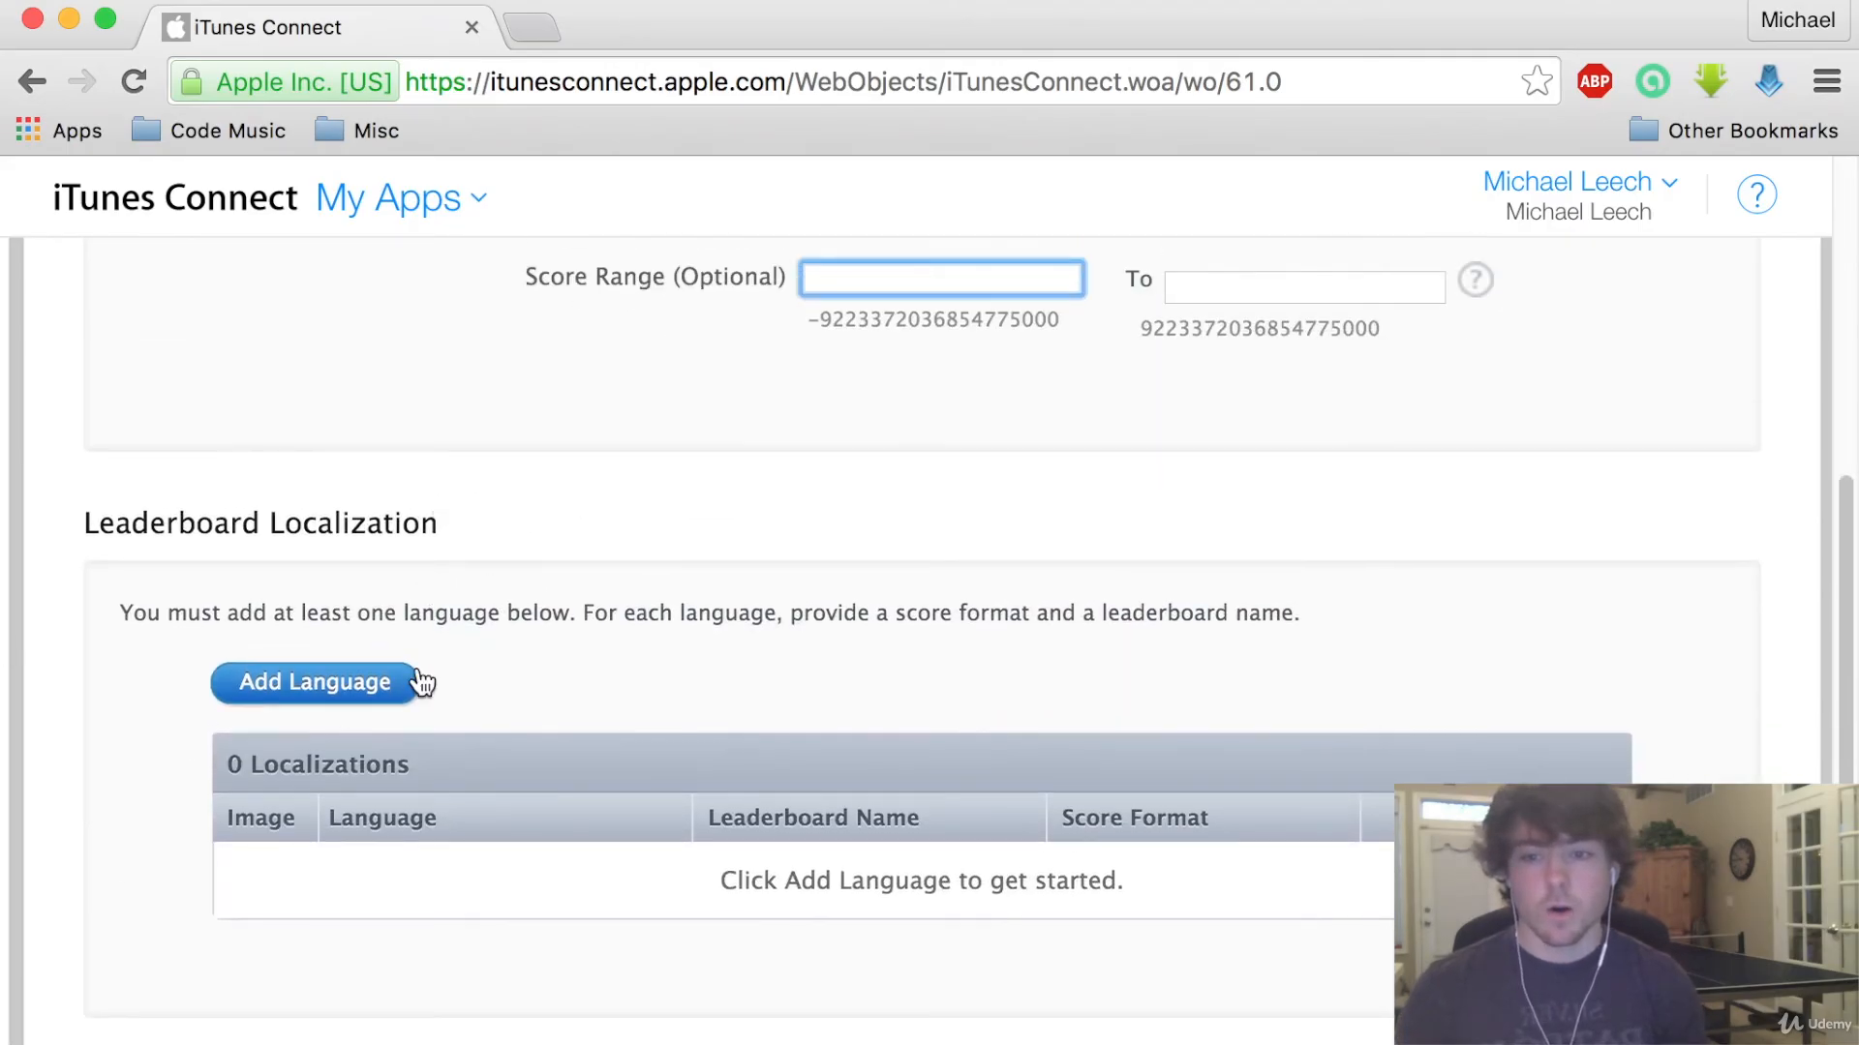
{"action": "scroll", "scroll_direction": "down", "scroll_amount": 3}
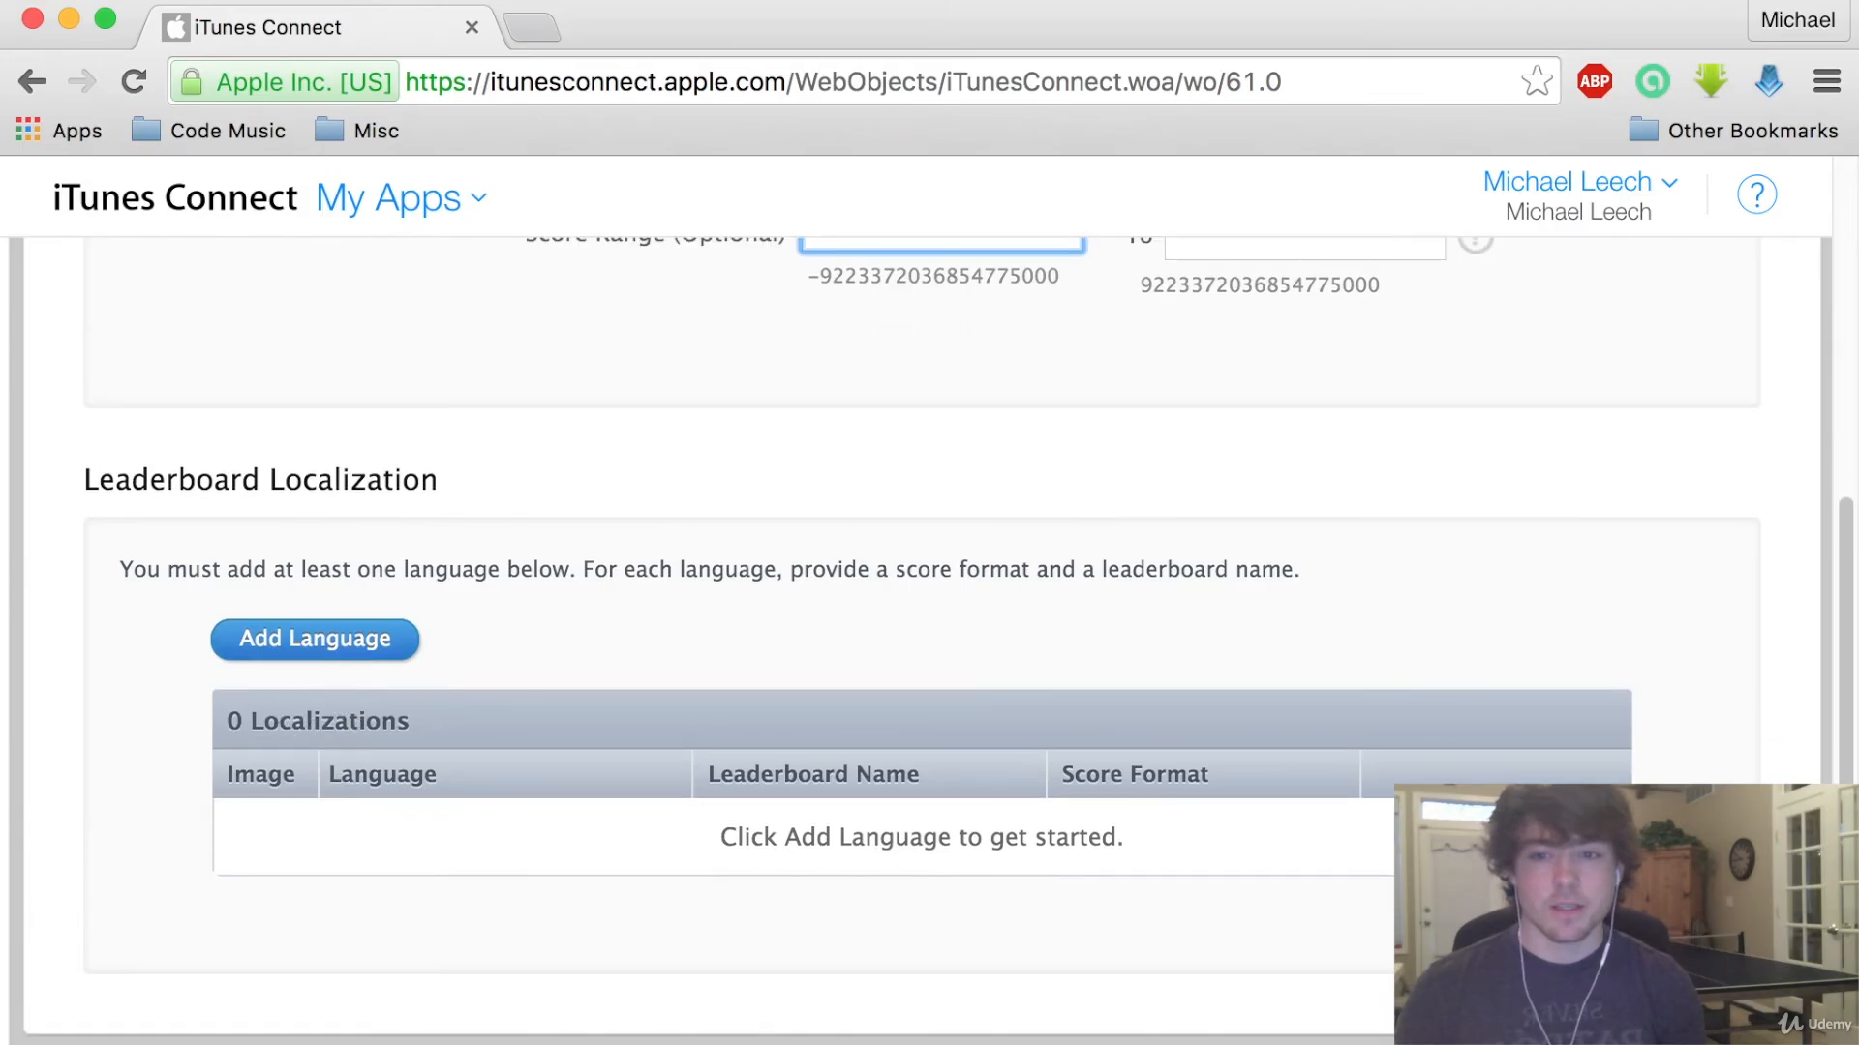
Add an English localization with display name Neoninja Leaderboard
{"action": "left_click", "coordinate": [313, 638]}
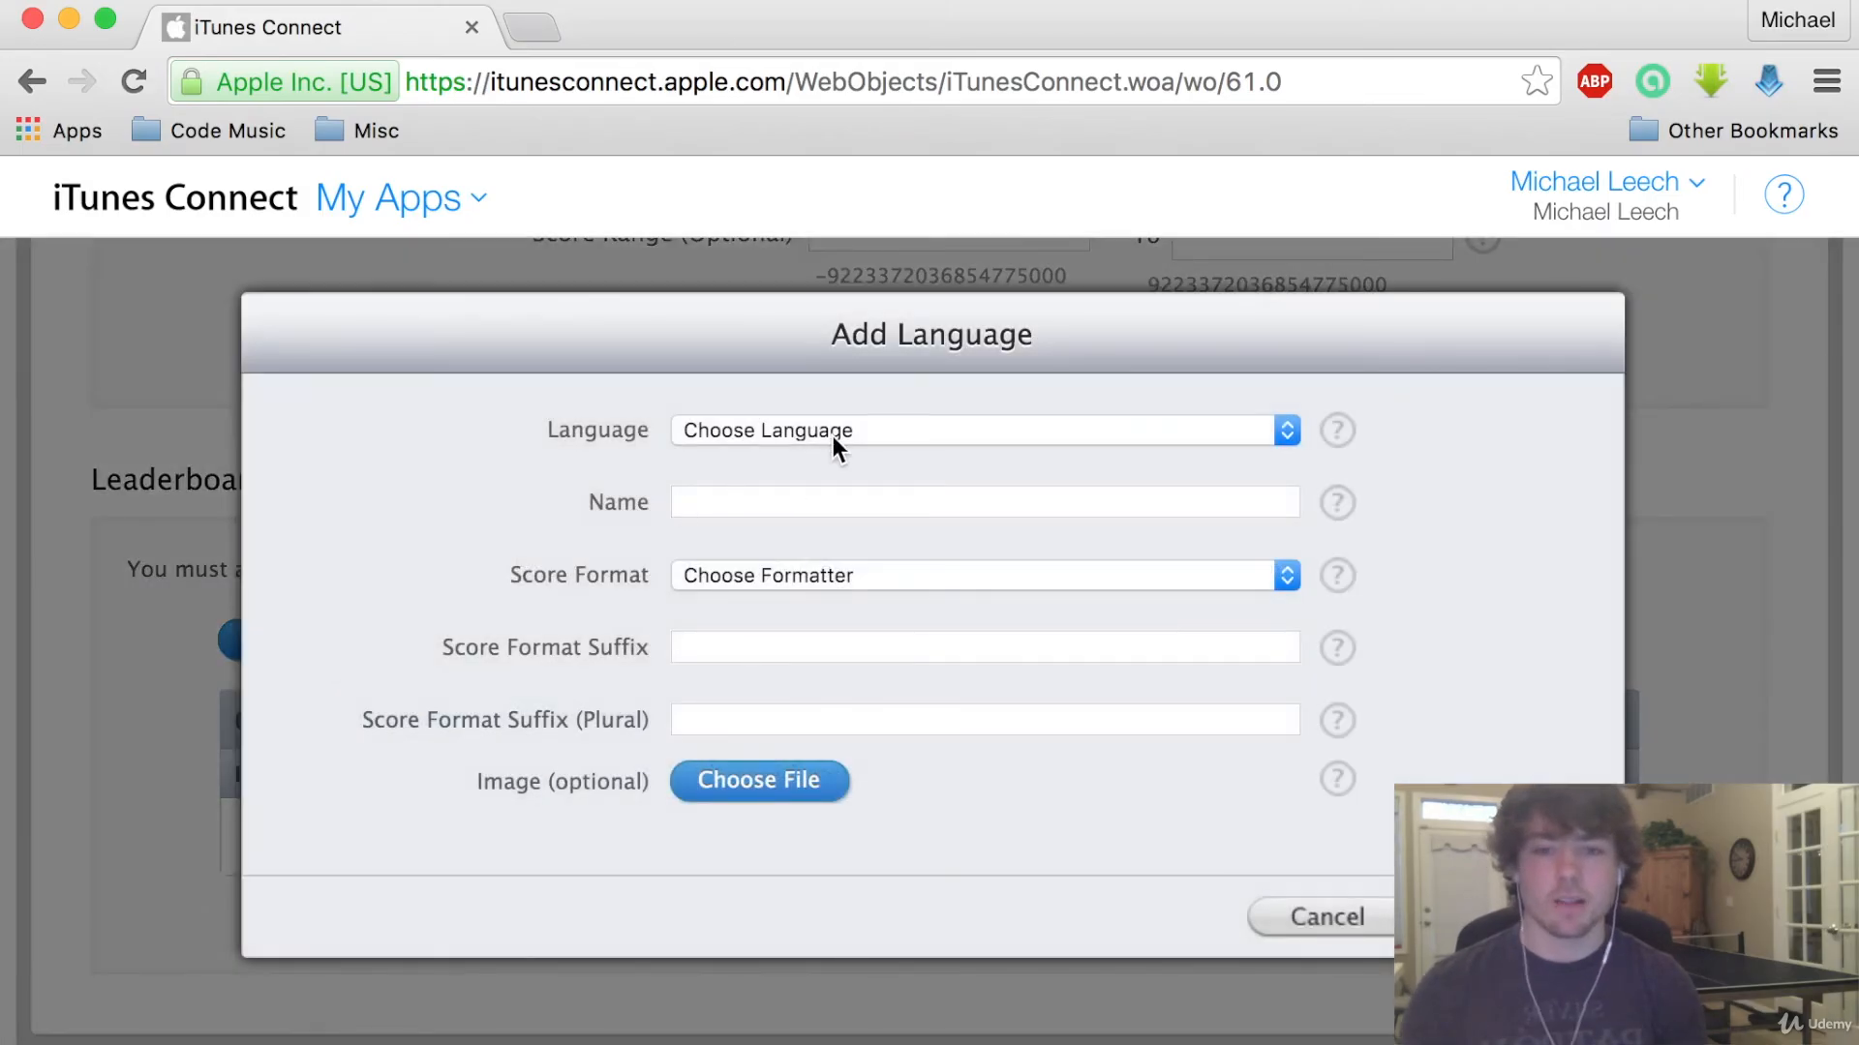
{"action": "left_click", "coordinate": [982, 429]}
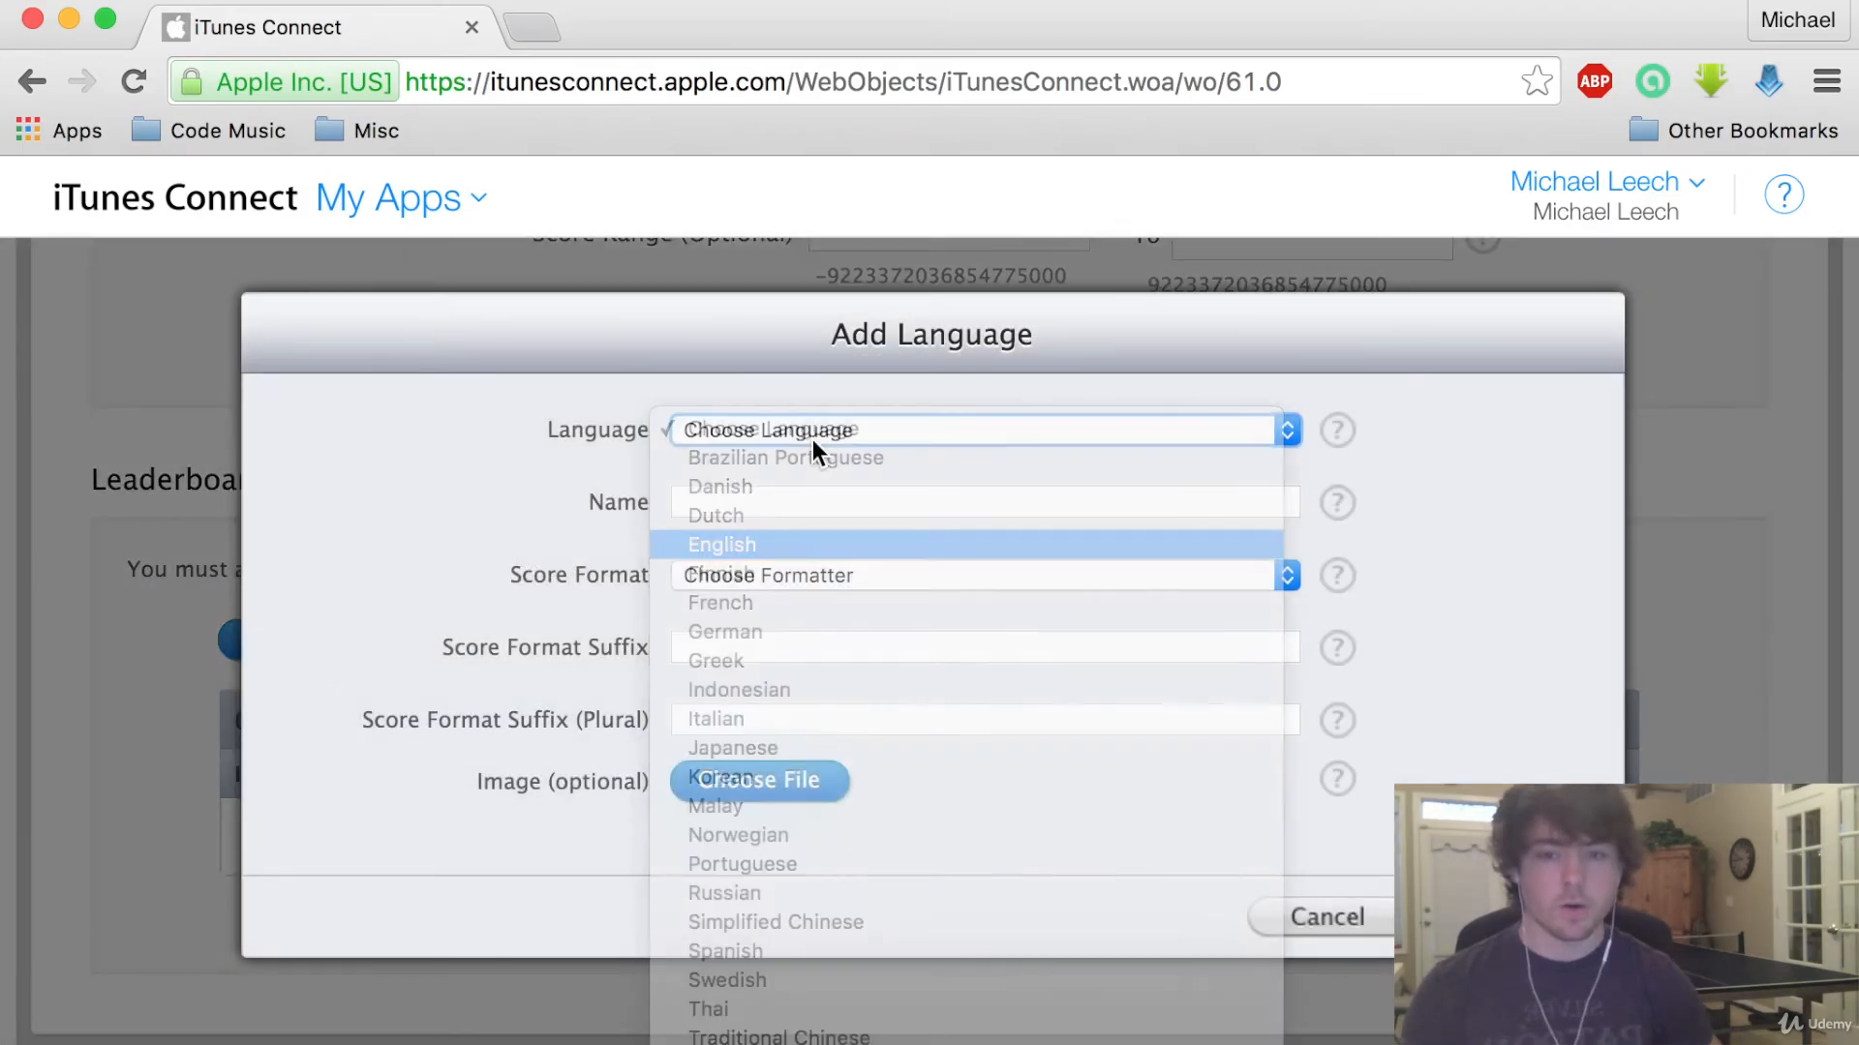
{"action": "left_click", "coordinate": [720, 544]}
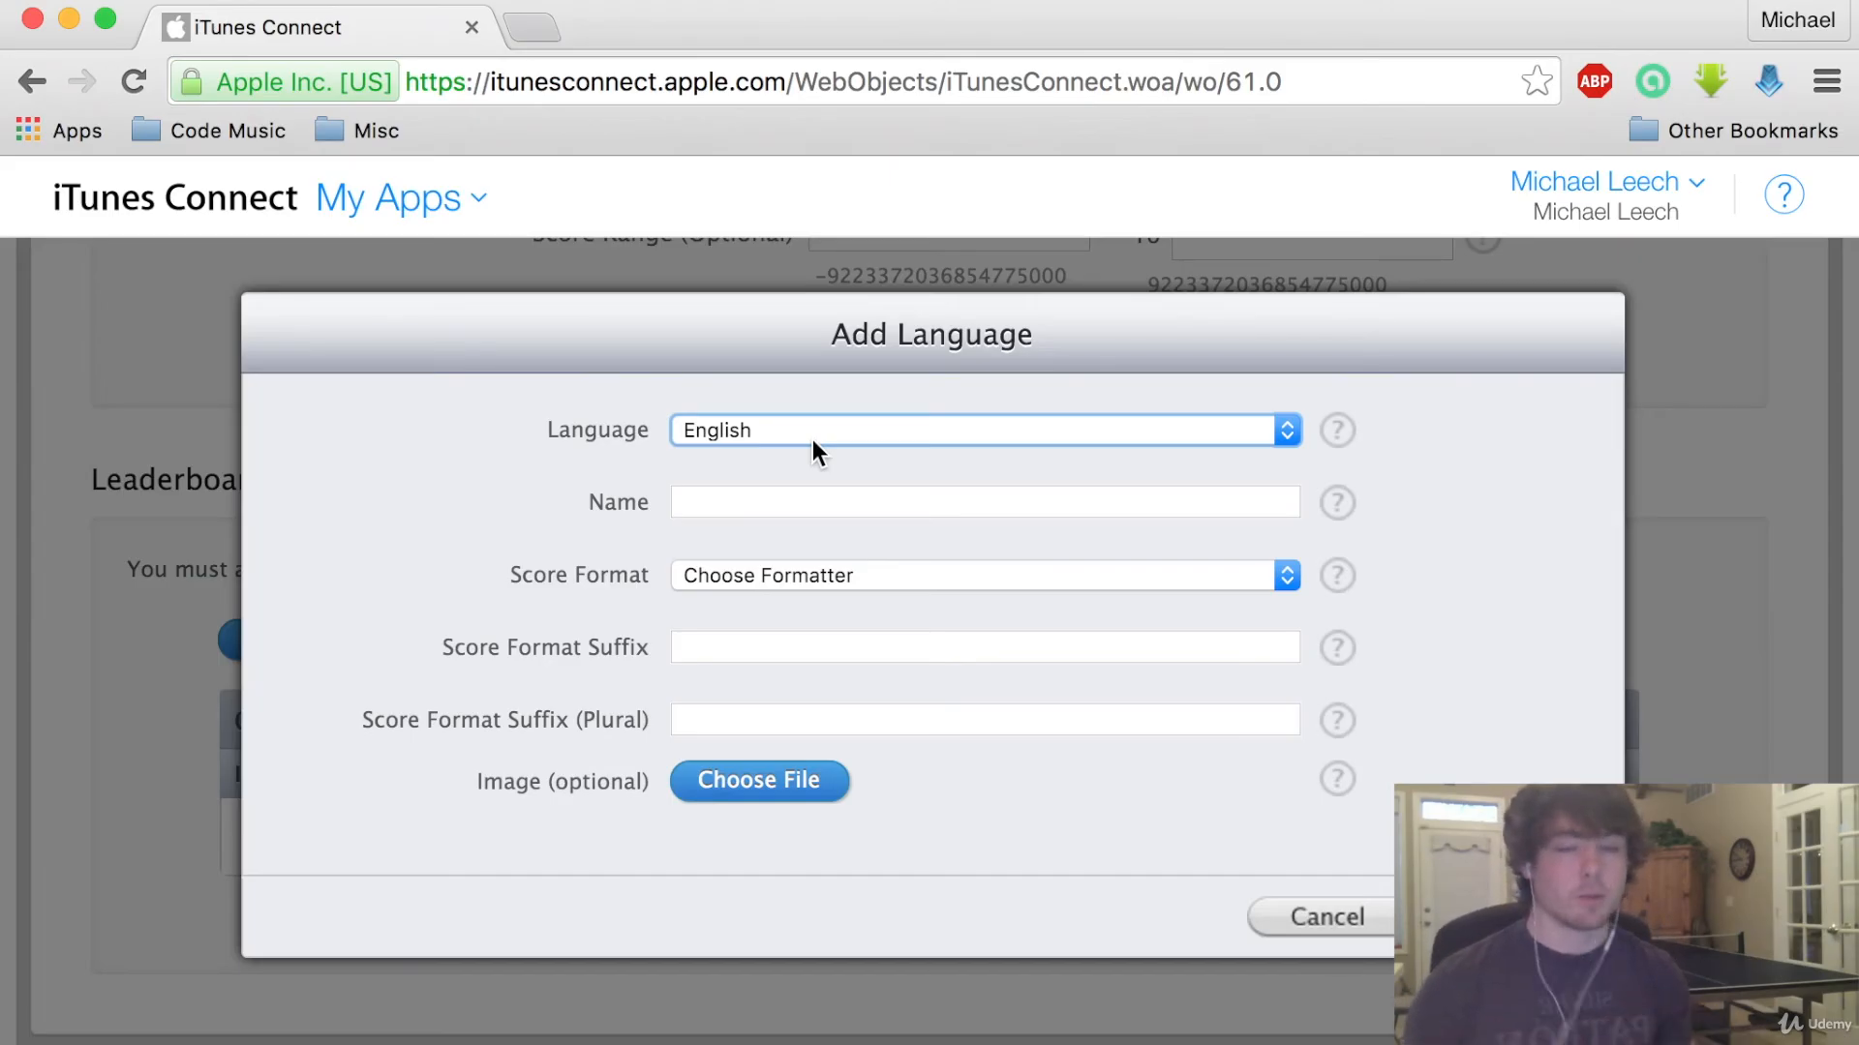
{"action": "left_click", "coordinate": [982, 501]}
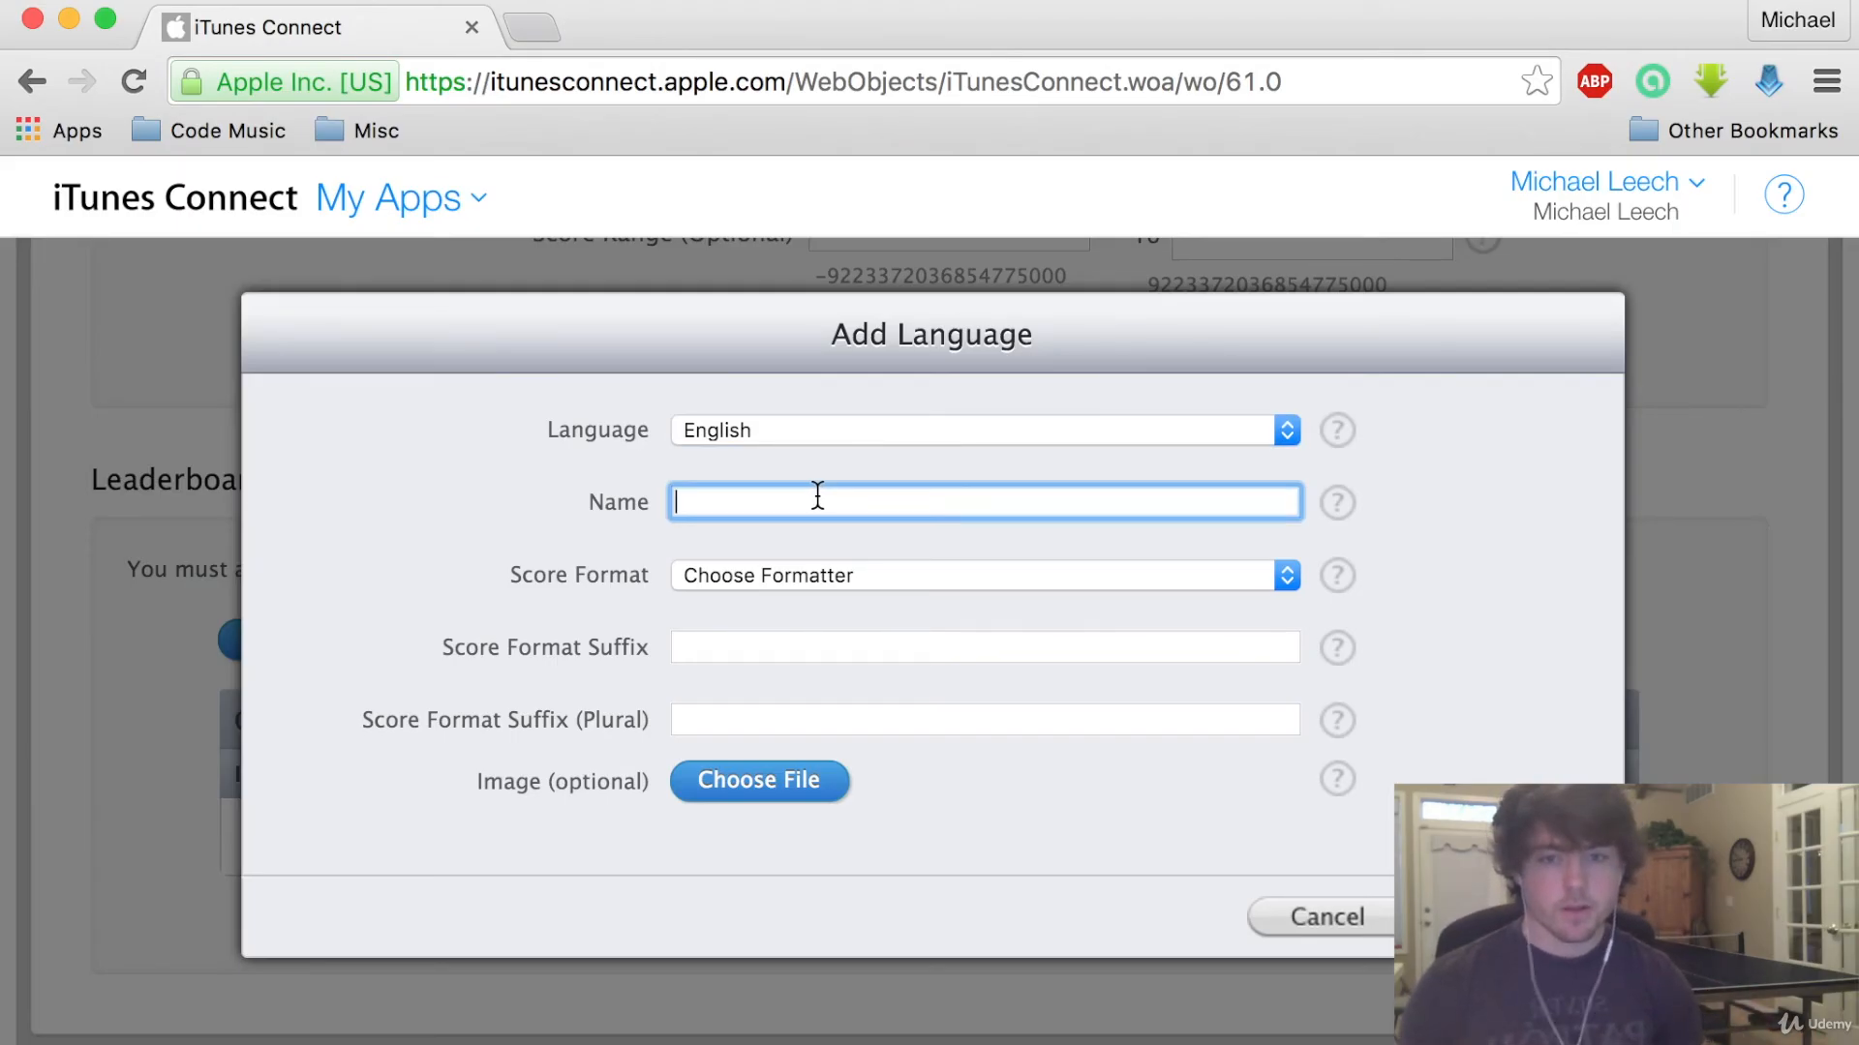
{"action": "type", "text": "Neoninja"}
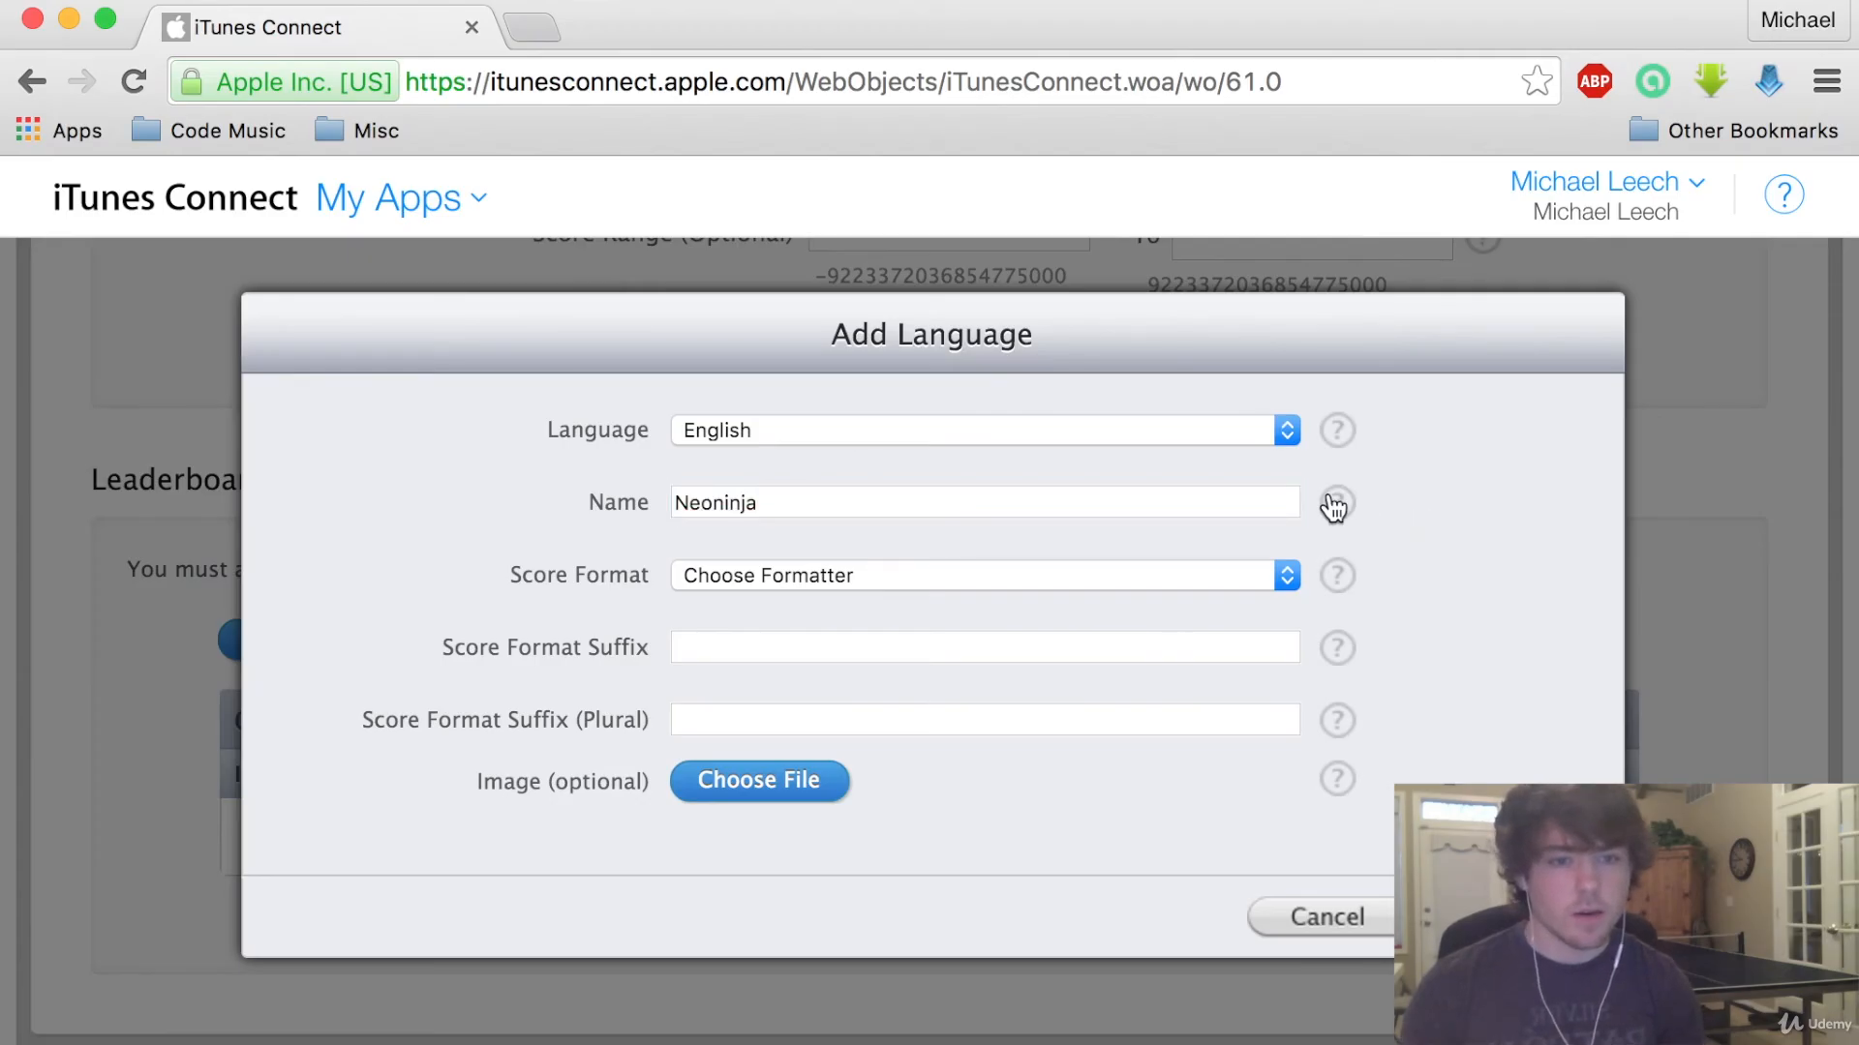
{"action": "left_click", "coordinate": [983, 501]}
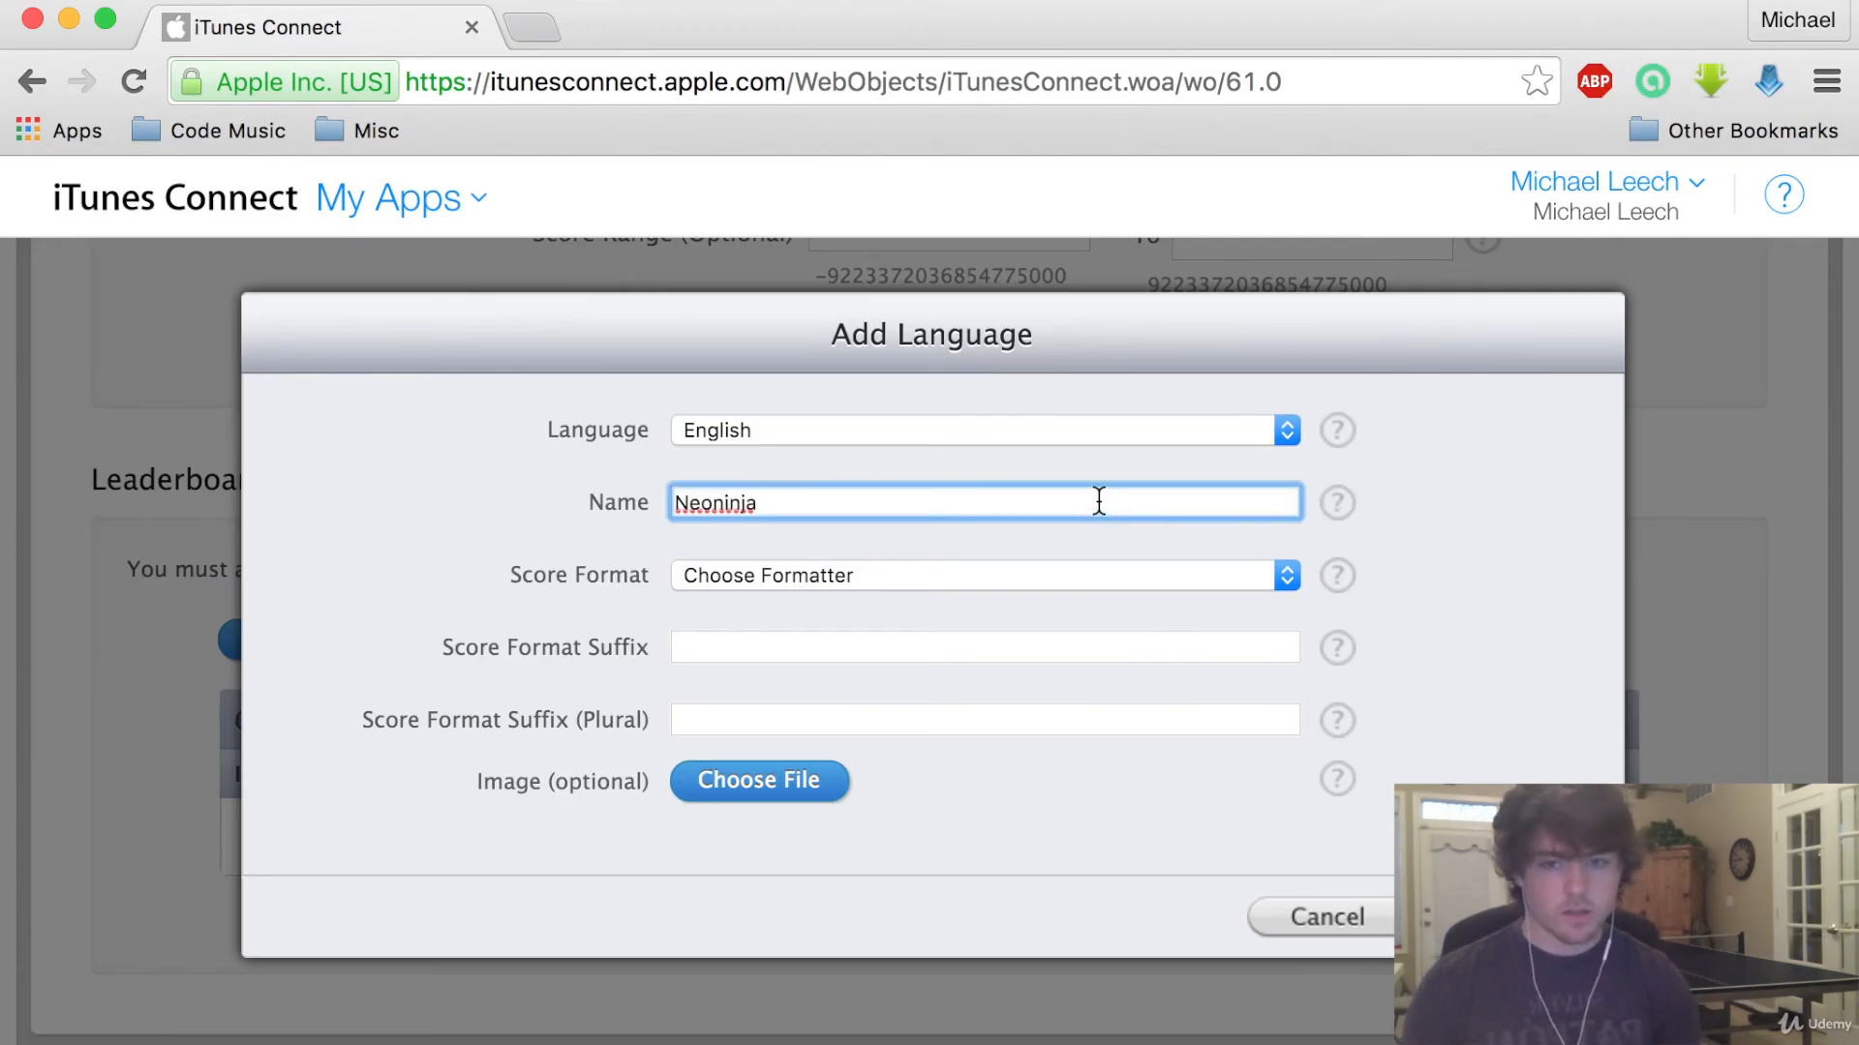
{"action": "type", "text": "Leaderboard"}
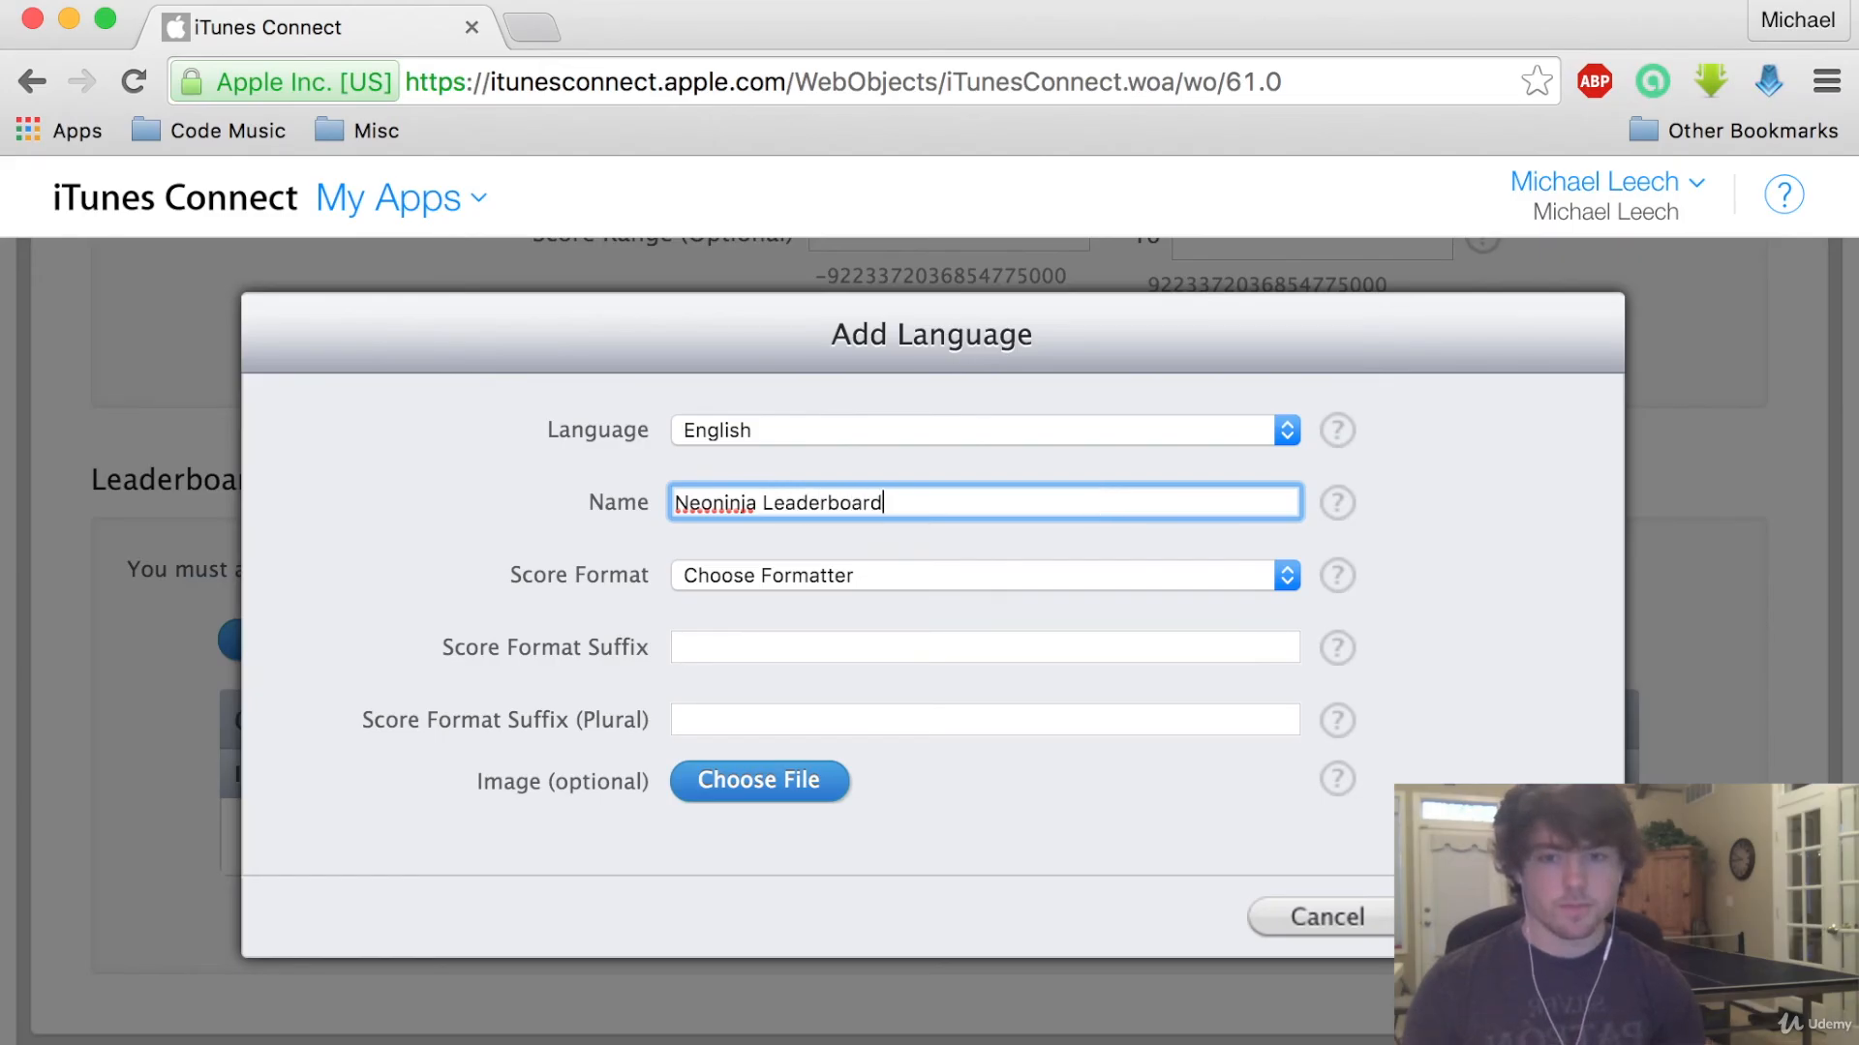
Choose the comma-separated Integer (100,000,122) score format for the localization
{"action": "left_click", "coordinate": [982, 575]}
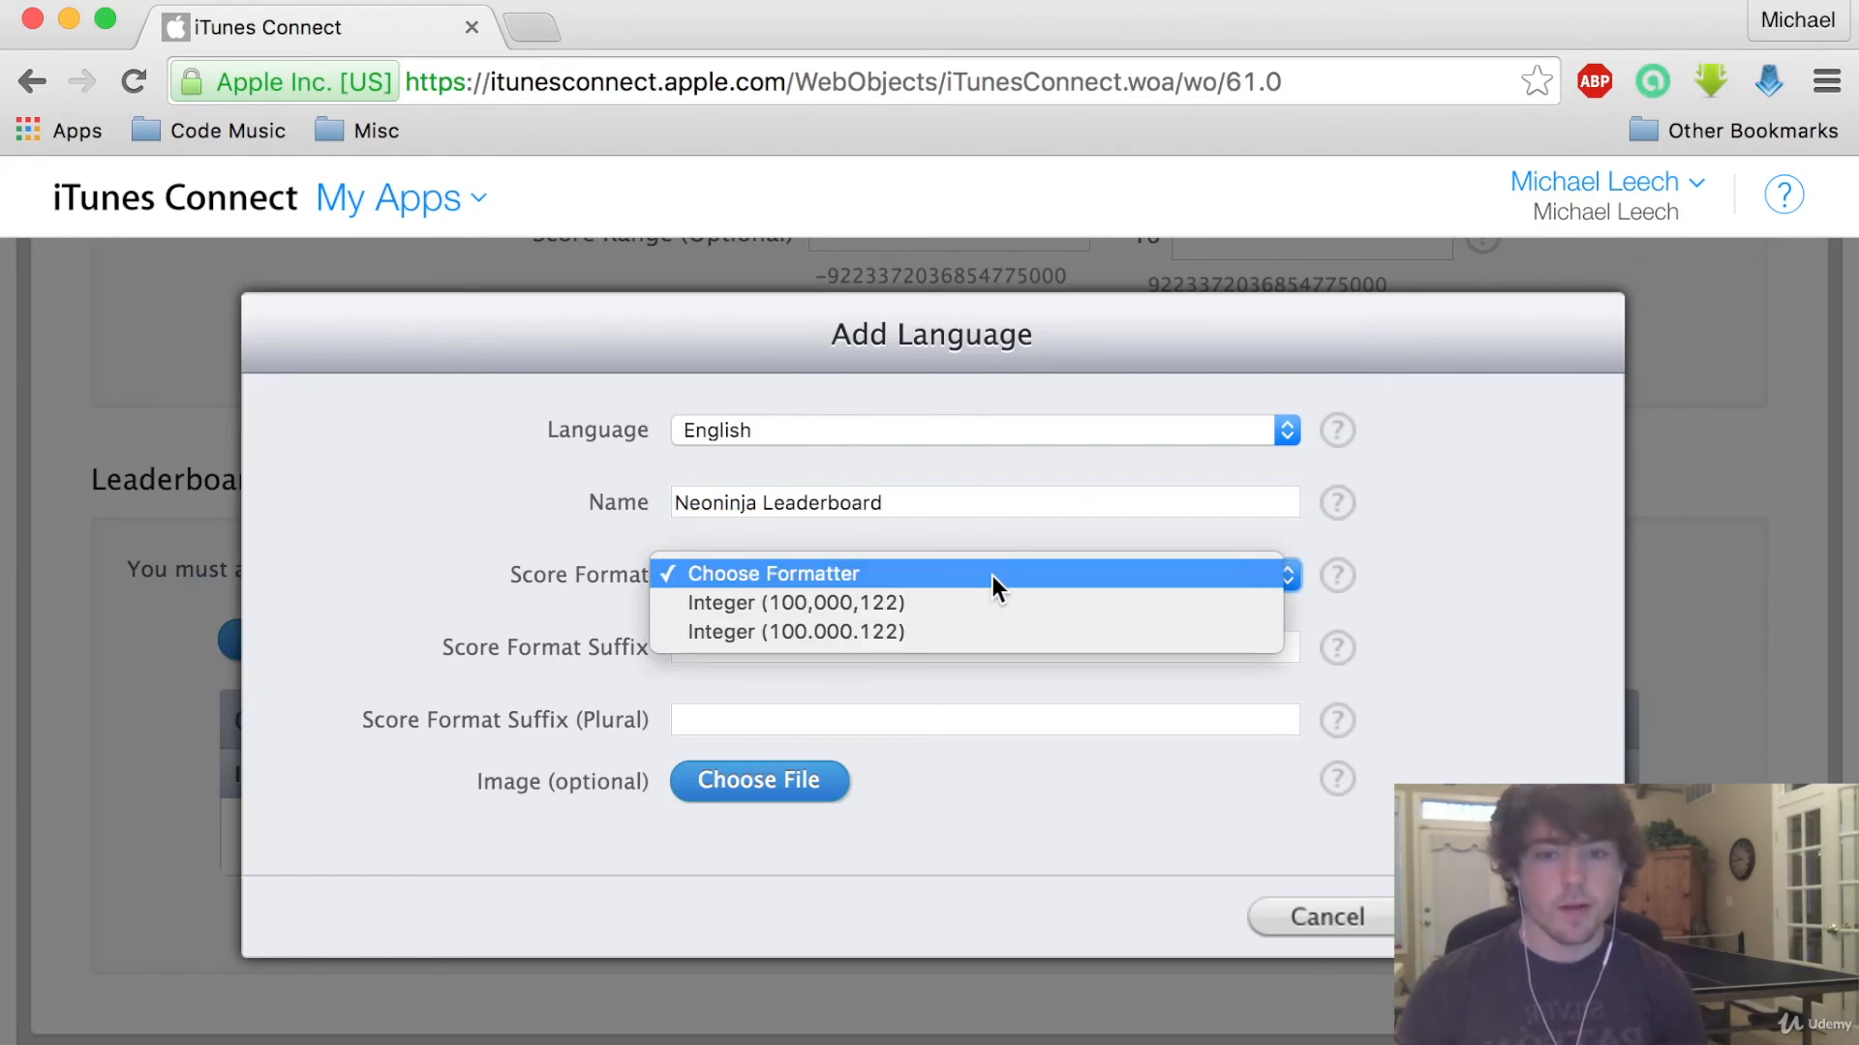
{"action": "mouse_move", "coordinate": [841, 633]}
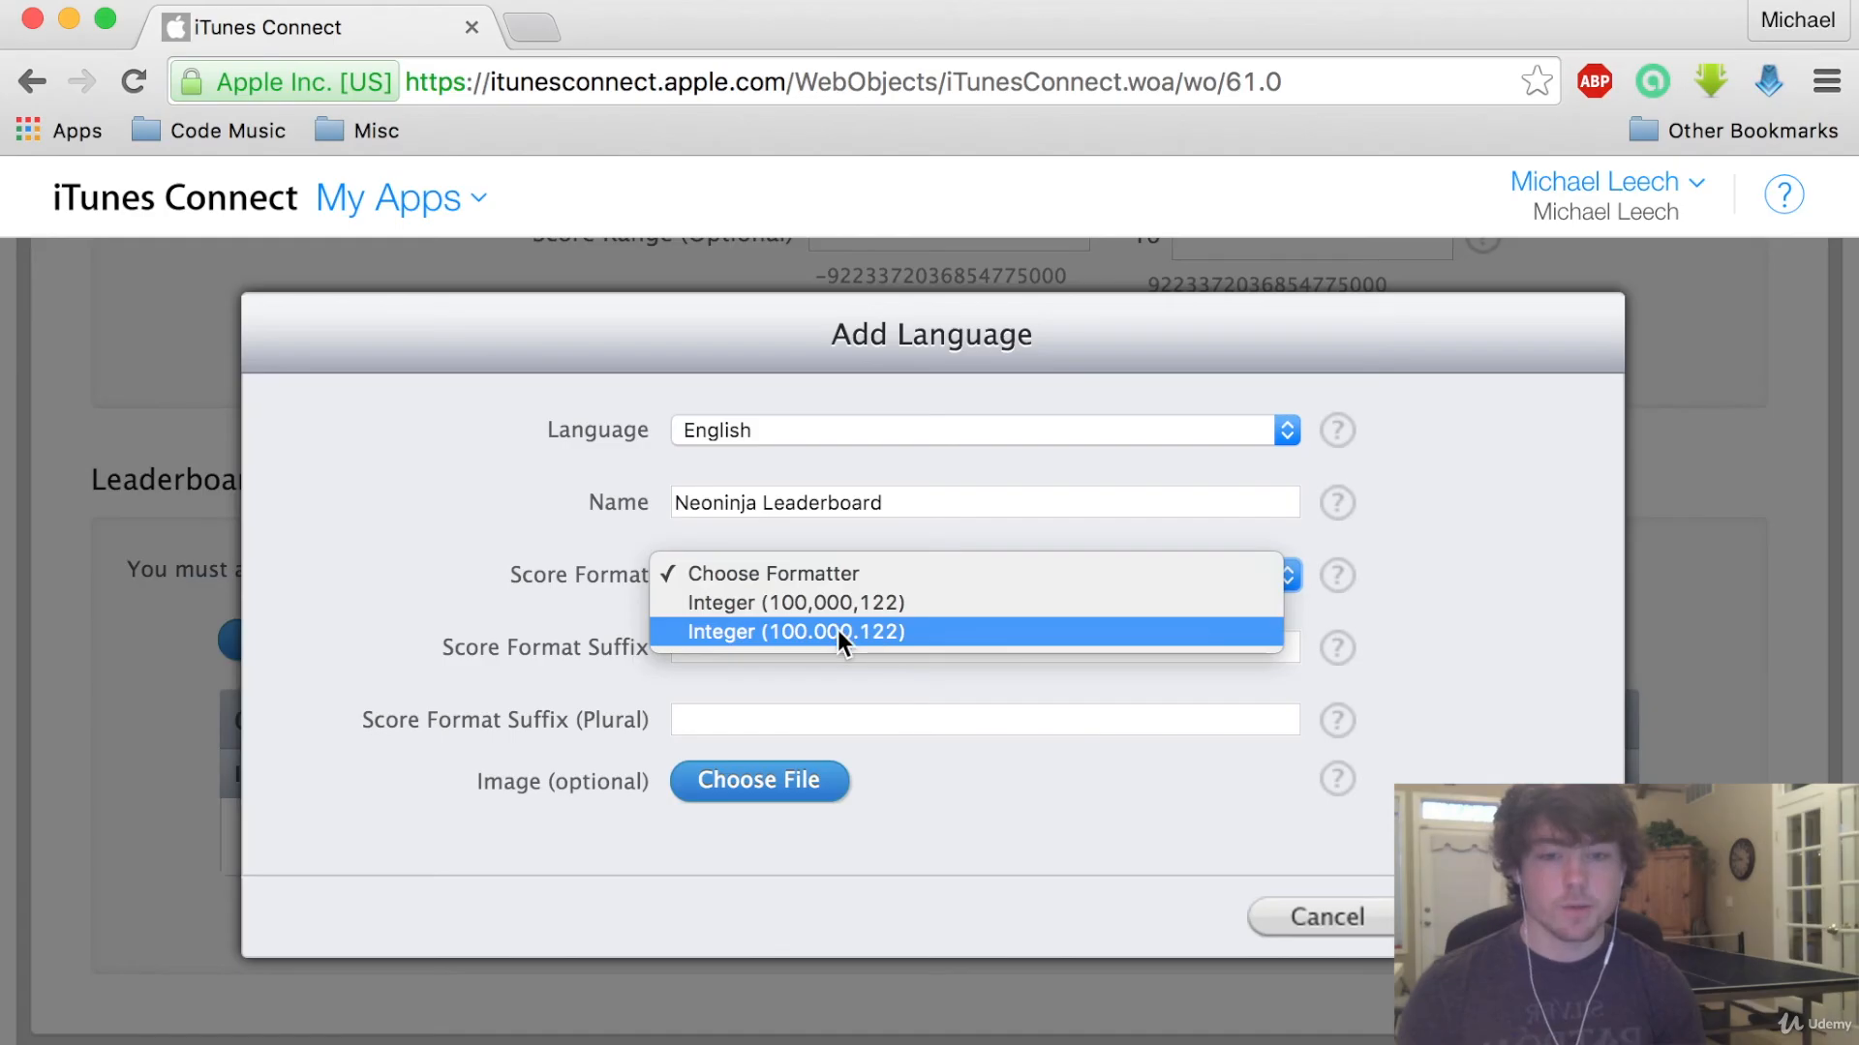
{"action": "left_click", "coordinate": [793, 632]}
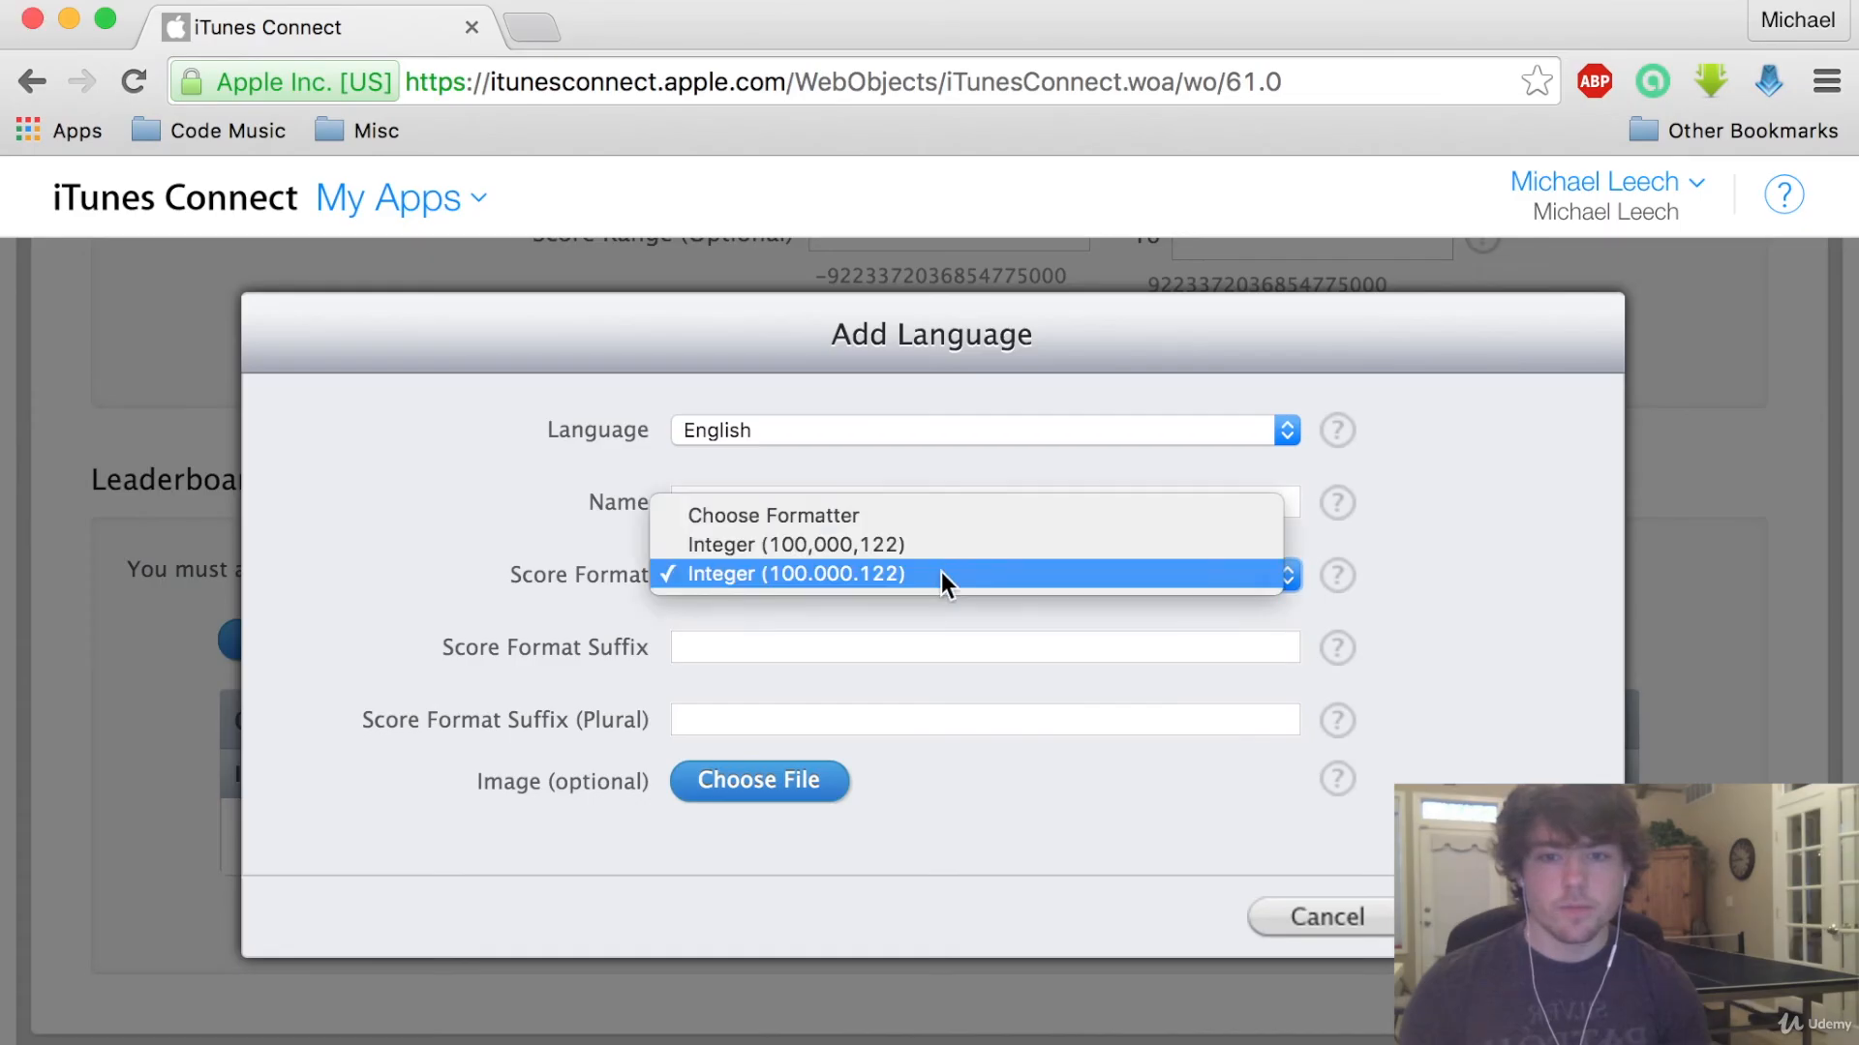
{"action": "mouse_move", "coordinate": [978, 545]}
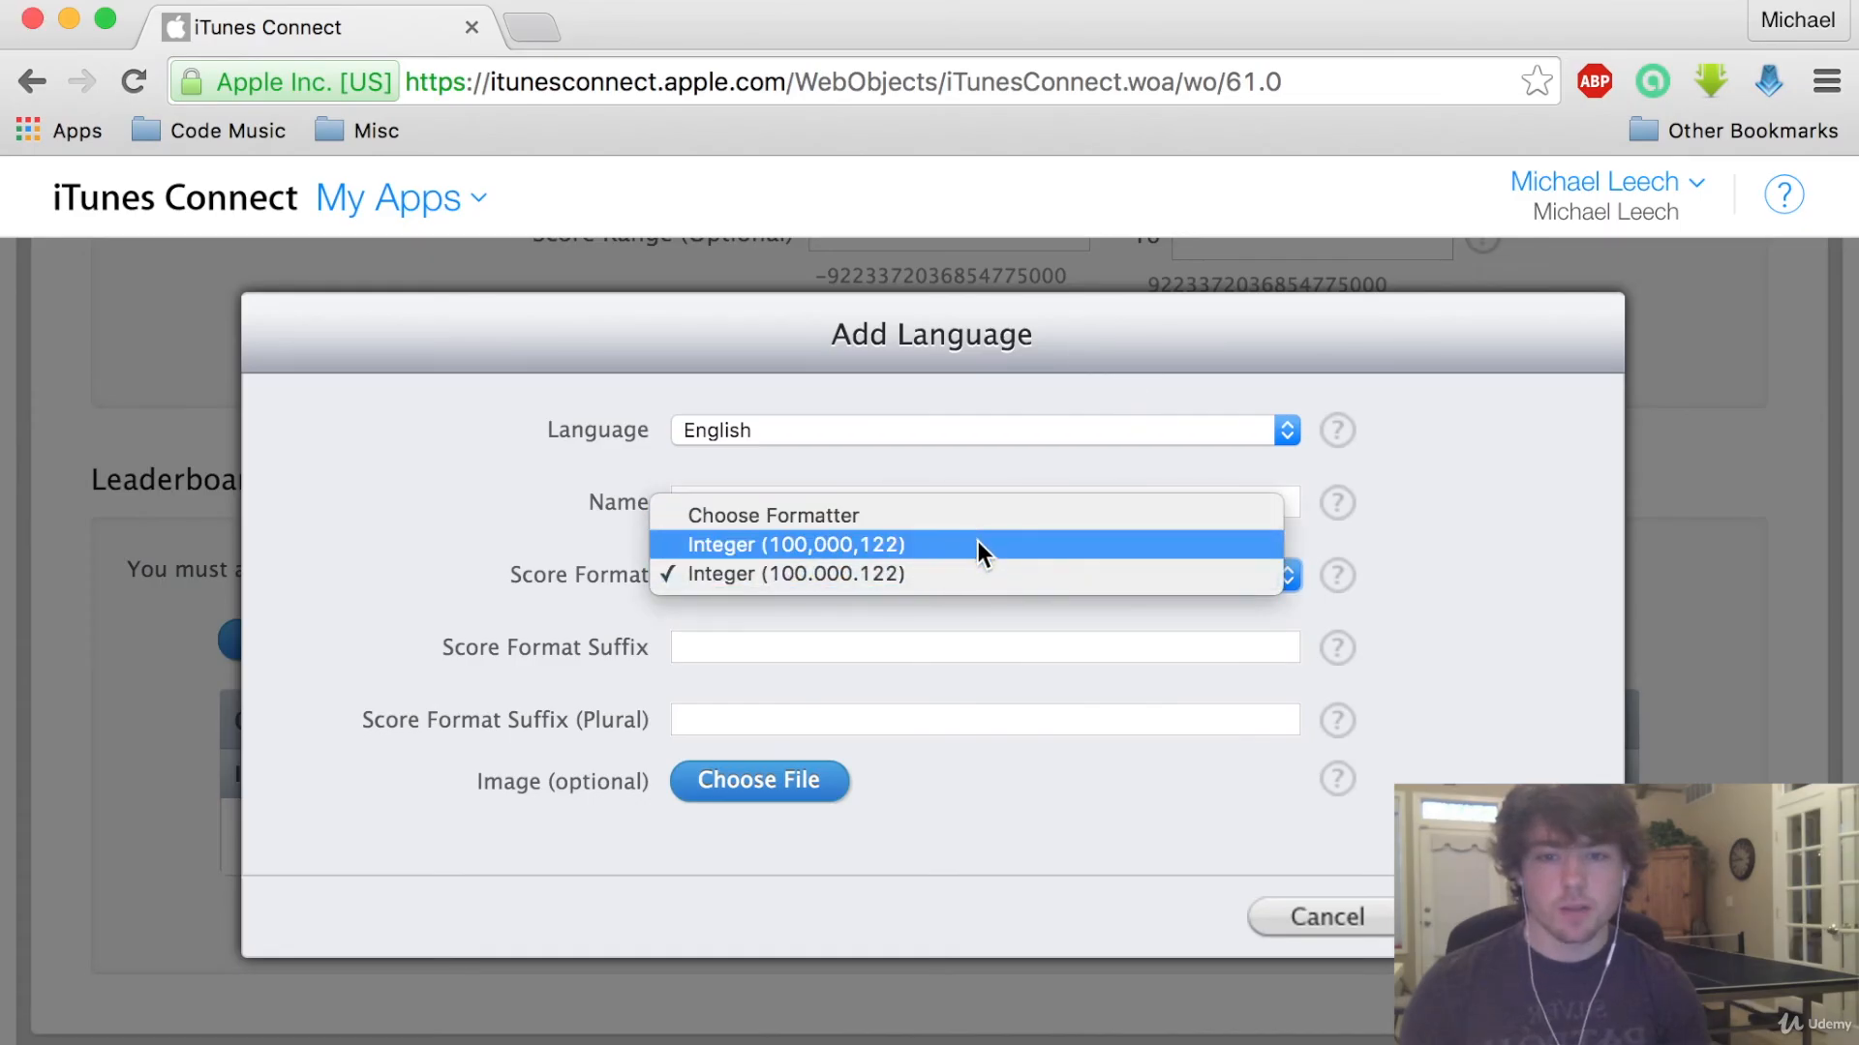
{"action": "mouse_move", "coordinate": [1002, 557]}
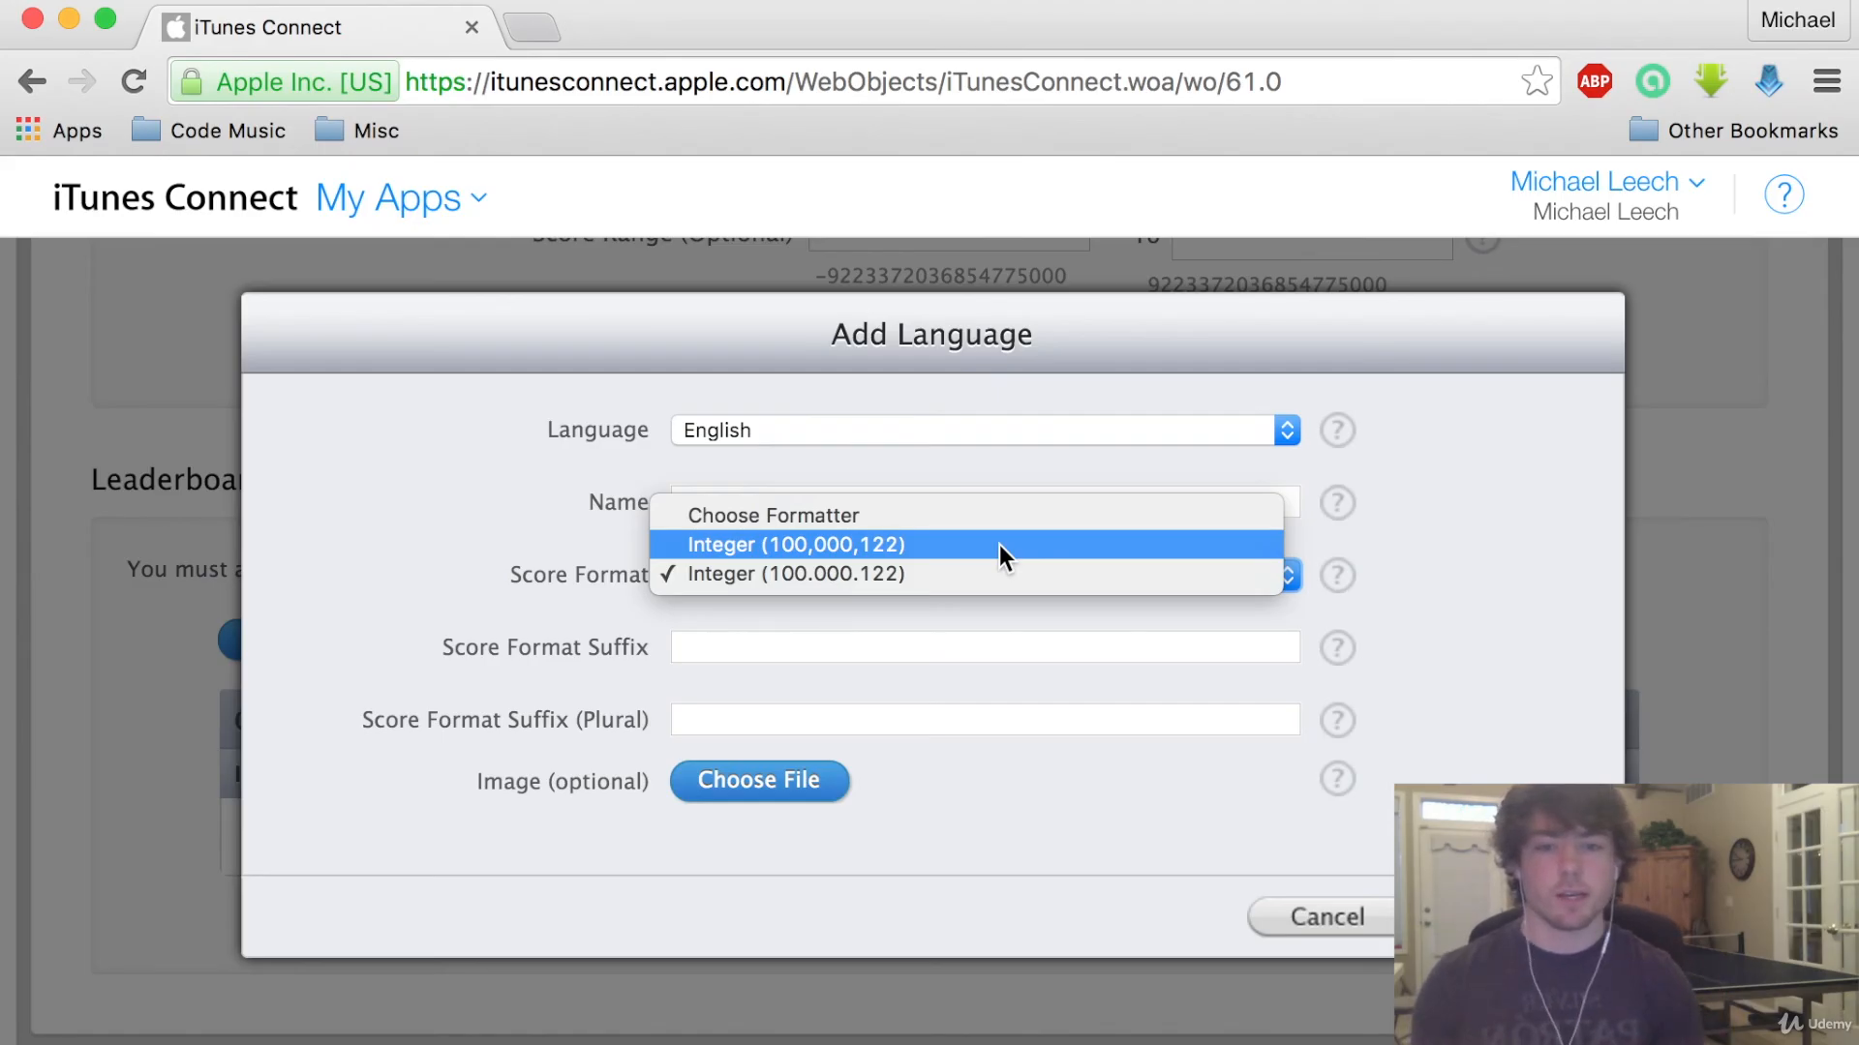
{"action": "left_click", "coordinate": [793, 544]}
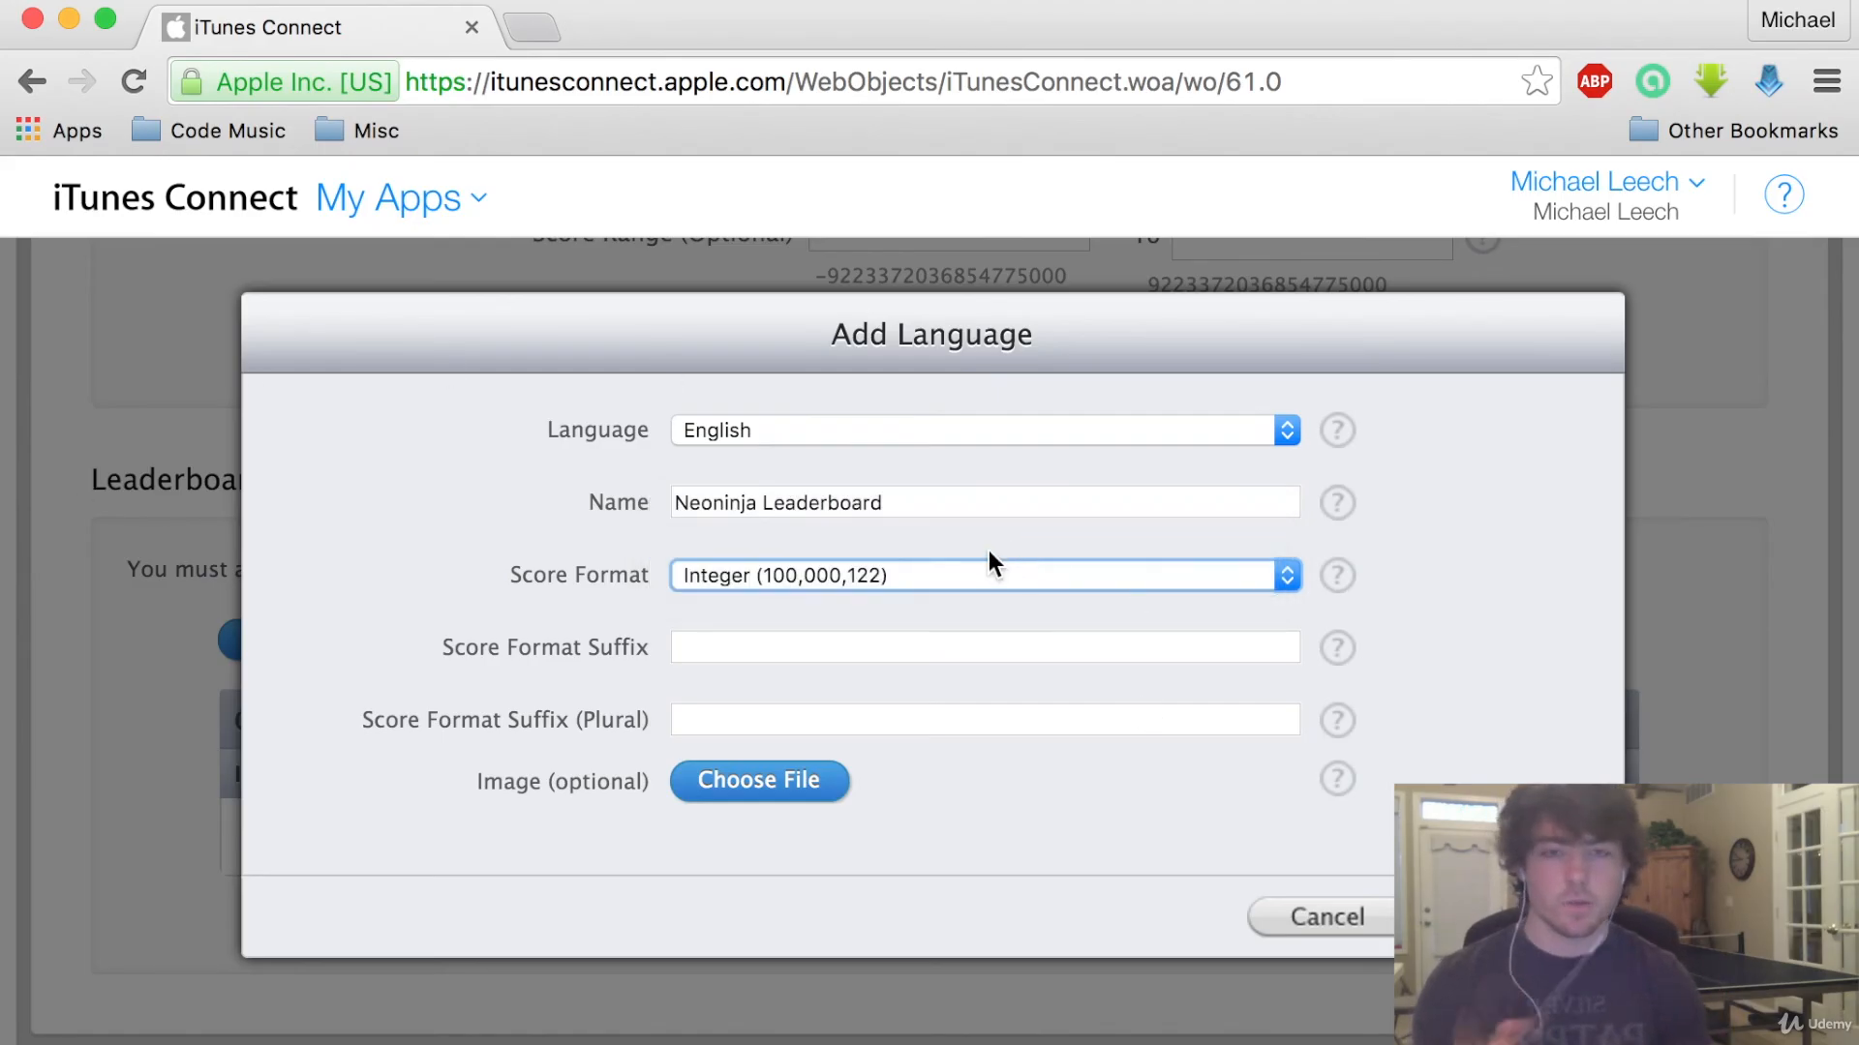
{"action": "left_click", "coordinate": [983, 646]}
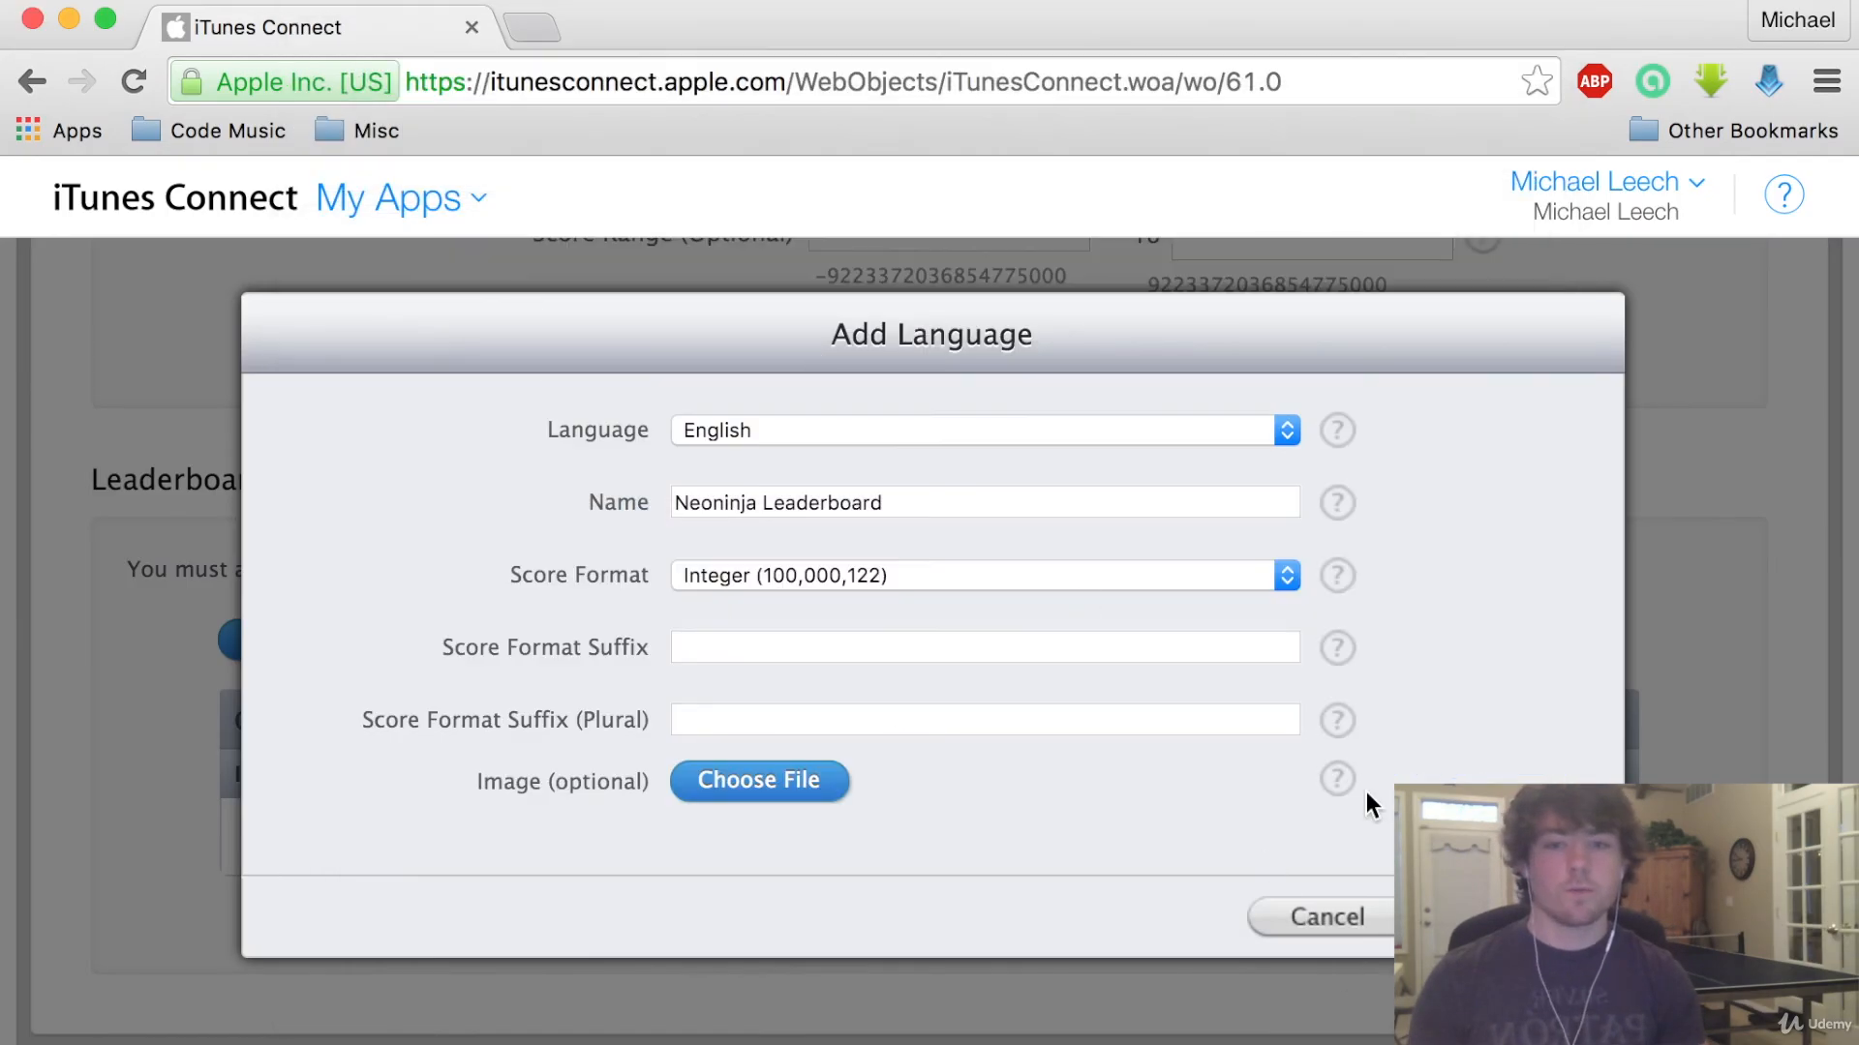
Enter score suffixes 'point' and 'points', dismissing an accidental page-save prompt
{"action": "left_click", "coordinate": [984, 648]}
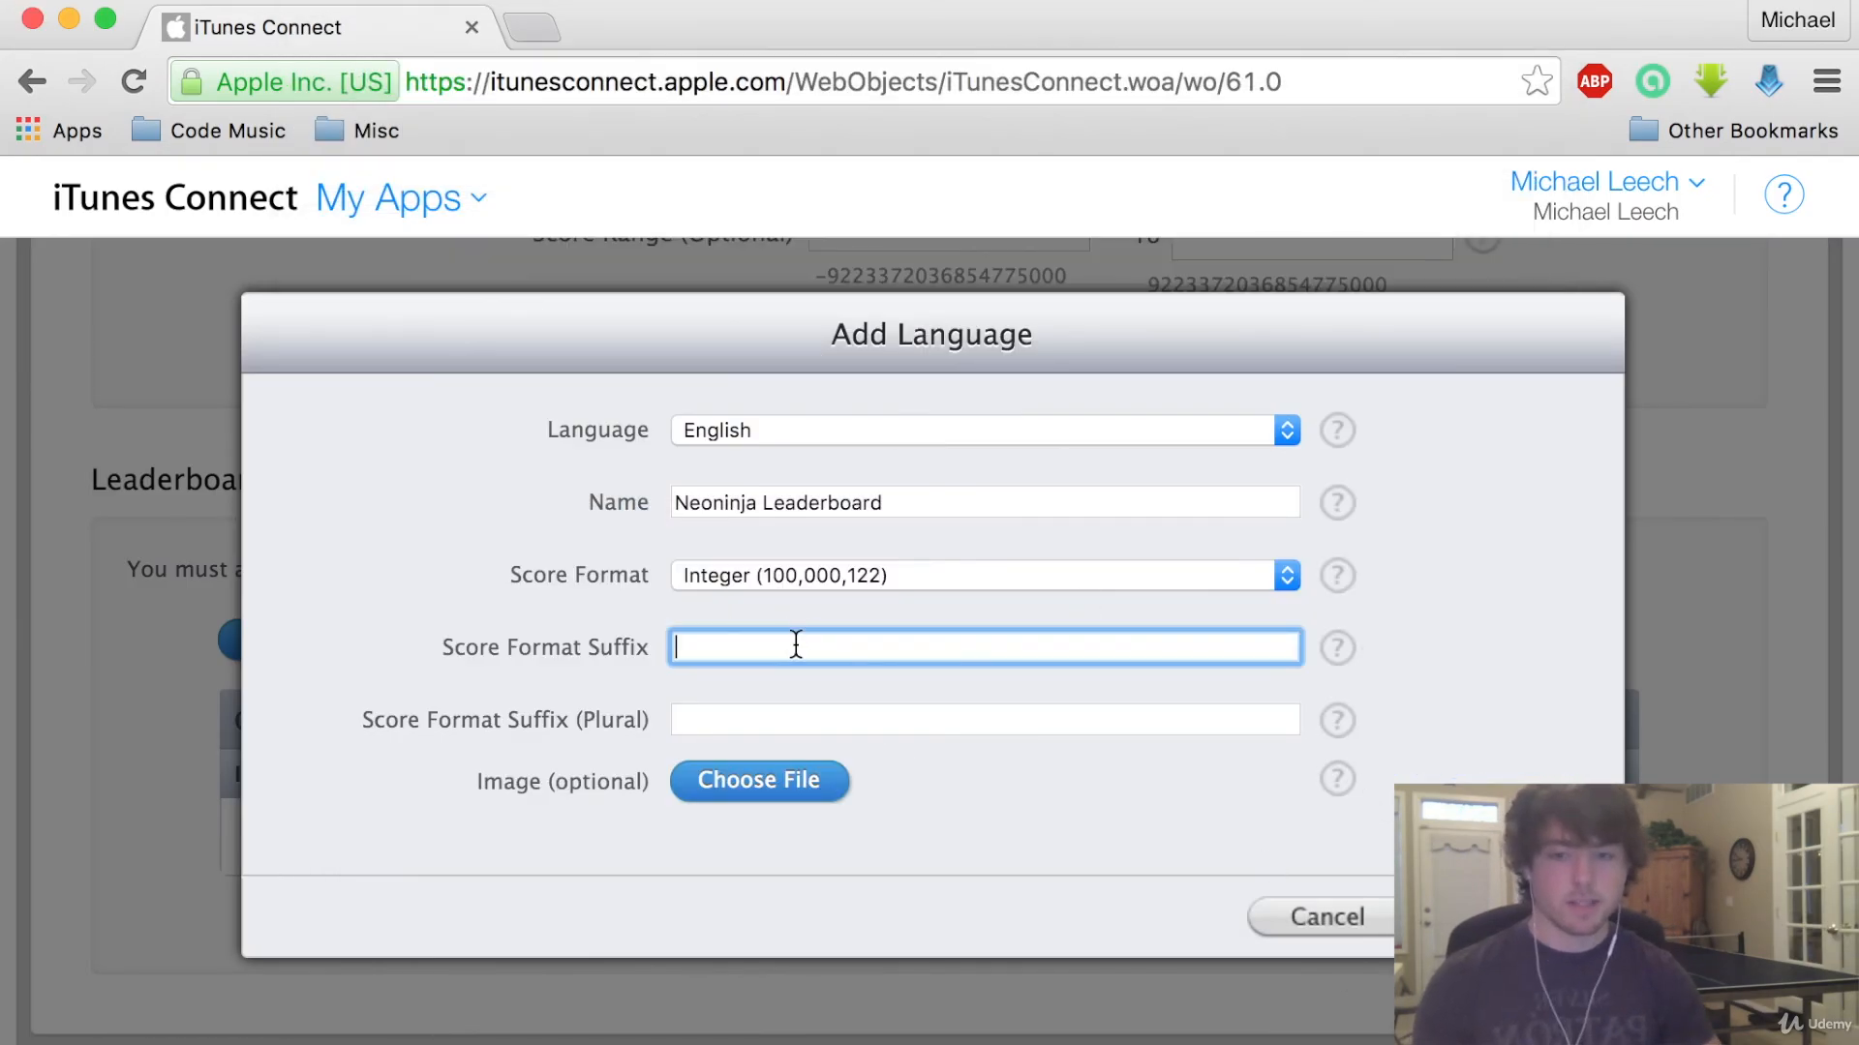
{"action": "type", "text": "point"}
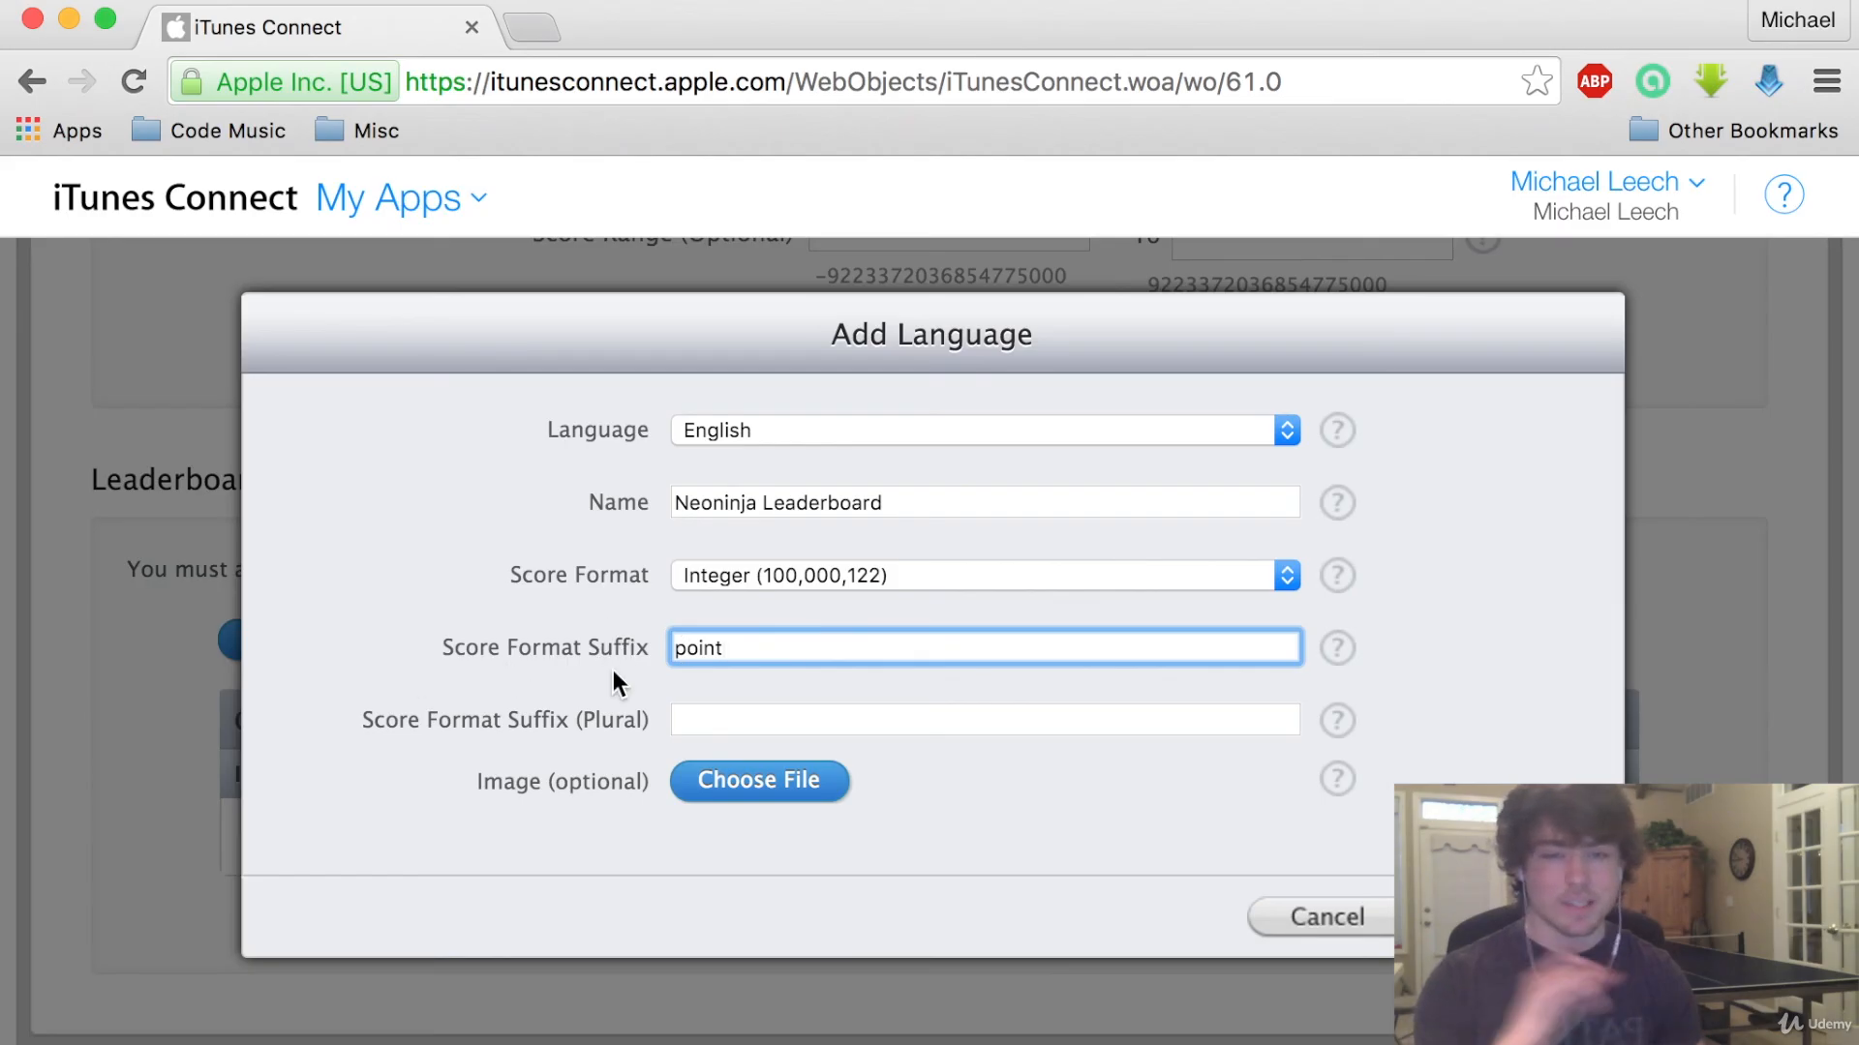
{"action": "left_click", "coordinate": [982, 719]}
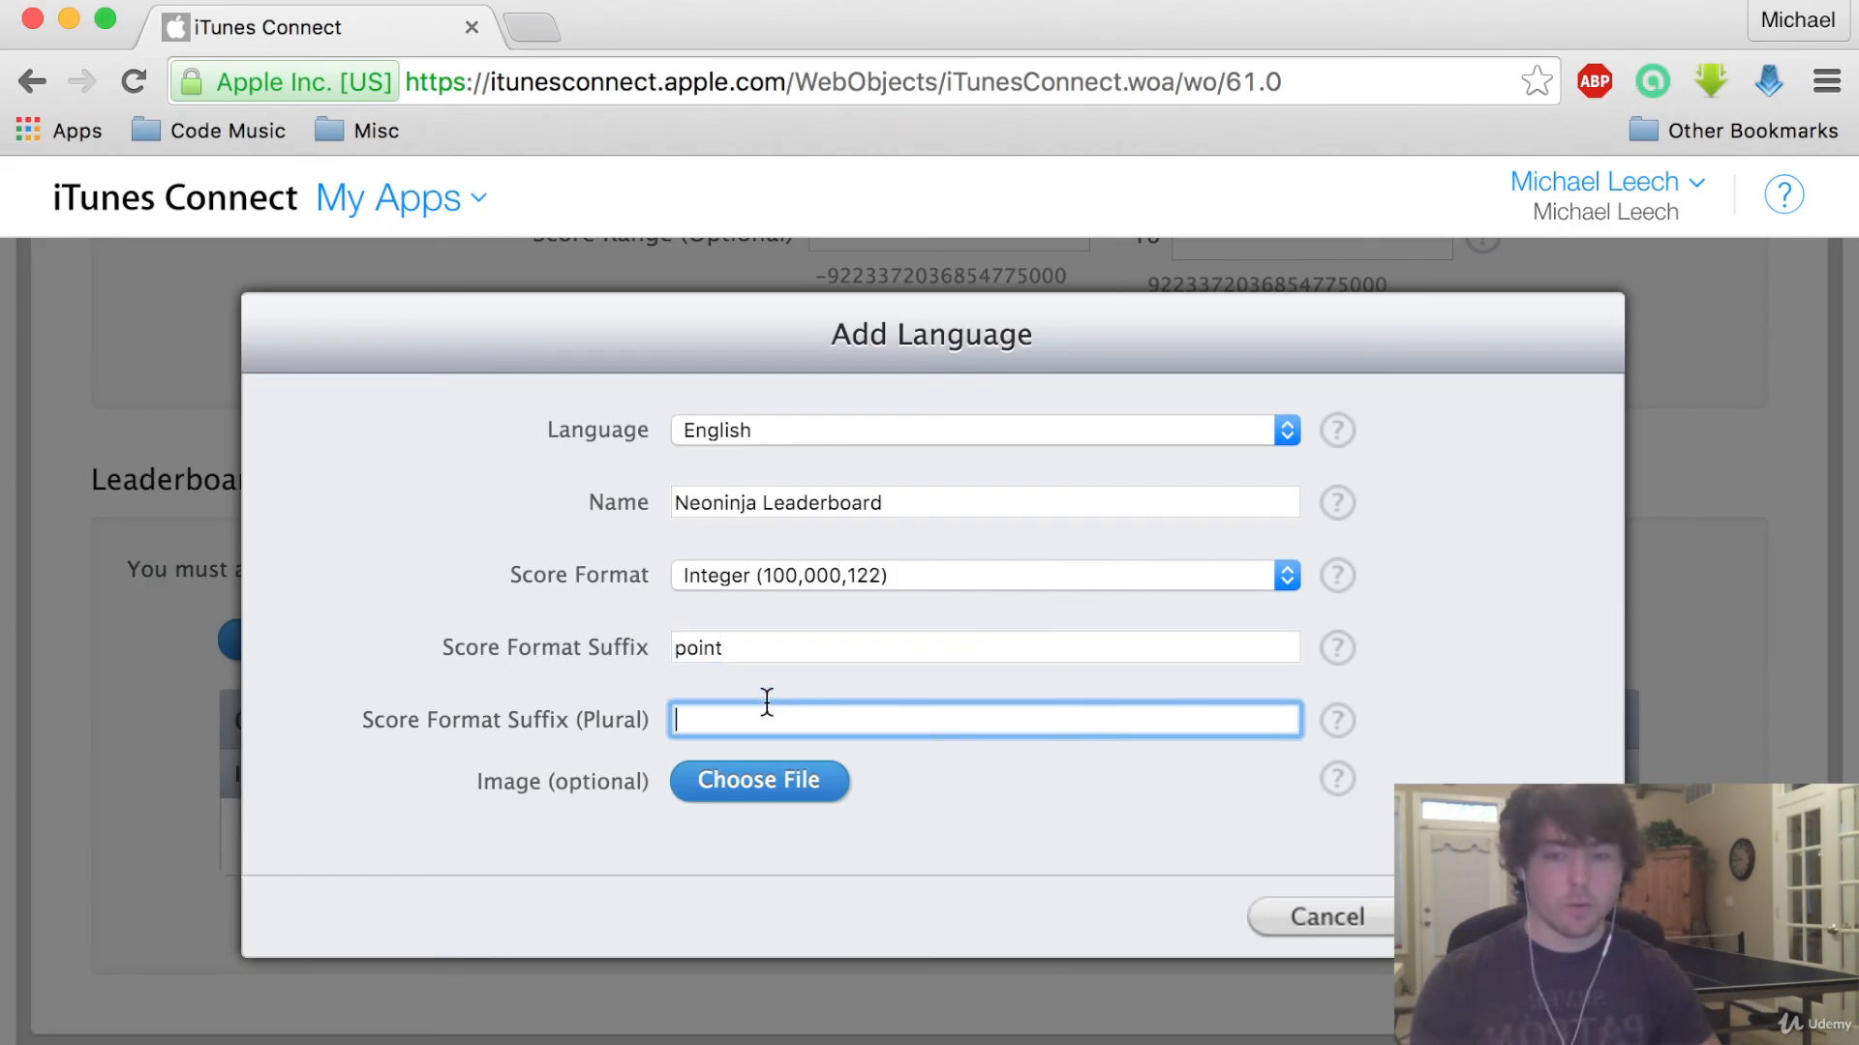
{"action": "type", "text": "points"}
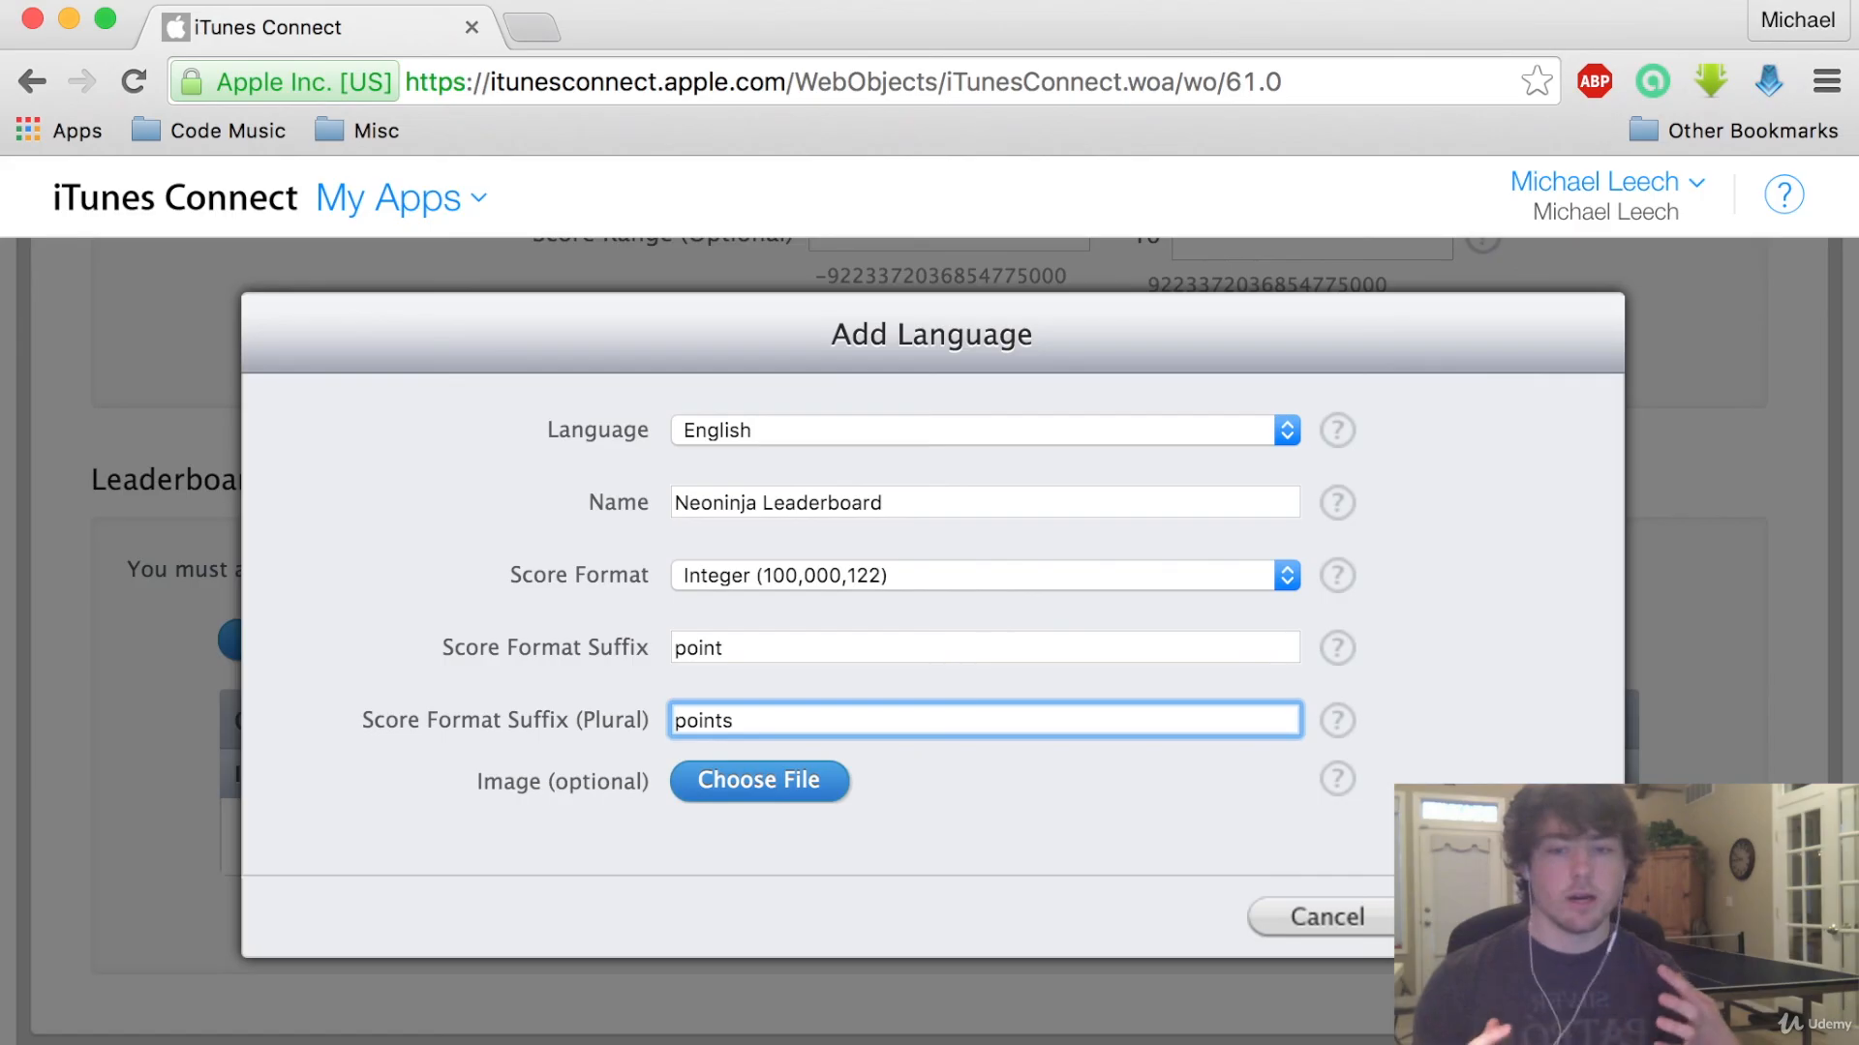
{"action": "mouse_move", "coordinate": [866, 697]}
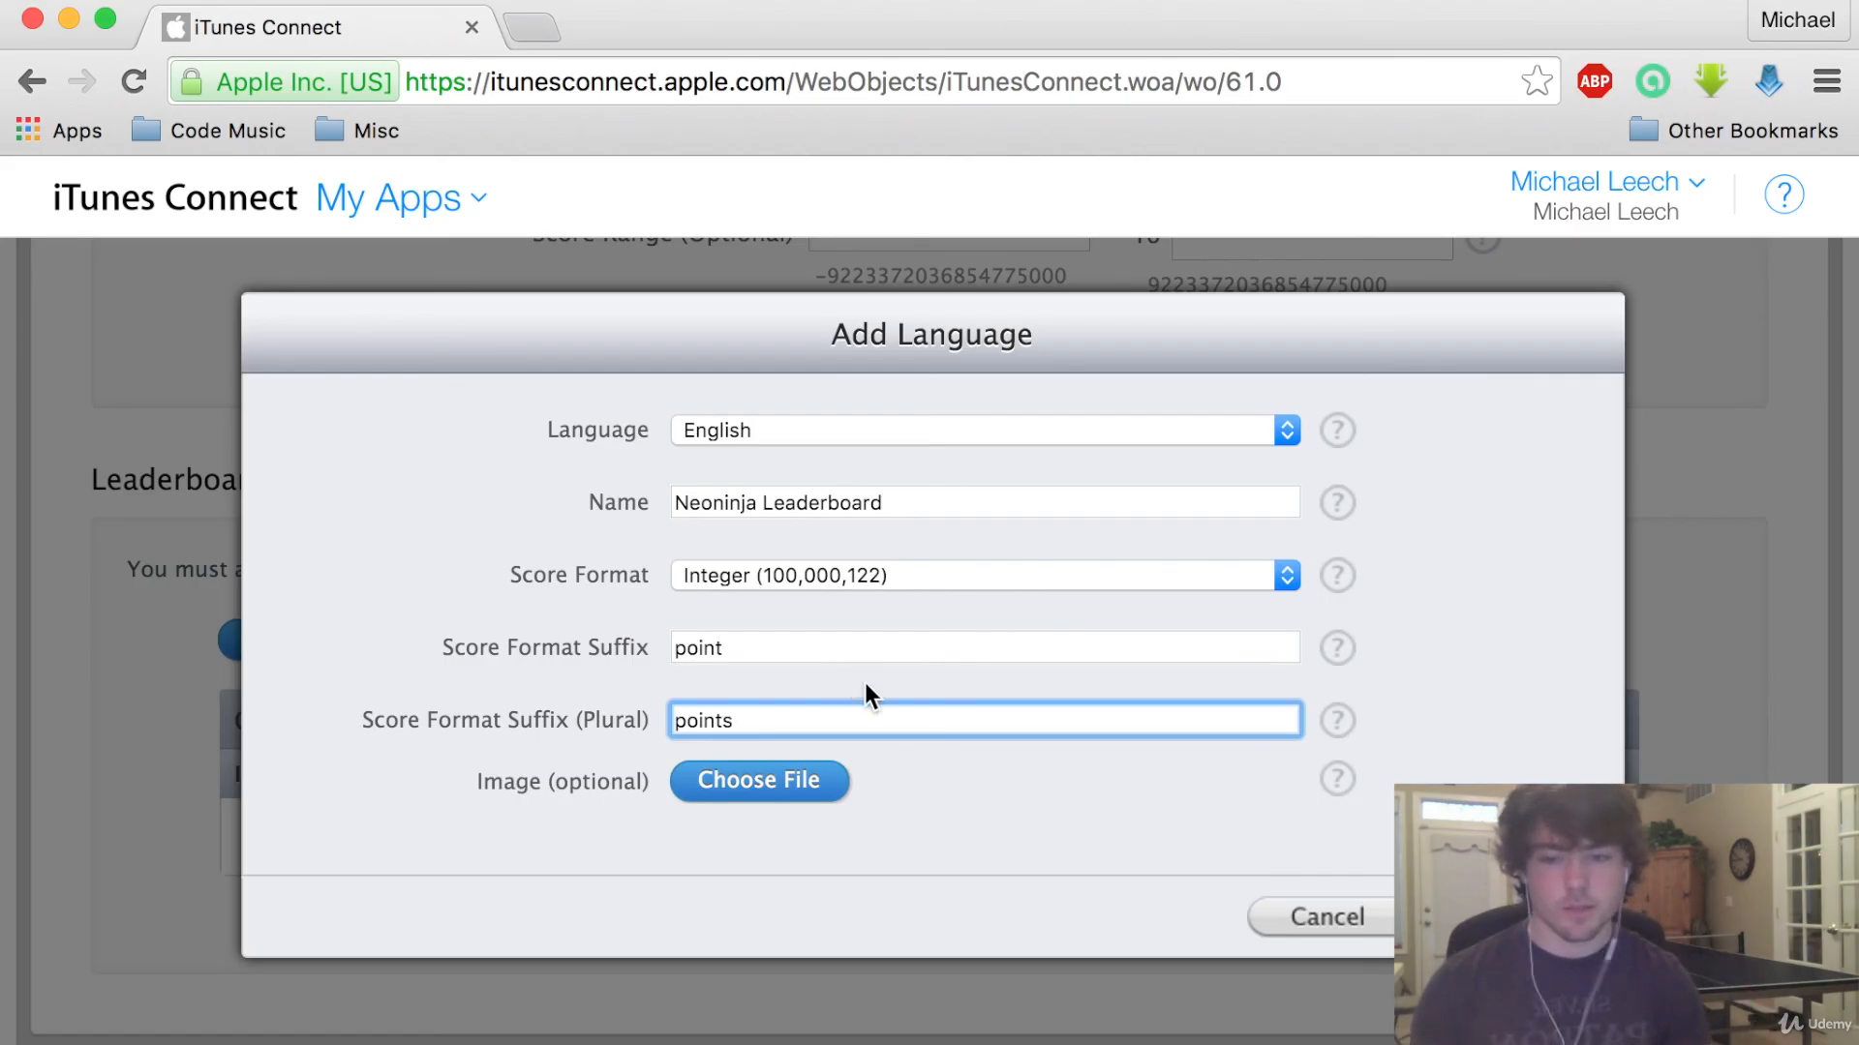
{"action": "key", "text": "cmd+s"}
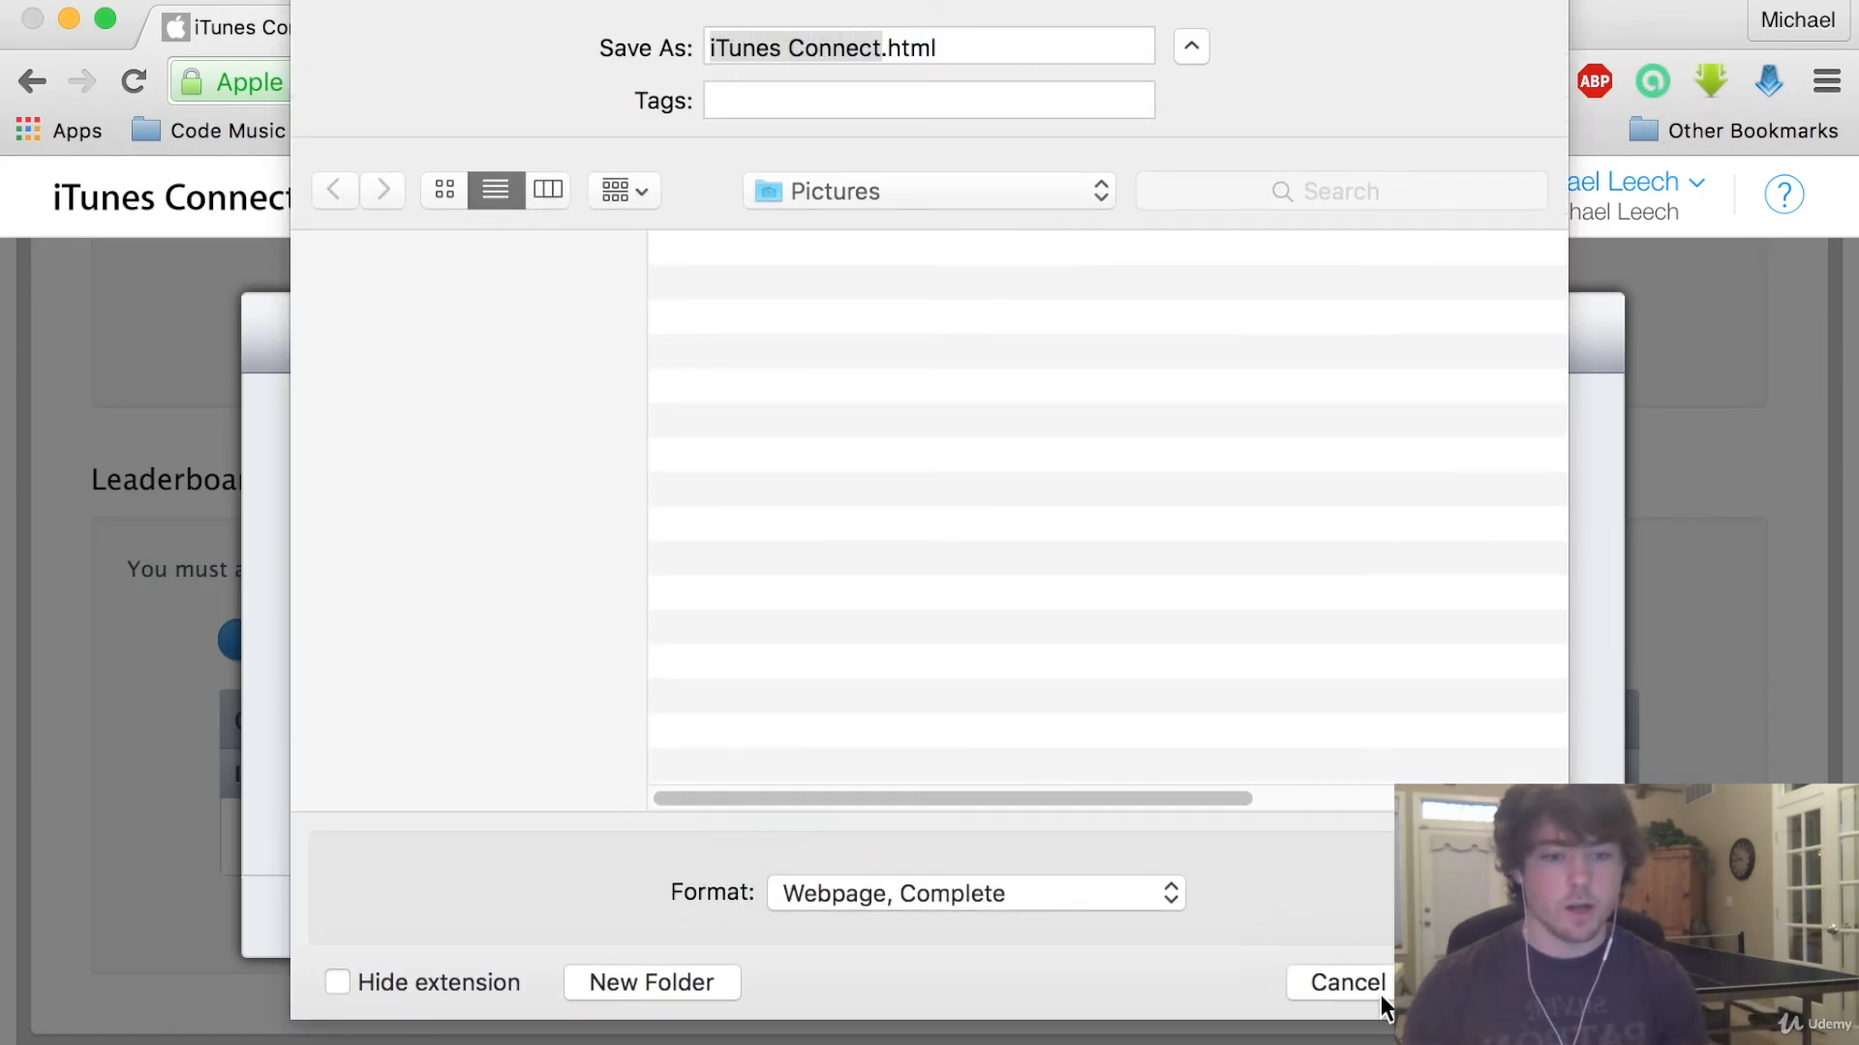
{"action": "left_click", "coordinate": [1341, 982]}
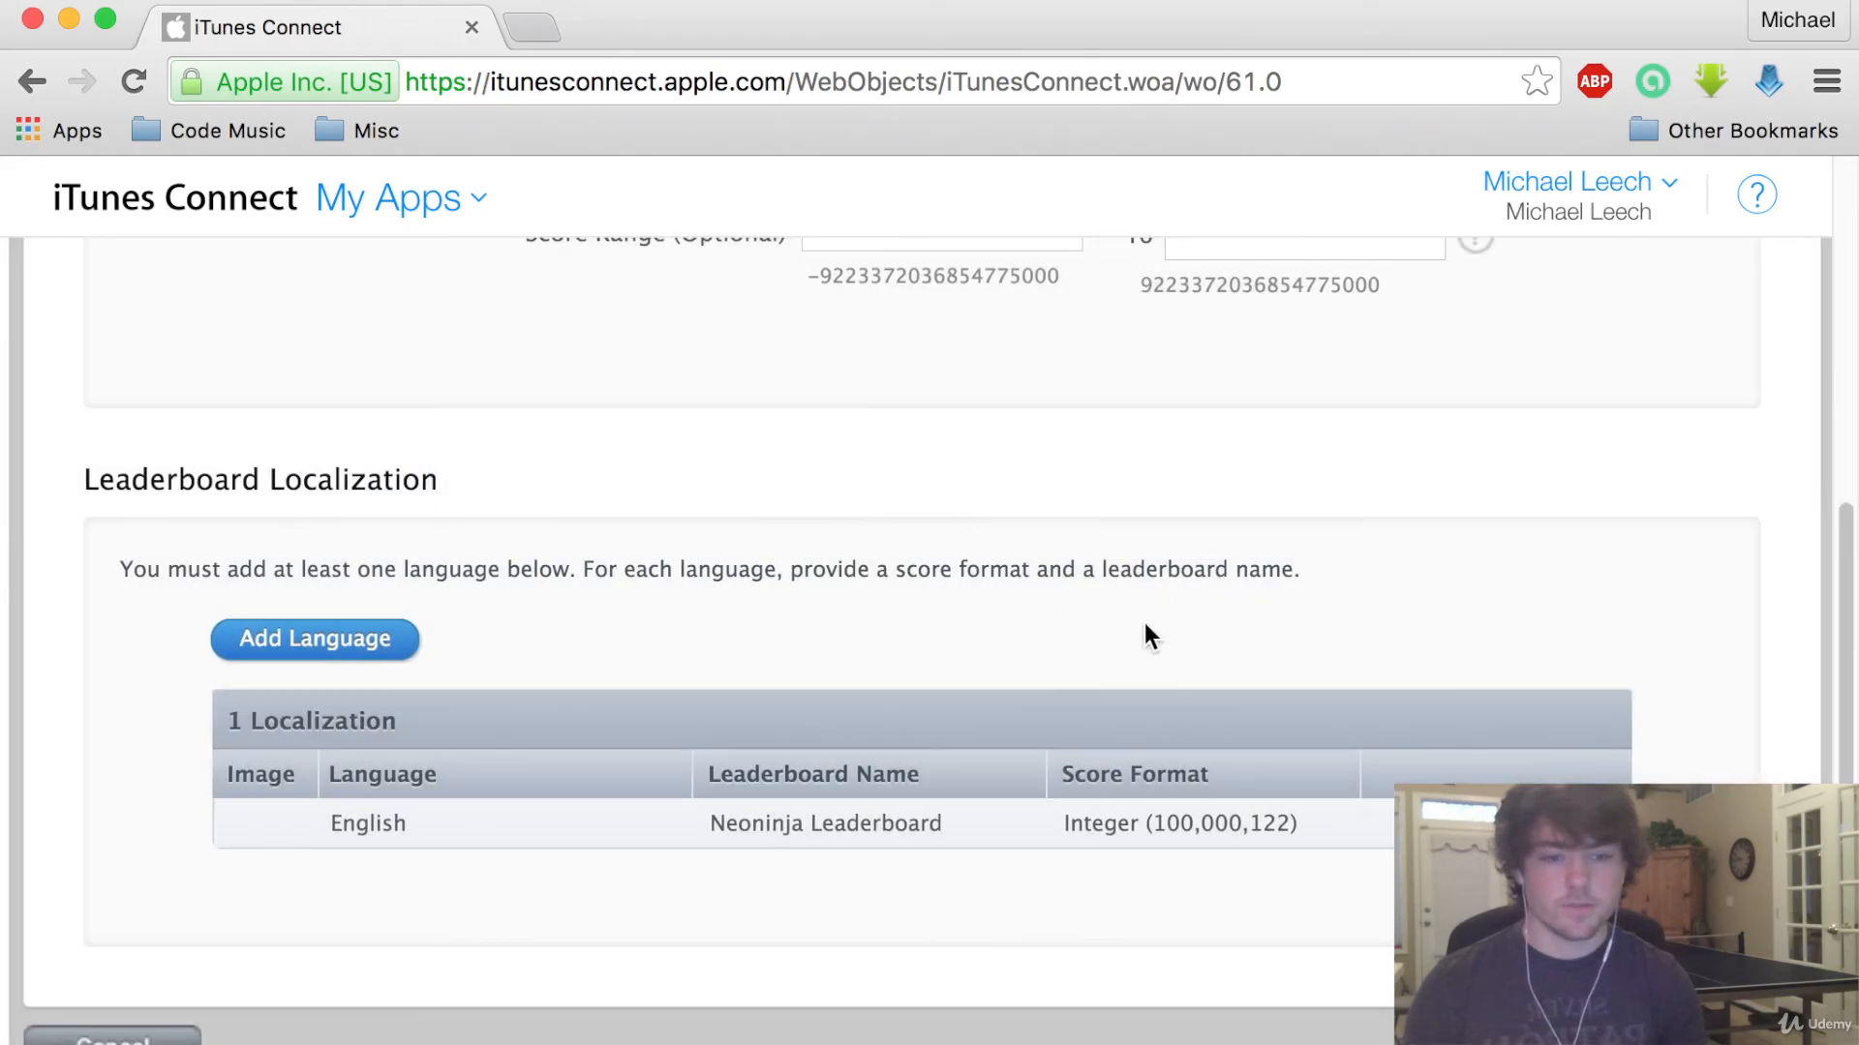
Scroll the Game Center page to view Neoninja Leaderboard in the Leaderboards list
{"action": "scroll", "scroll_direction": "down", "scroll_amount": 3}
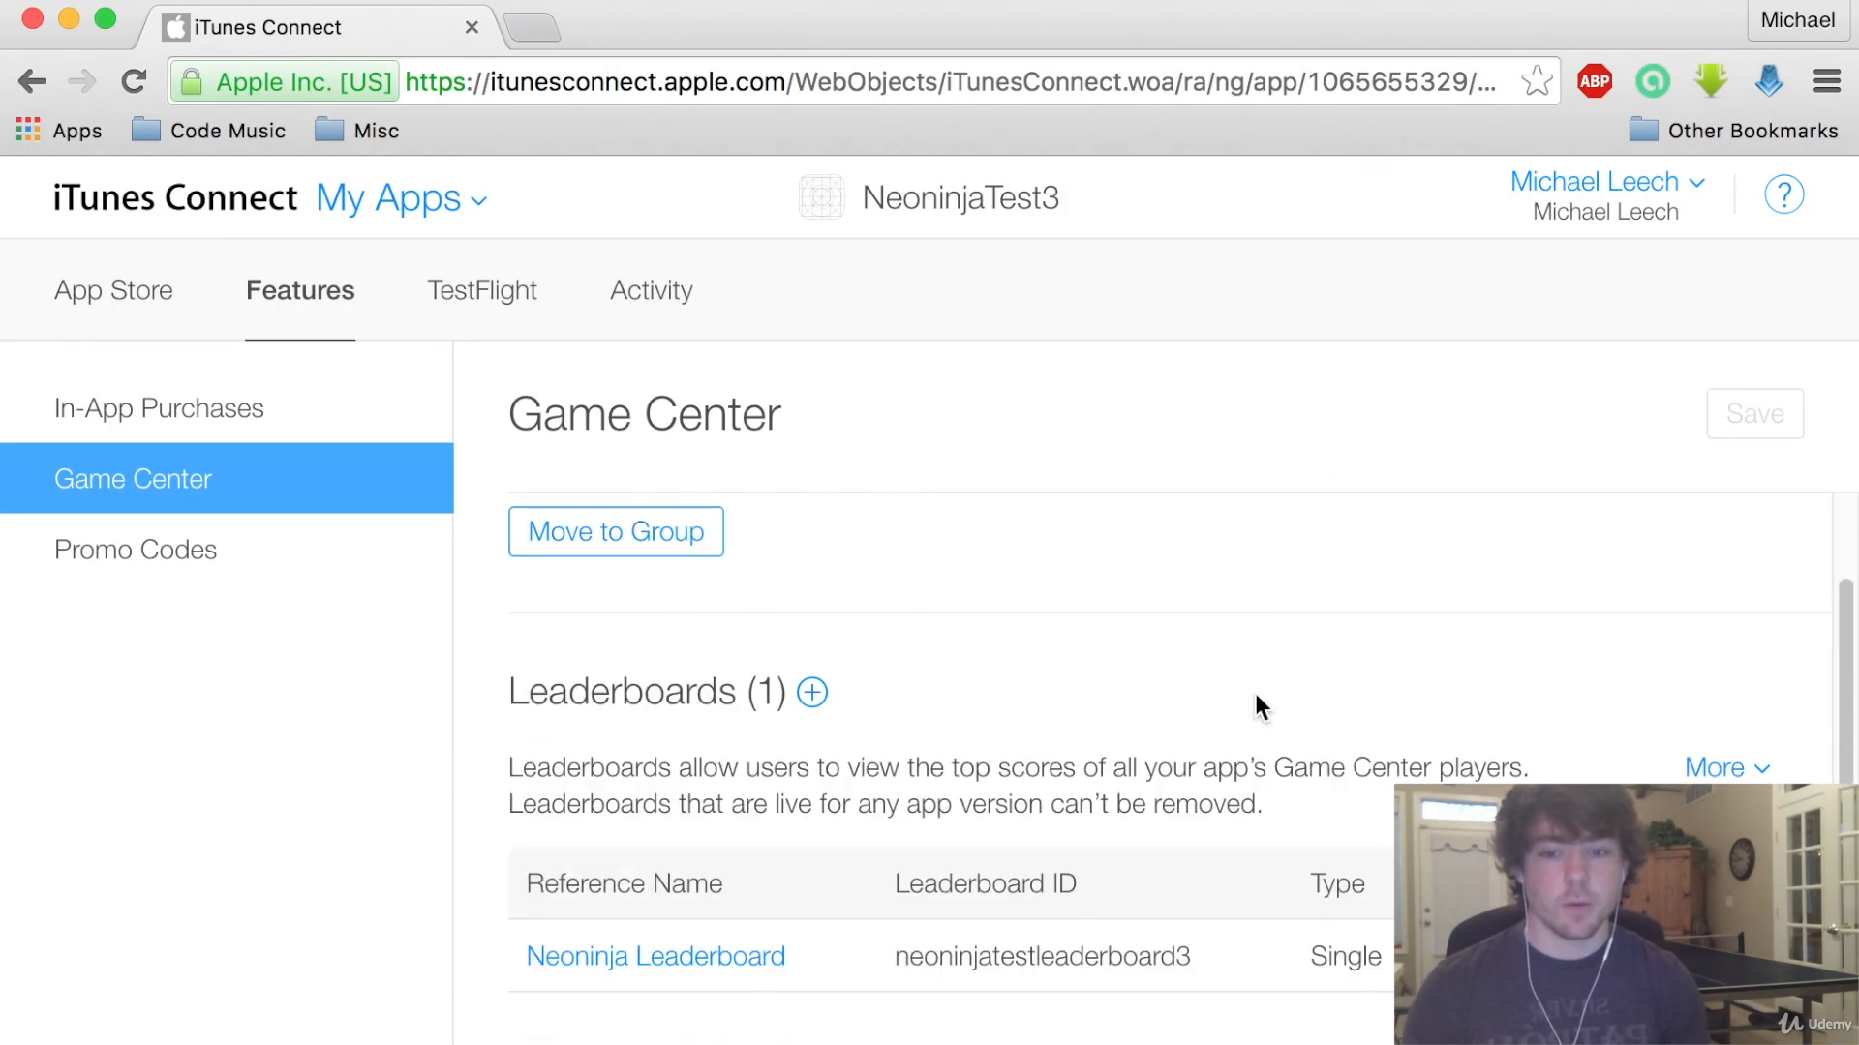
{"action": "mouse_move", "coordinate": [1570, 723]}
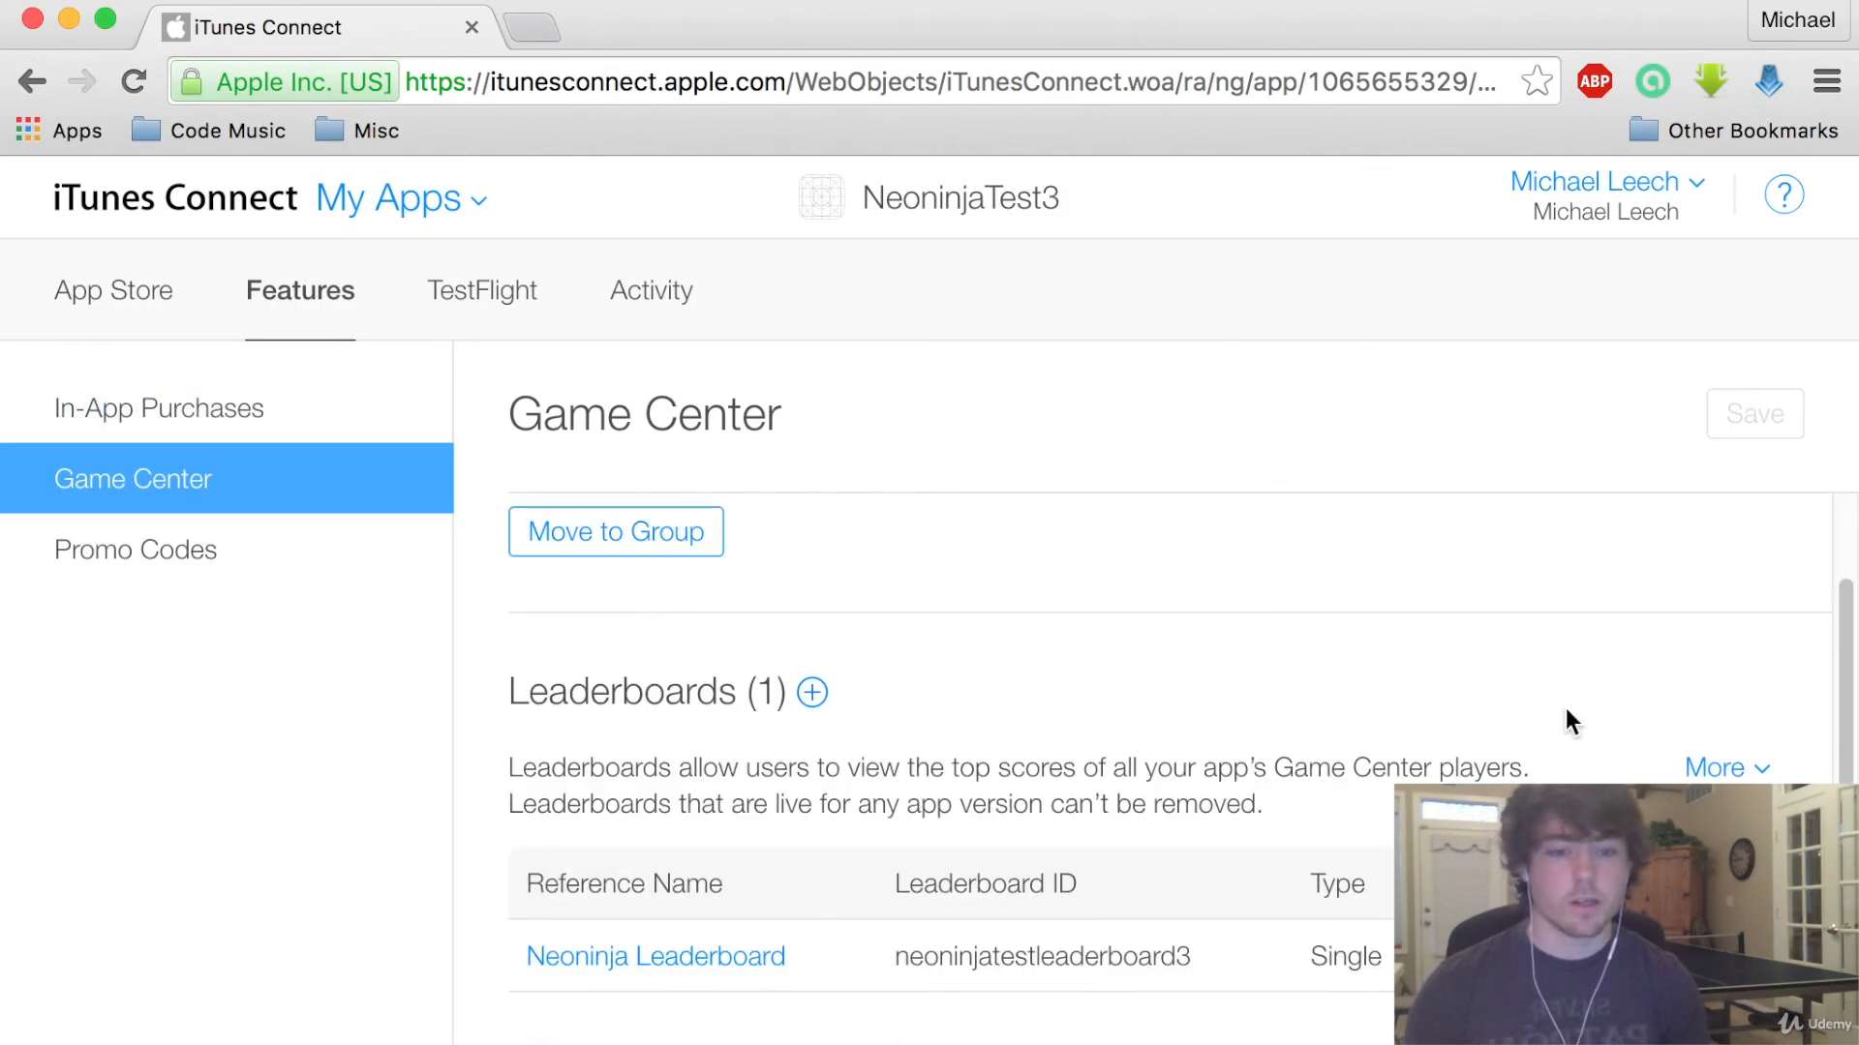